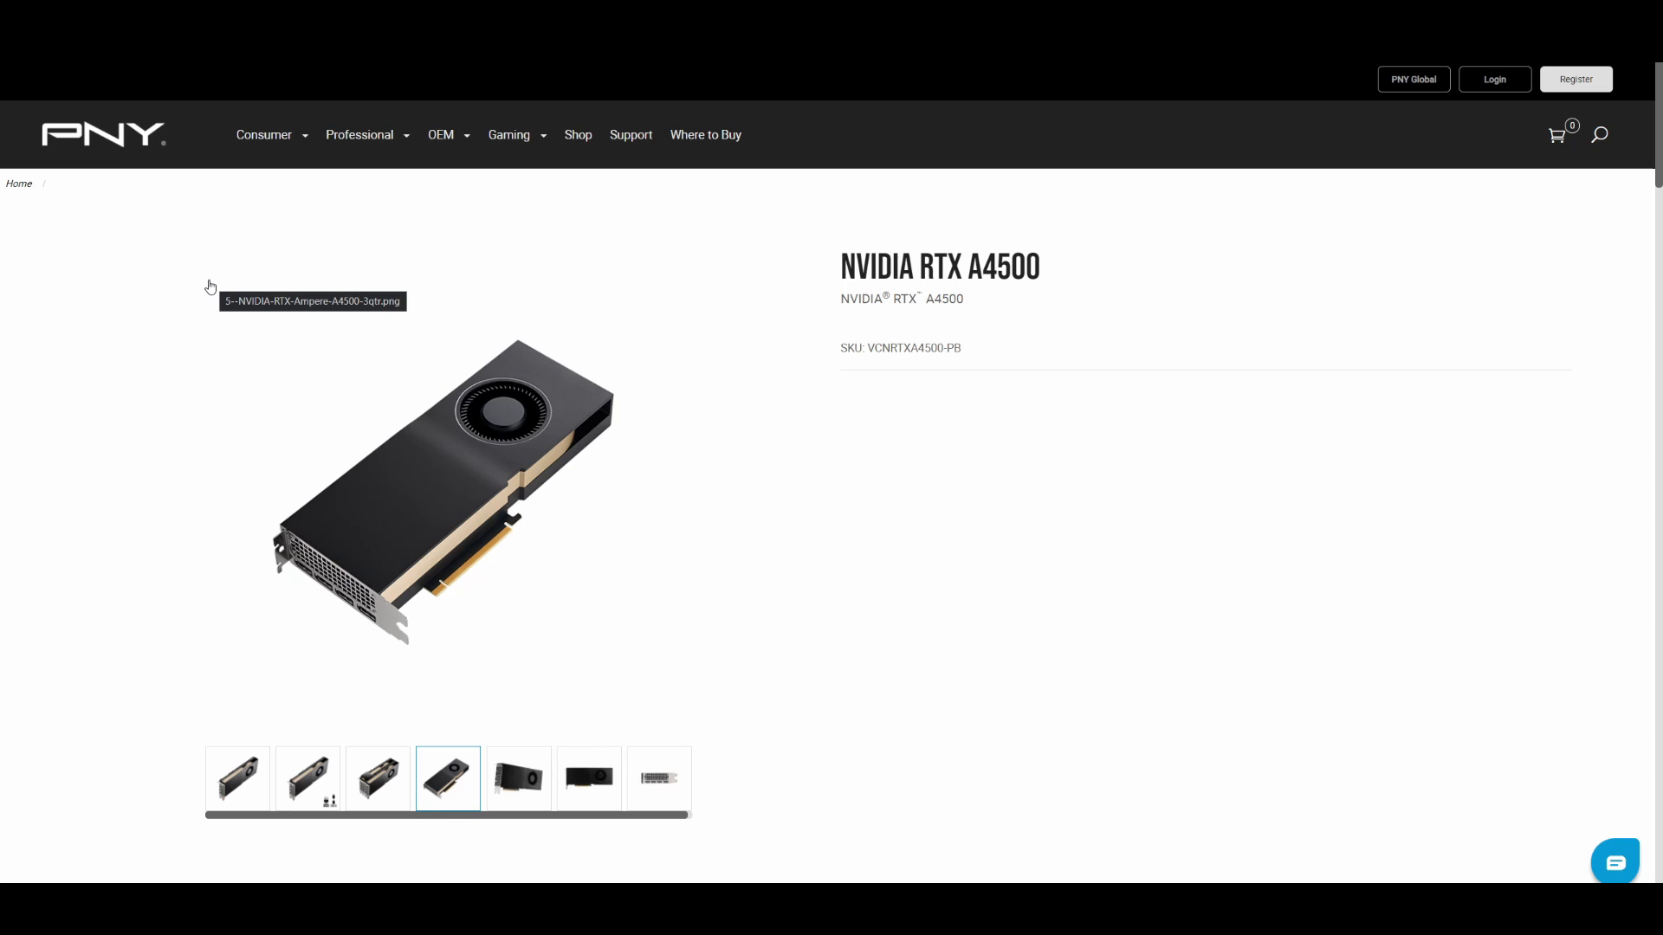
pyautogui.moveTo(780, 270)
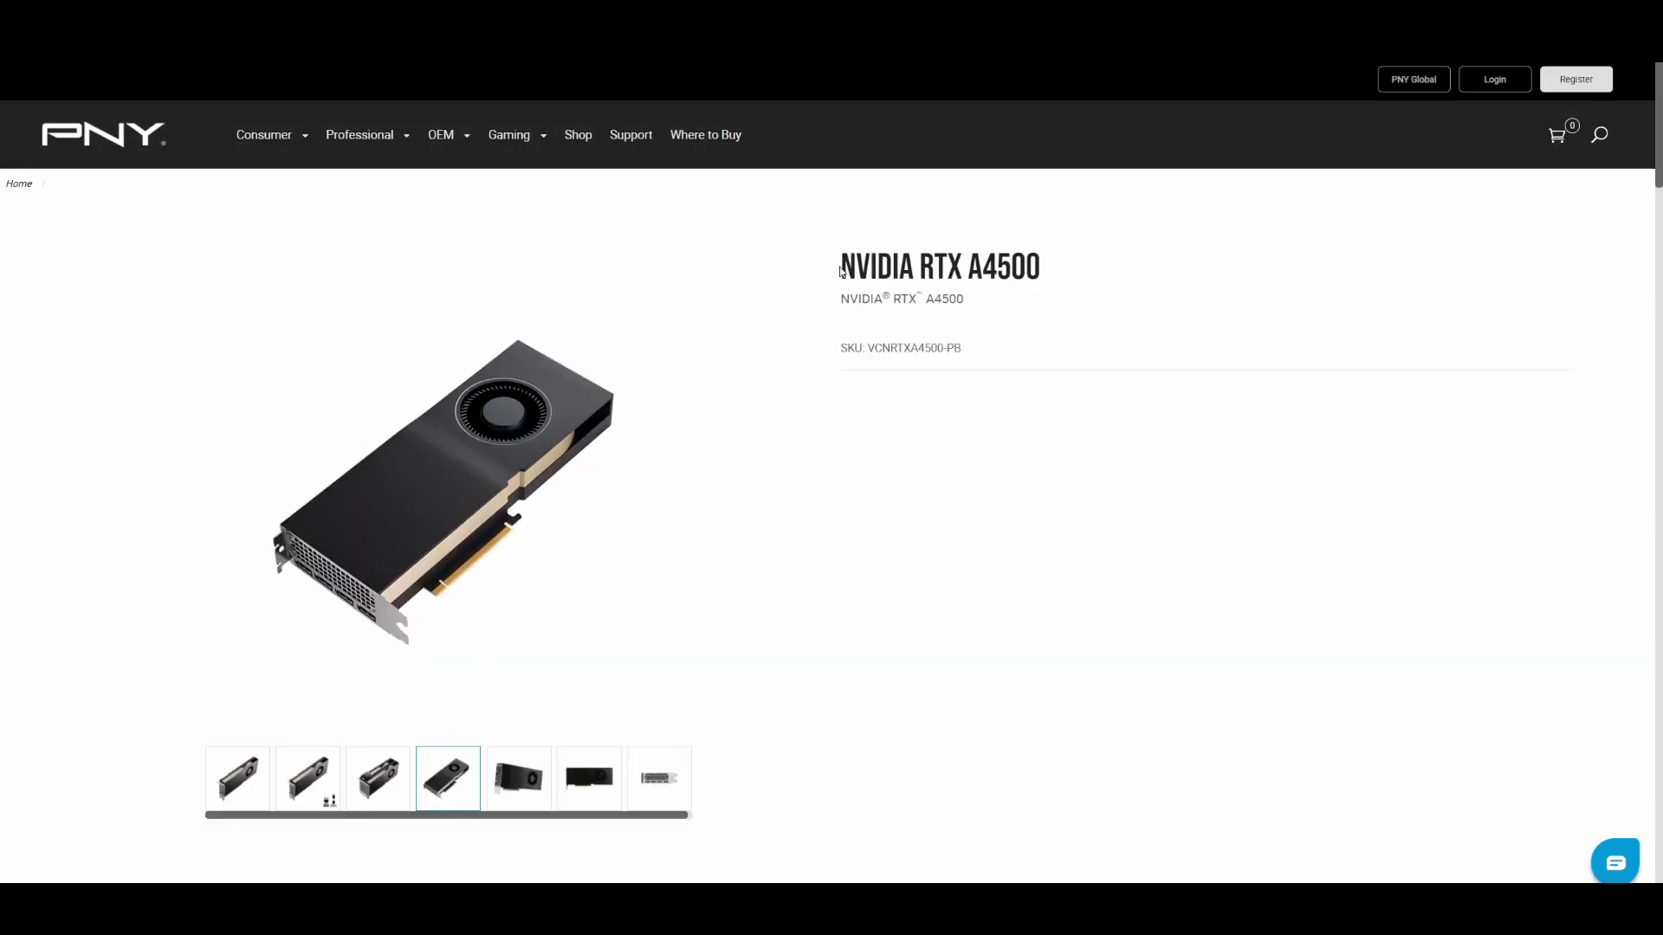
# Move through the A4500 gallery to its last thumbnail, showing the rear bracket and display outputs
pyautogui.click(518, 779)
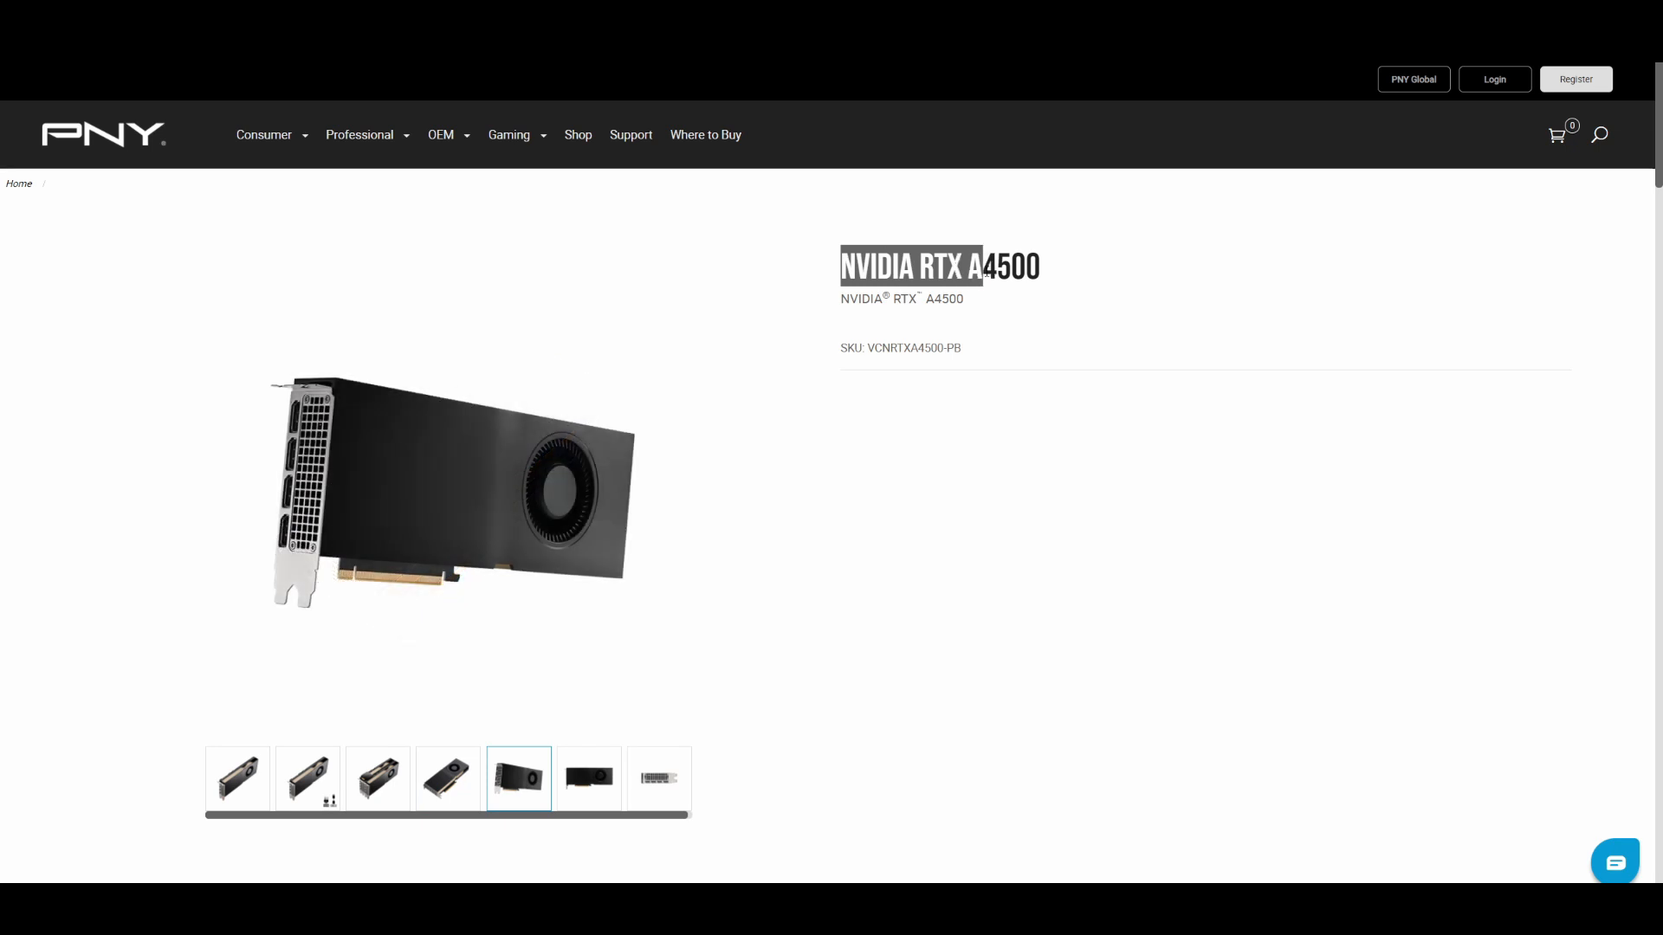
pyautogui.click(589, 779)
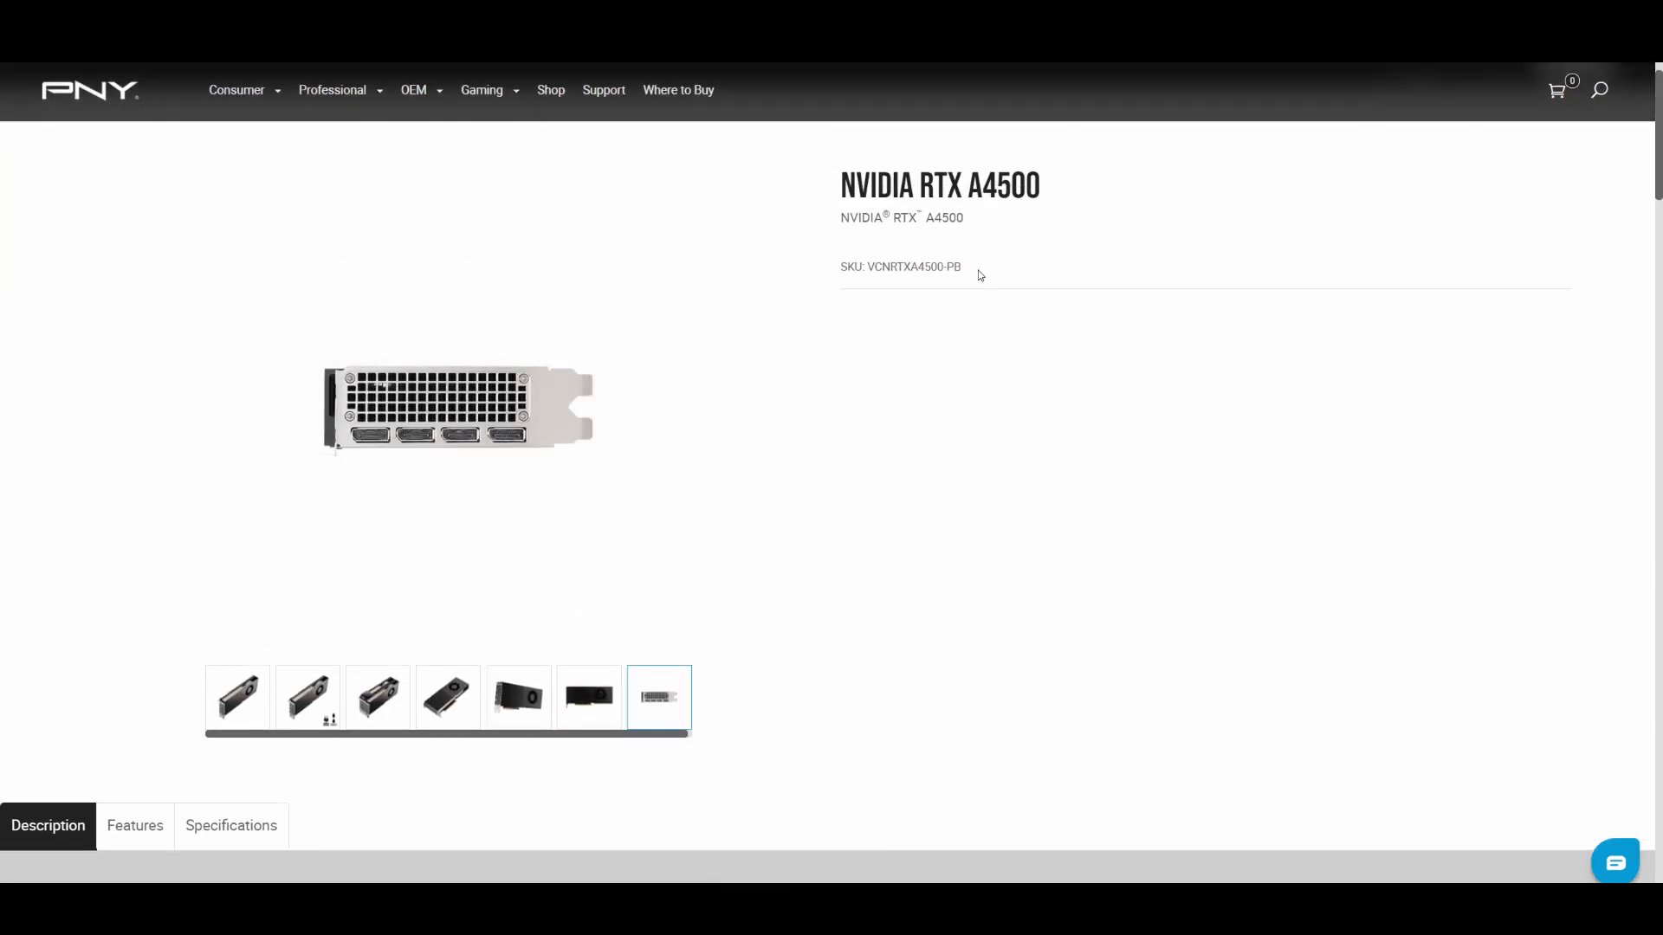
pyautogui.moveTo(374, 721)
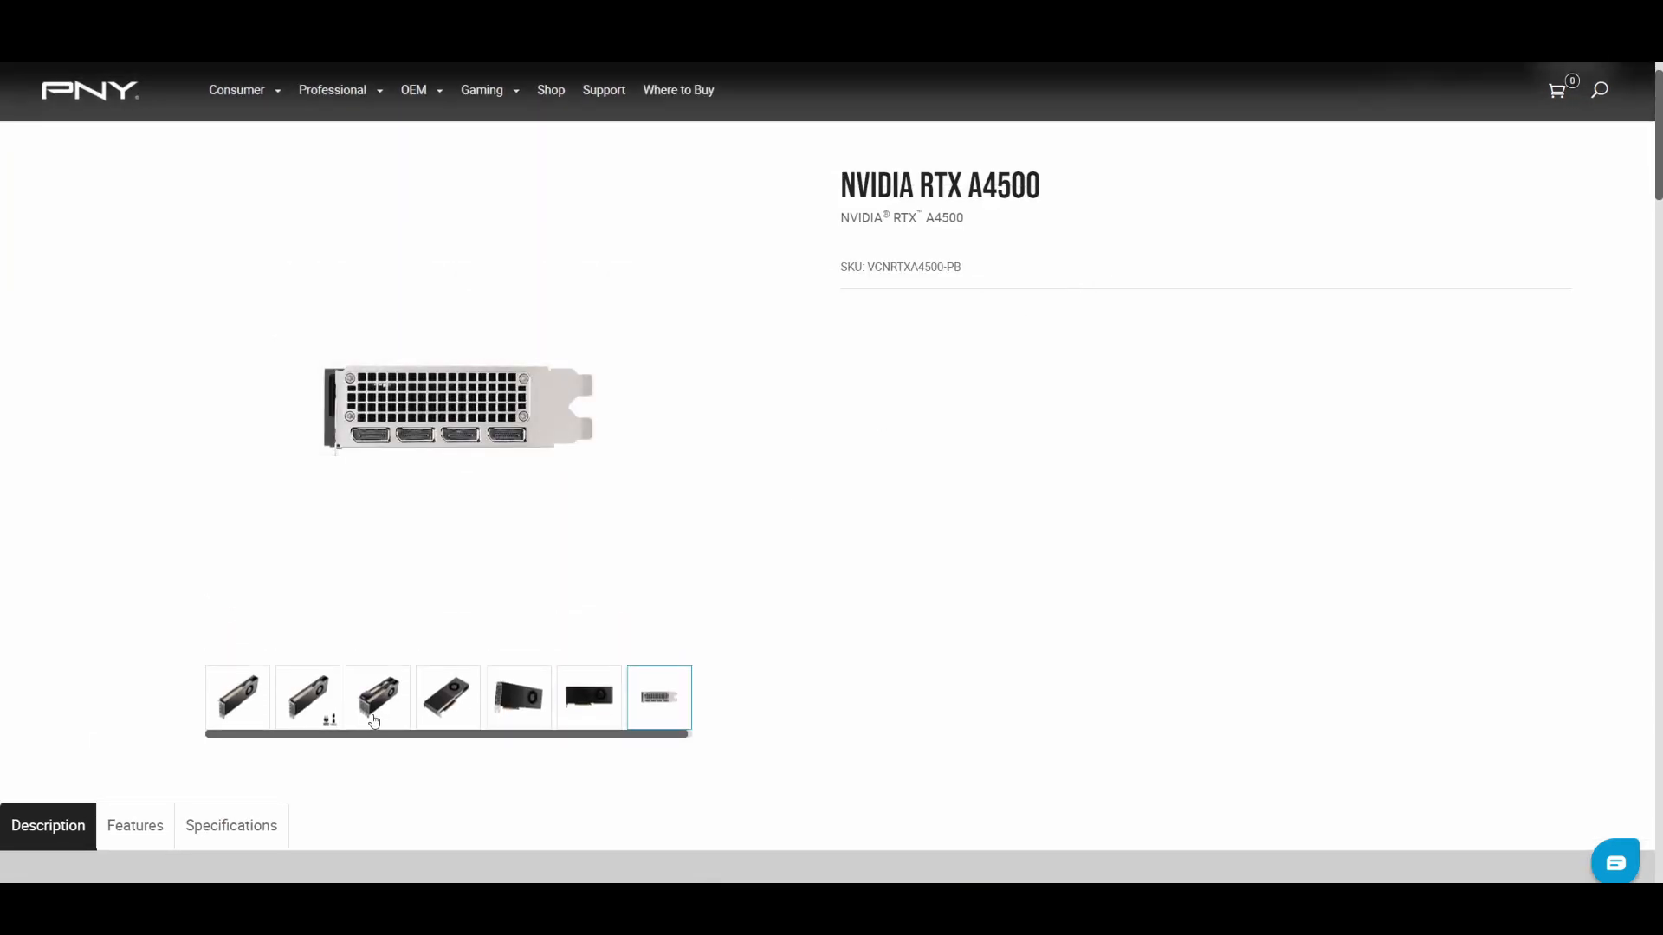
# View the power-adapter, top-down, flat-side and stacked-cards photos, then return to the angled photo
pyautogui.click(307, 697)
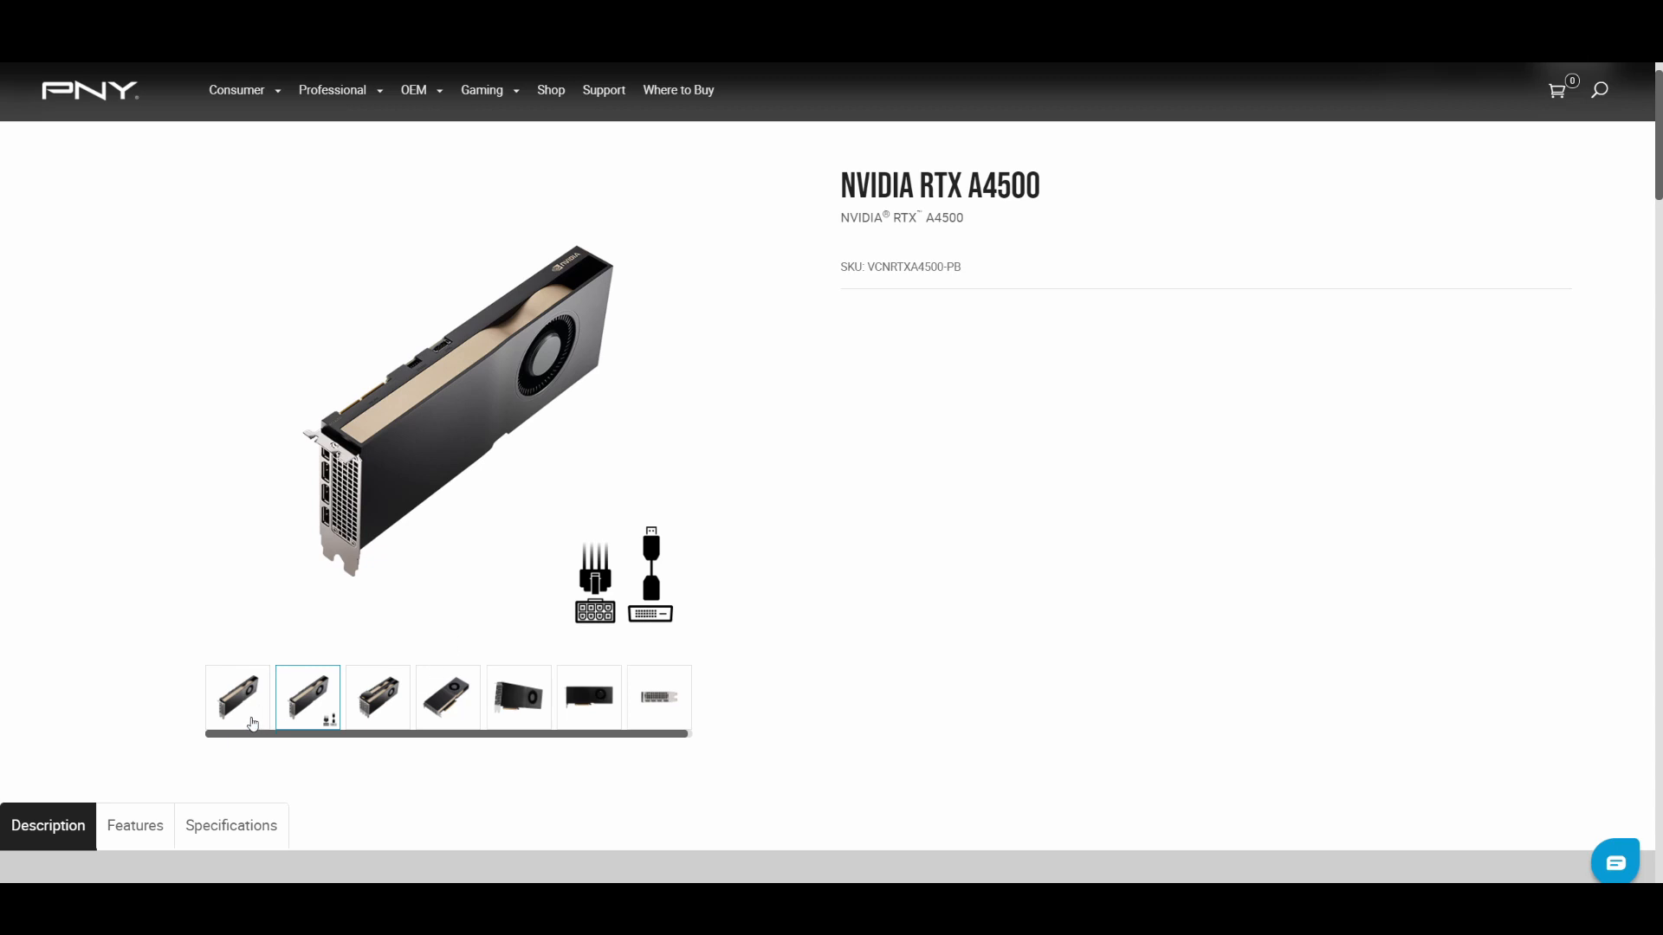
pyautogui.click(237, 697)
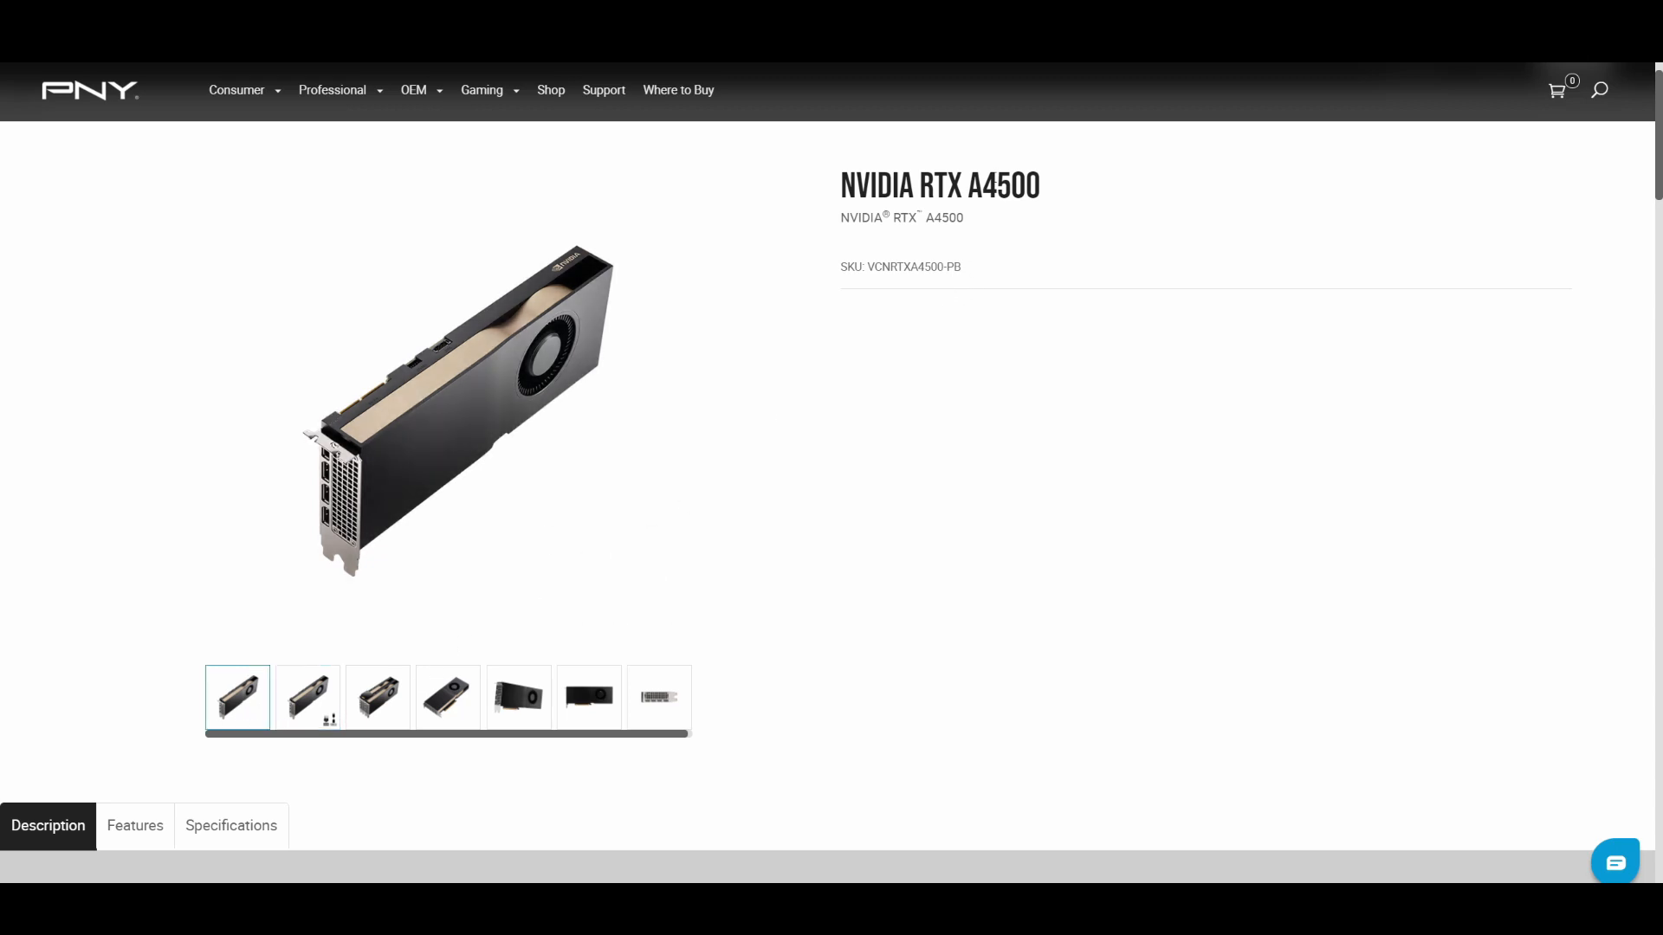
pyautogui.moveTo(445, 447)
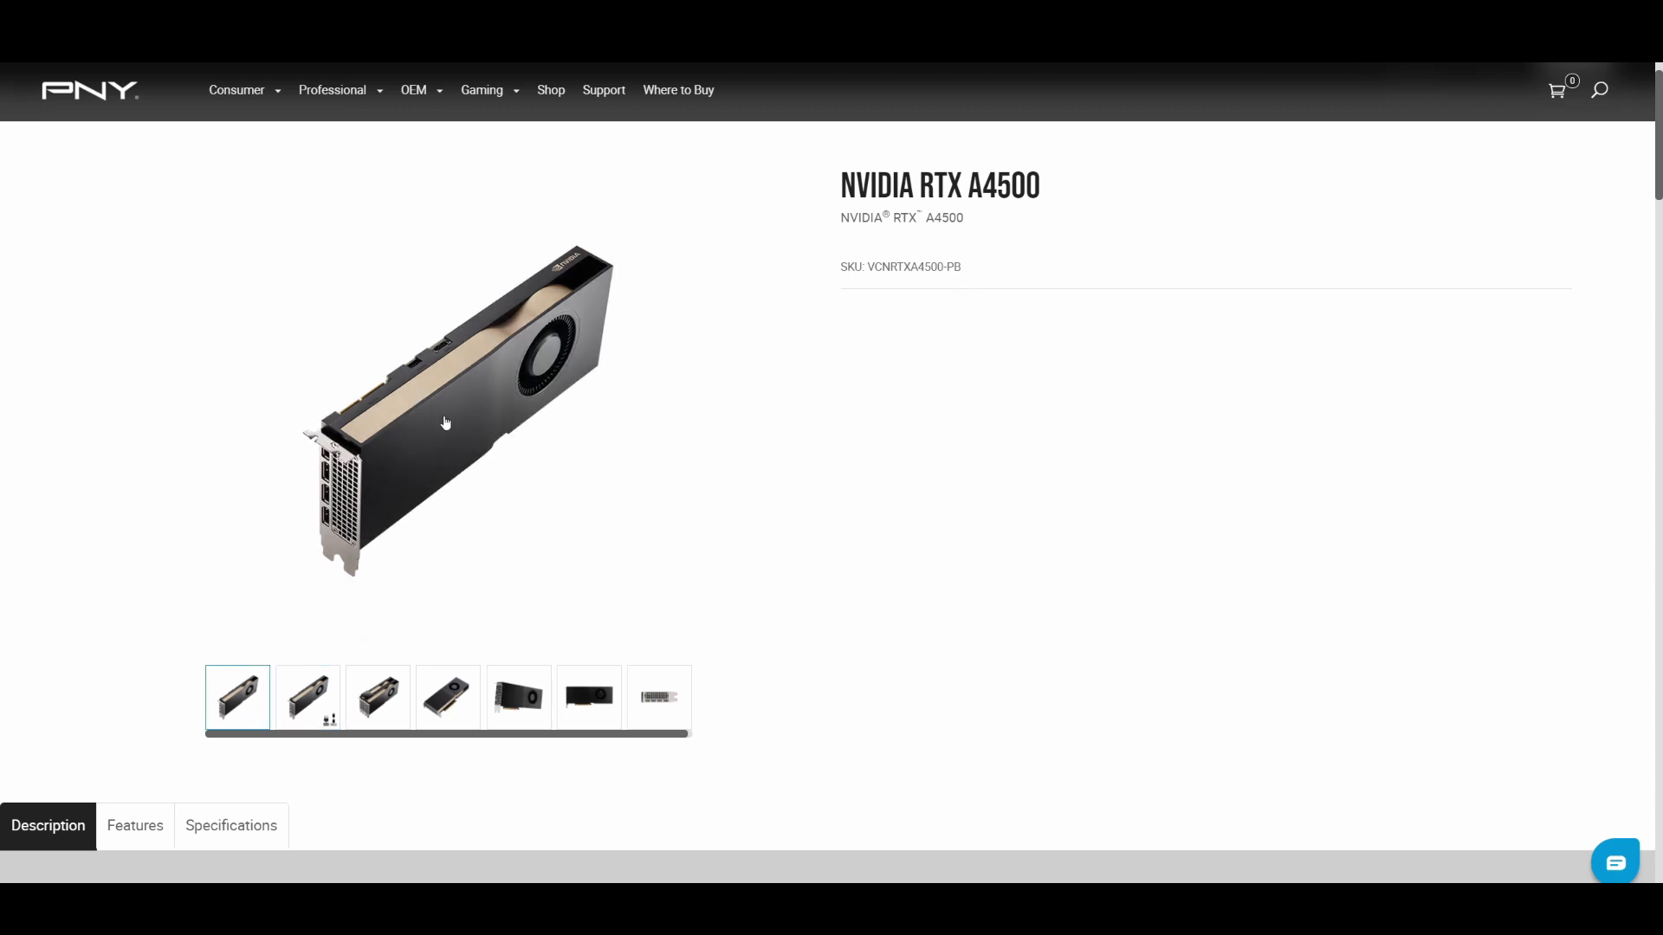
pyautogui.moveTo(615, 336)
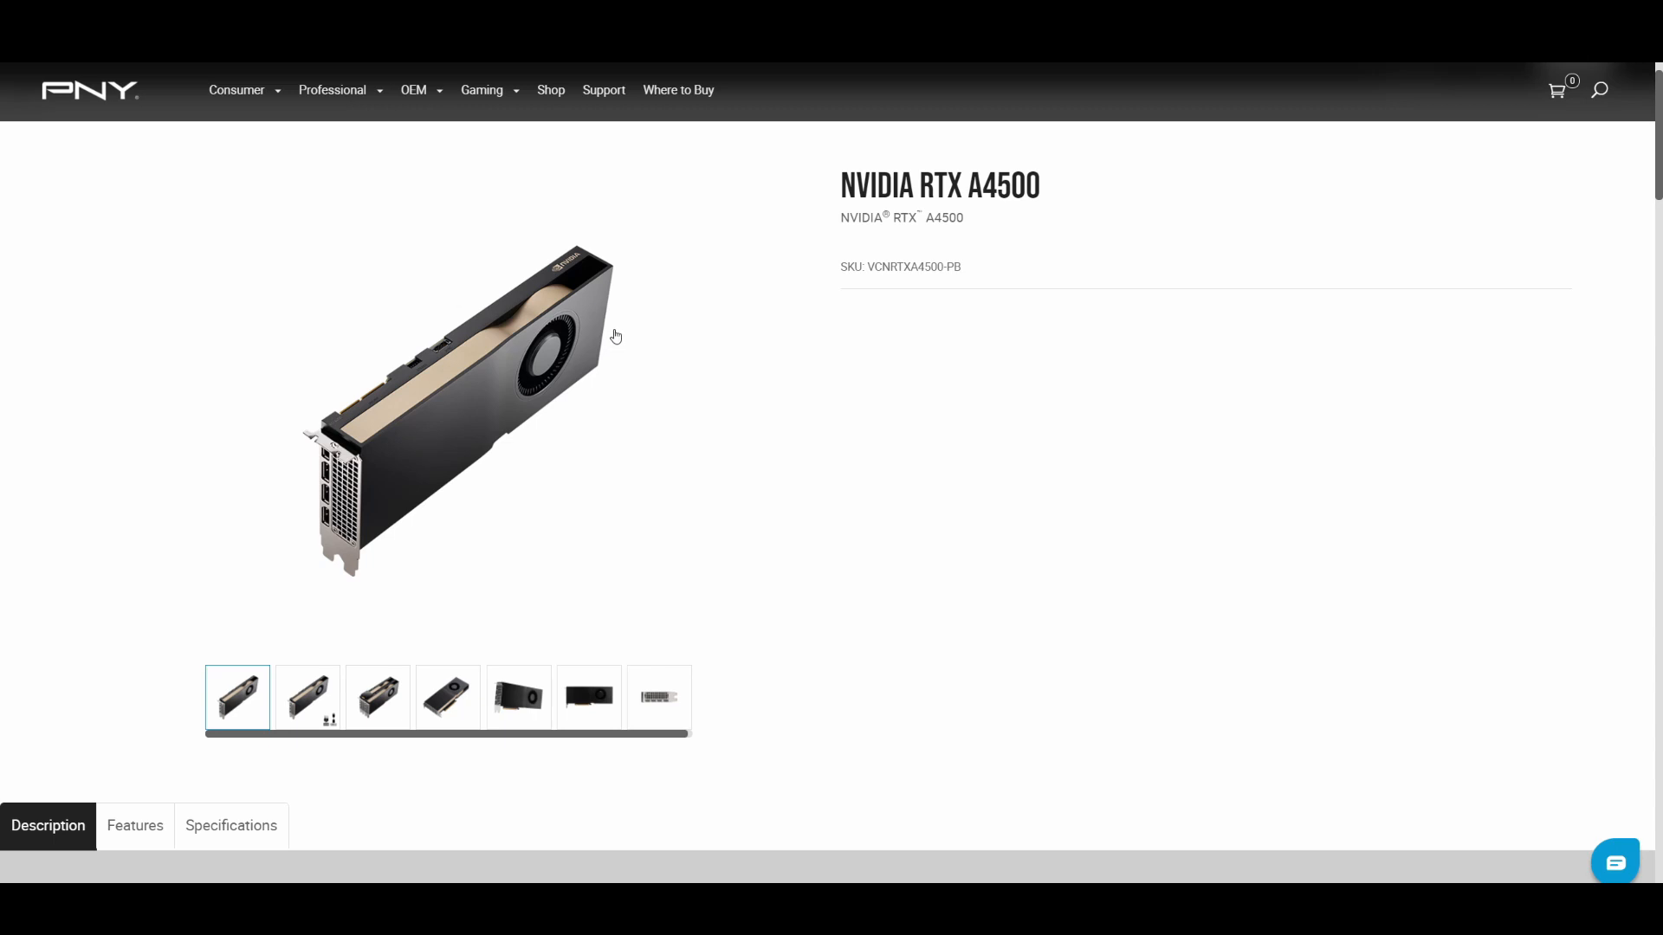
pyautogui.moveTo(579, 328)
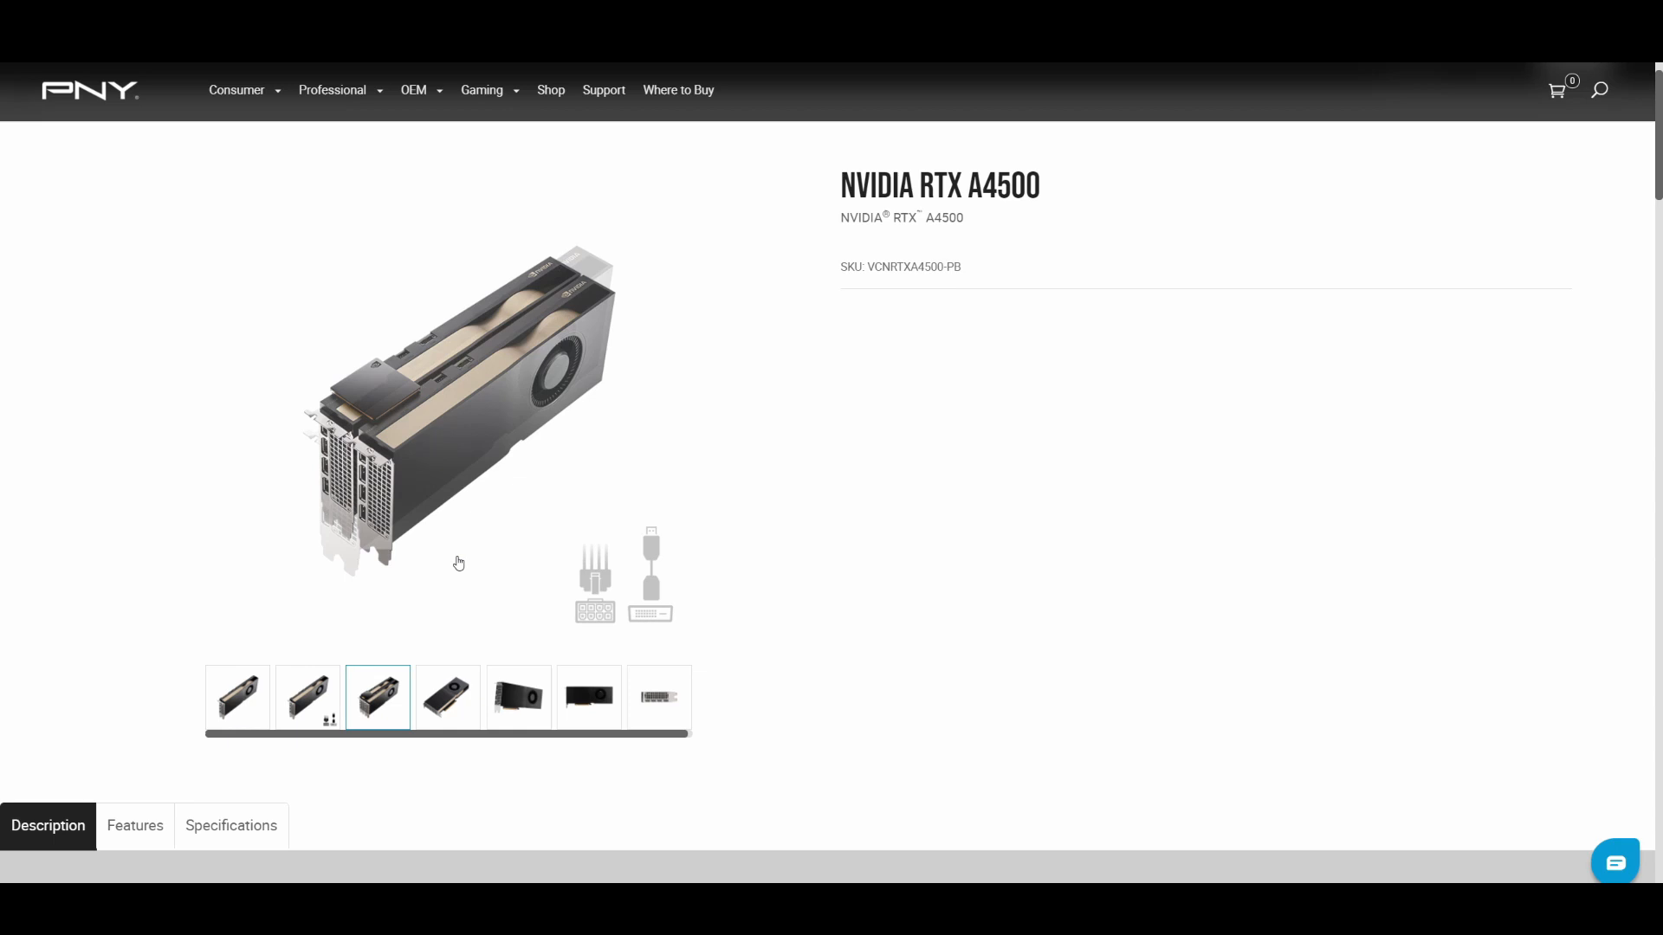
pyautogui.click(519, 697)
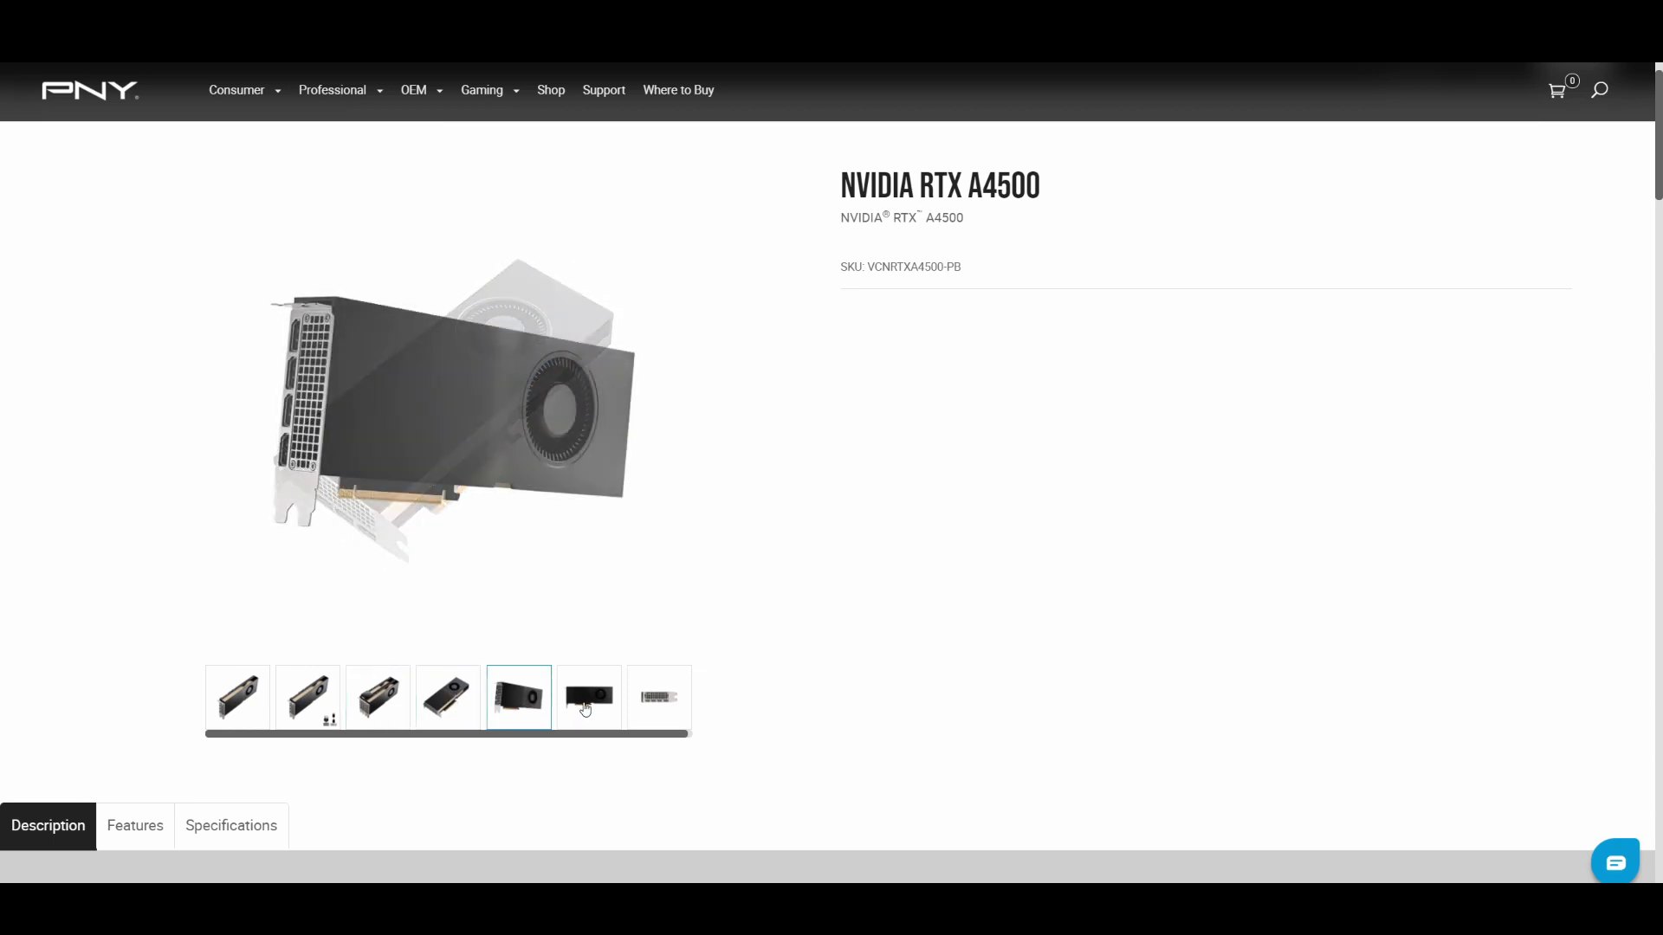
pyautogui.click(588, 698)
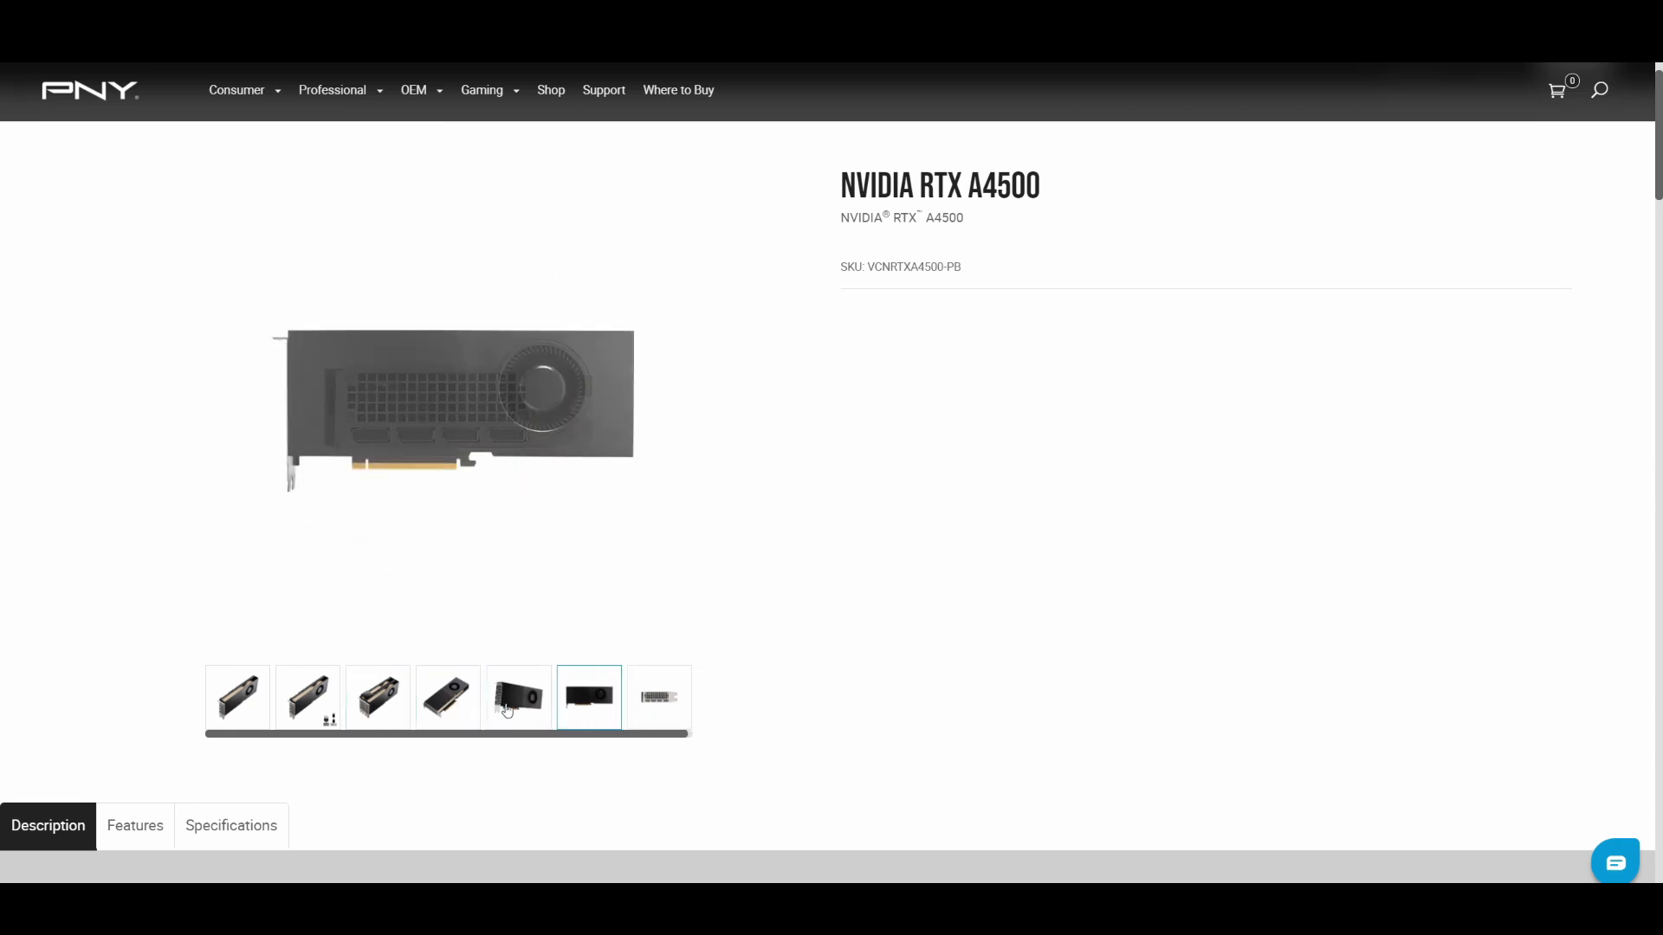
pyautogui.click(378, 697)
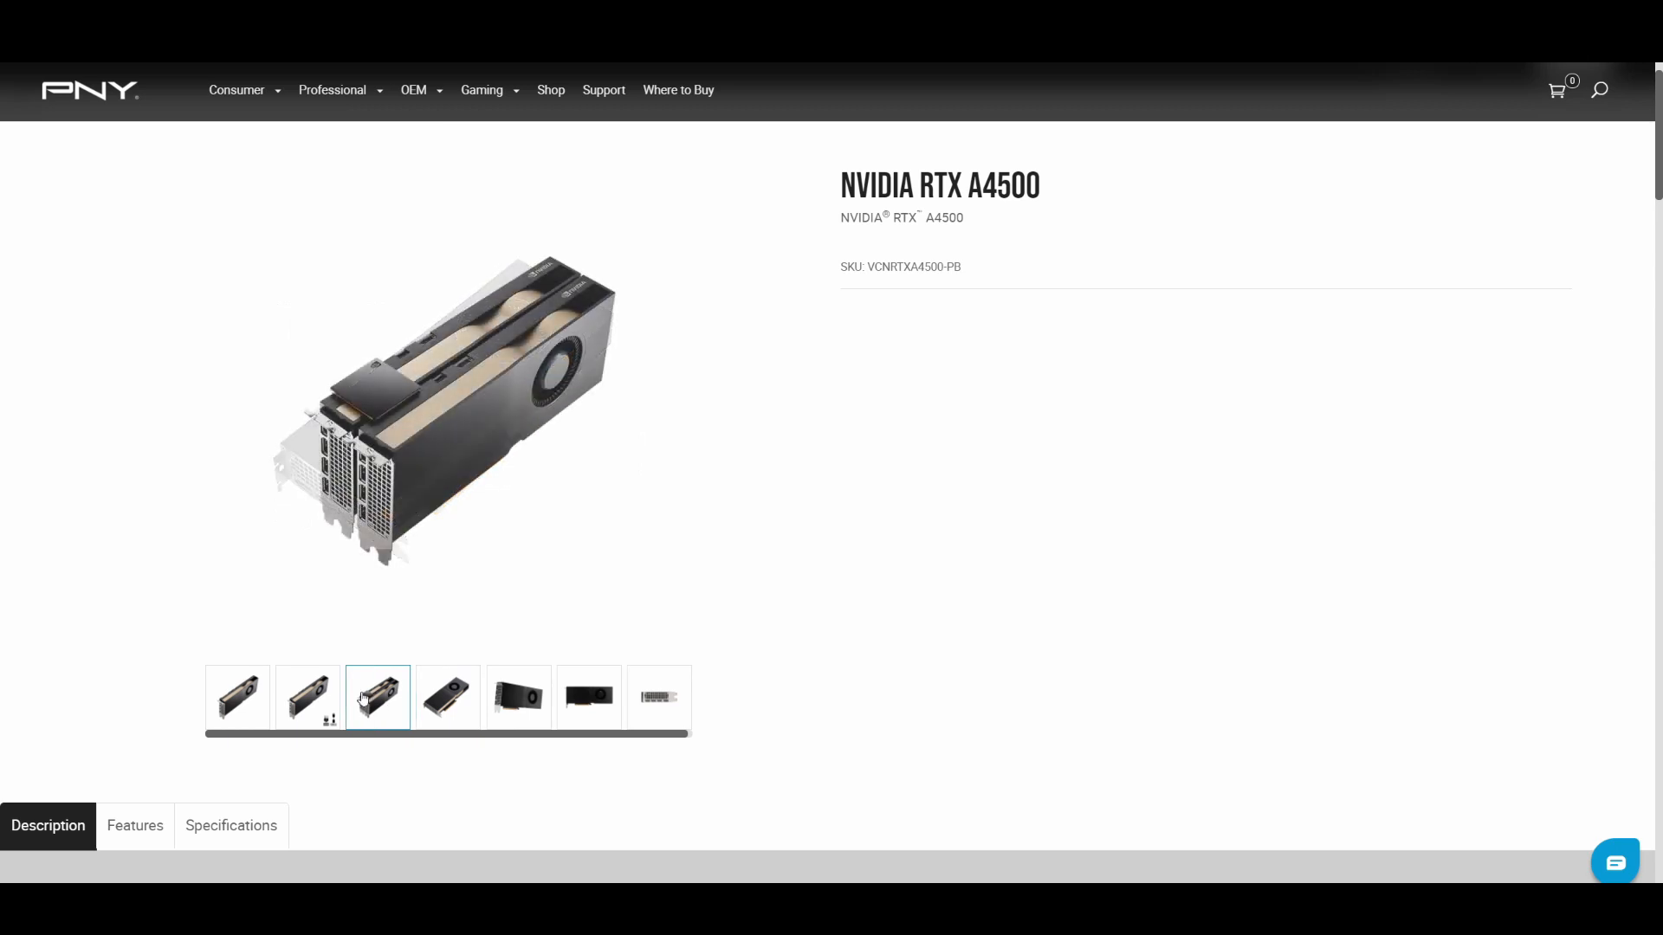
pyautogui.click(237, 697)
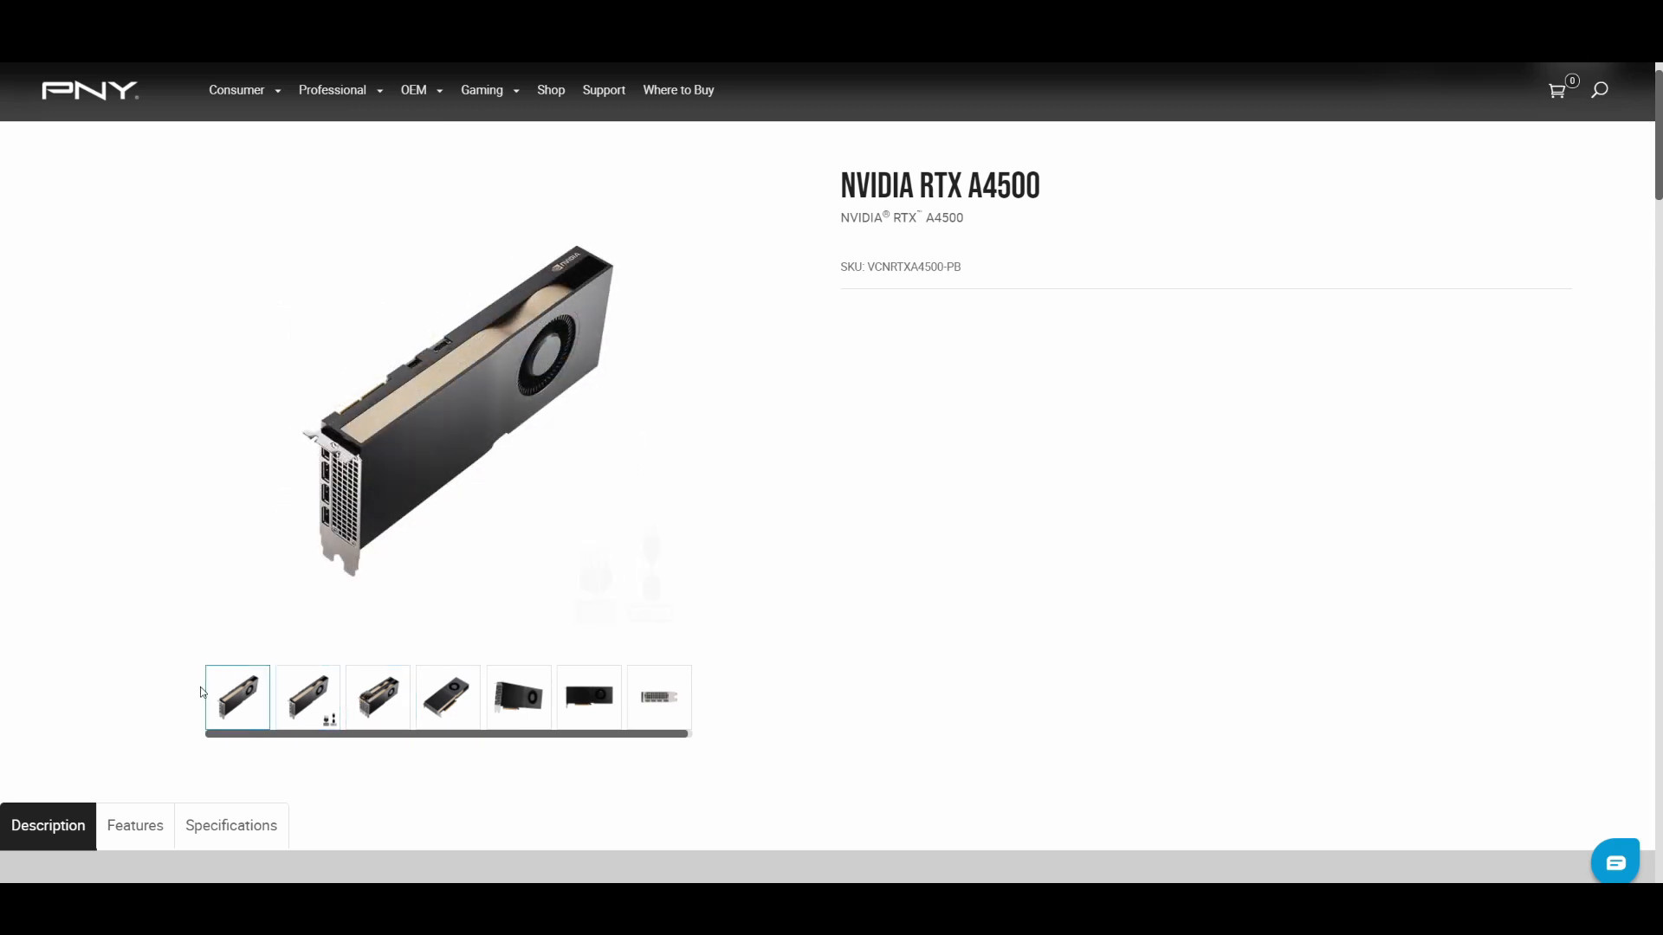
pyautogui.moveTo(166, 578)
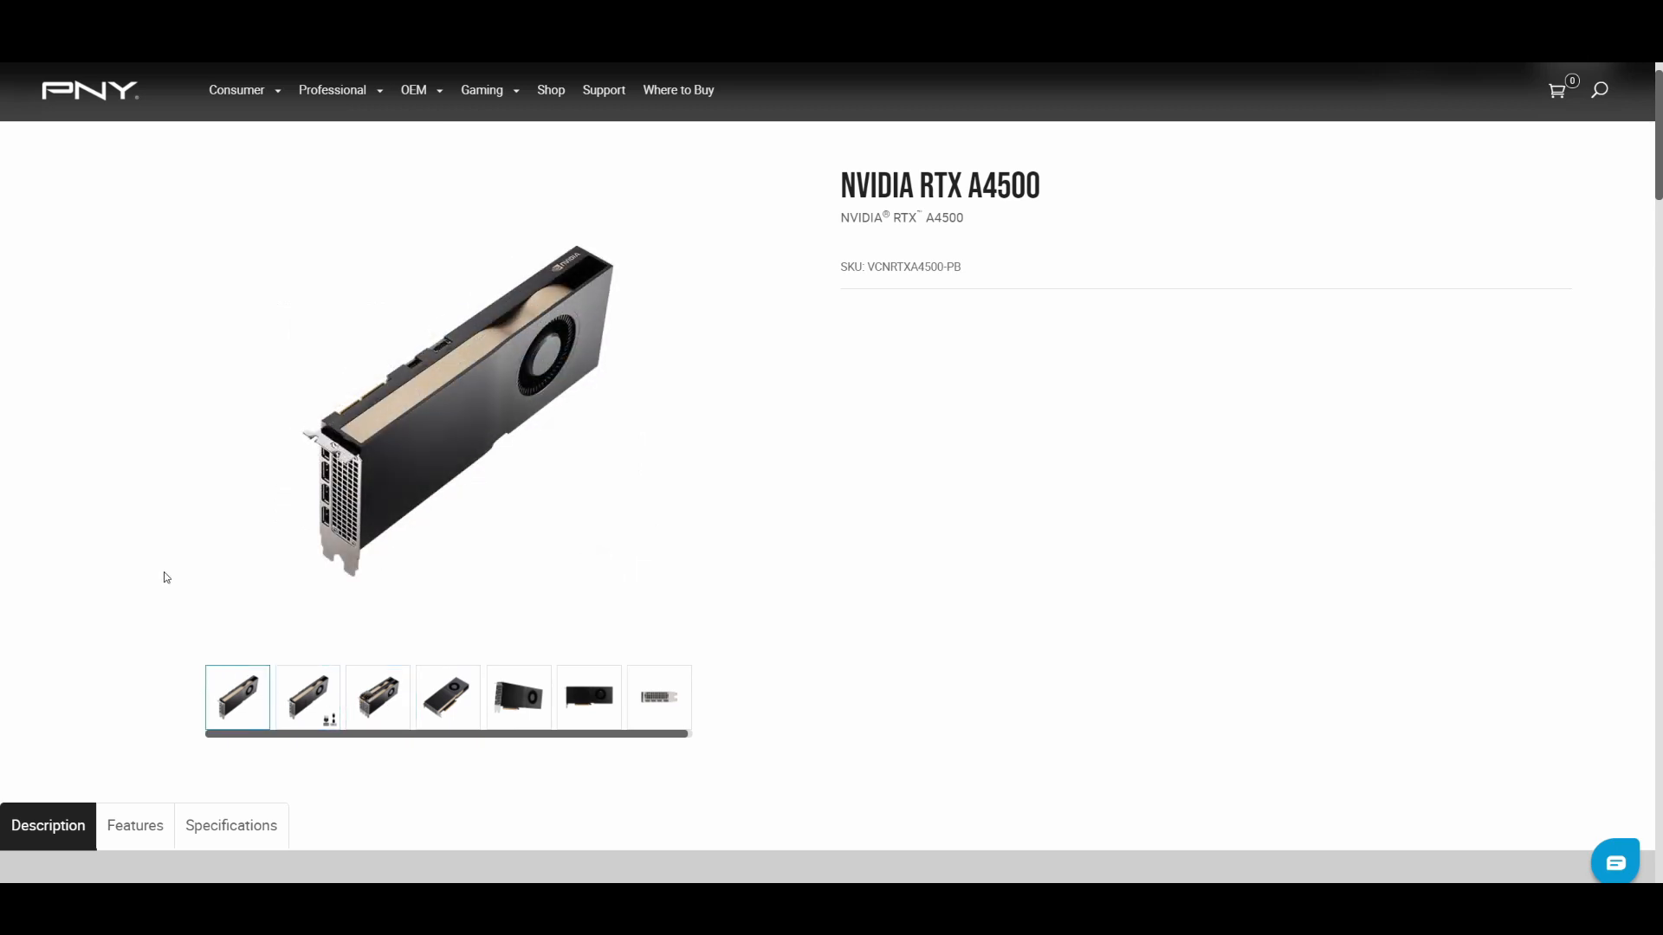
pyautogui.moveTo(301, 515)
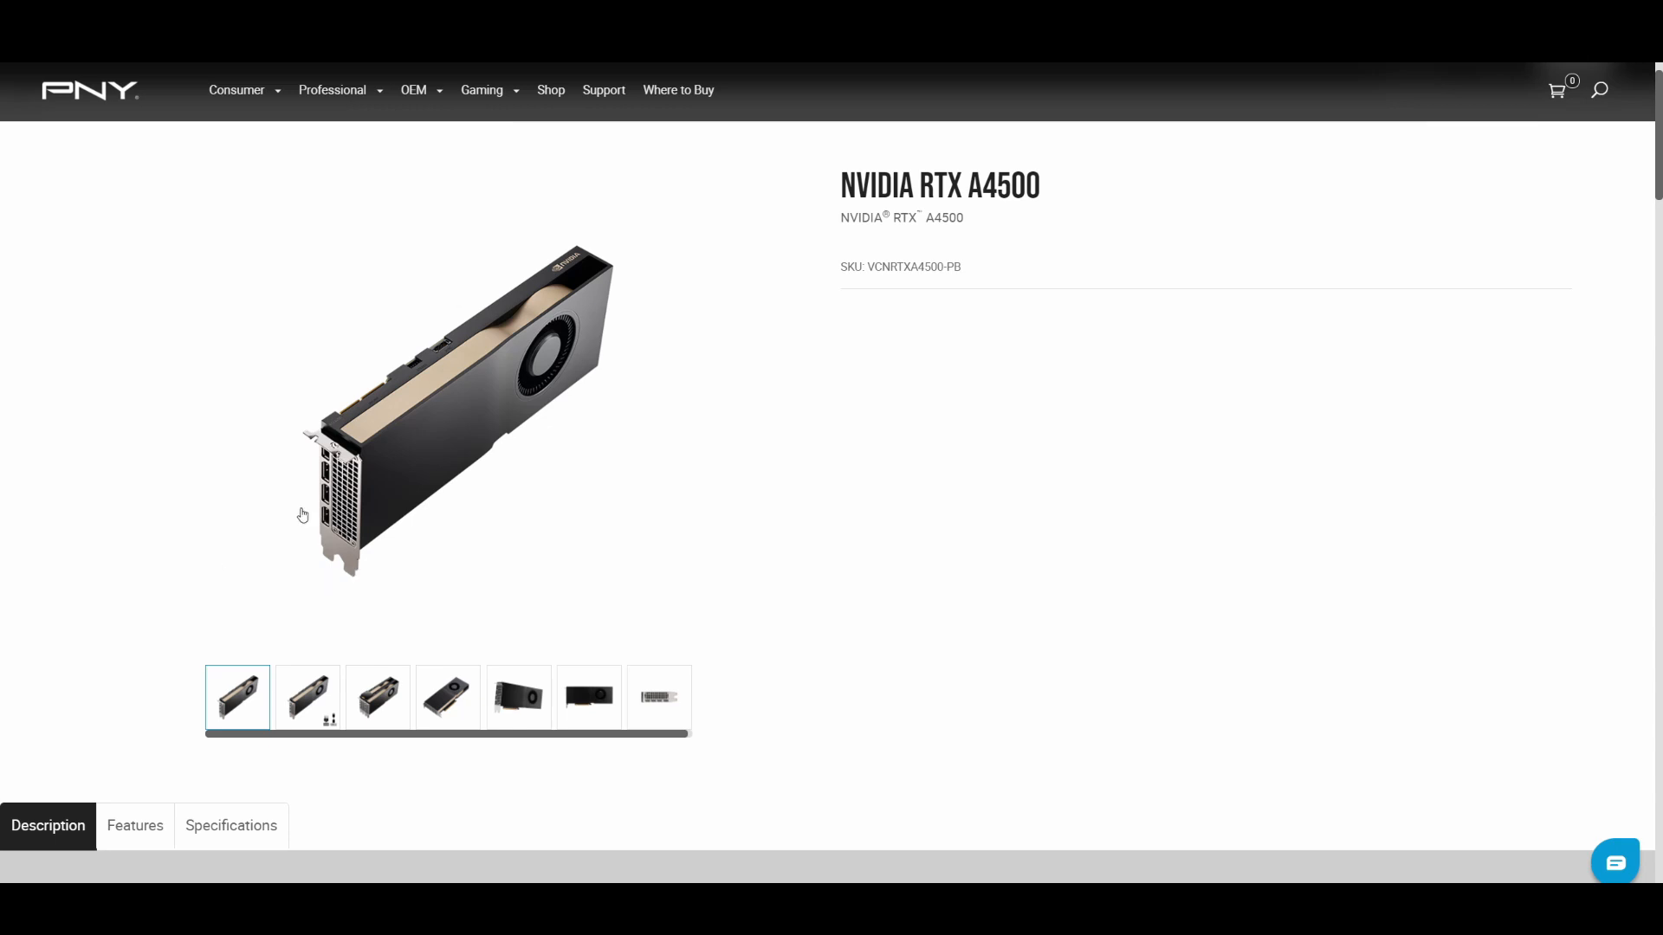
pyautogui.moveTo(584, 284)
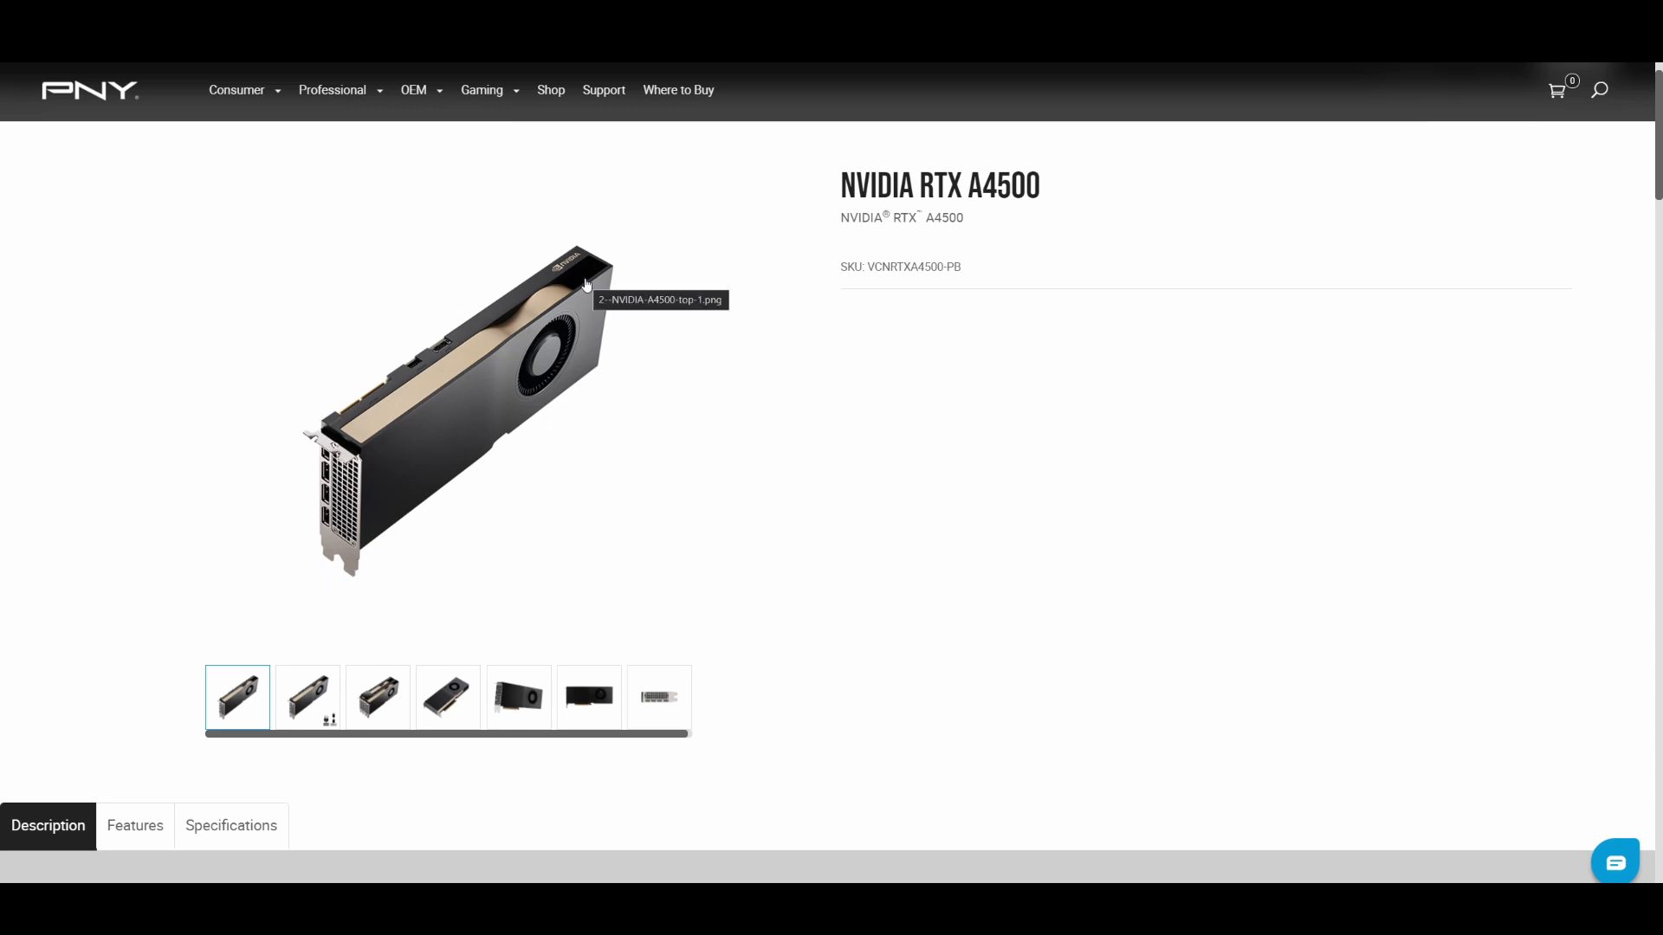
pyautogui.moveTo(573, 291)
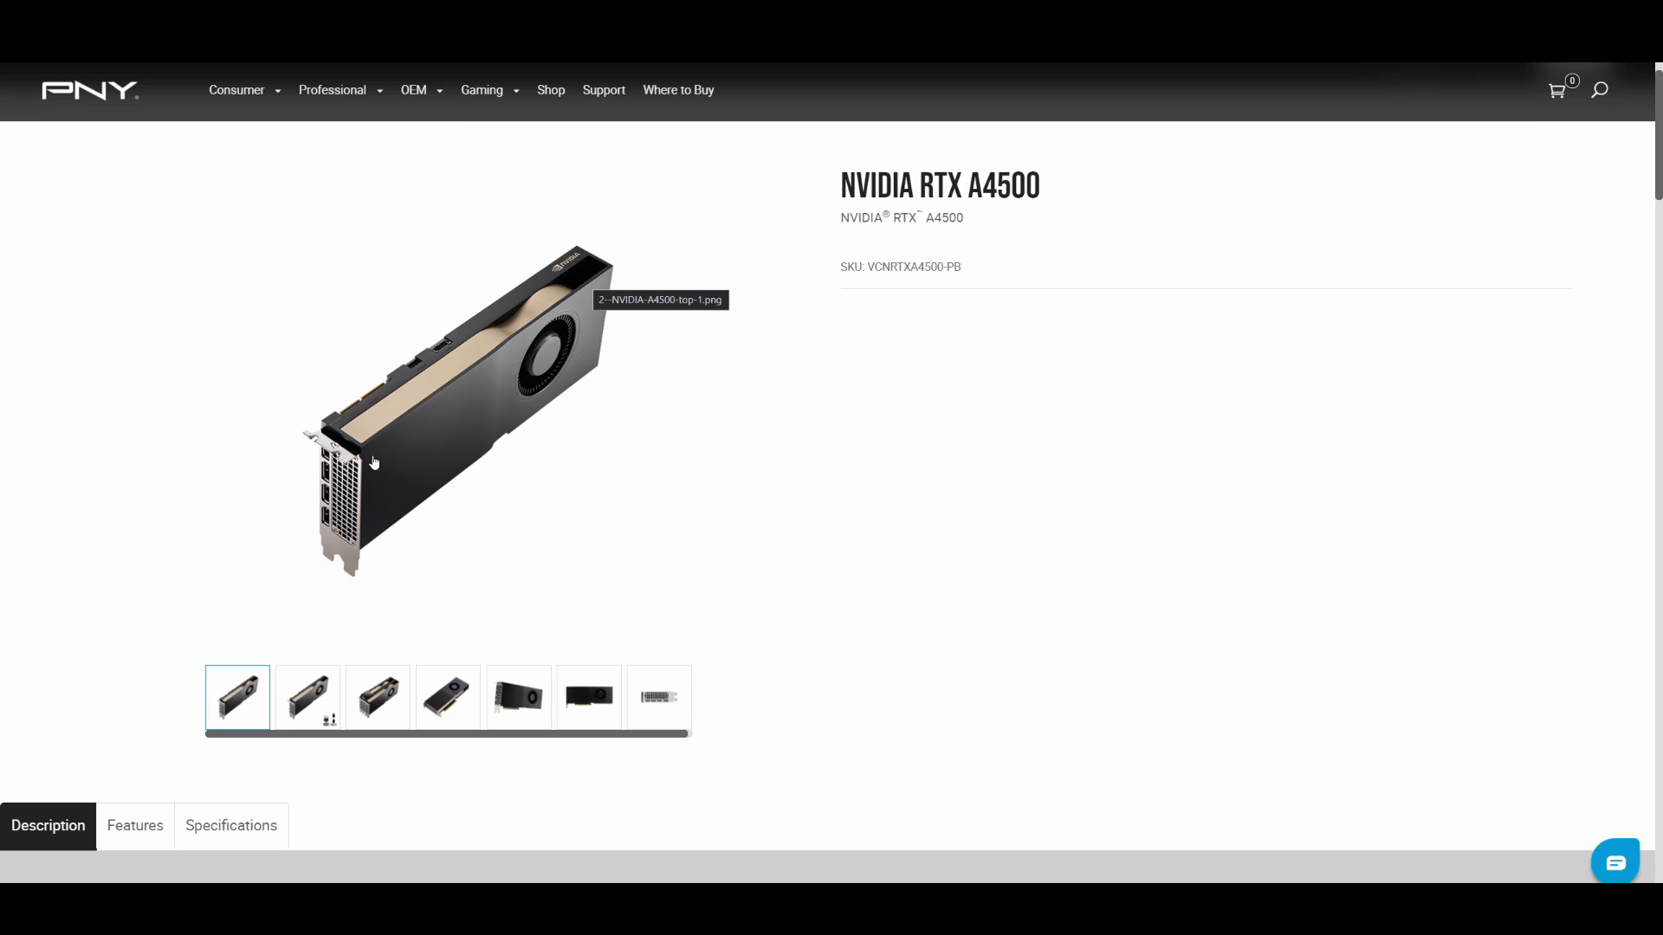
pyautogui.moveTo(529, 378)
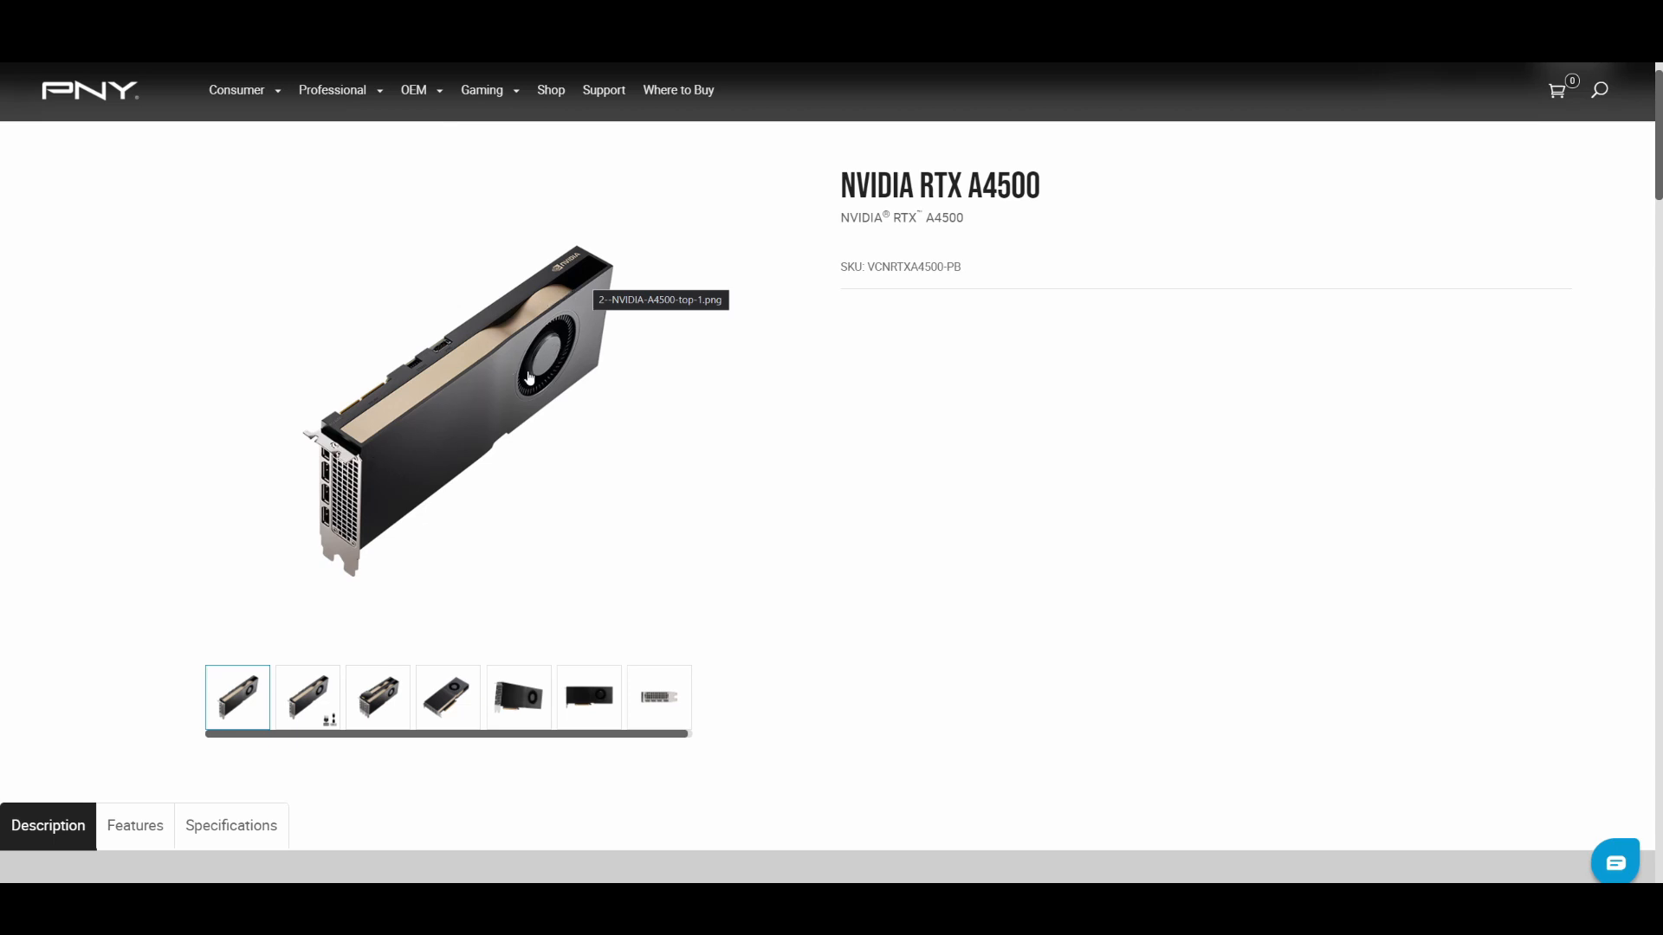
pyautogui.moveTo(502, 392)
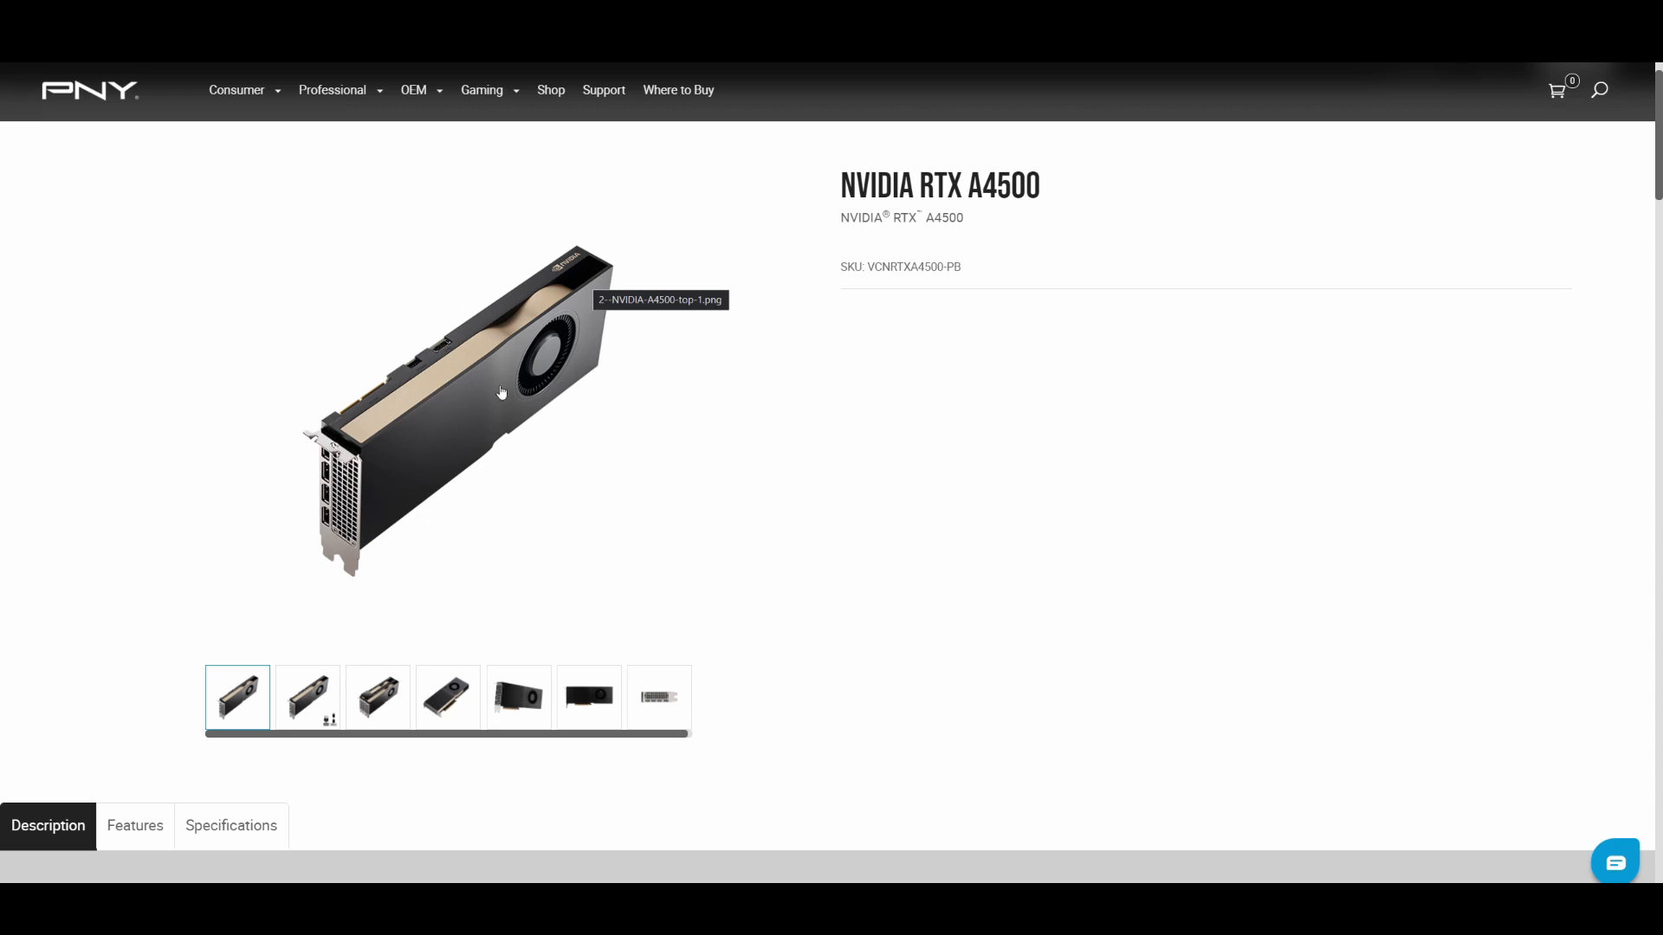
pyautogui.moveTo(475, 418)
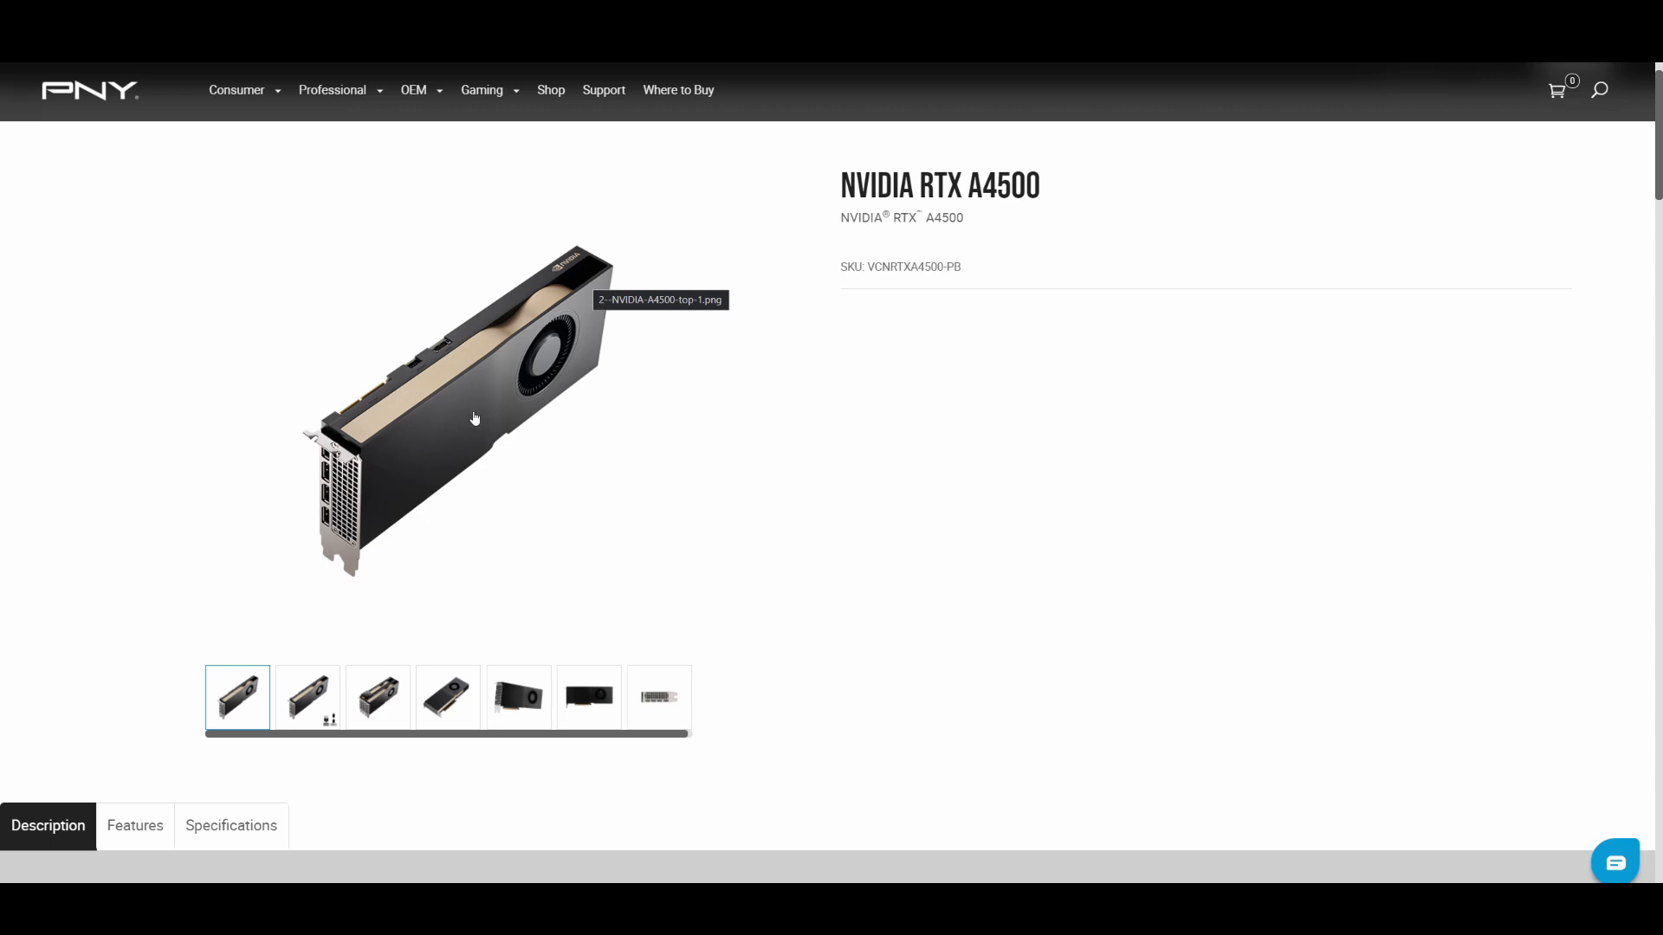
pyautogui.moveTo(537, 372)
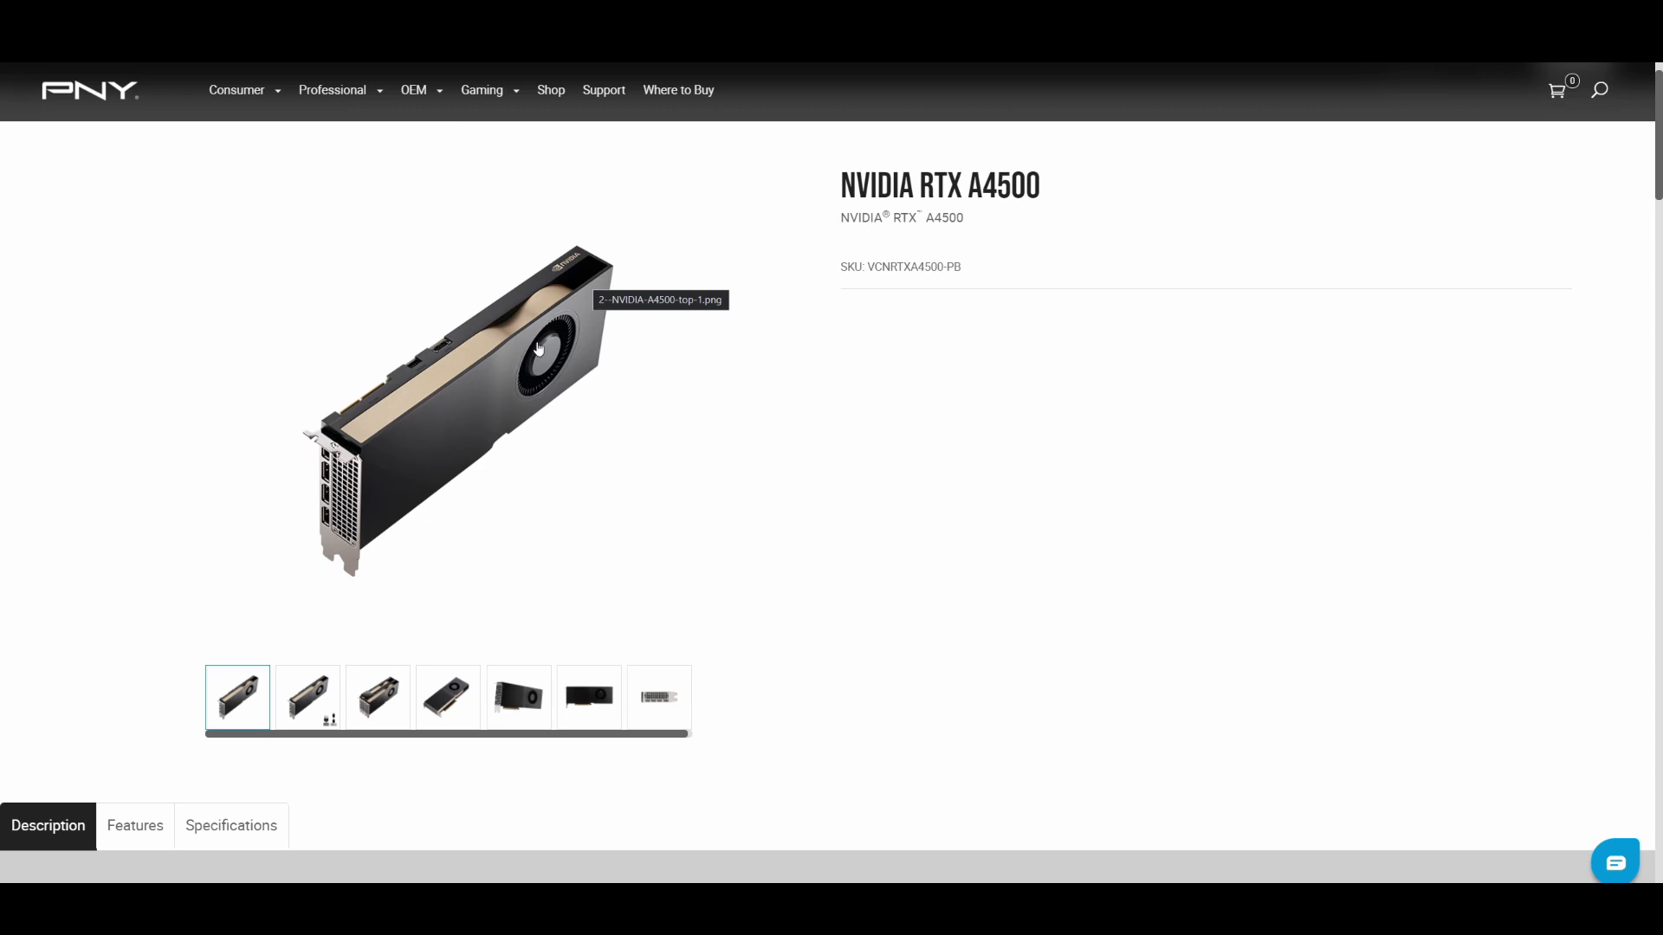
pyautogui.moveTo(591, 341)
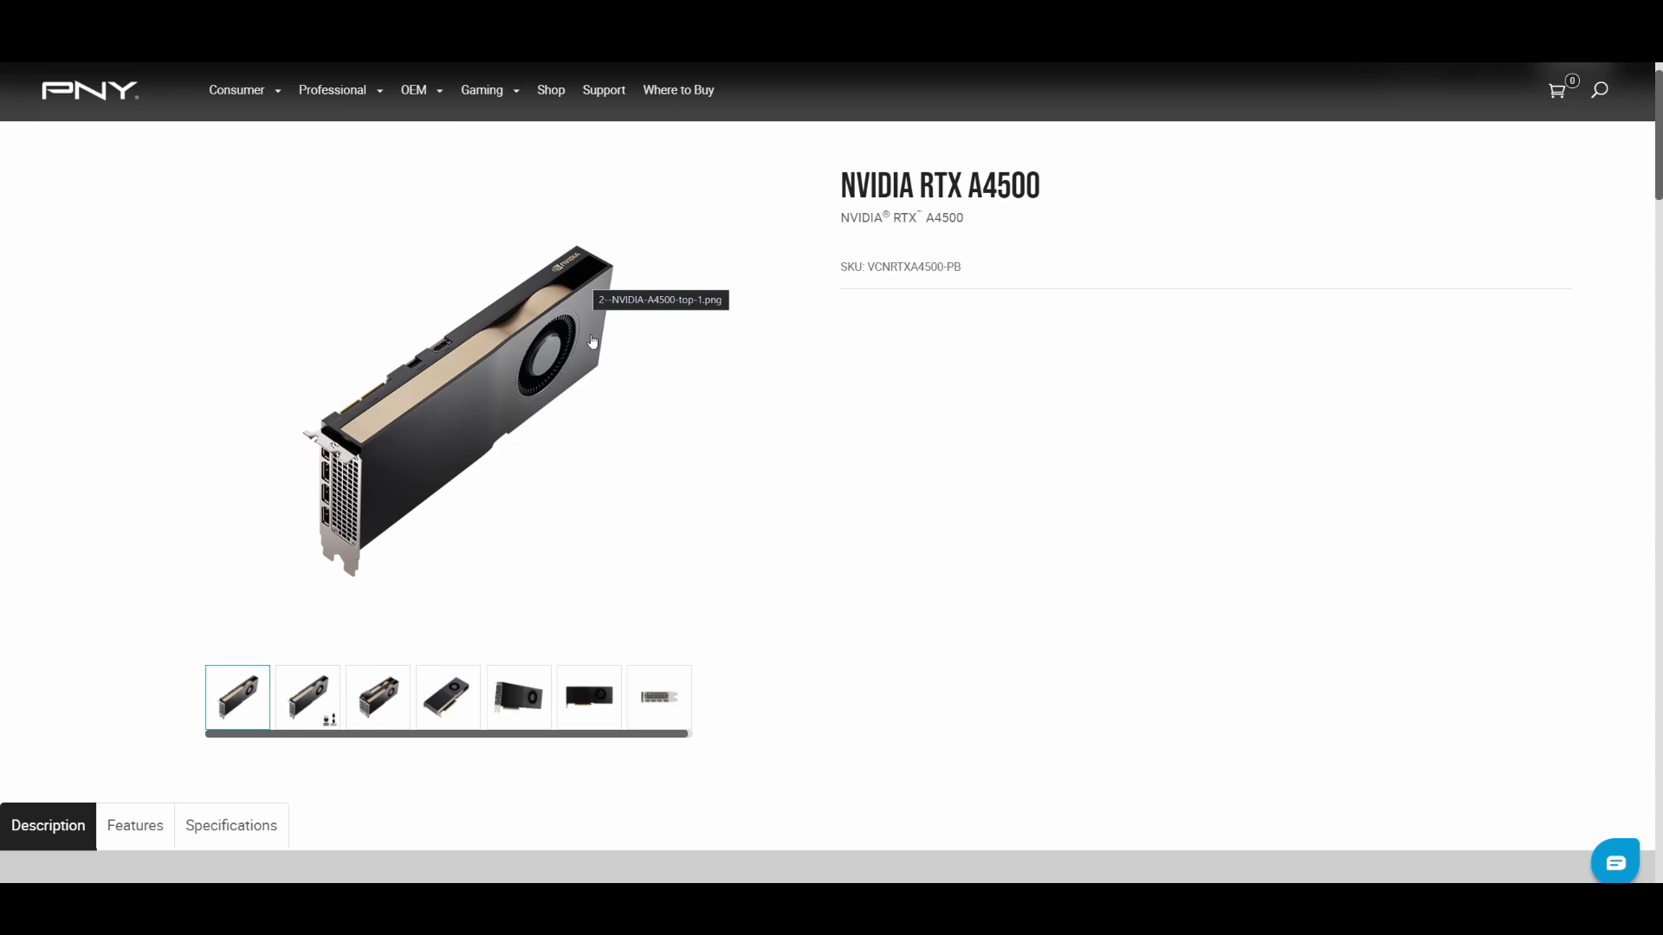
pyautogui.moveTo(530, 380)
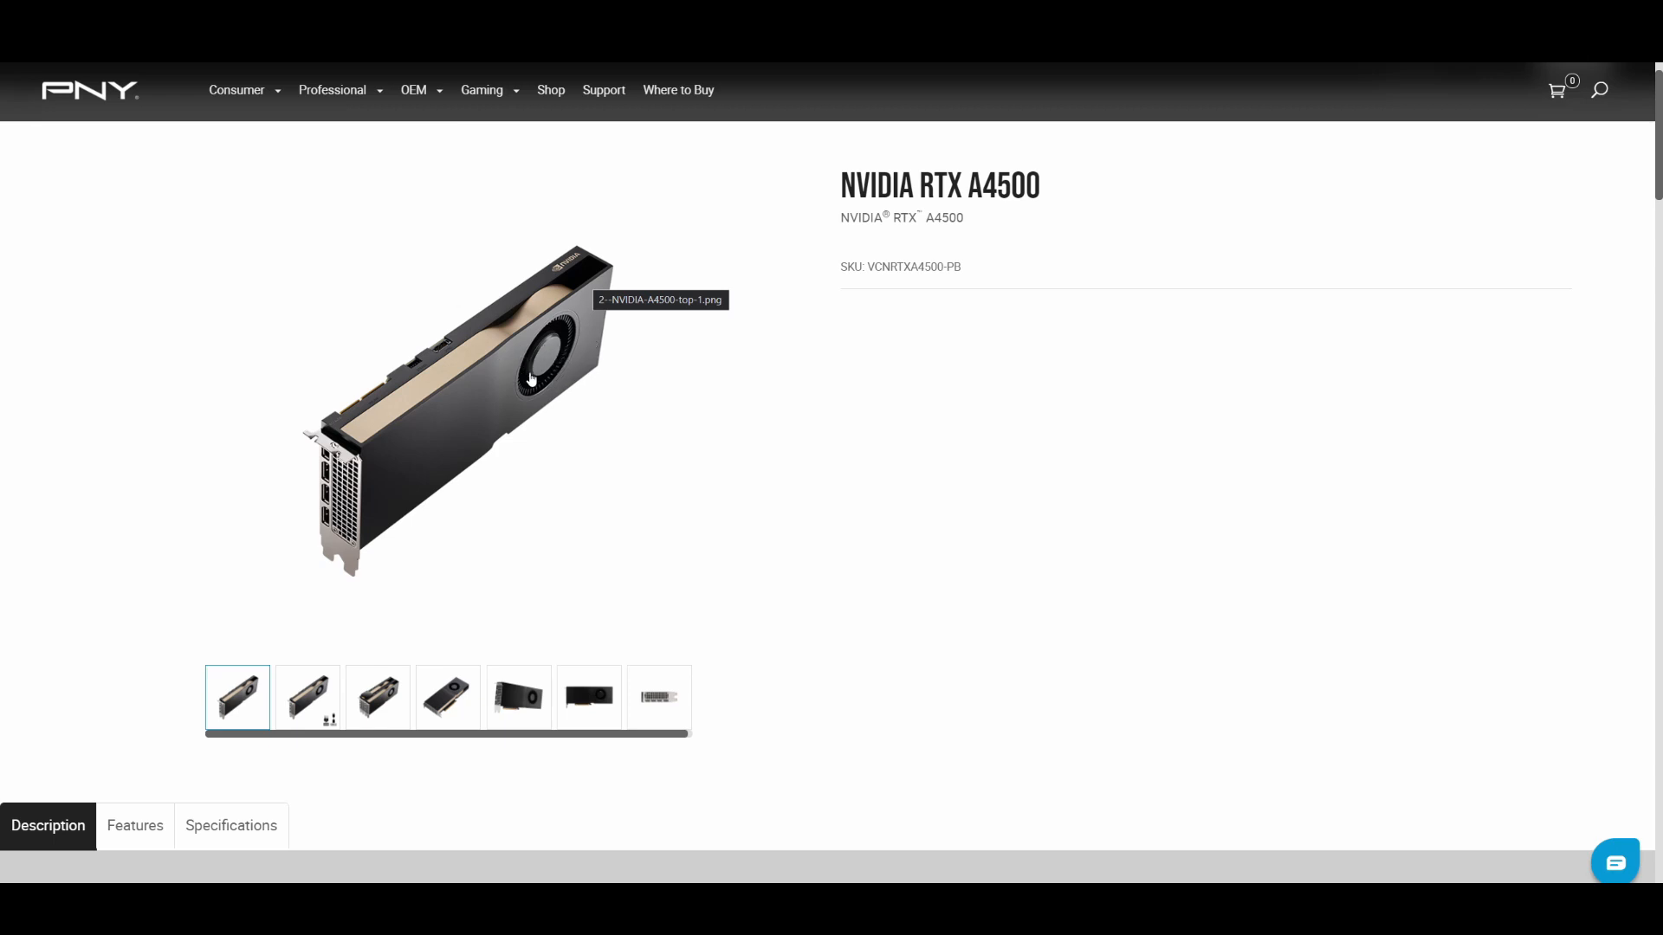
pyautogui.moveTo(501, 401)
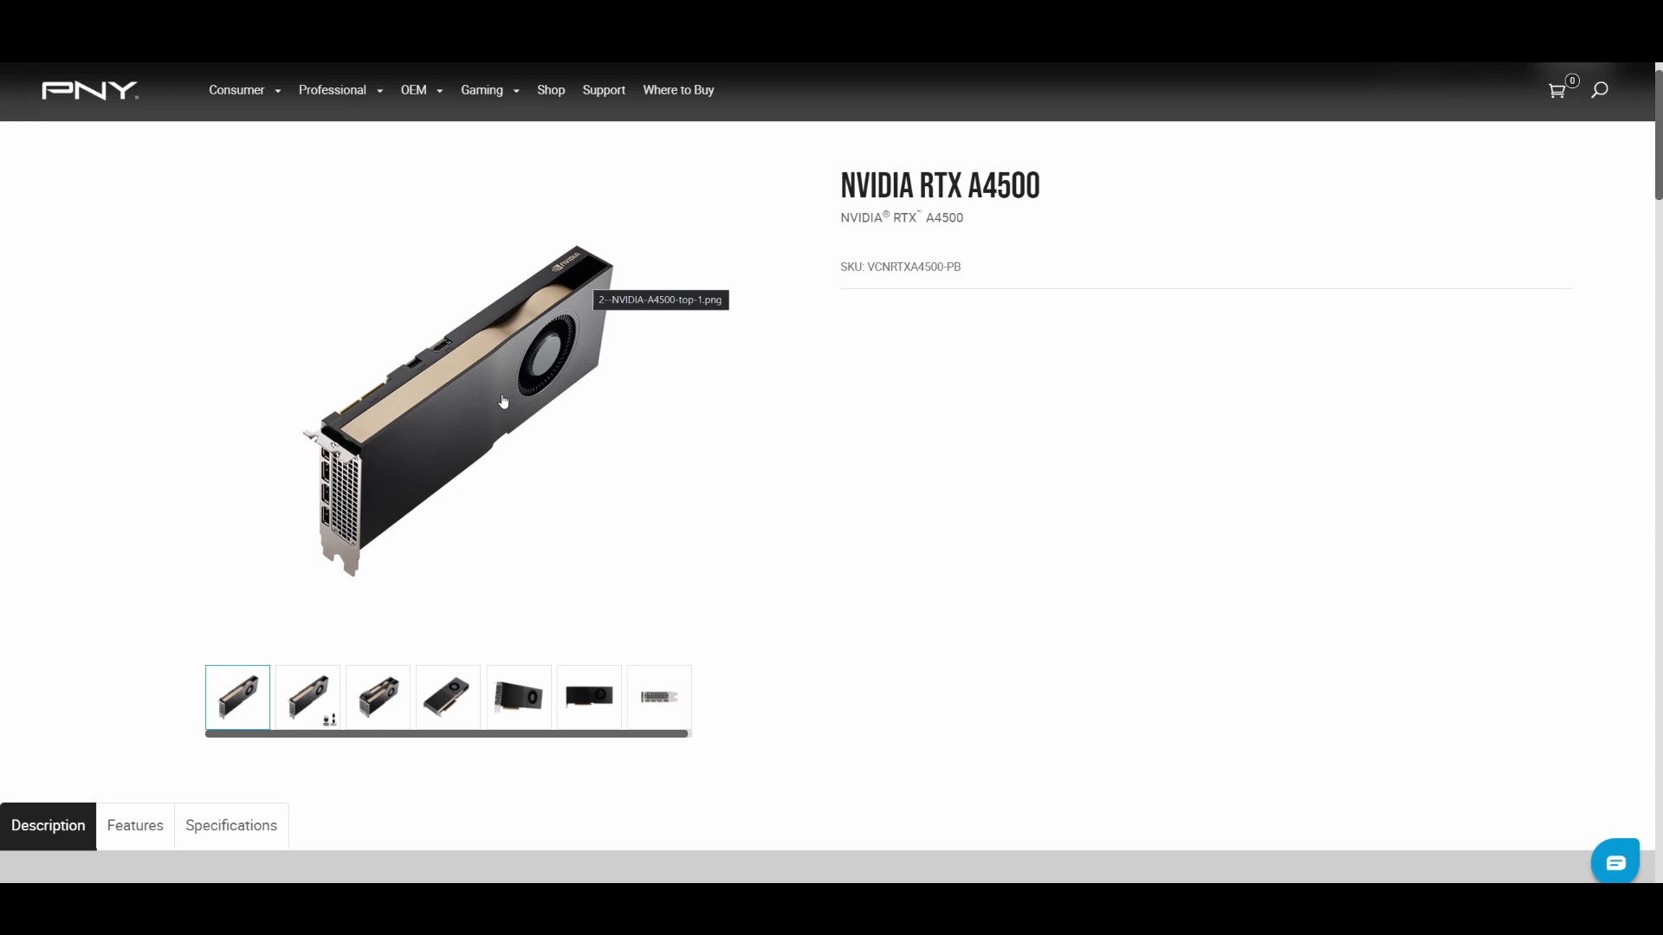
pyautogui.moveTo(505, 411)
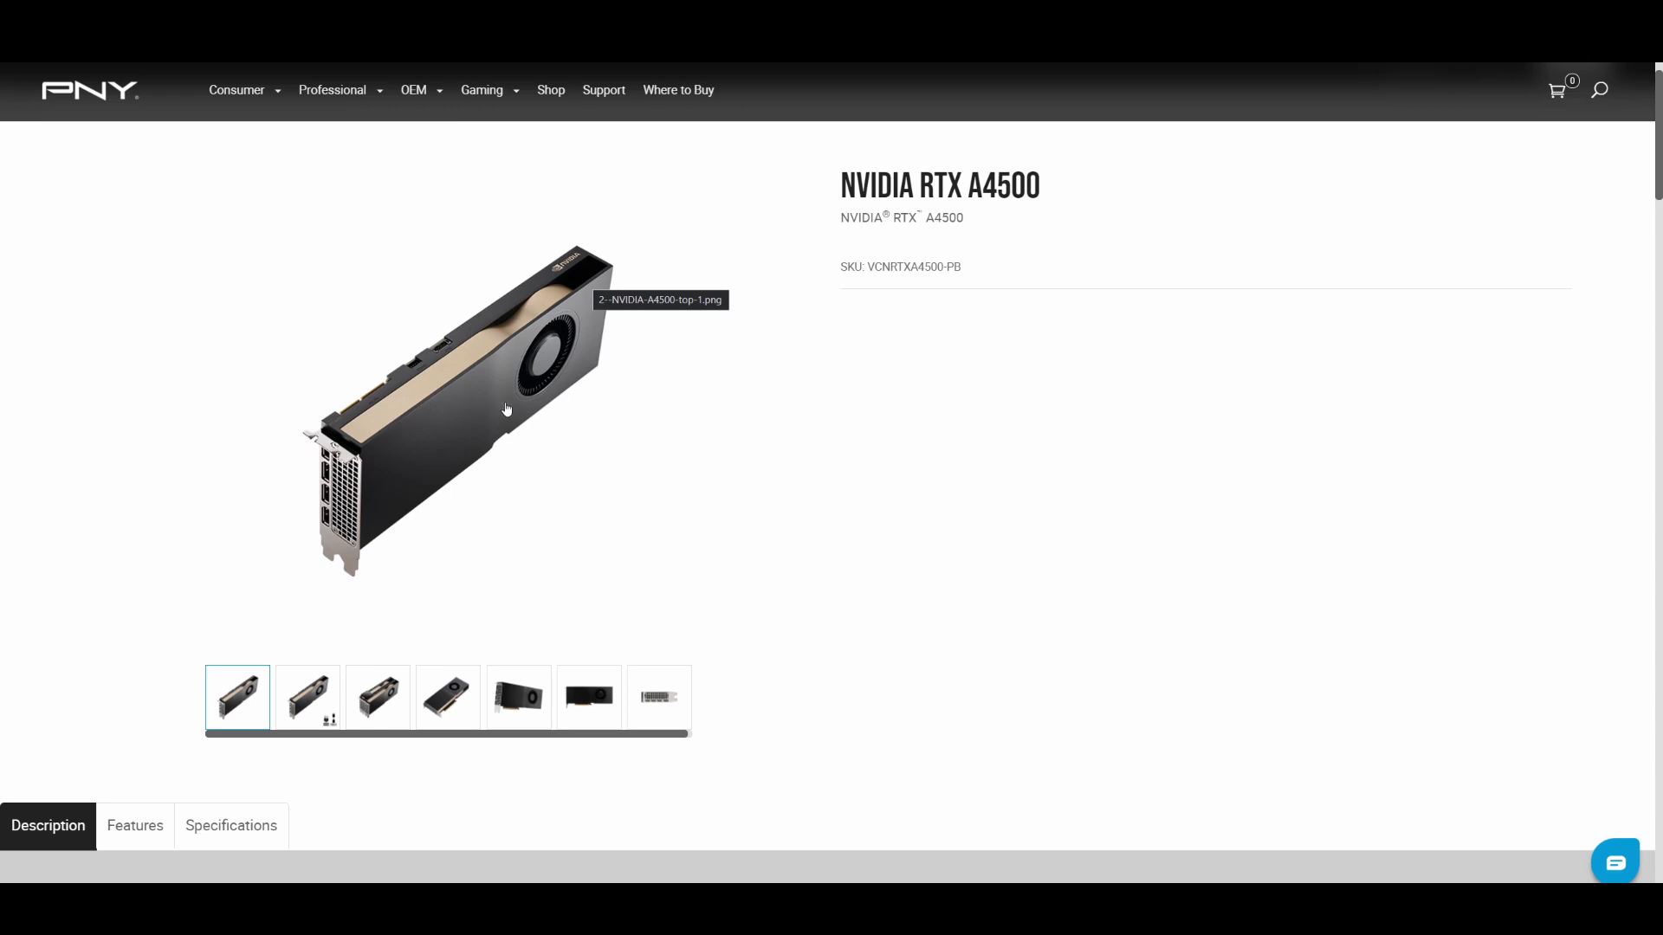
pyautogui.moveTo(524, 428)
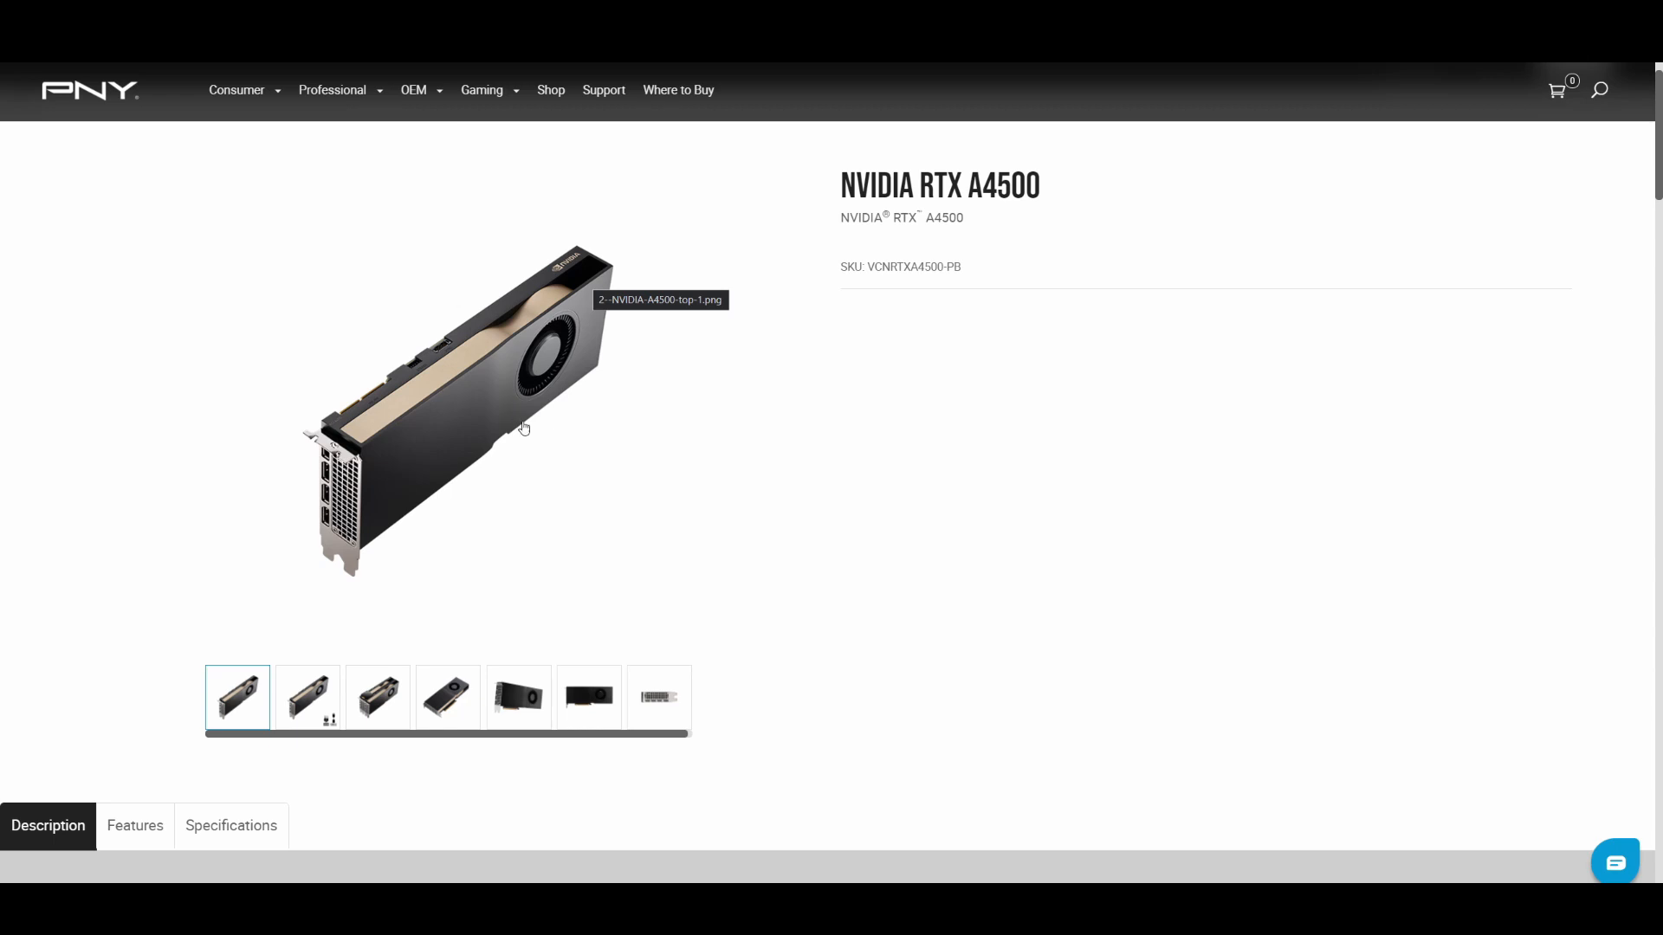
# Scroll to the A4500 description and select 'combined with 20GB of ultra-fast GPU memory'
pyautogui.scroll(-3)
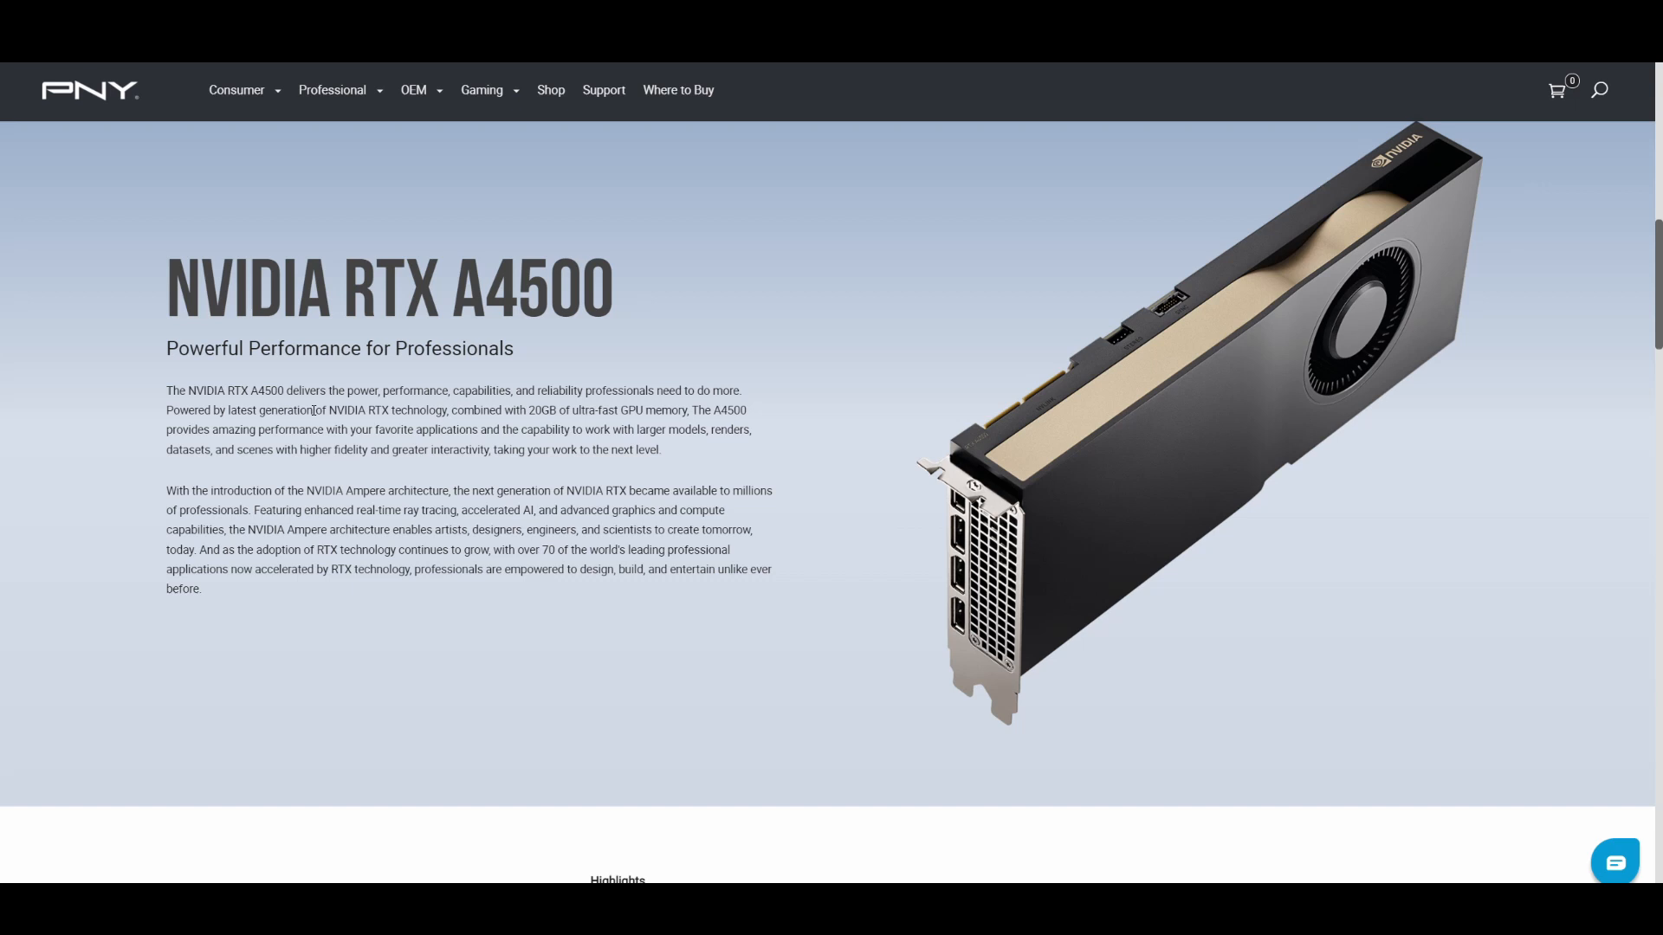
pyautogui.moveTo(311, 587)
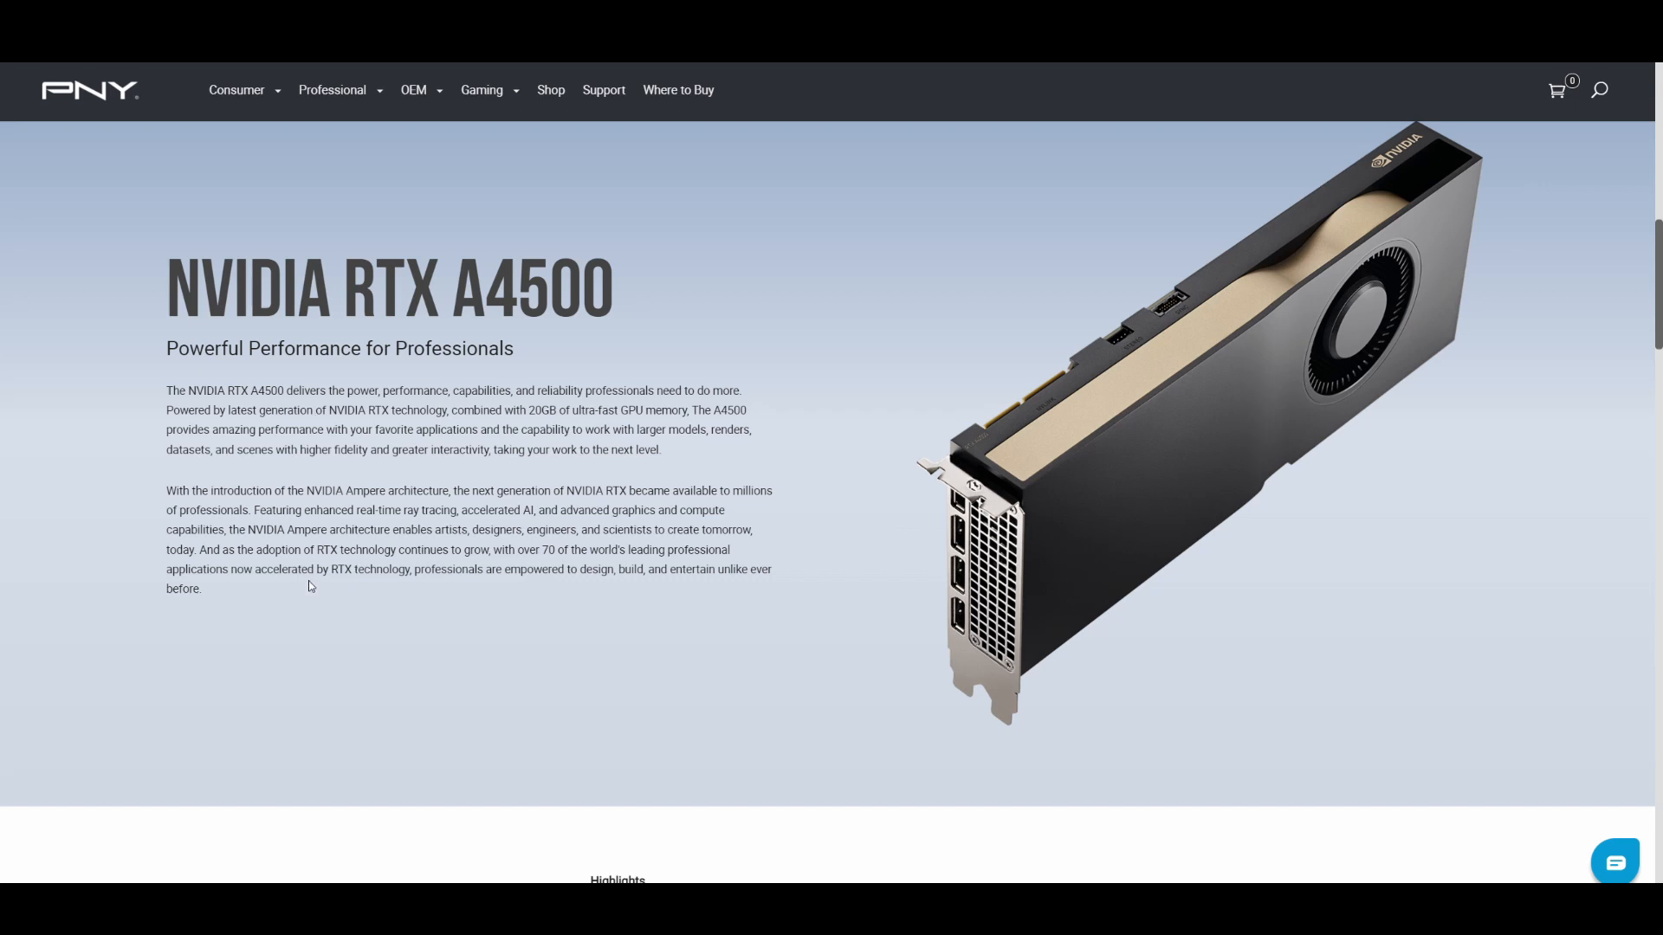
pyautogui.moveTo(262, 613)
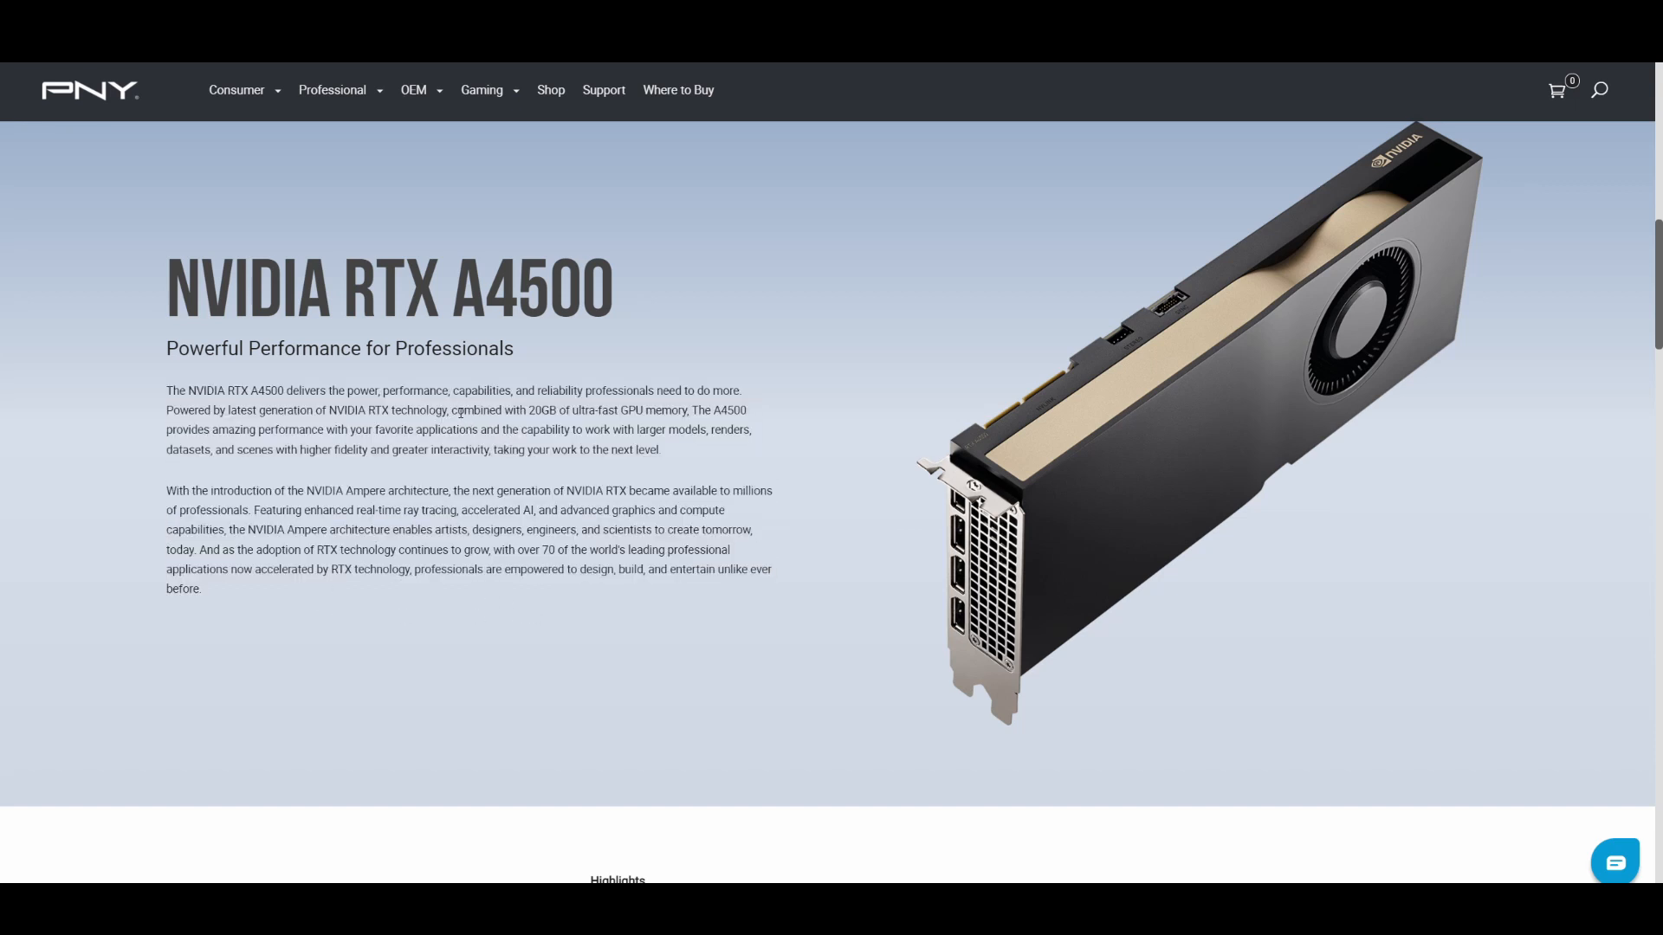
pyautogui.doubleClick(476, 432)
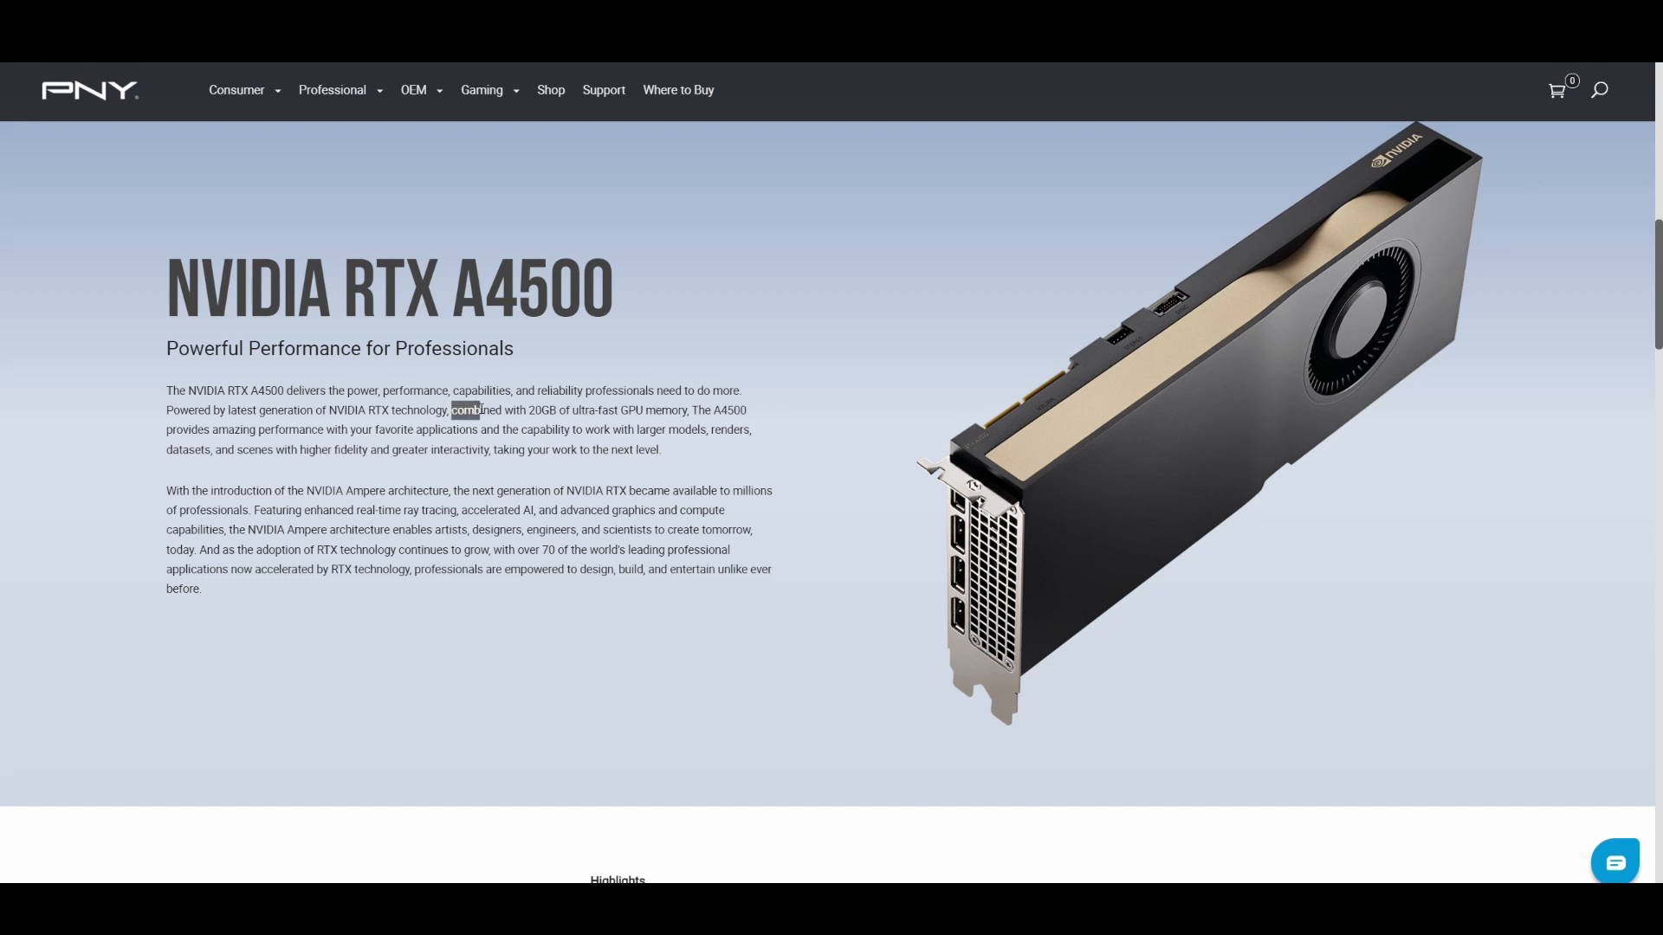
pyautogui.moveTo(450, 411); pyautogui.dragTo(554, 410)
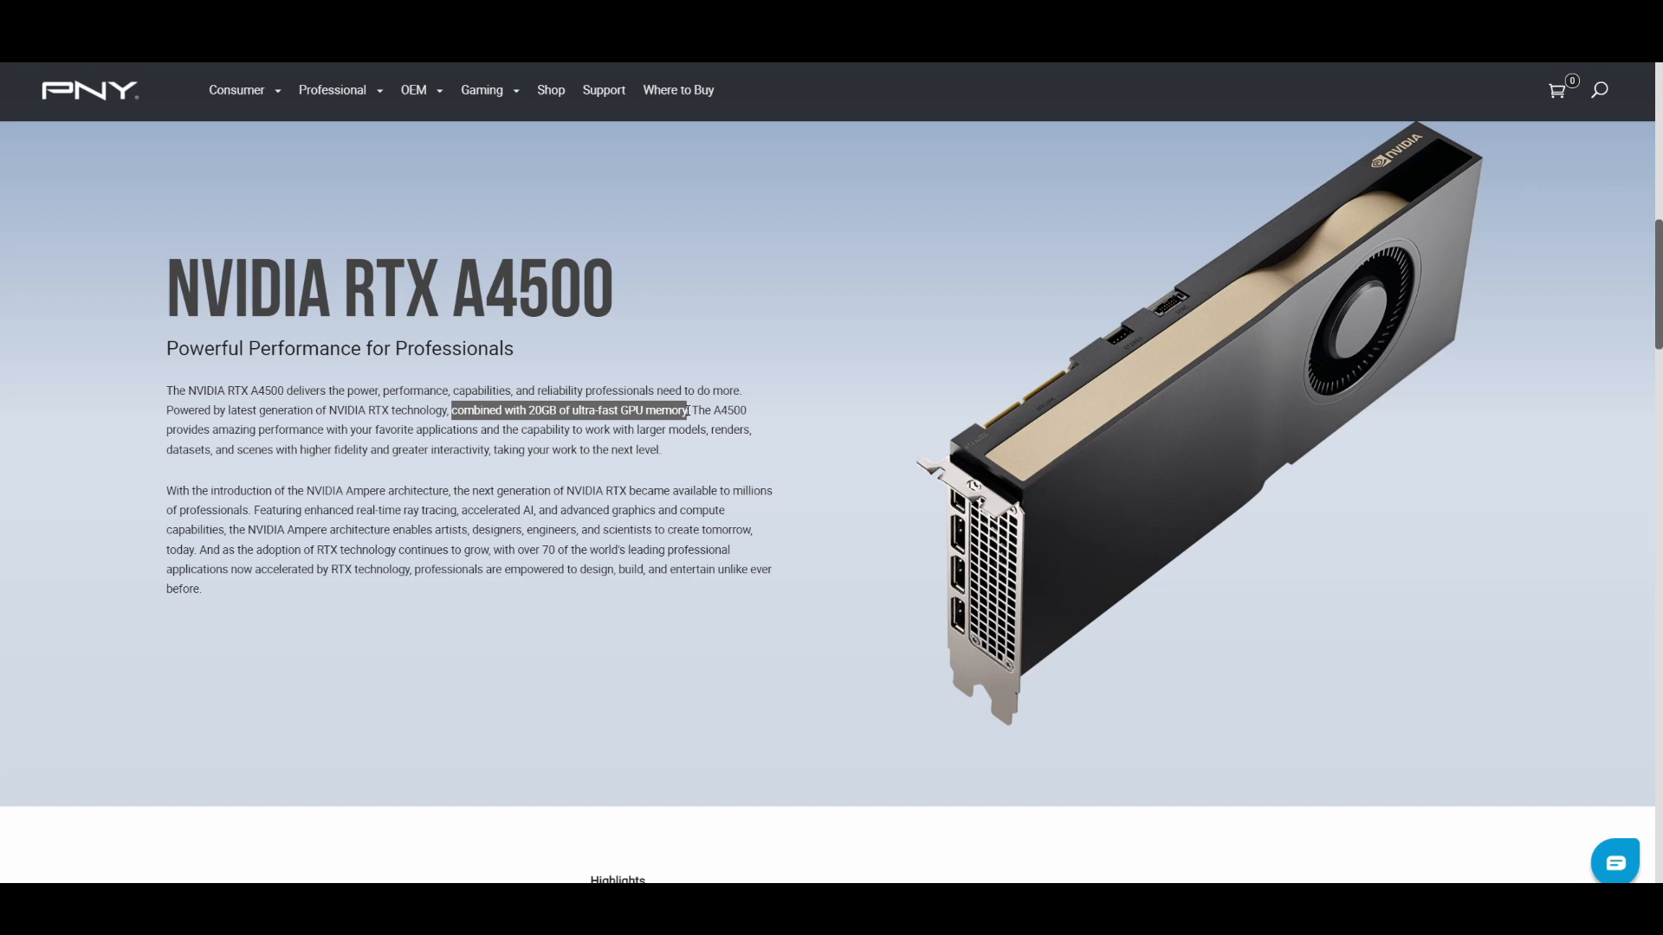
pyautogui.click(445, 404)
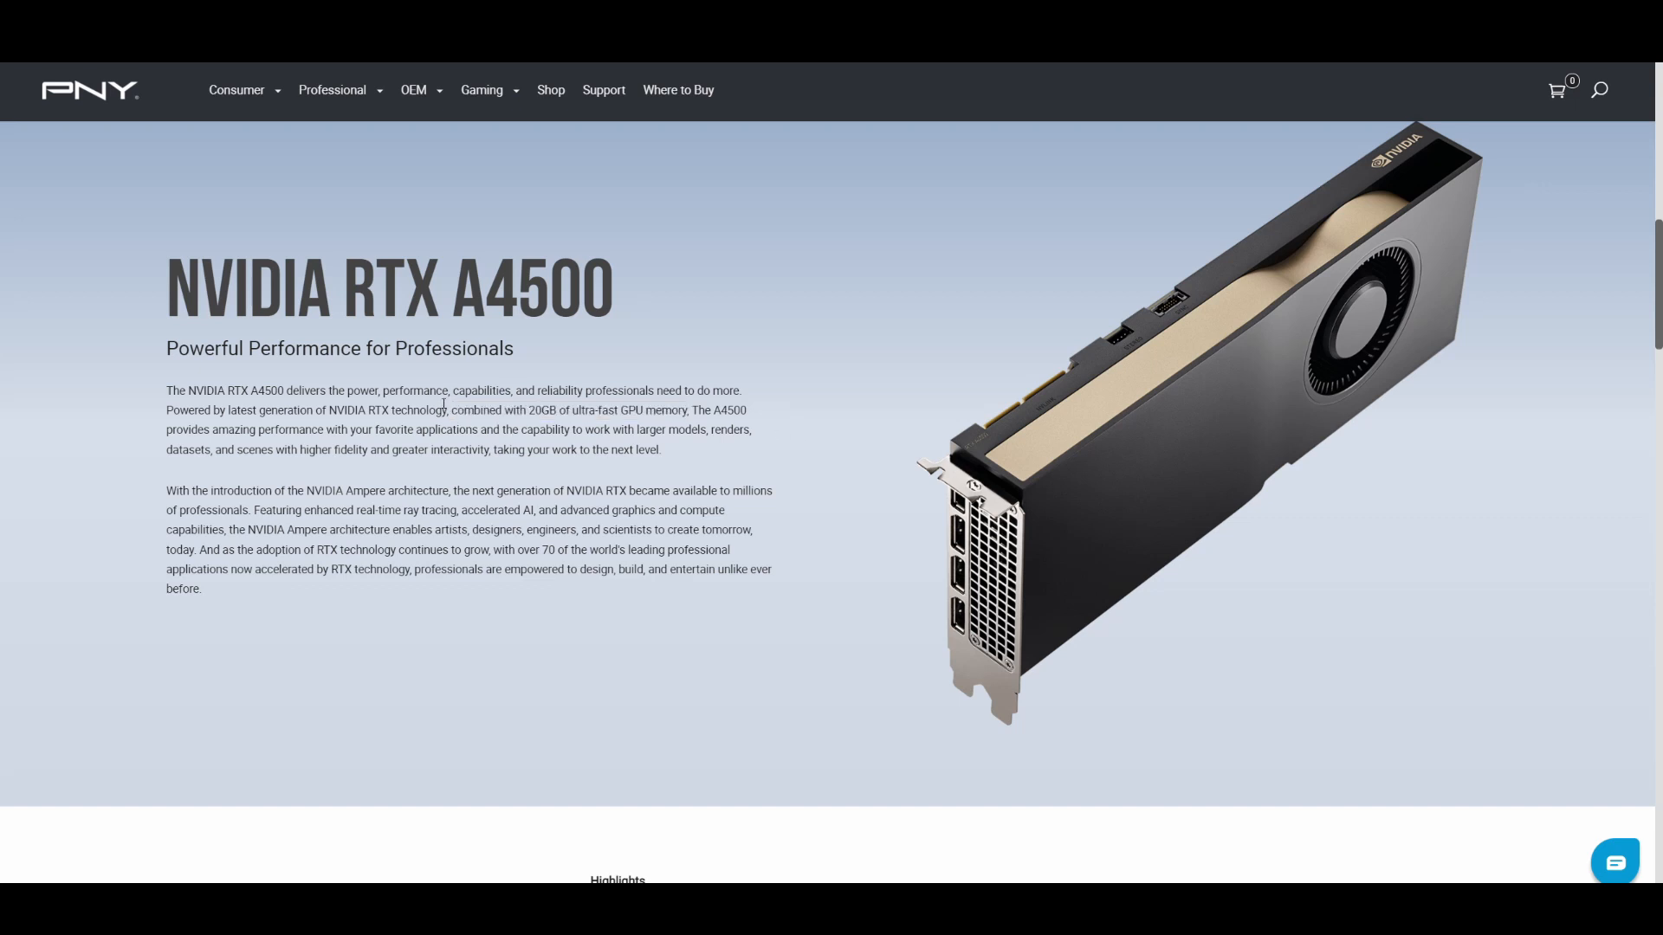
pyautogui.moveTo(450, 411); pyautogui.dragTo(689, 411)
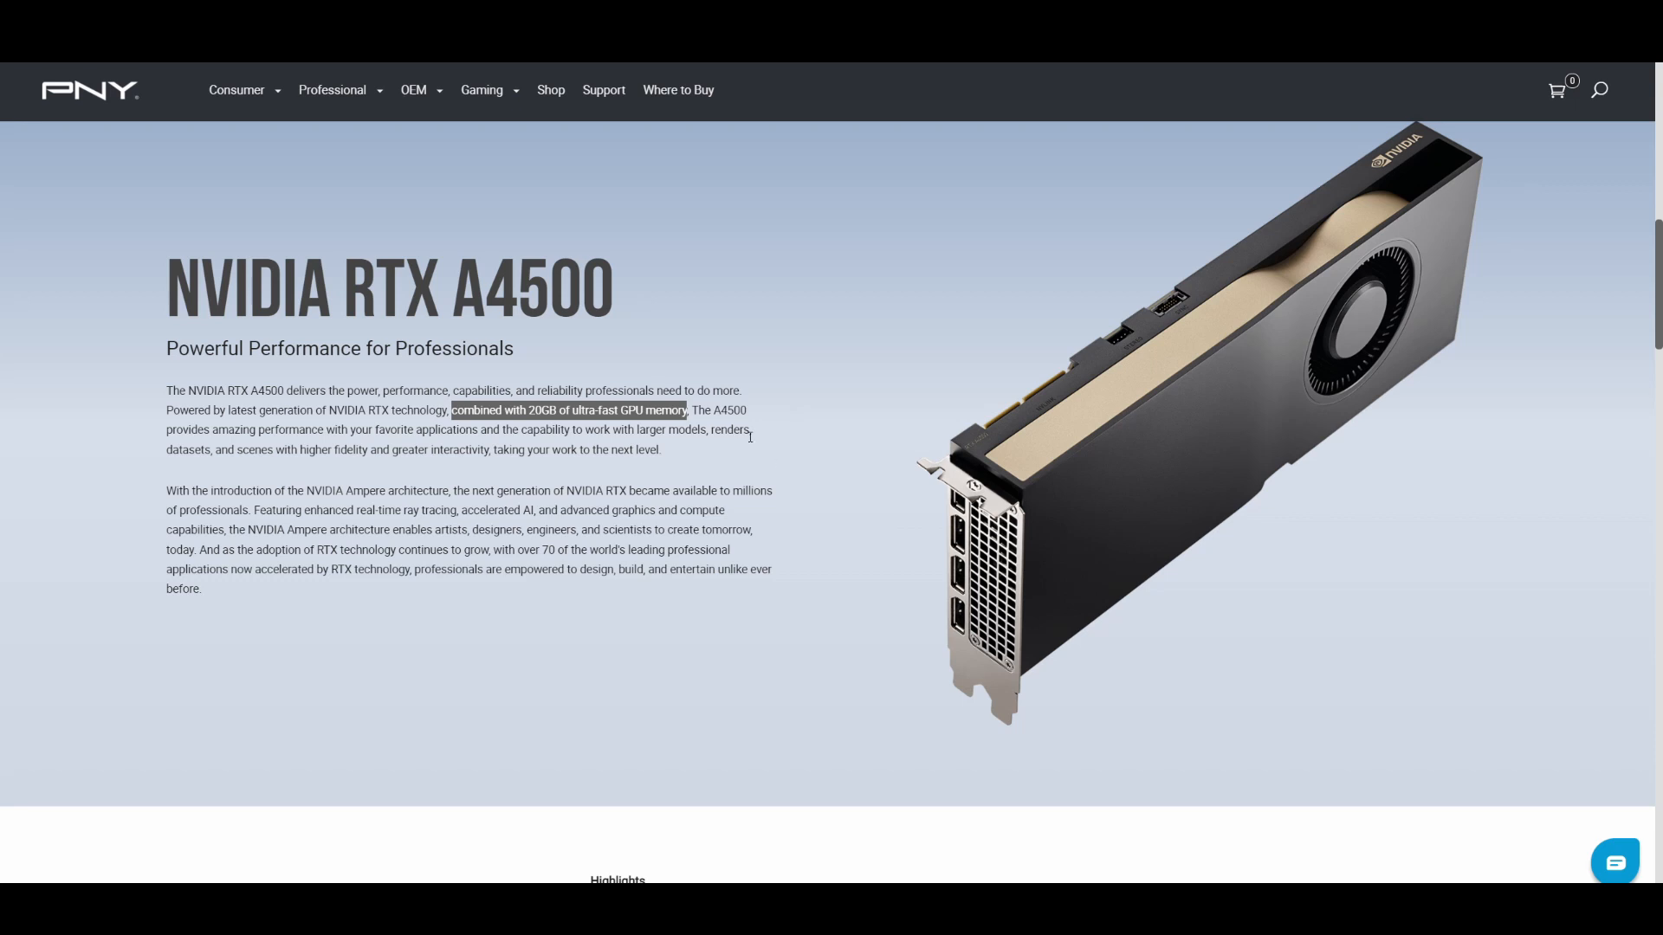
pyautogui.moveTo(786, 466)
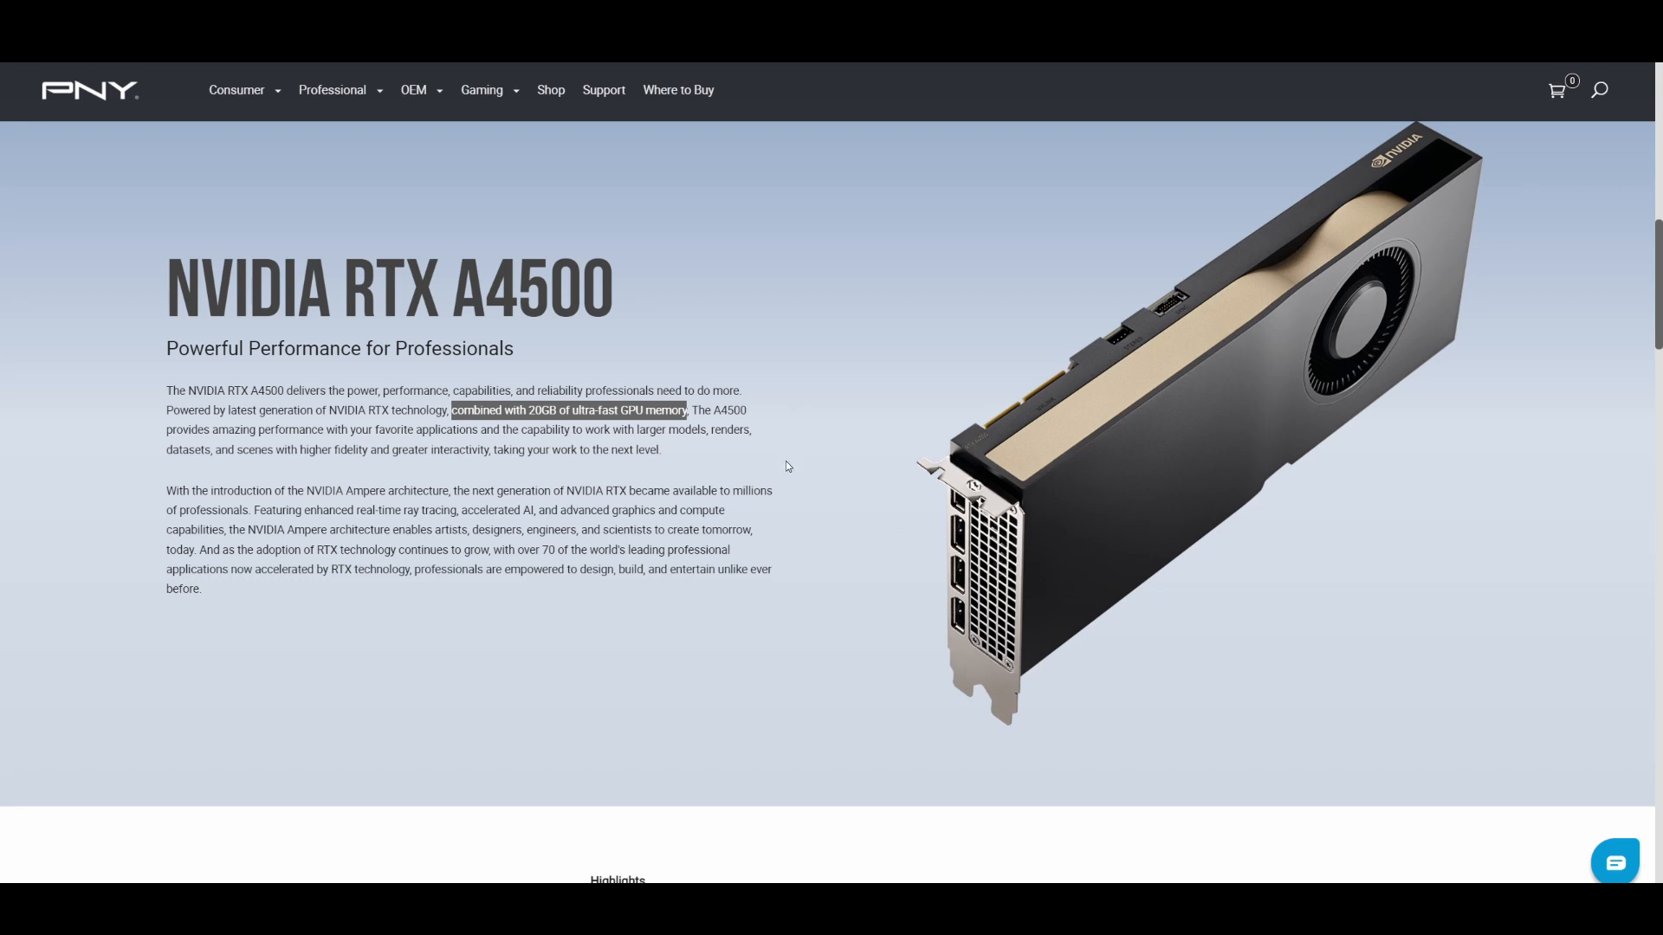
pyautogui.moveTo(1201, 298)
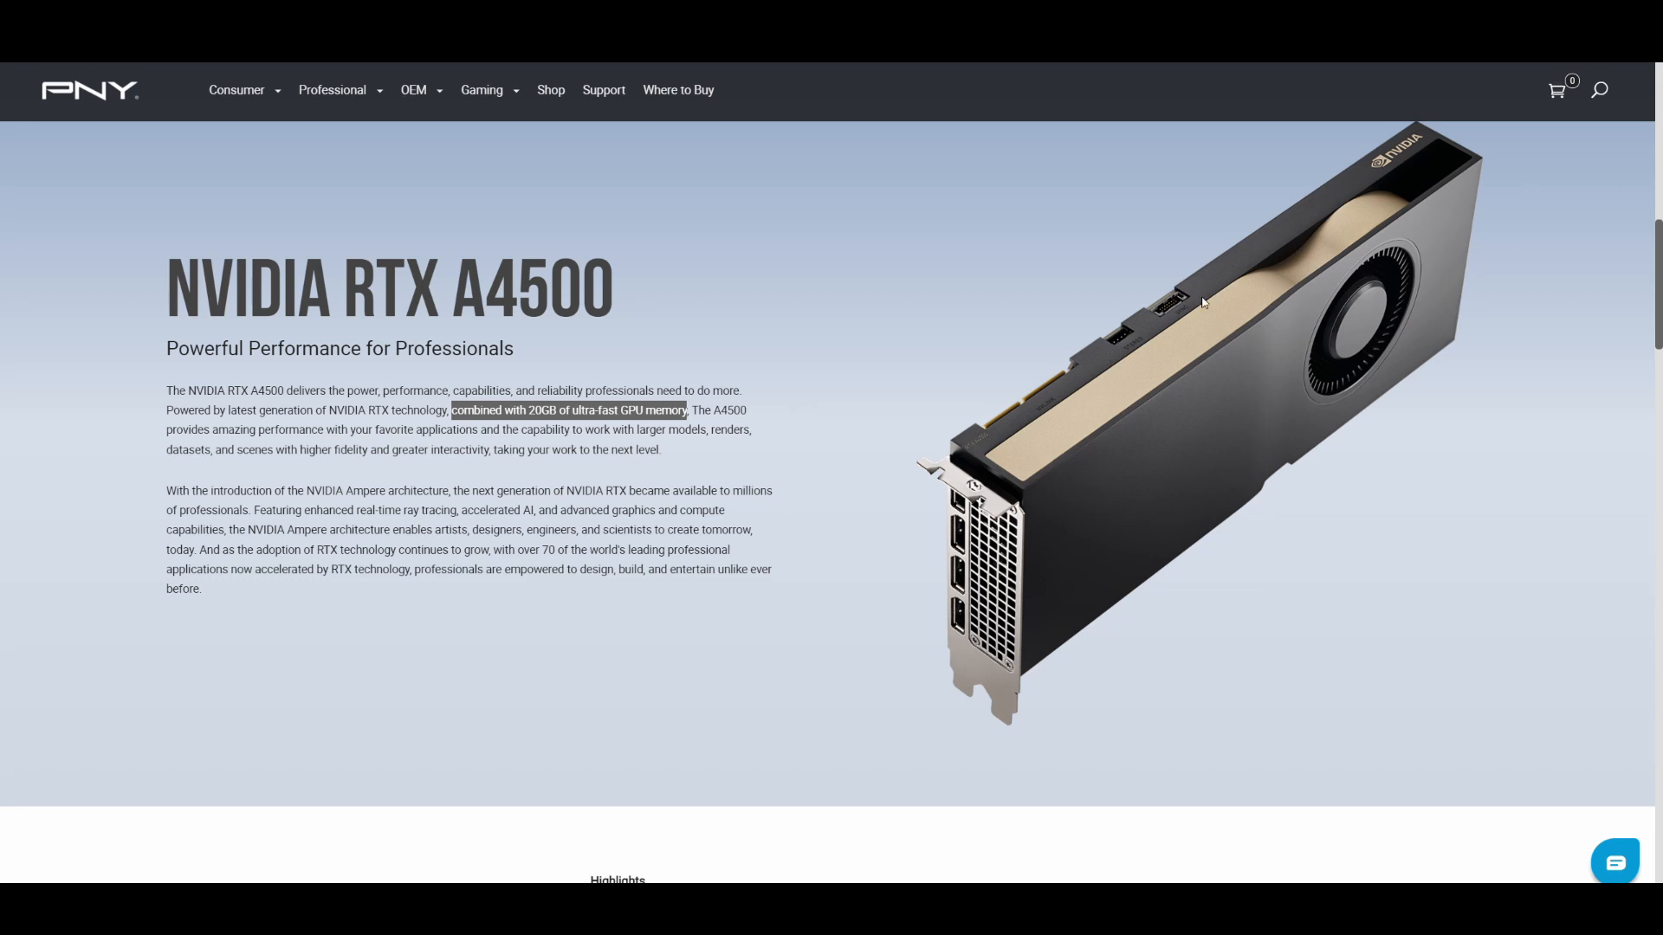
pyautogui.moveTo(1298, 360)
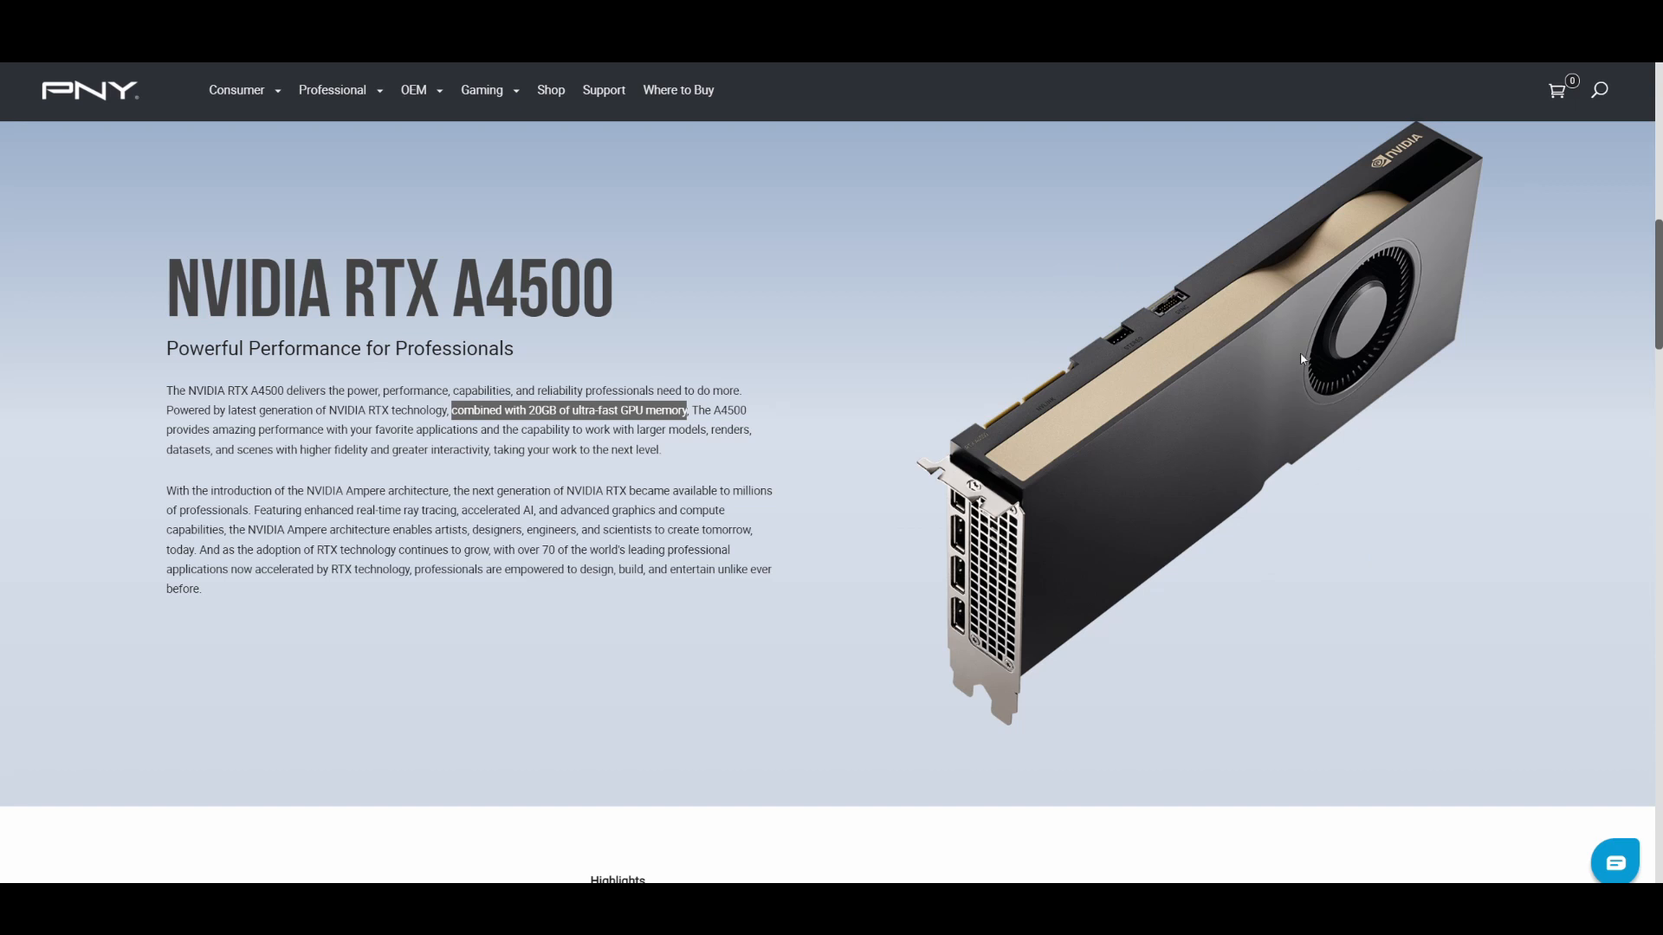
pyautogui.moveTo(588, 477)
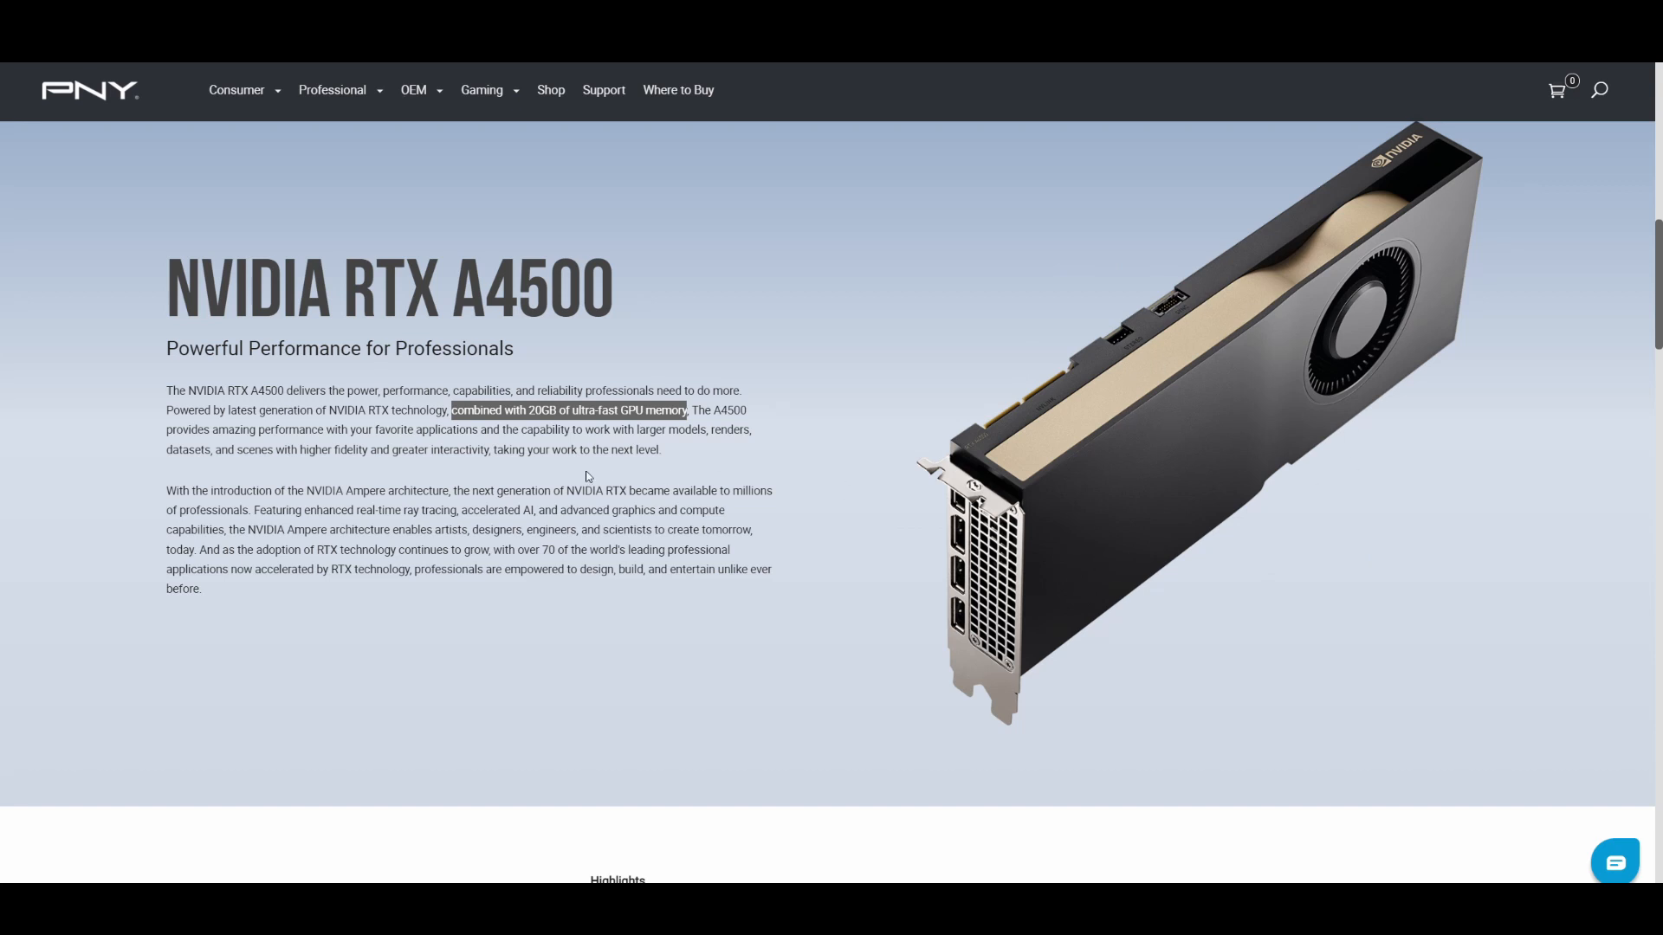
# Scroll the Highlights table, selecting 7168 CUDA cores, 320-bit, 640 GB/sec and 200 W
pyautogui.scroll(-3)
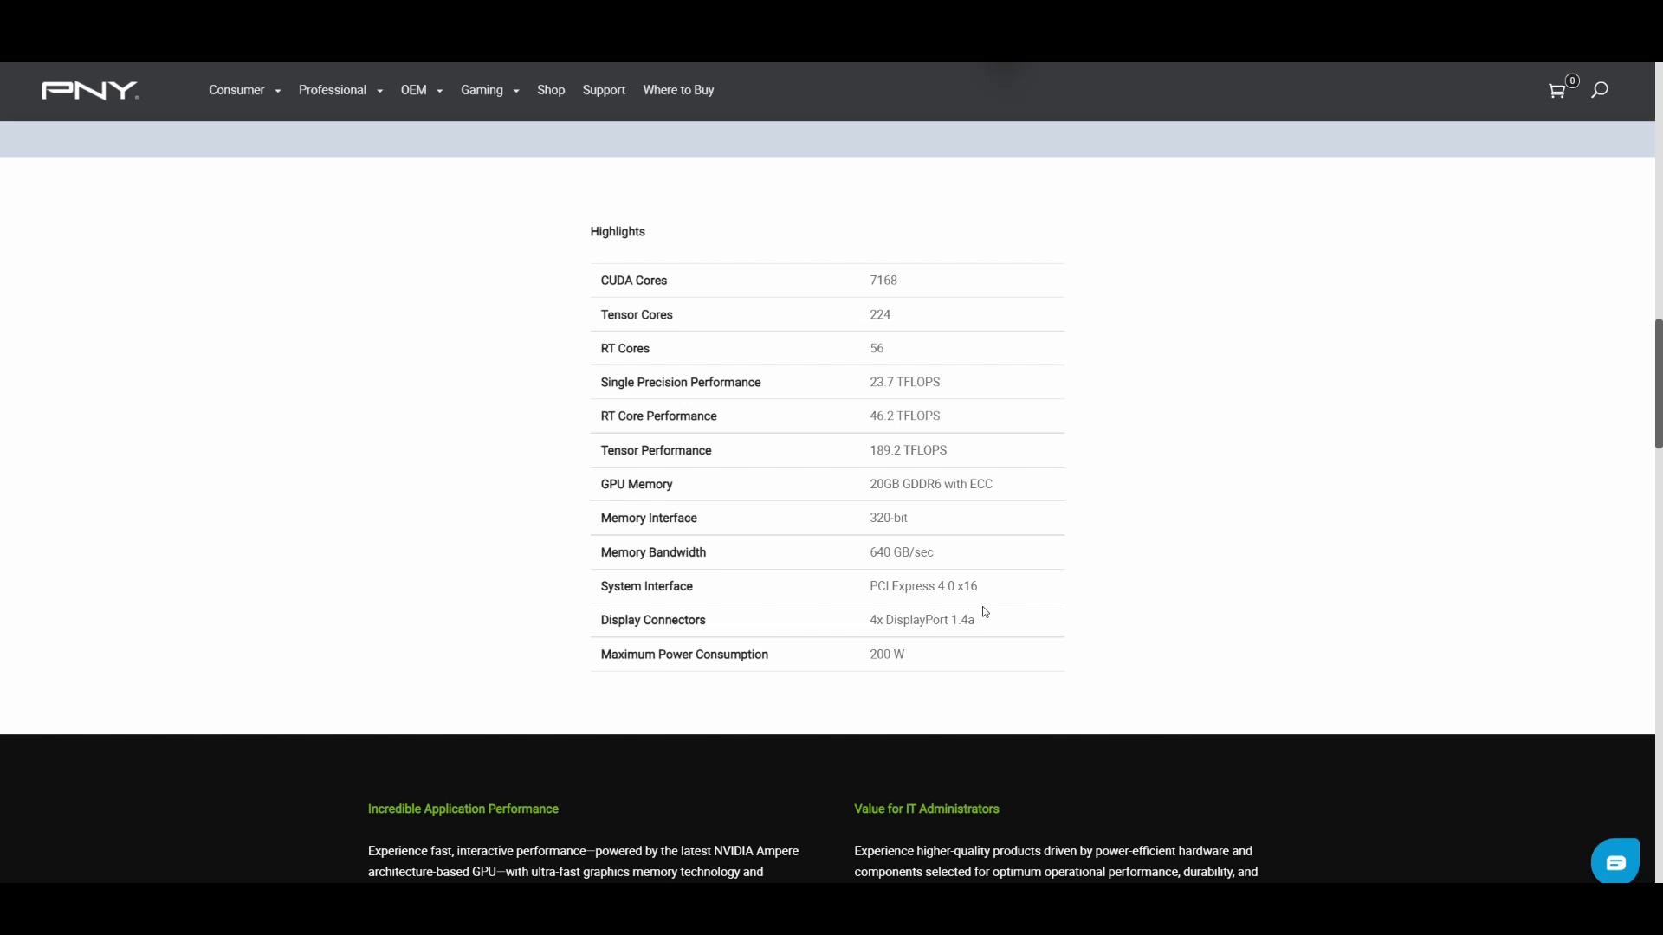
pyautogui.moveTo(864, 284)
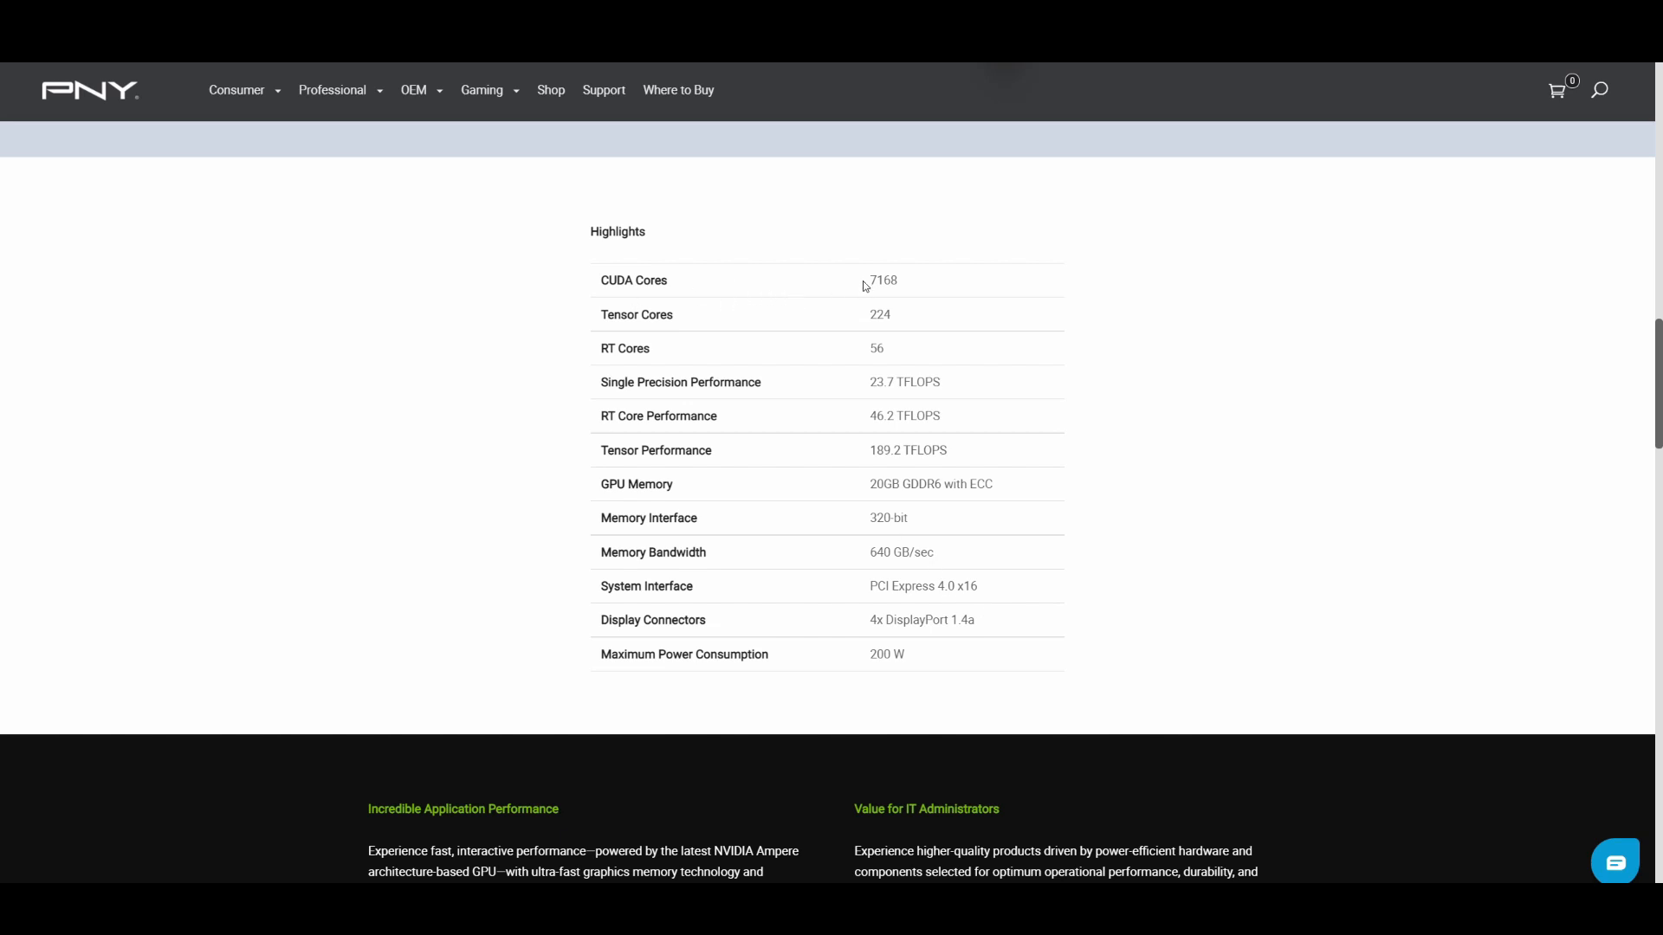
pyautogui.doubleClick(882, 280)
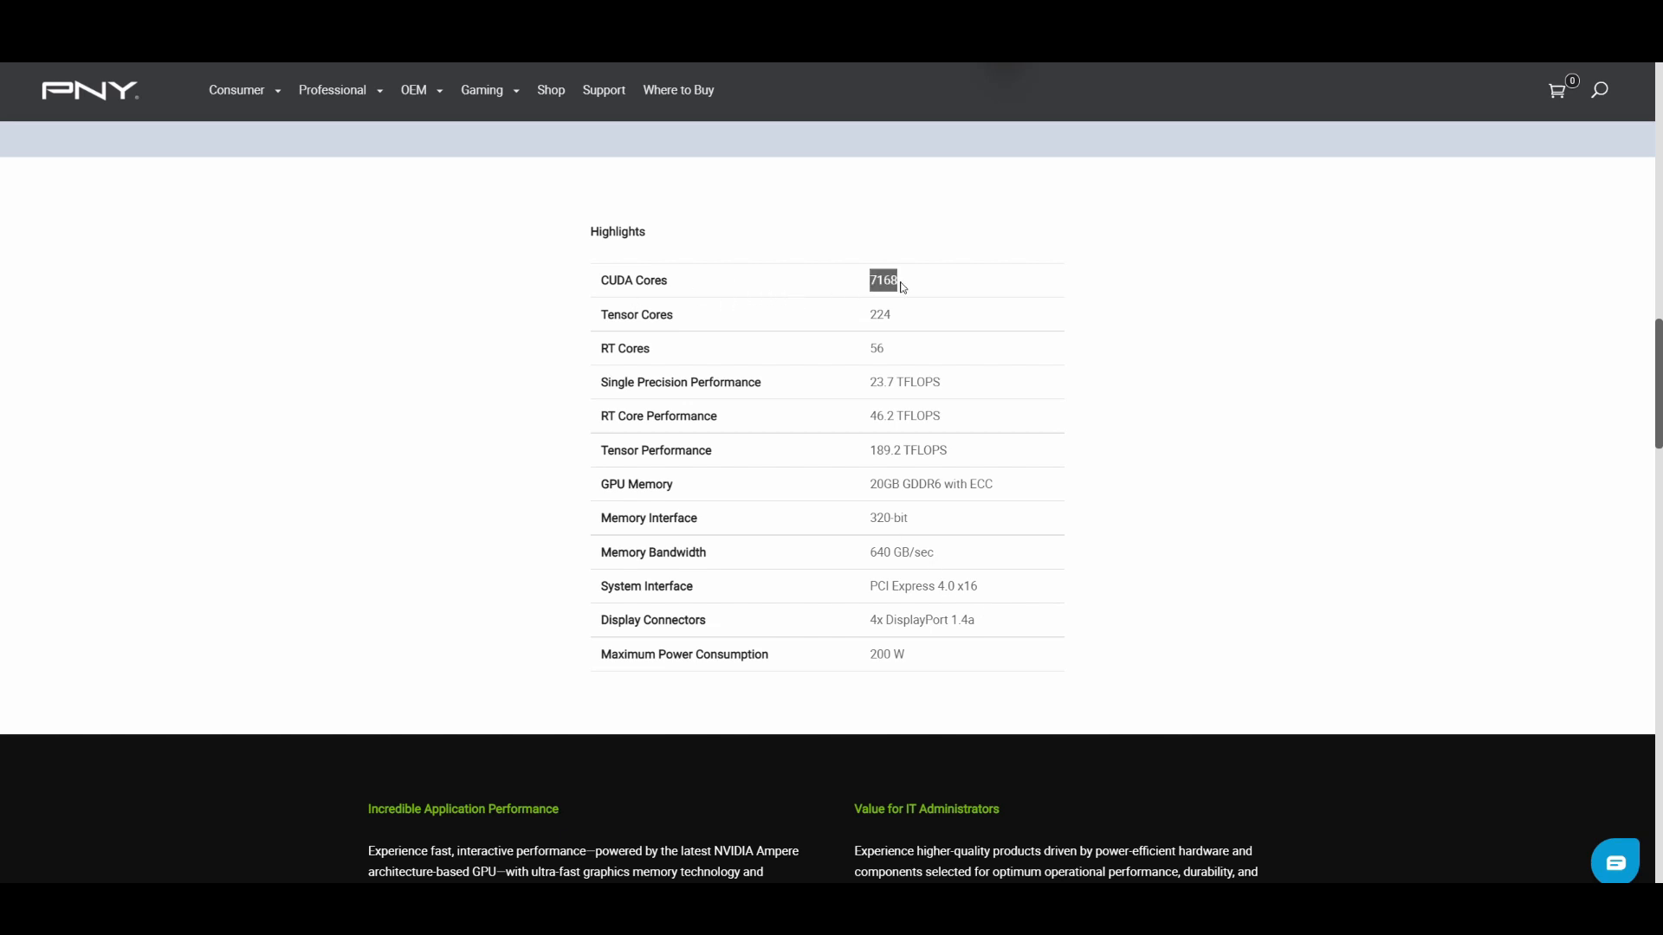
pyautogui.moveTo(907, 284)
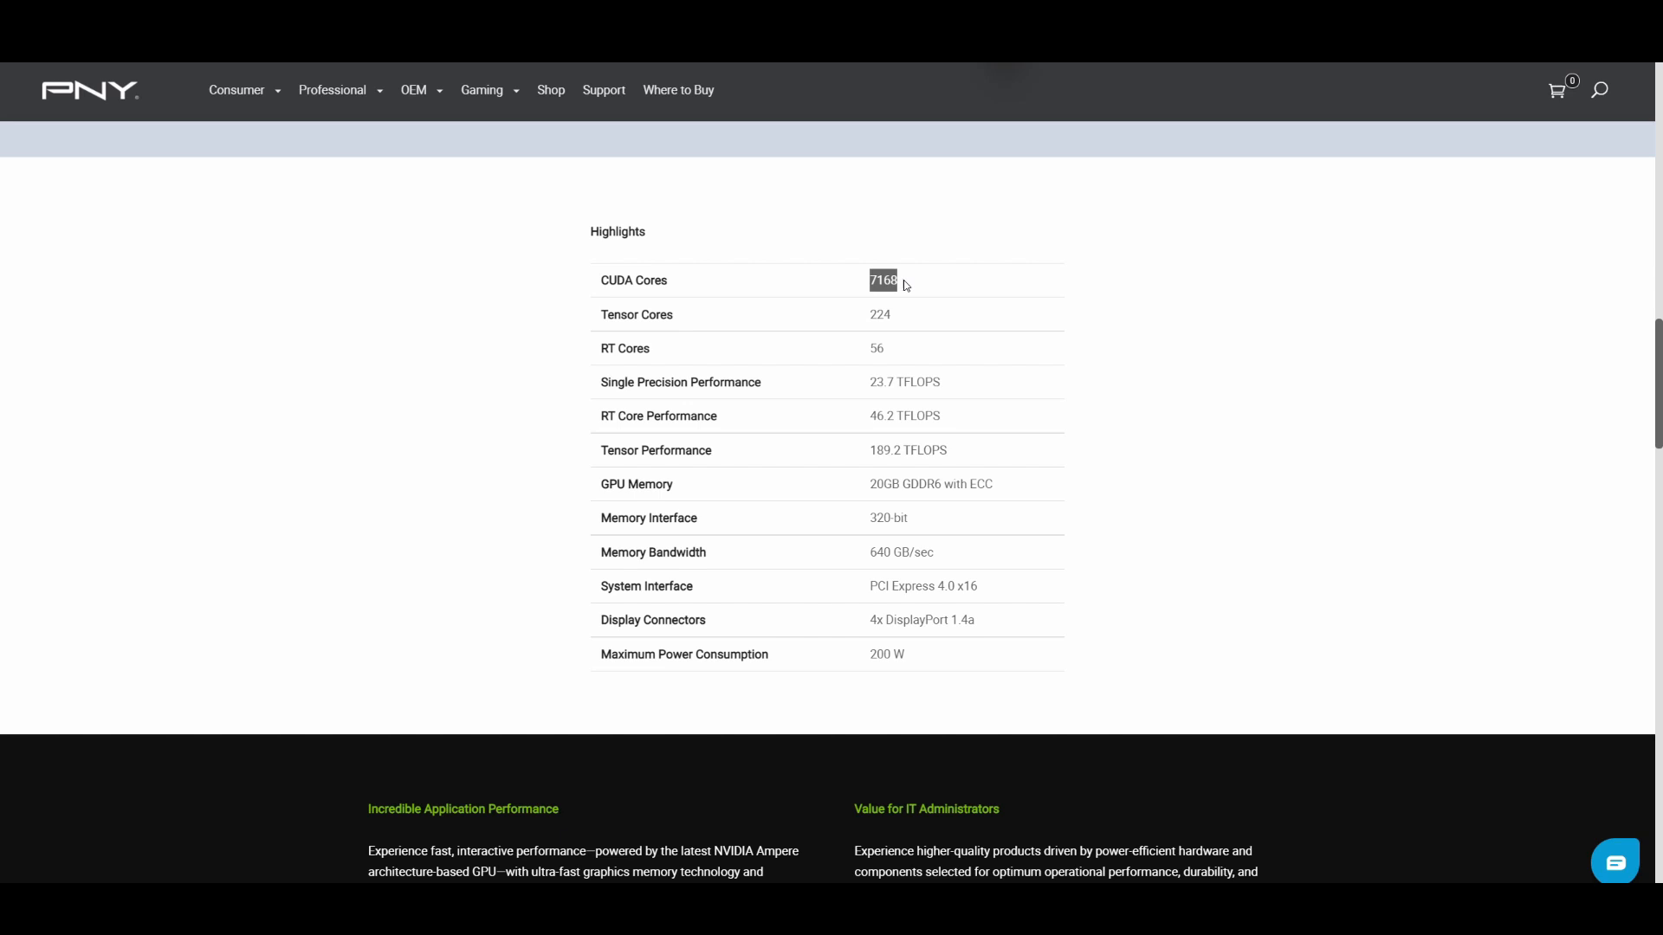
pyautogui.moveTo(600, 297)
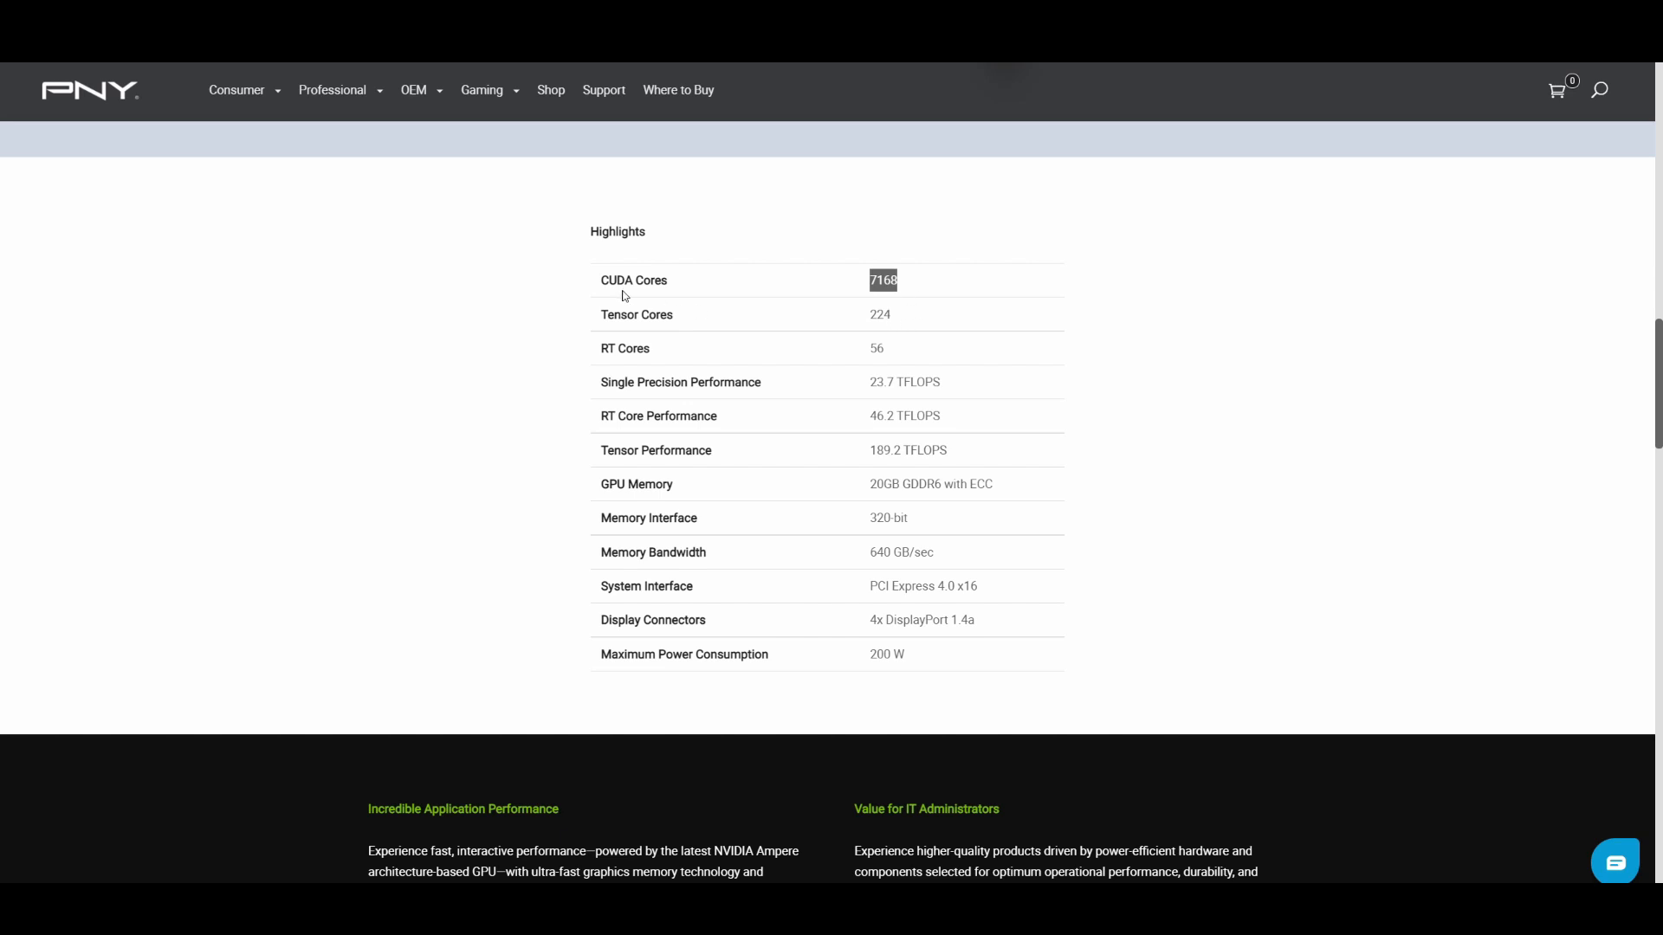
pyautogui.moveTo(854, 324)
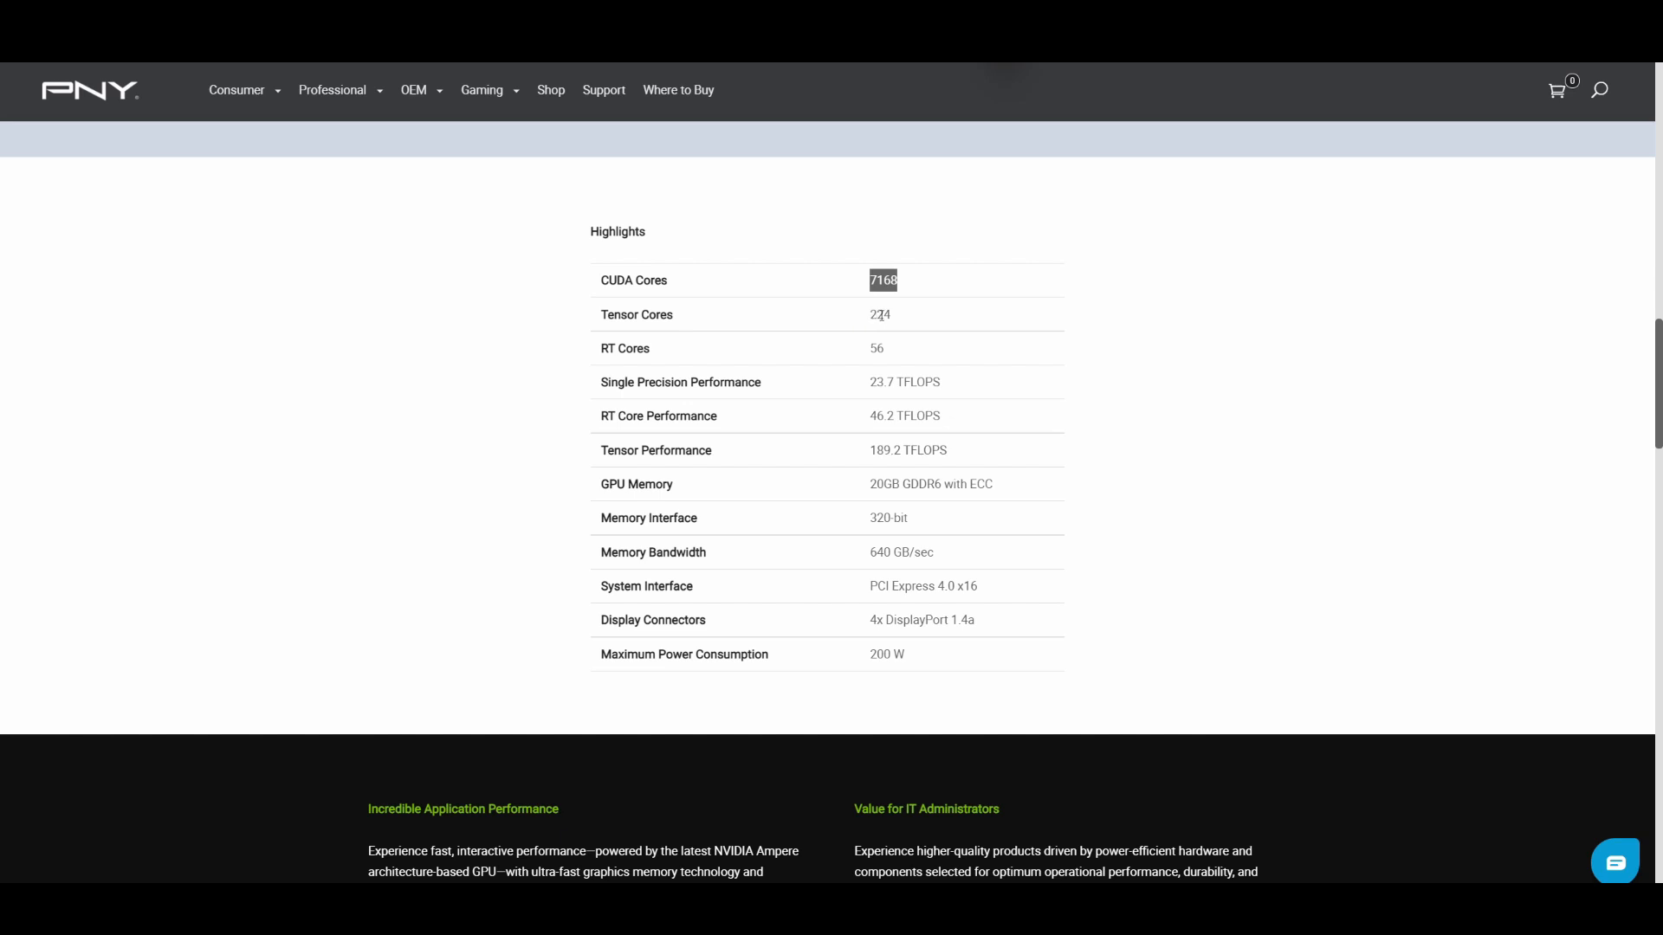
pyautogui.moveTo(860, 357)
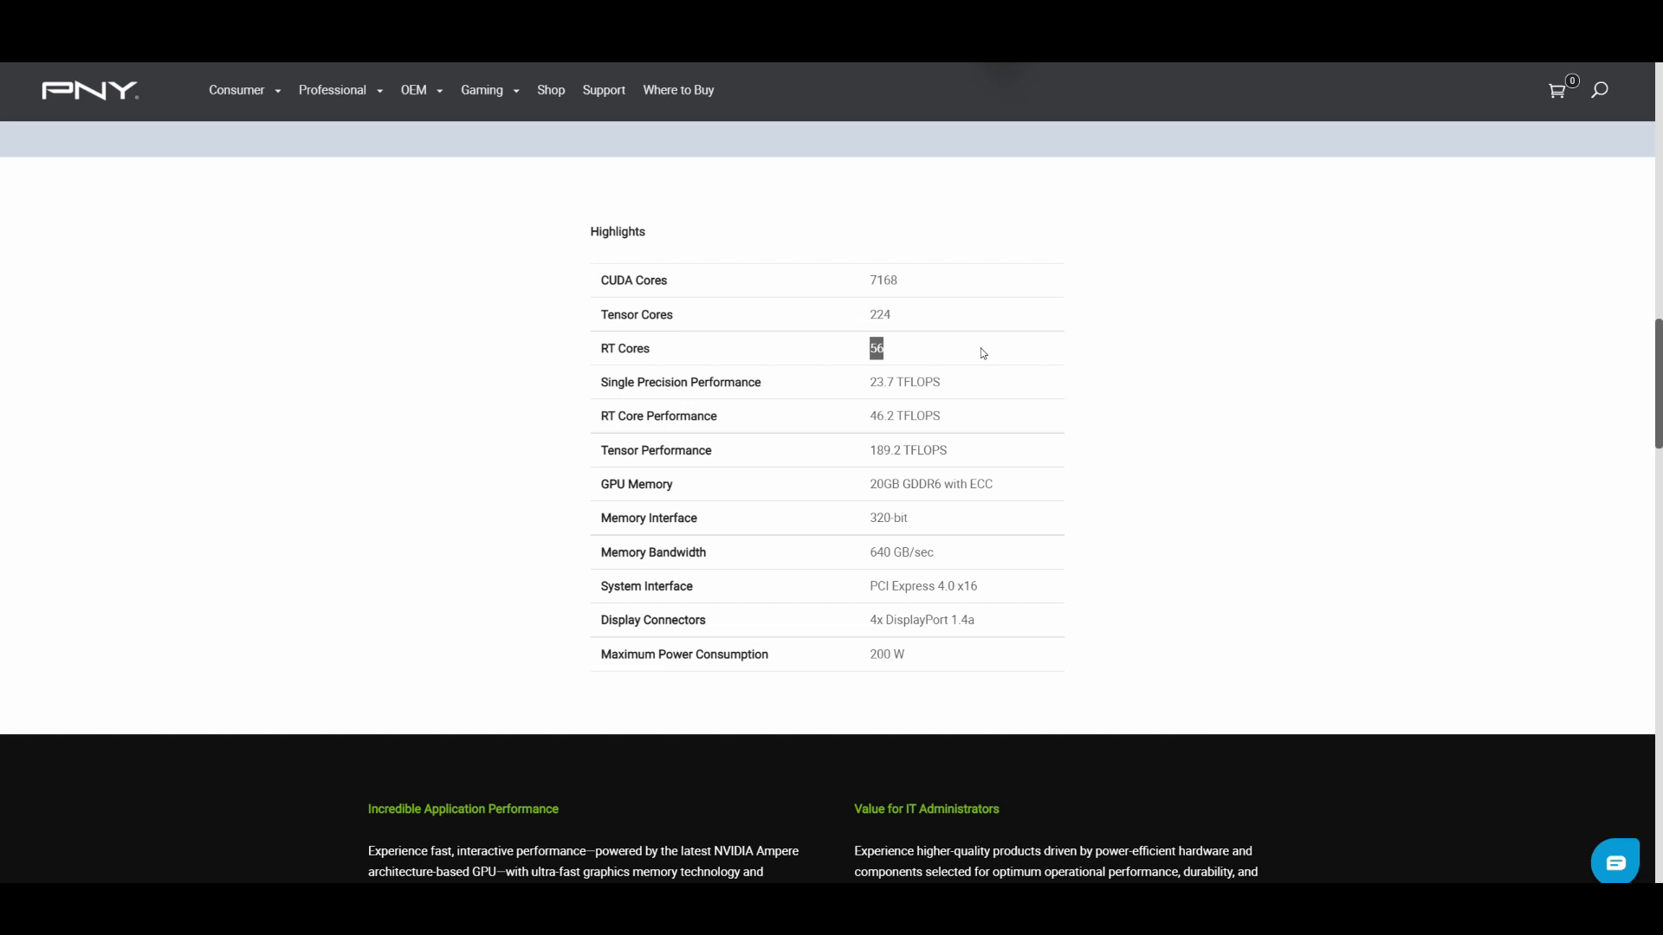
pyautogui.scroll(-3)
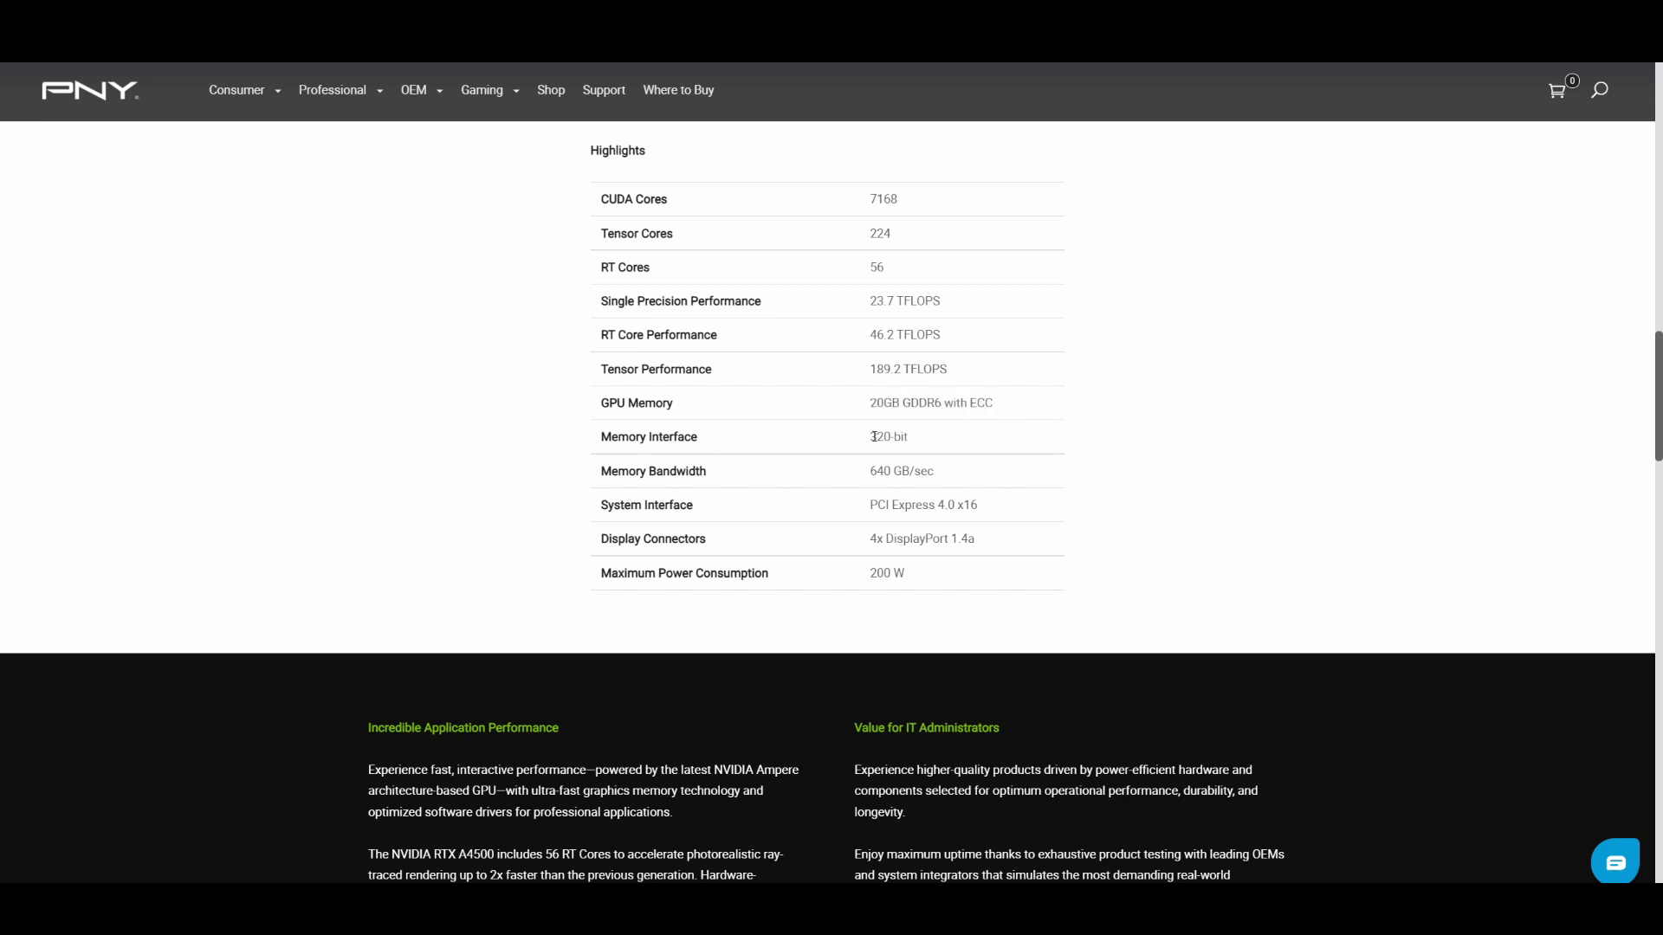
pyautogui.doubleClick(888, 437)
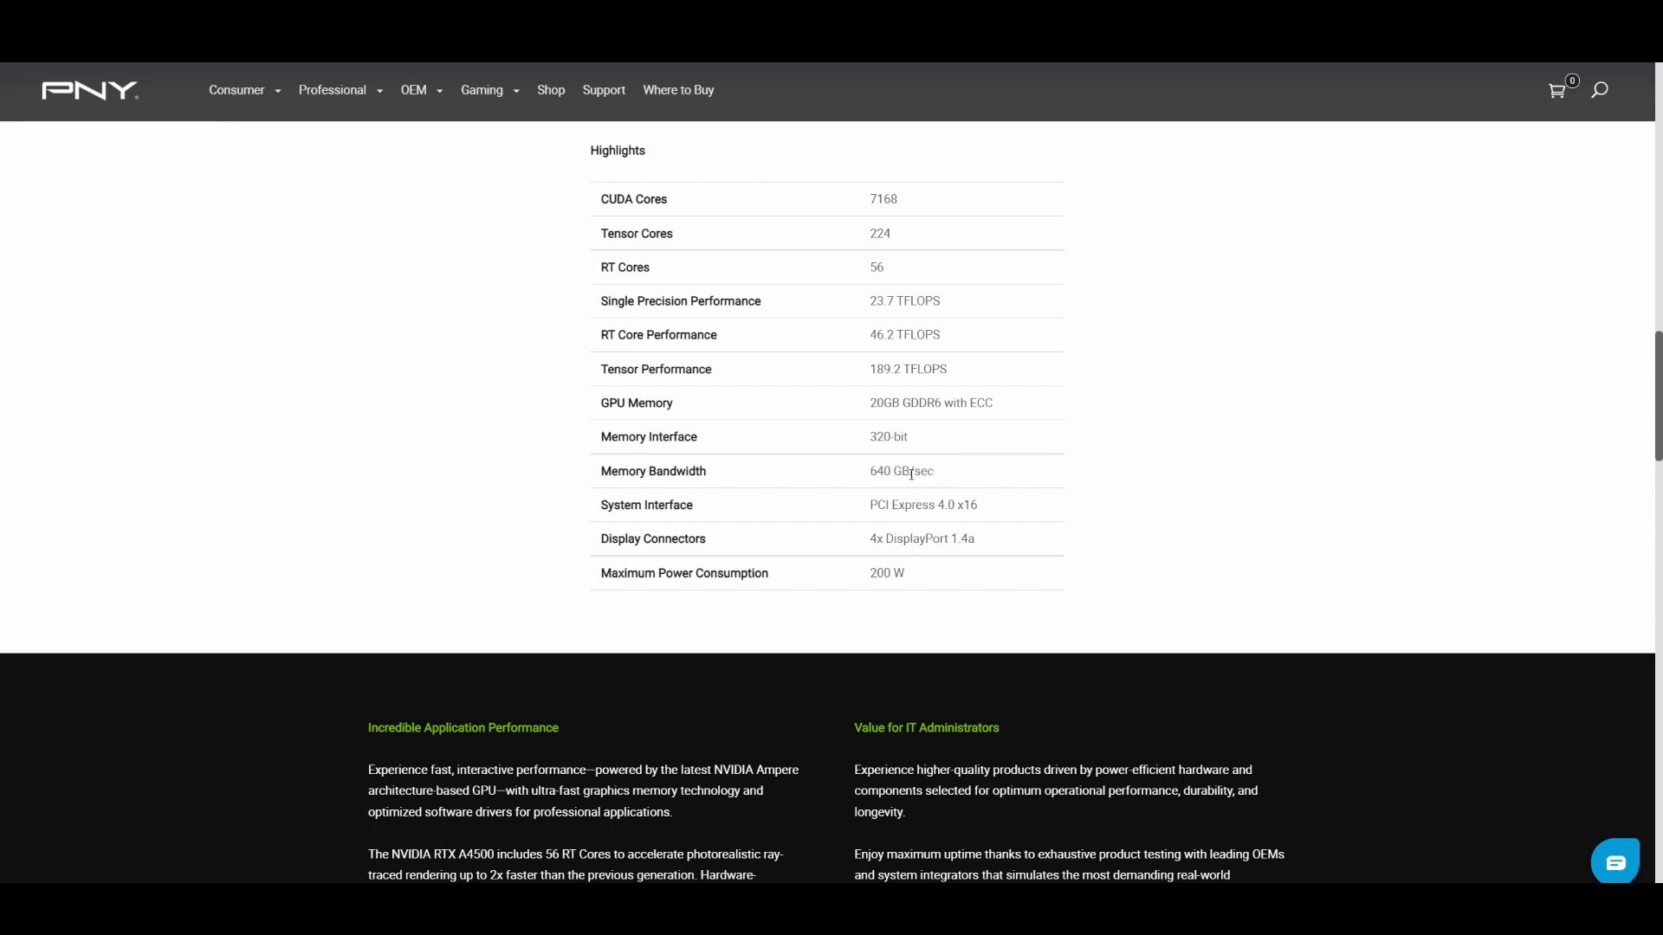
pyautogui.moveTo(968, 464)
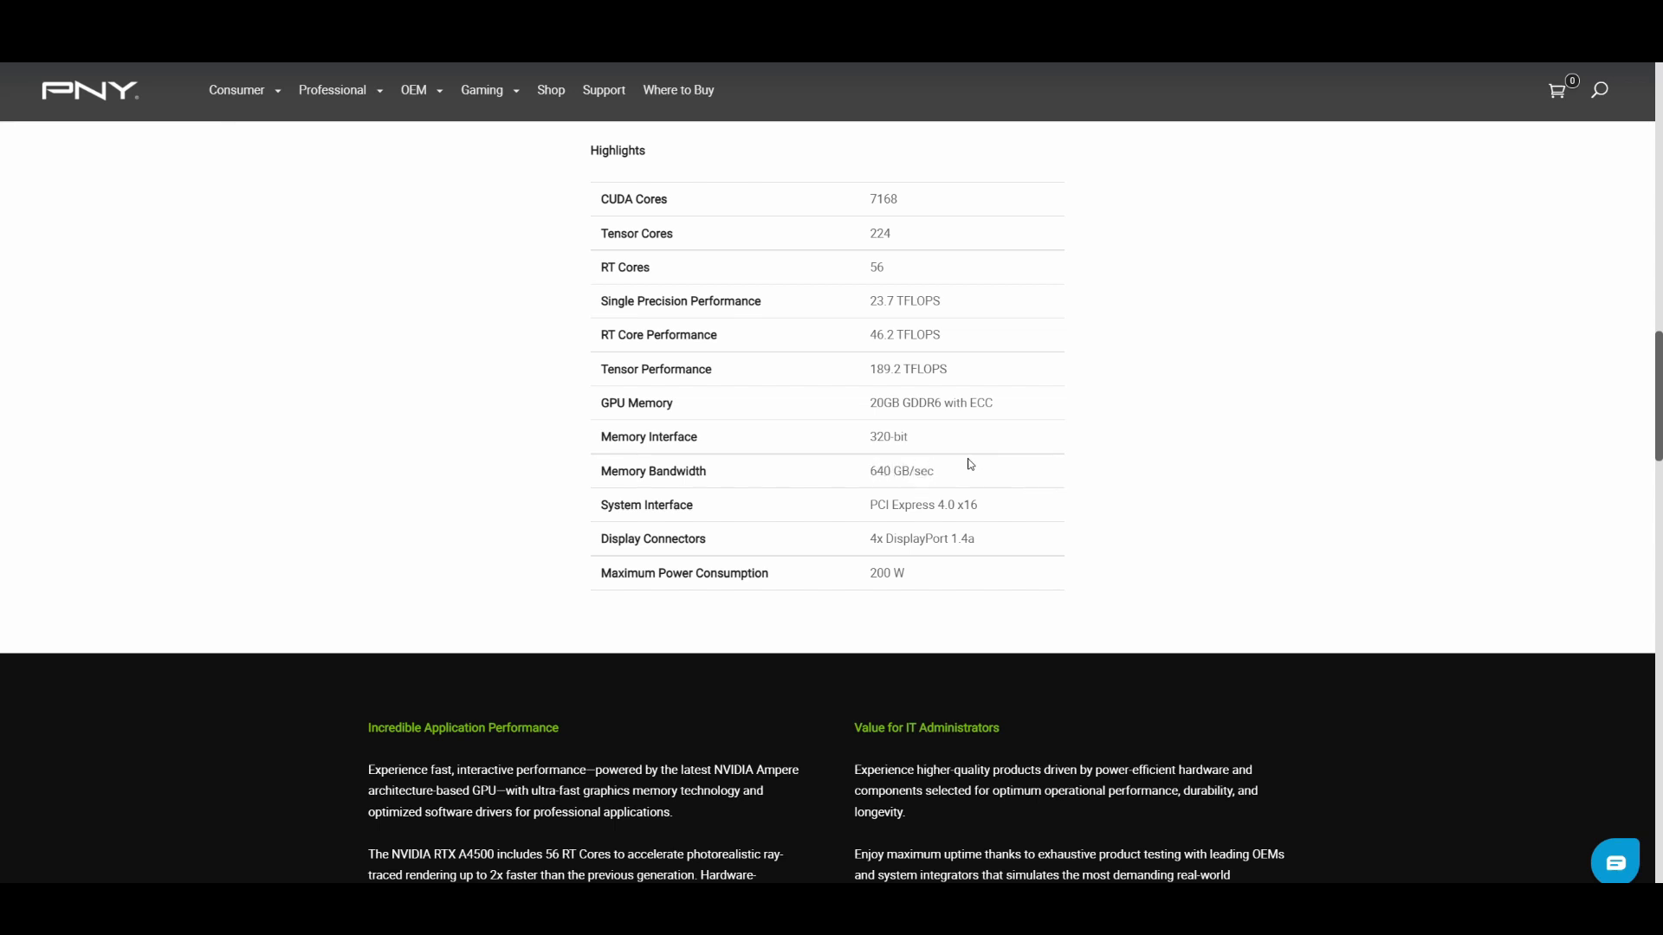
pyautogui.moveTo(939, 486)
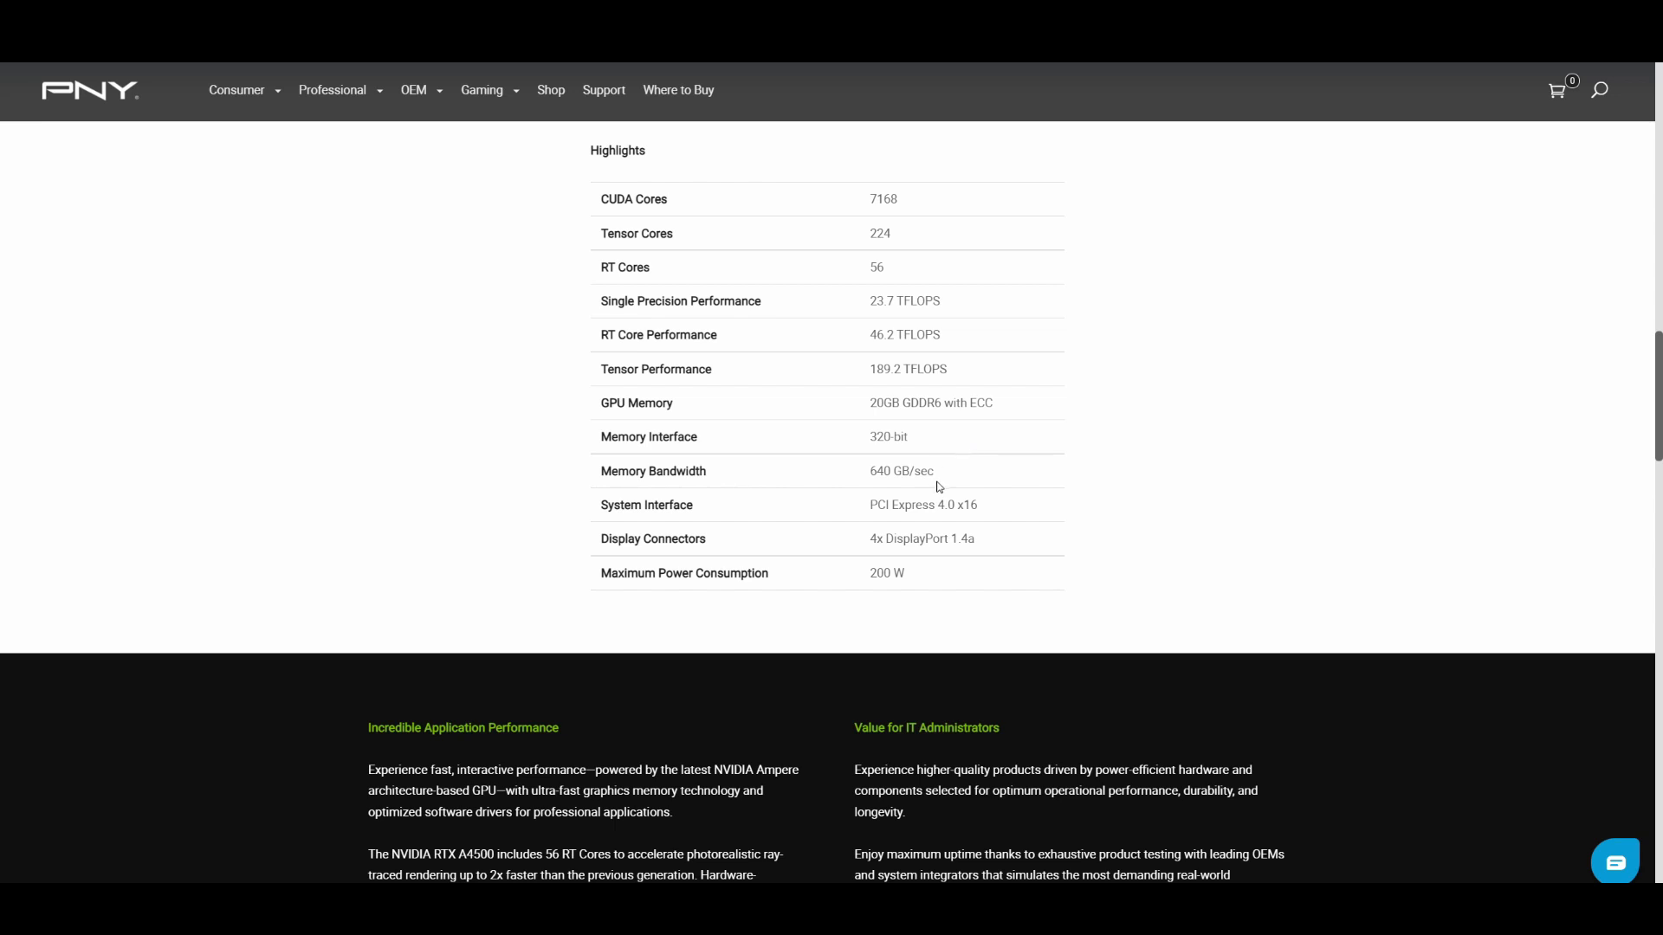
pyautogui.doubleClick(900, 471)
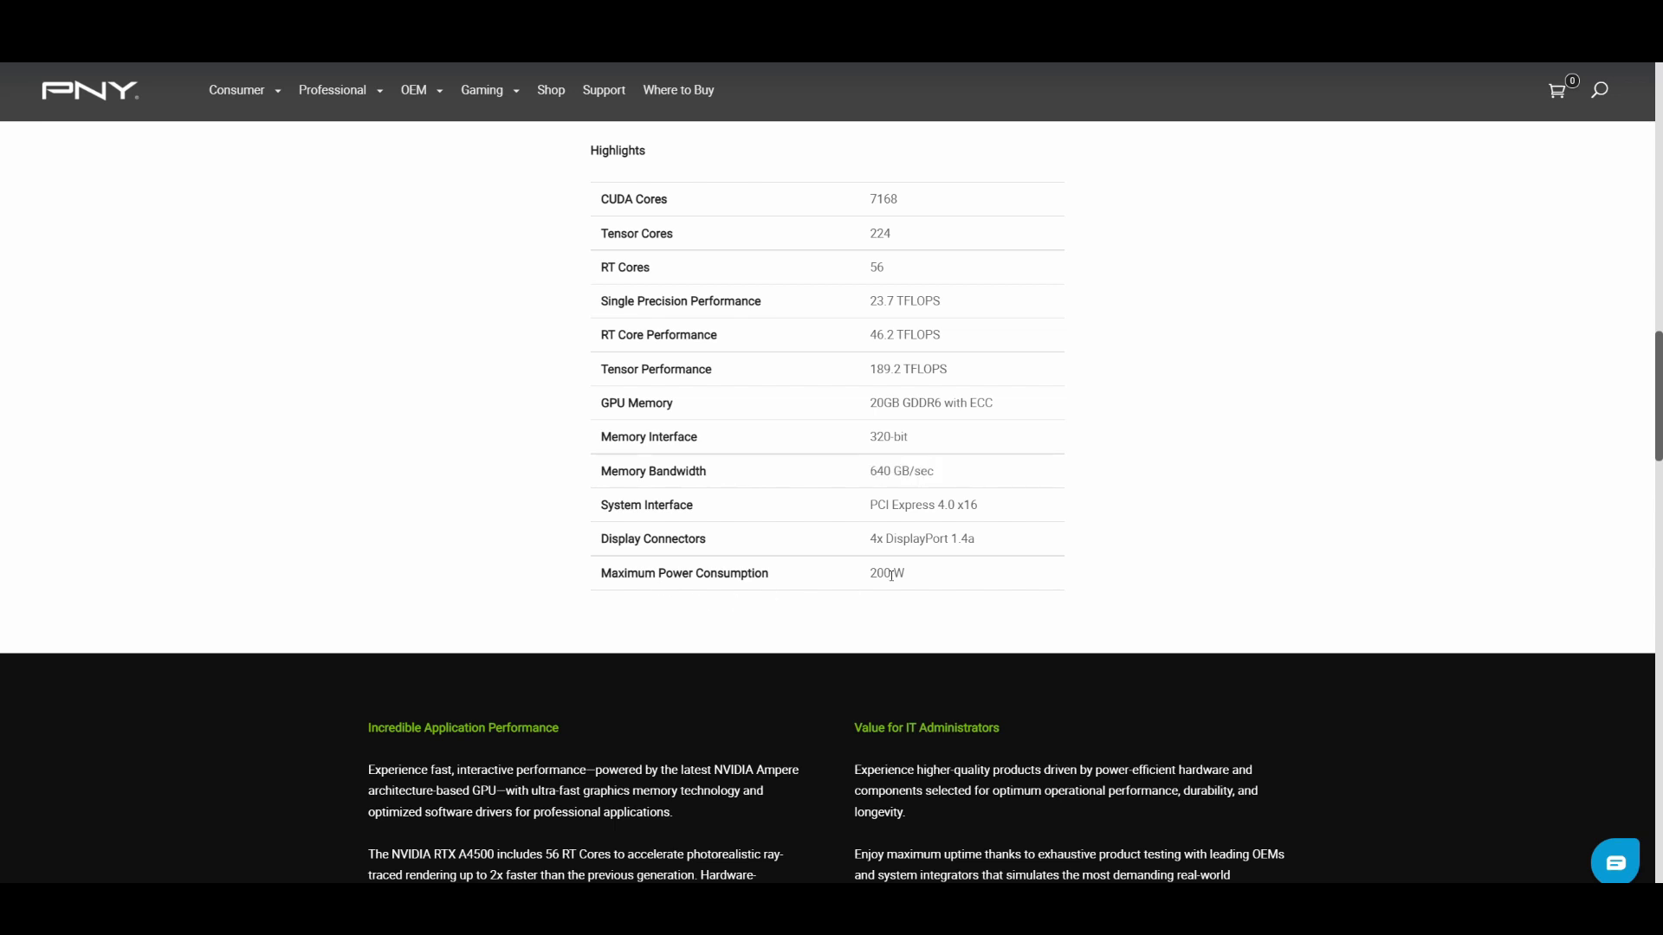
pyautogui.doubleClick(885, 573)
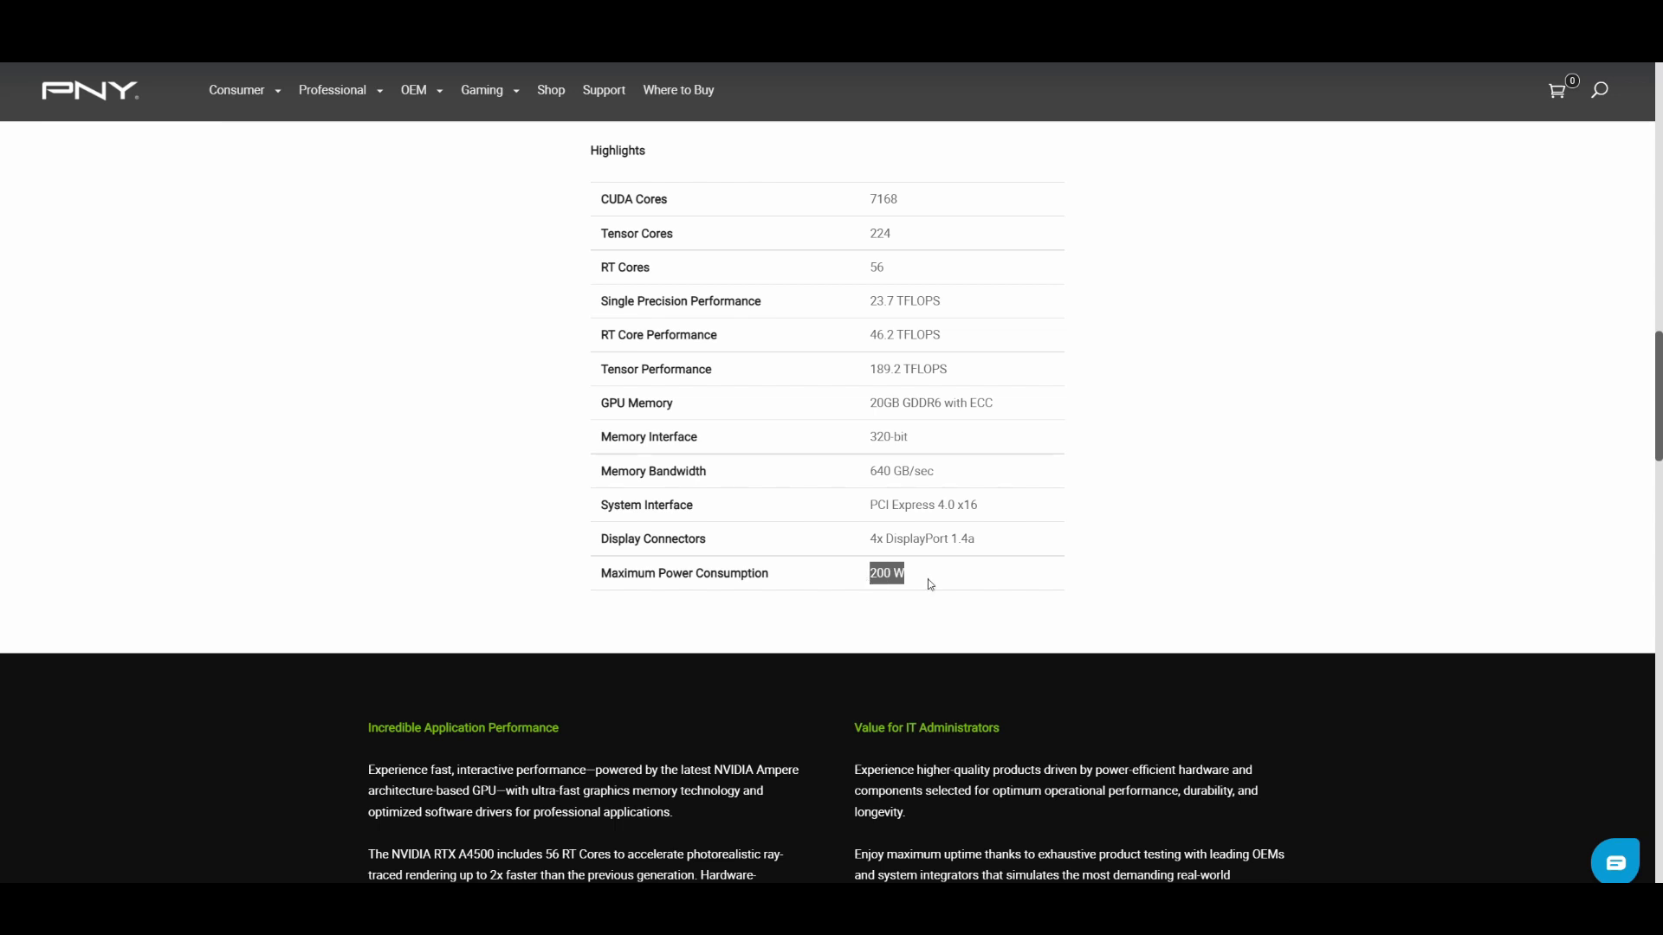
pyautogui.moveTo(701, 594)
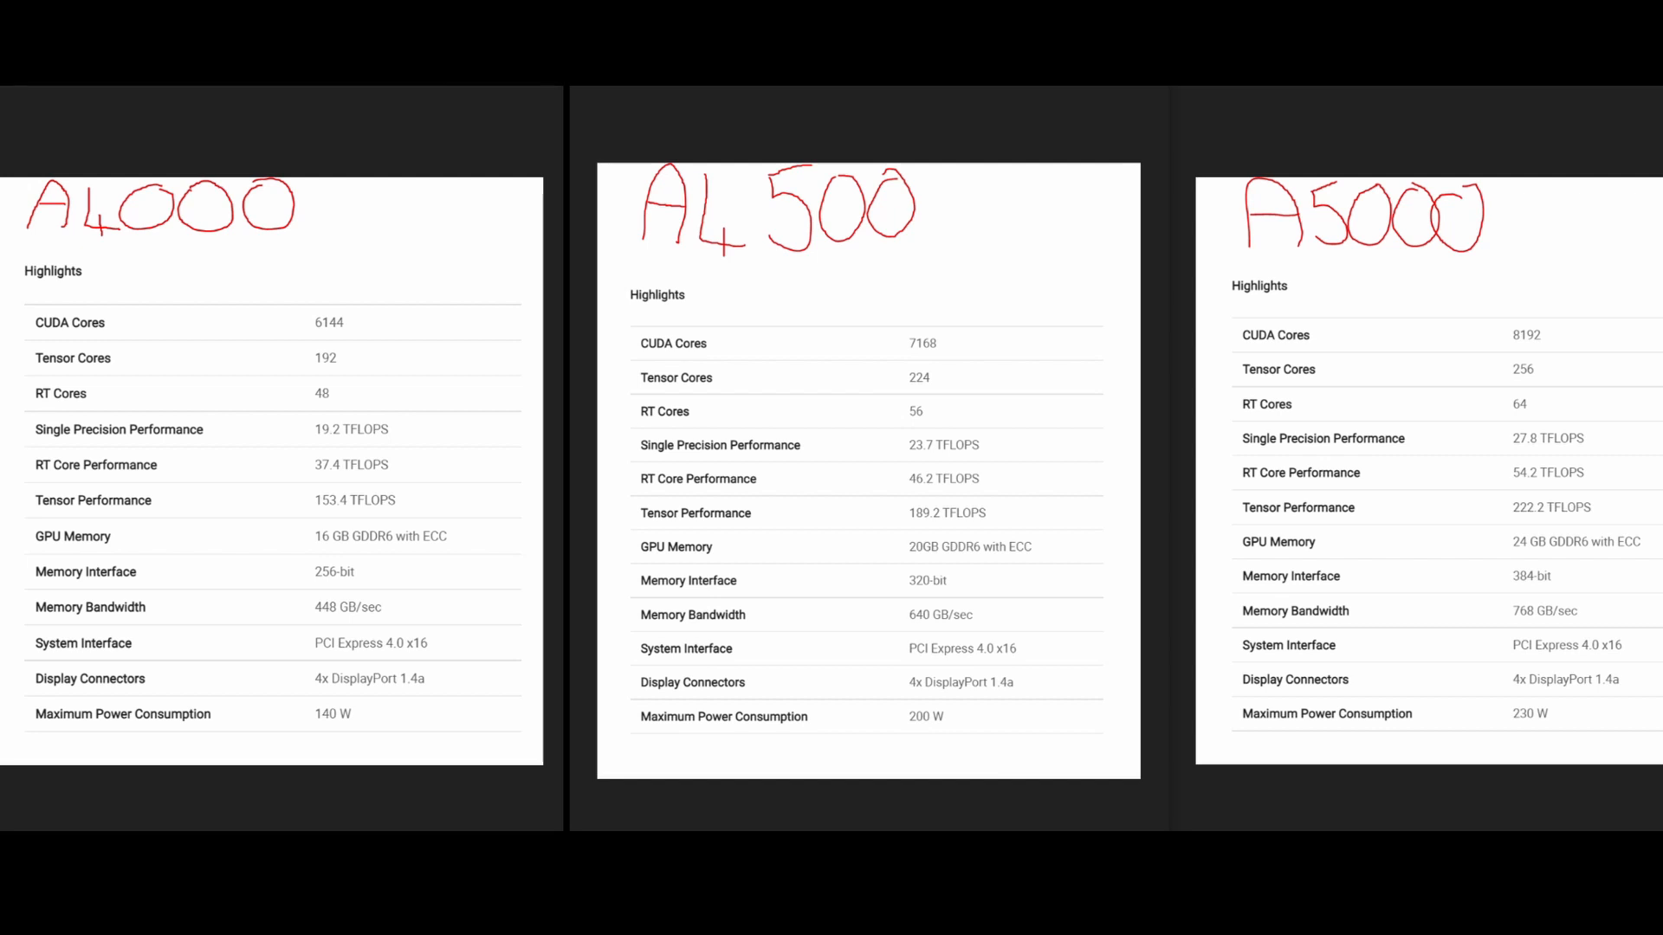
pyautogui.moveTo(722, 260)
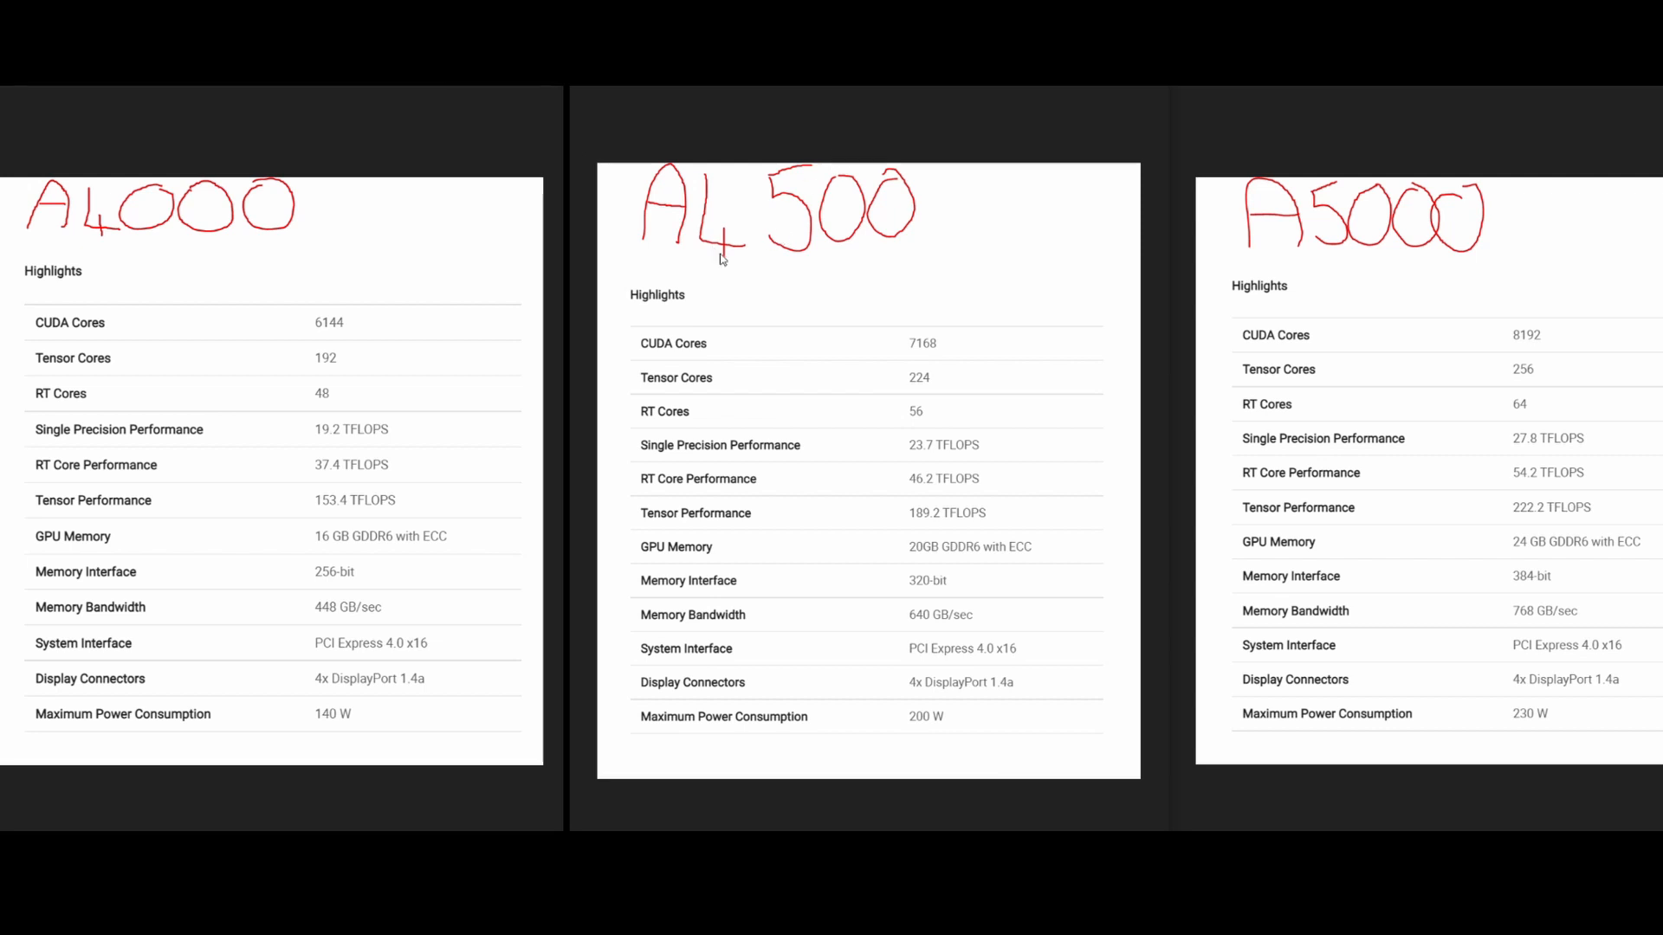
pyautogui.moveTo(796, 290)
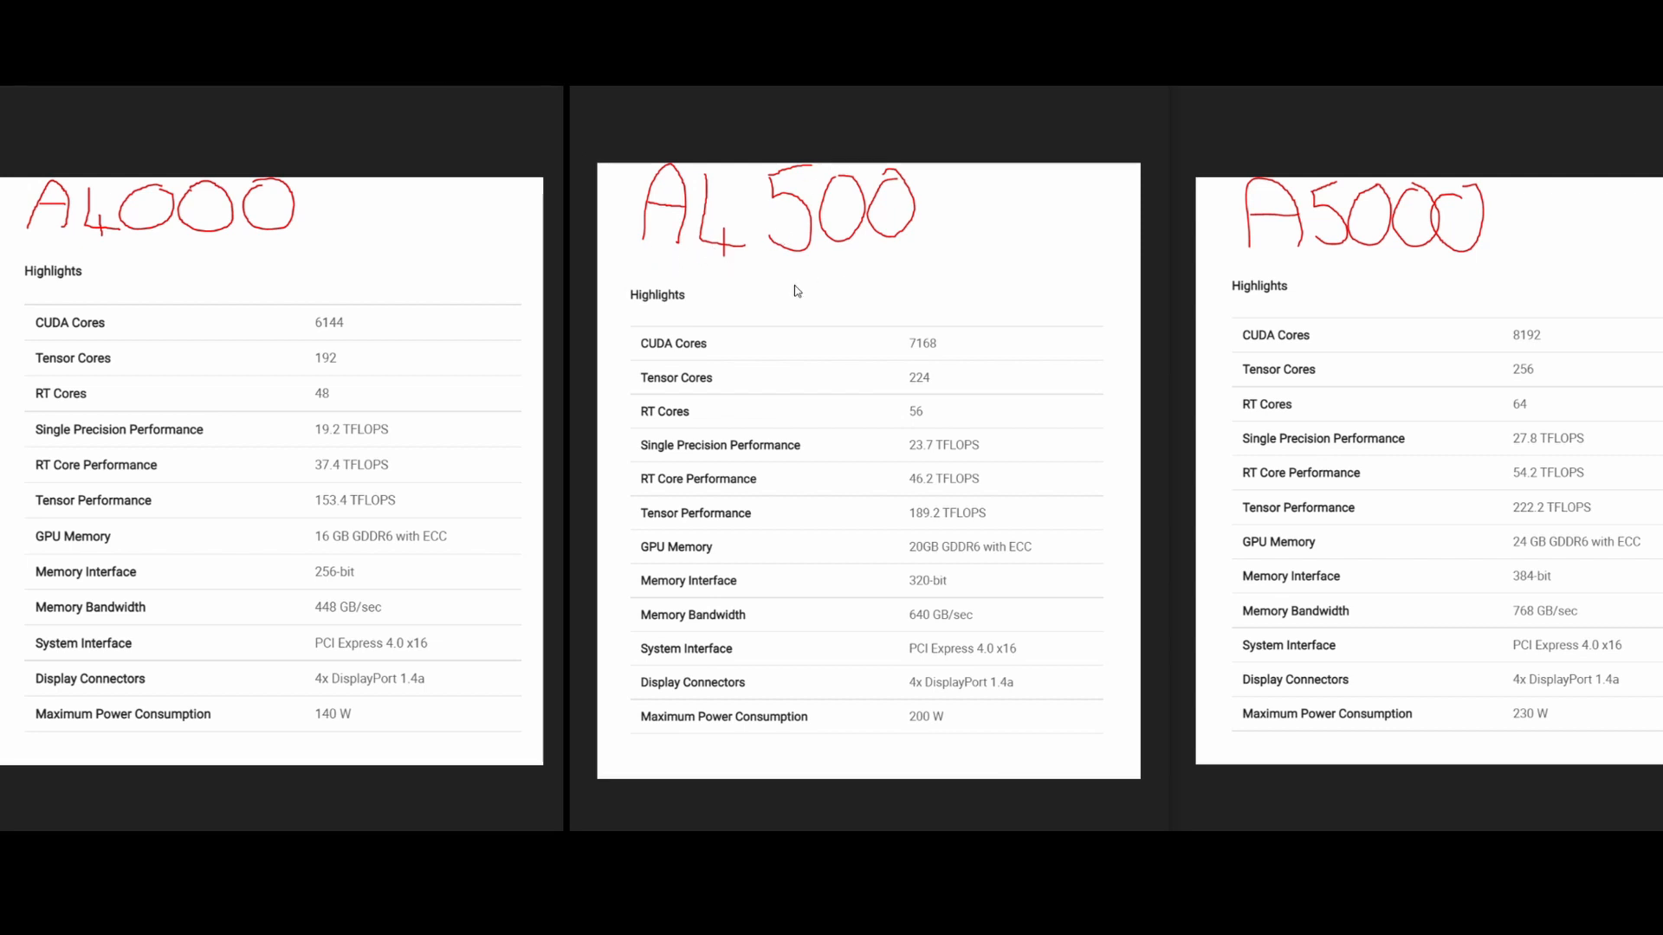
pyautogui.moveTo(890, 270)
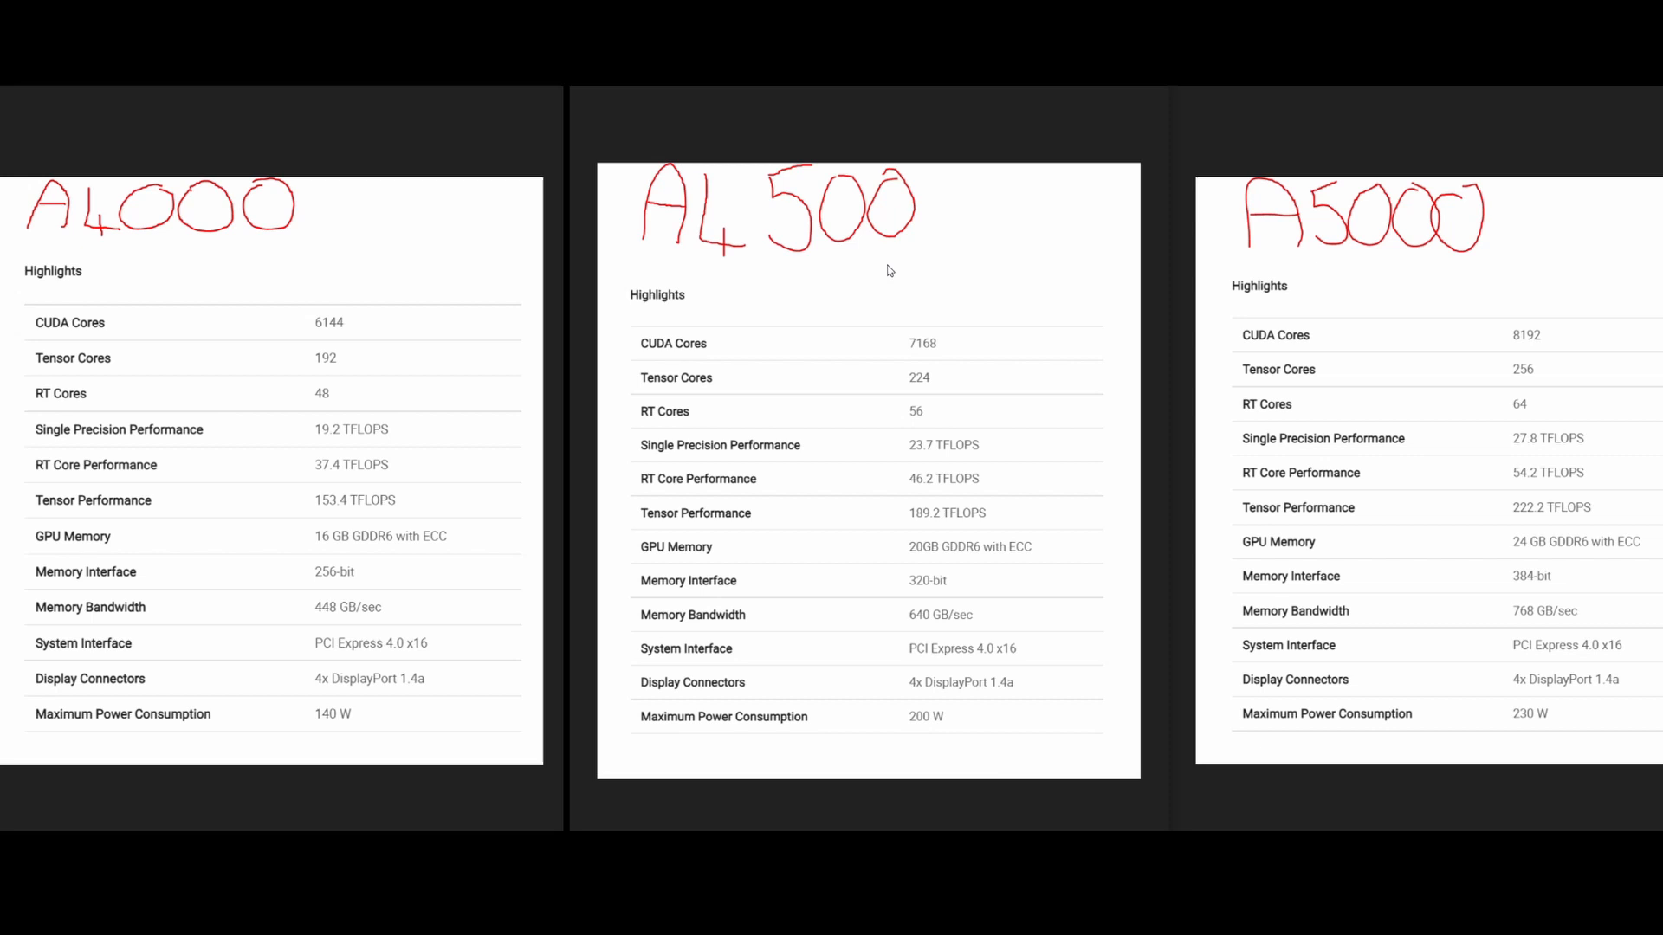
pyautogui.moveTo(432, 753)
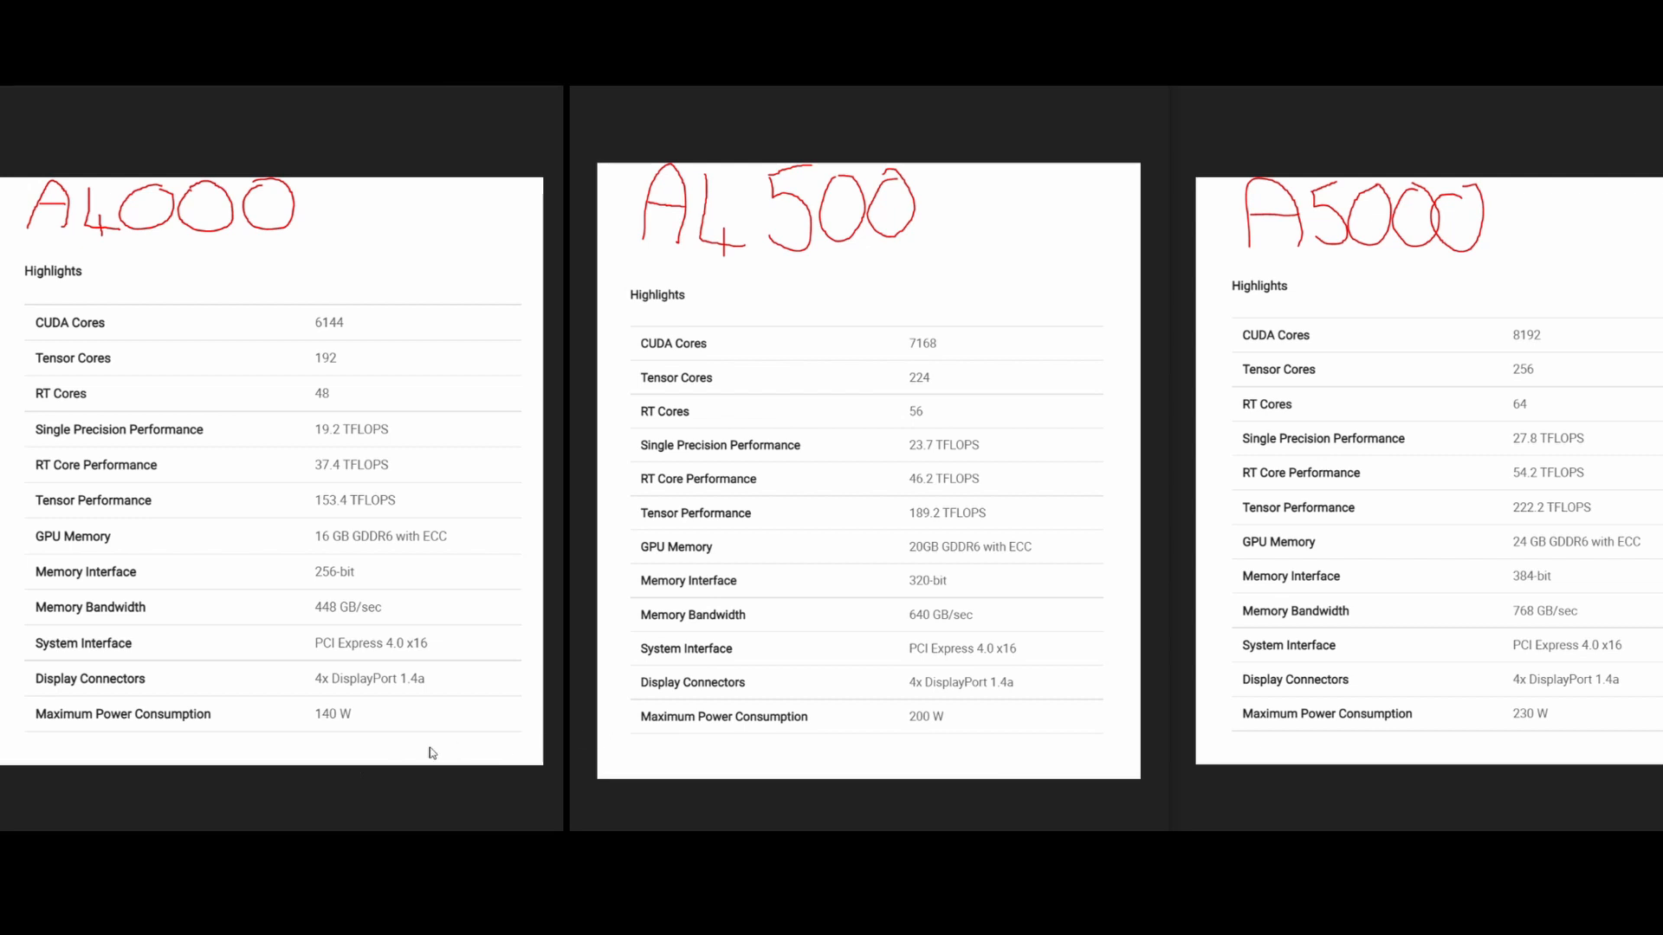
pyautogui.moveTo(341, 738)
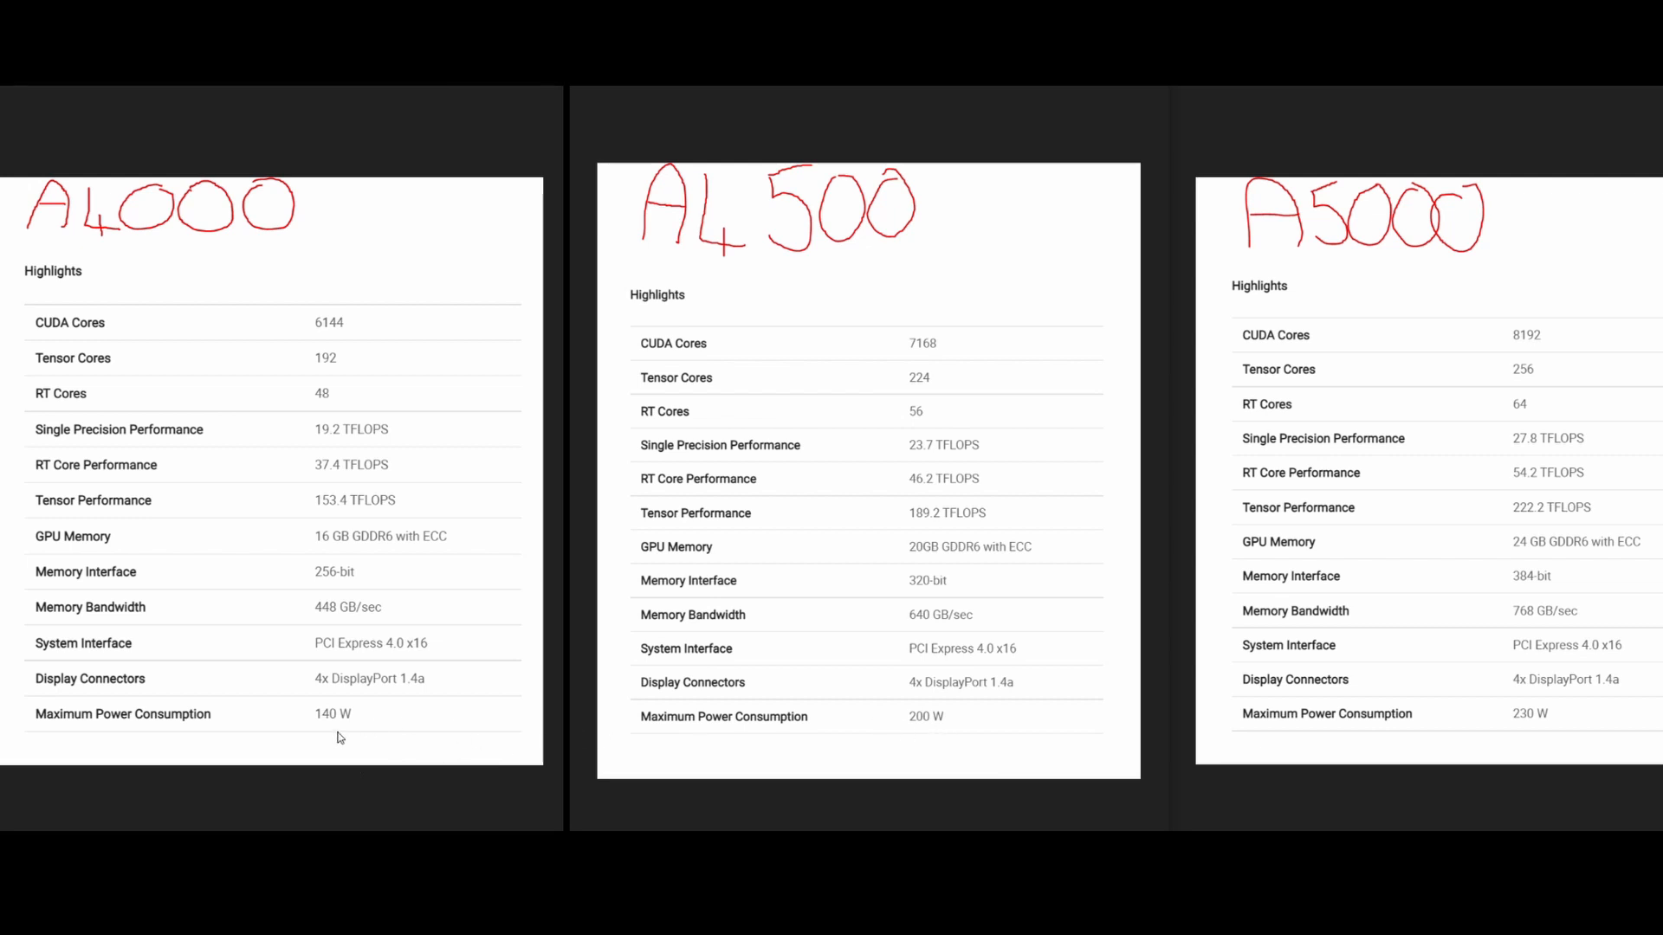
pyautogui.moveTo(334, 732)
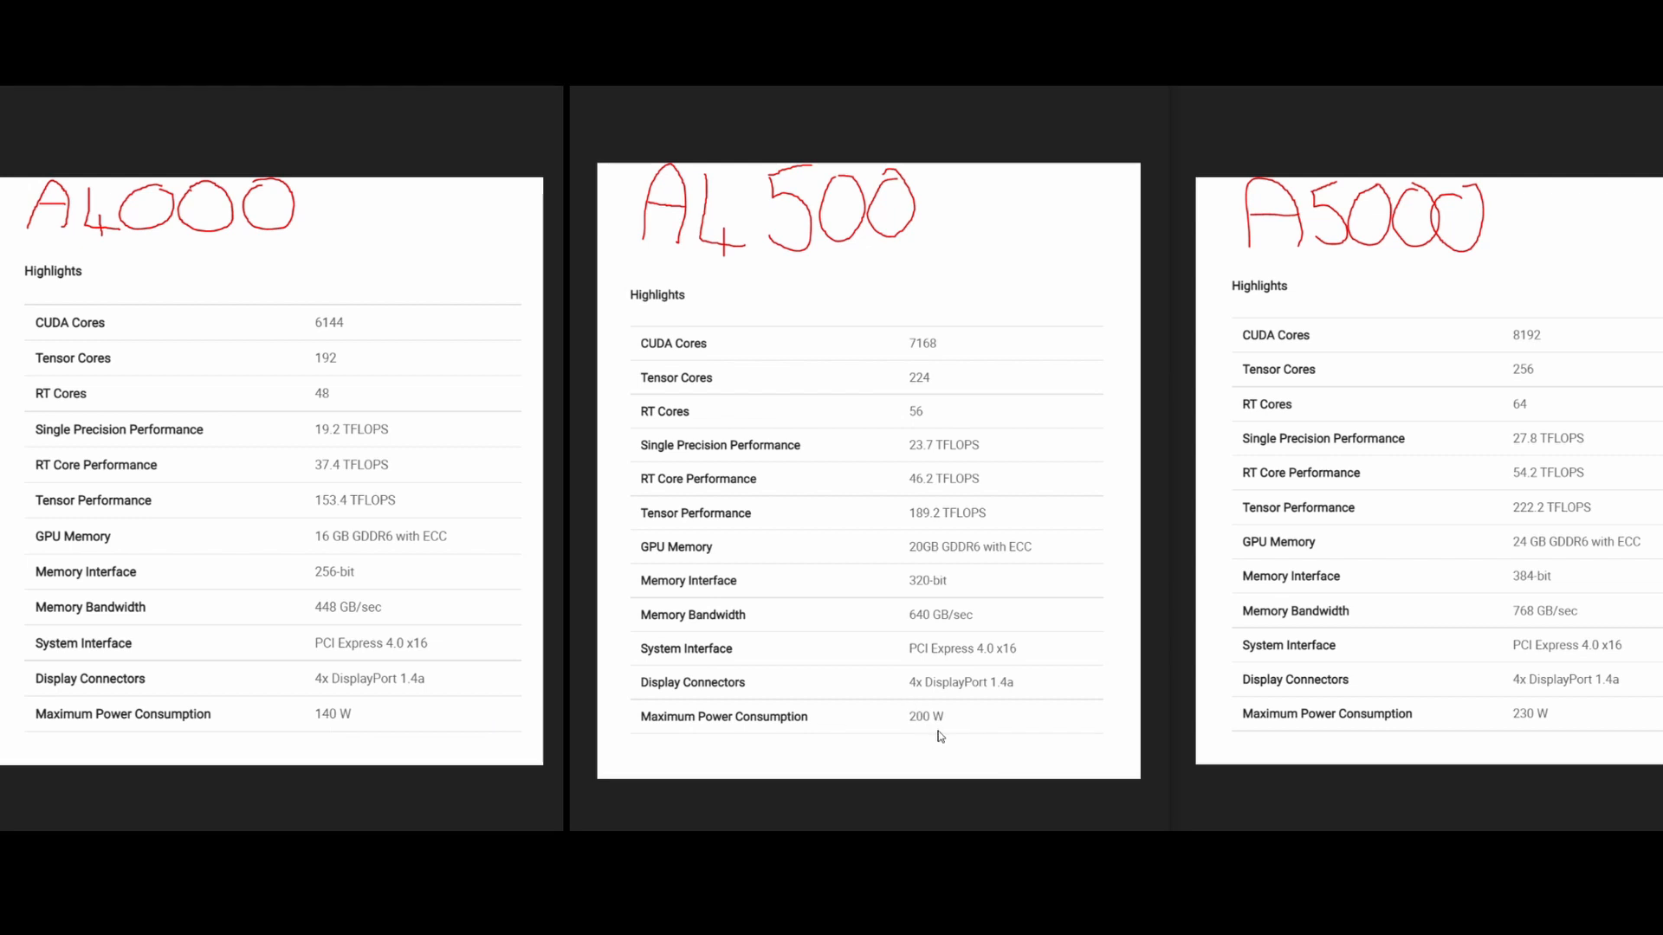
pyautogui.moveTo(1512, 729)
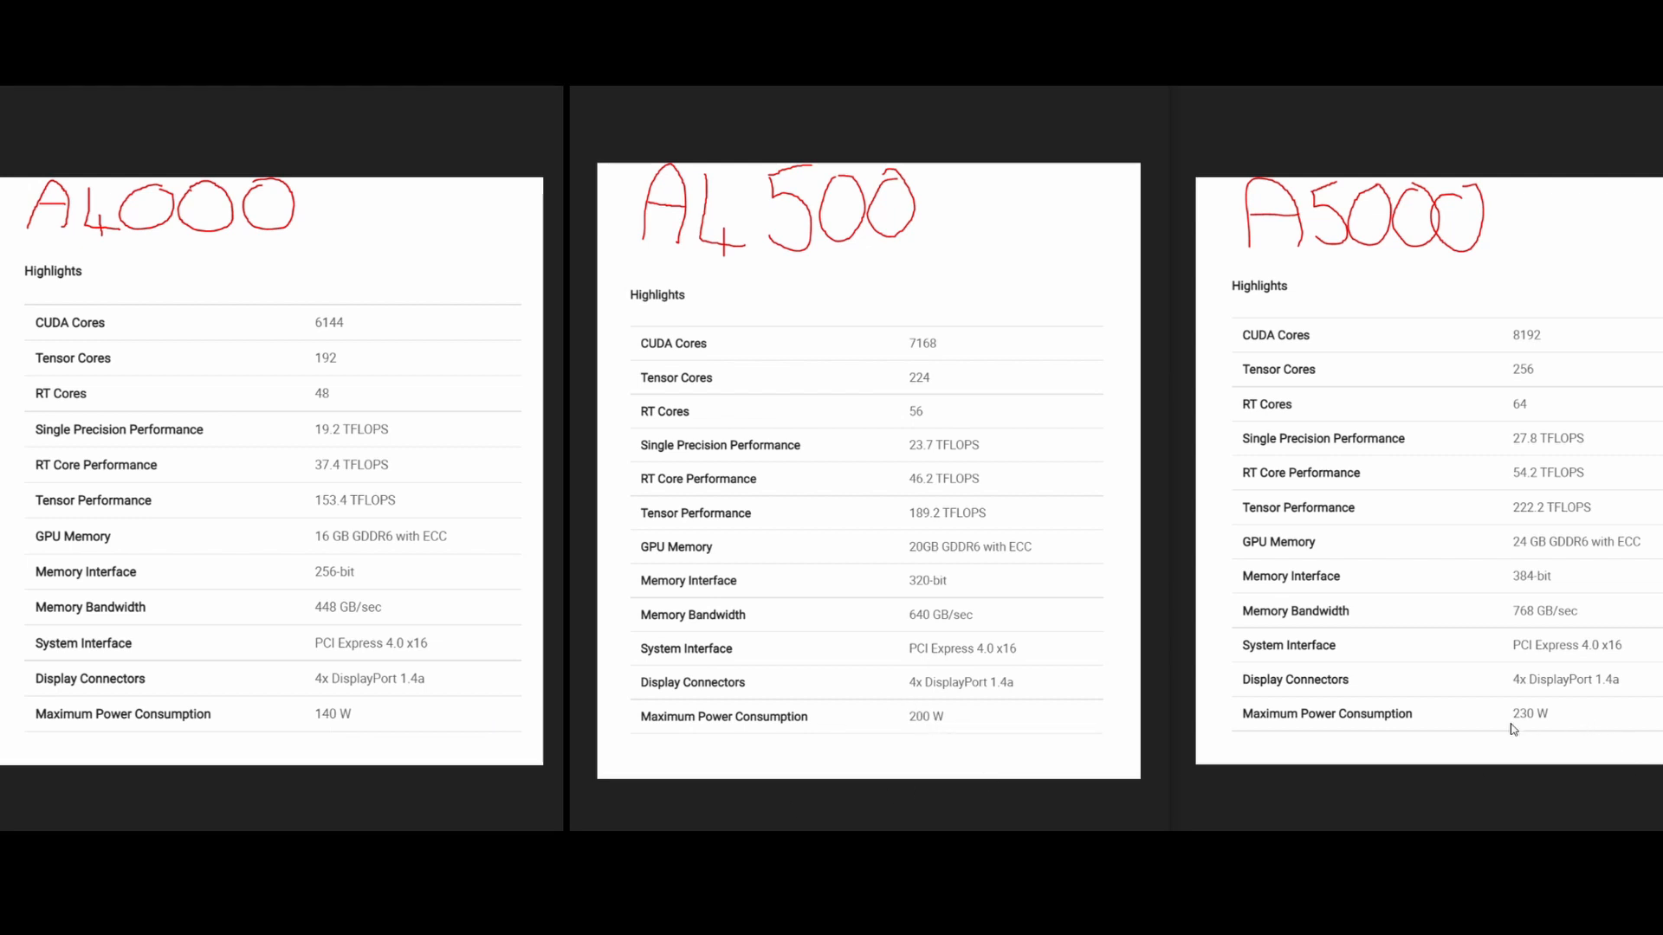
pyautogui.moveTo(1542, 724)
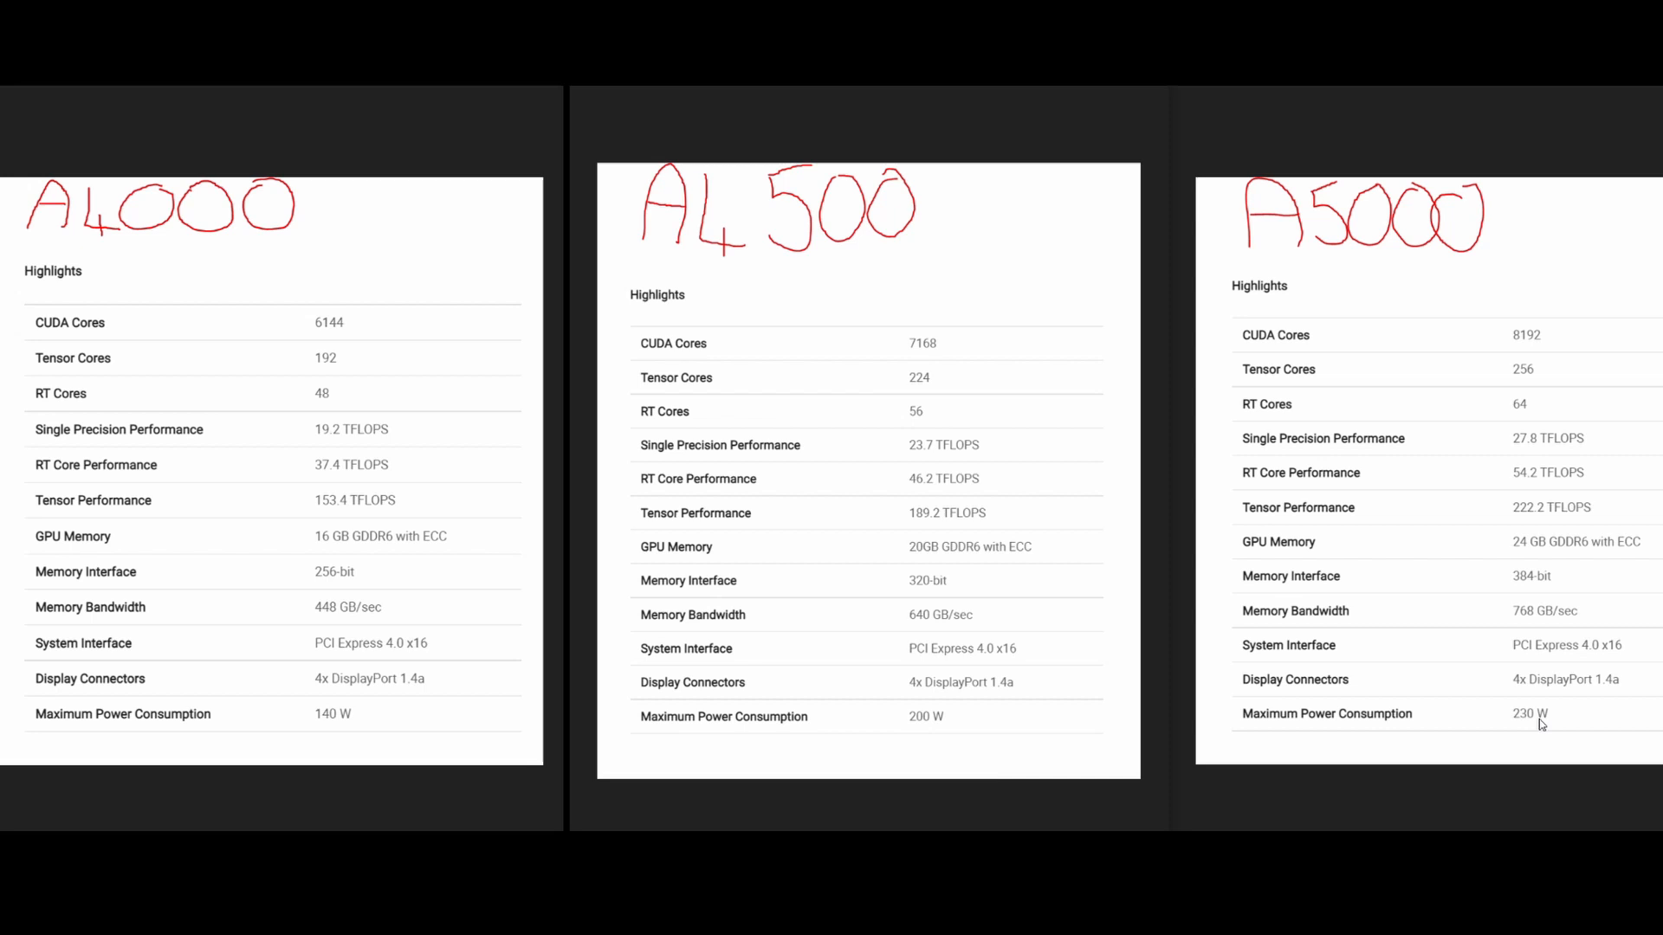
pyautogui.moveTo(1557, 648)
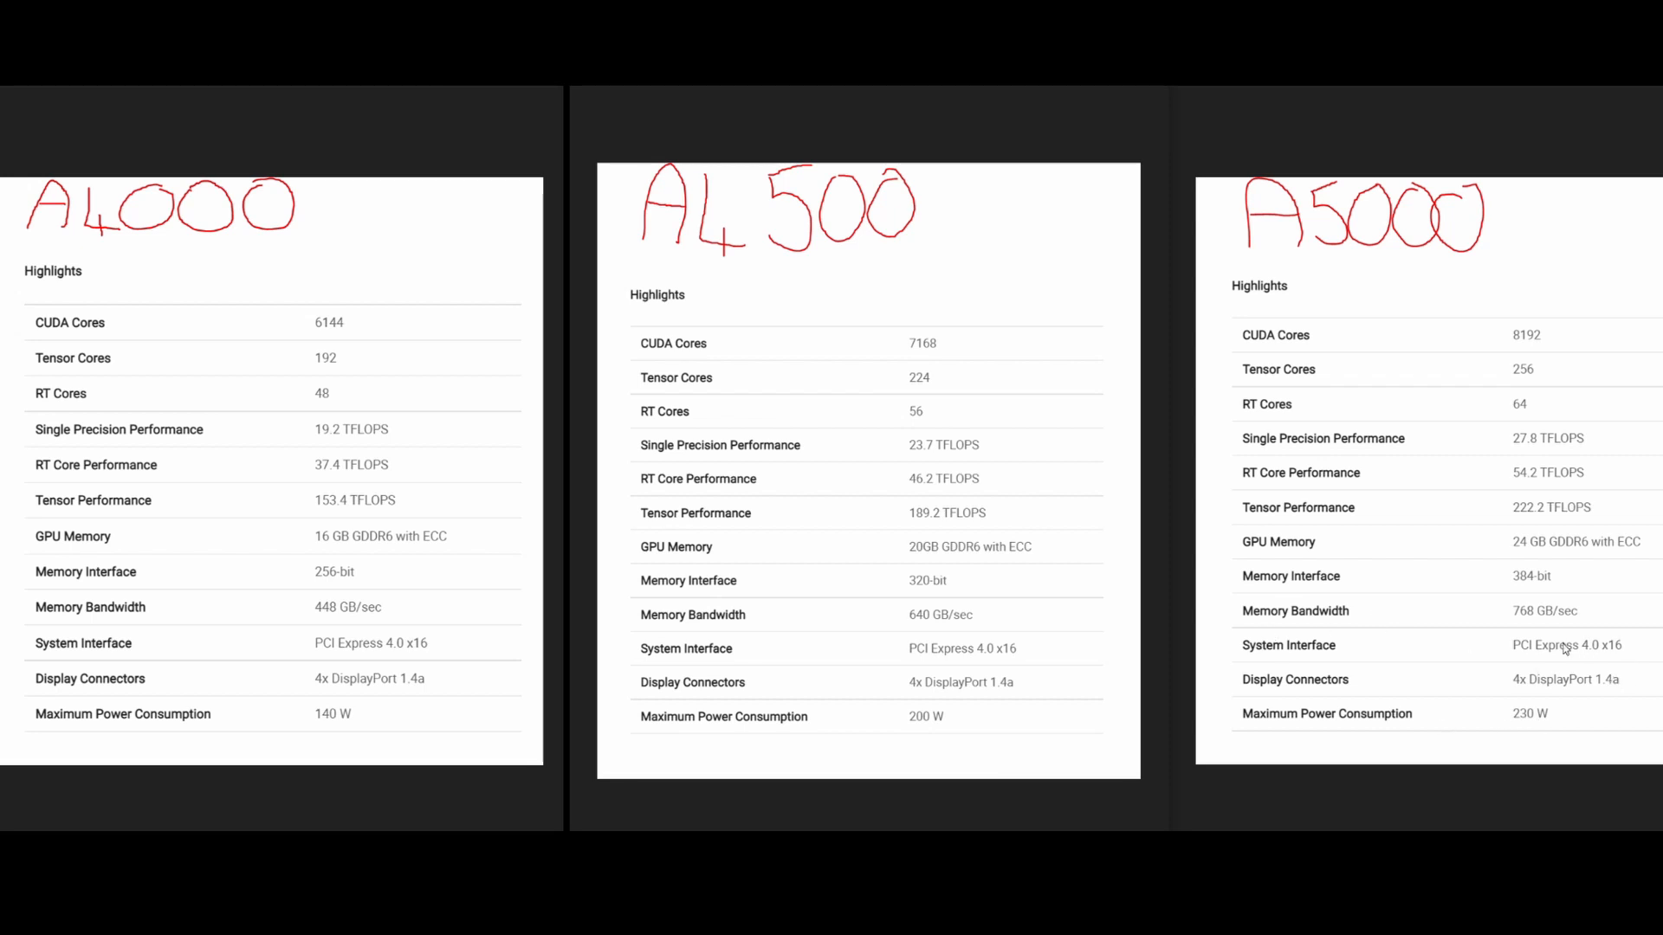
pyautogui.moveTo(1498, 623)
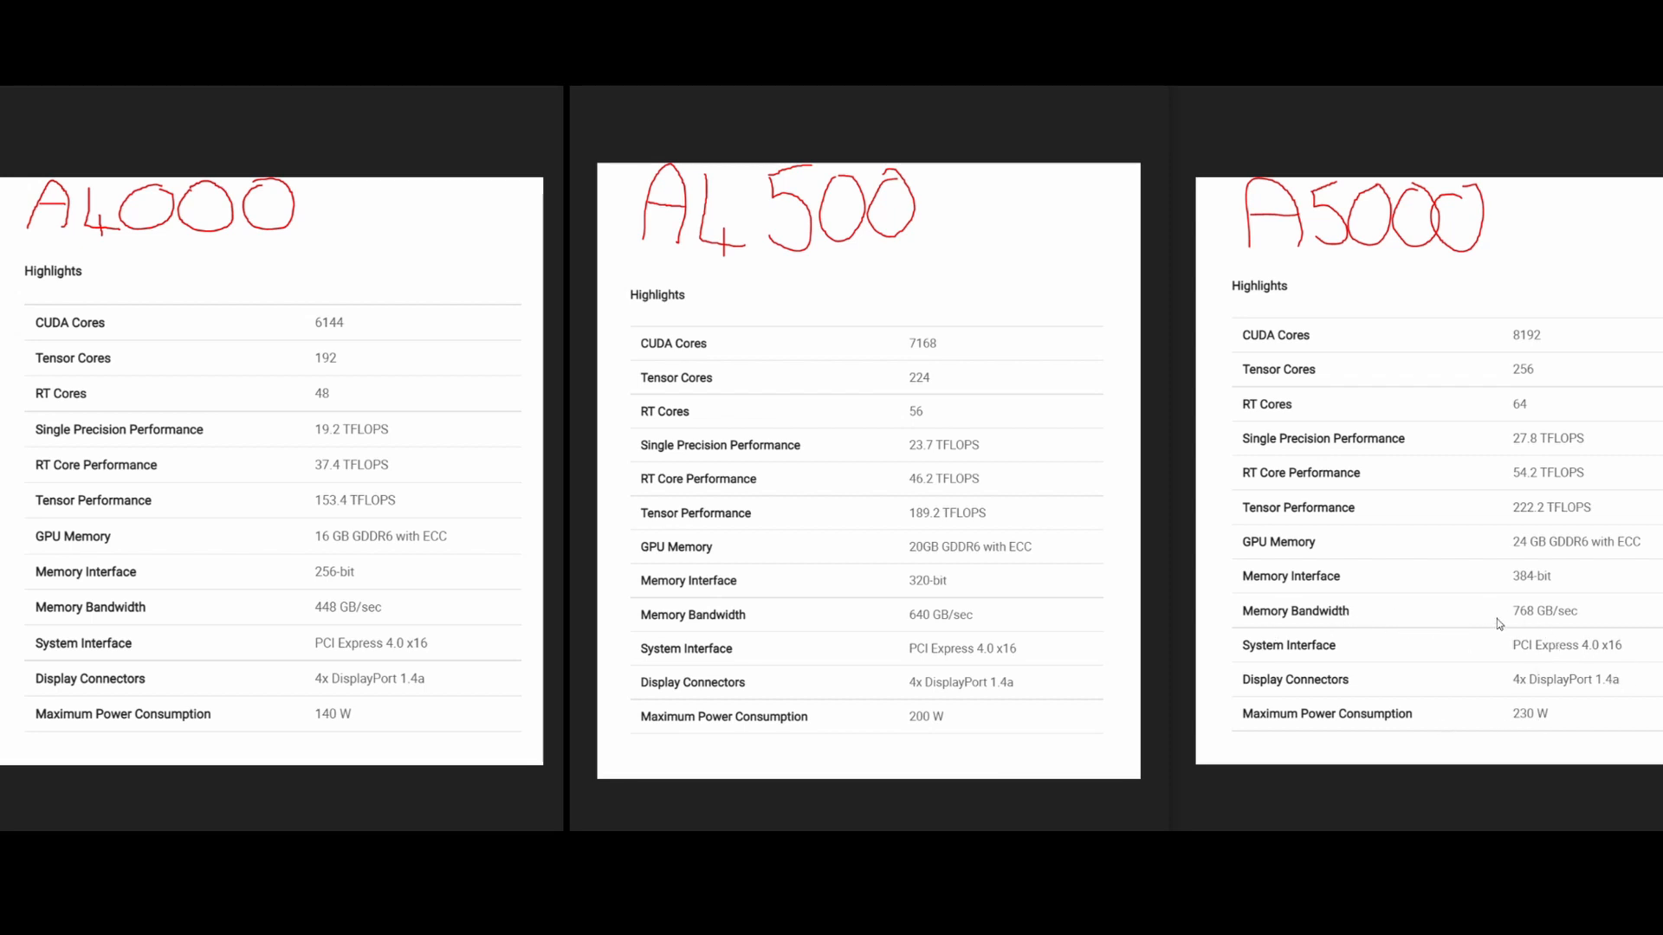
pyautogui.moveTo(1381, 628)
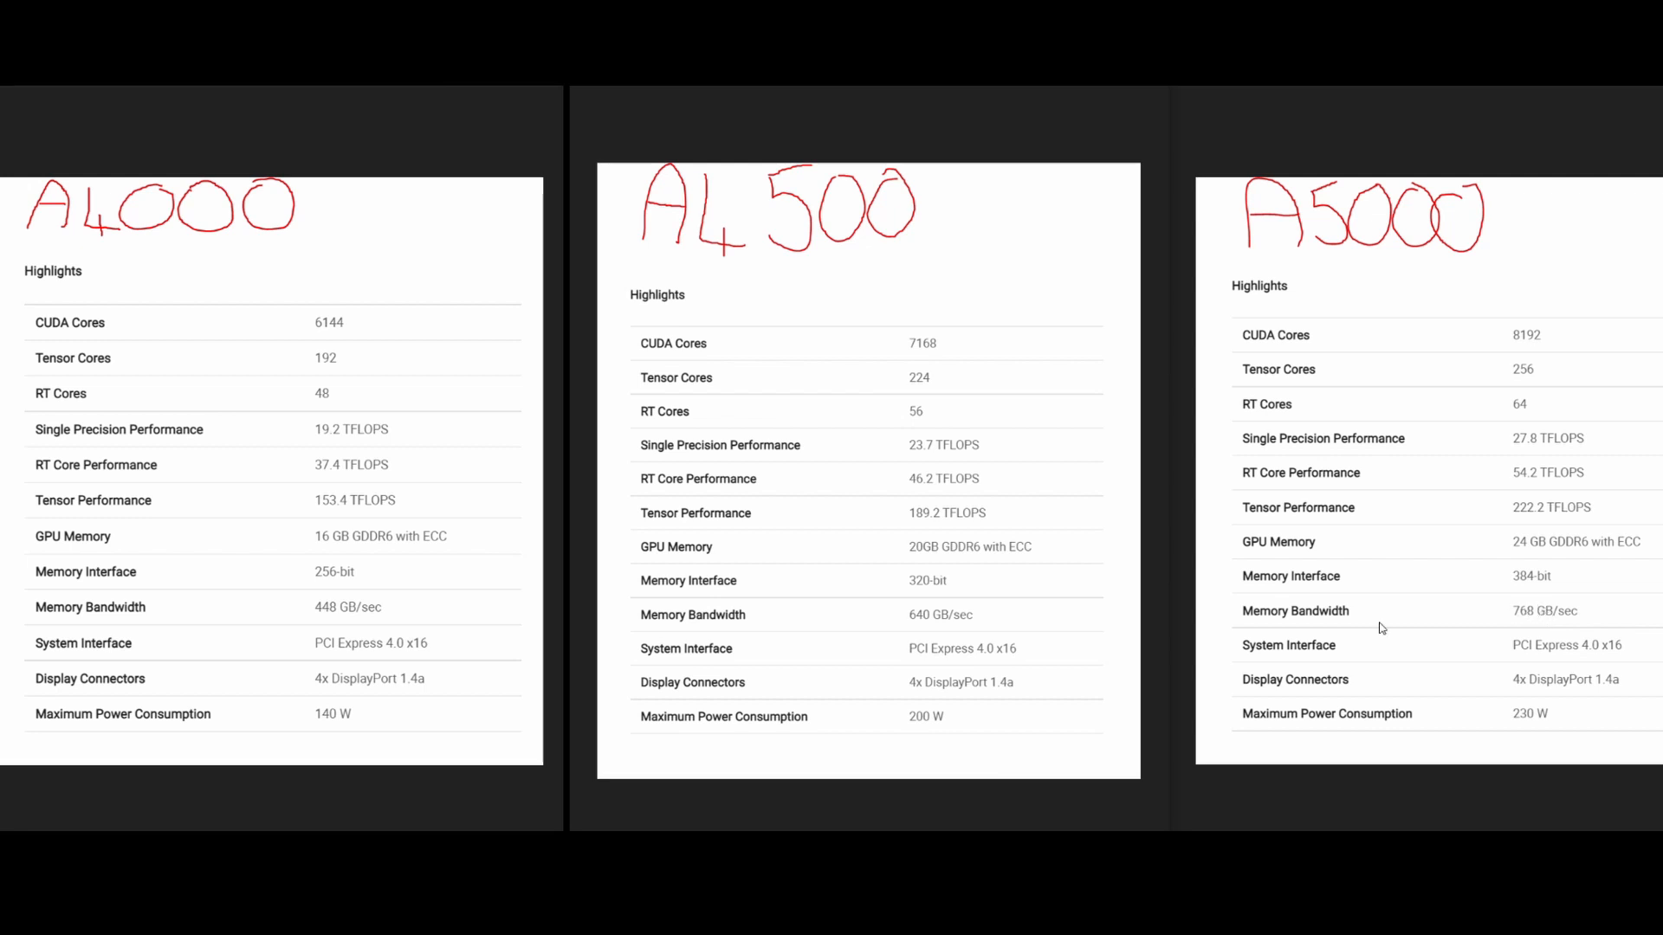
pyautogui.moveTo(930, 628)
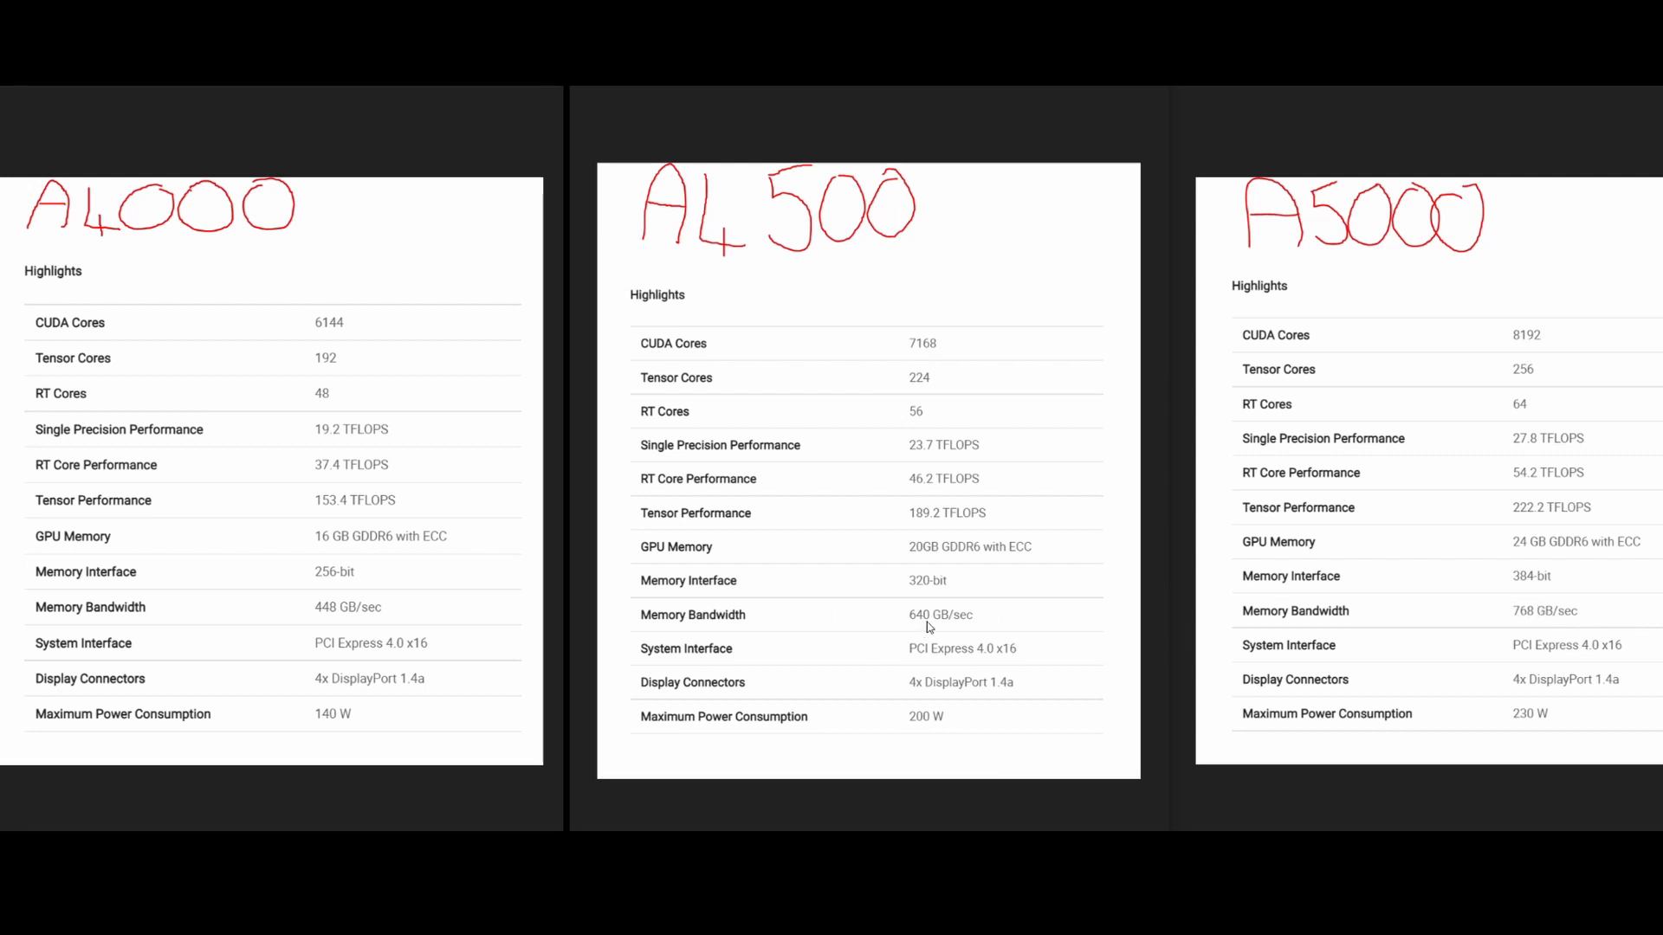
pyautogui.moveTo(411, 625)
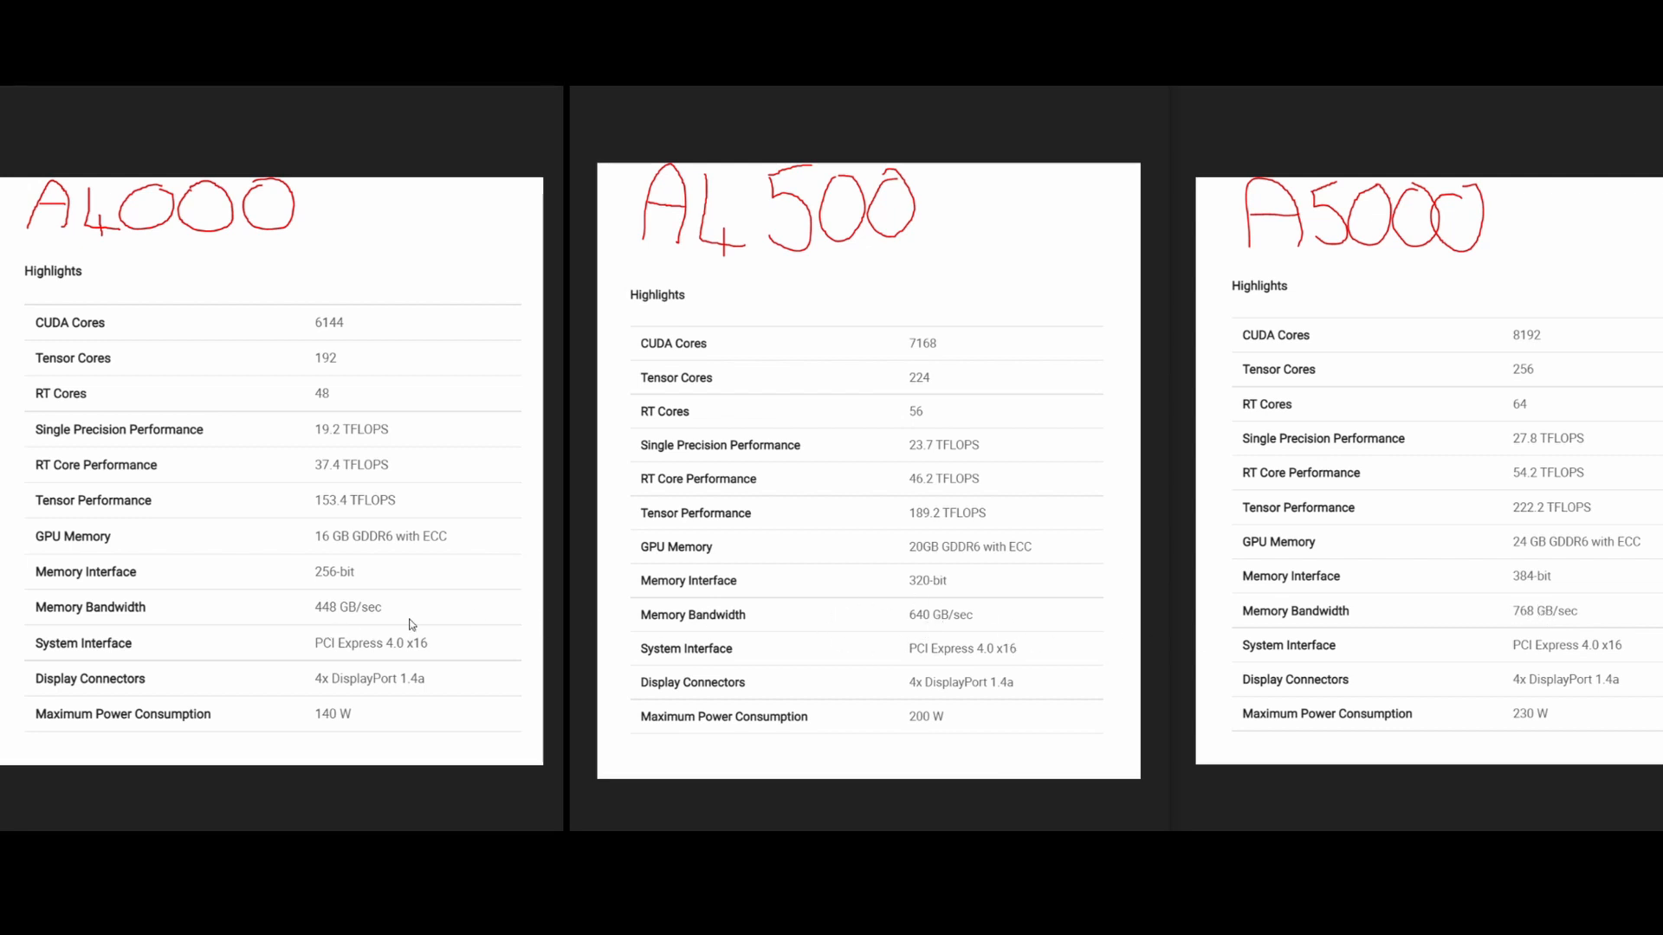
pyautogui.moveTo(394, 615)
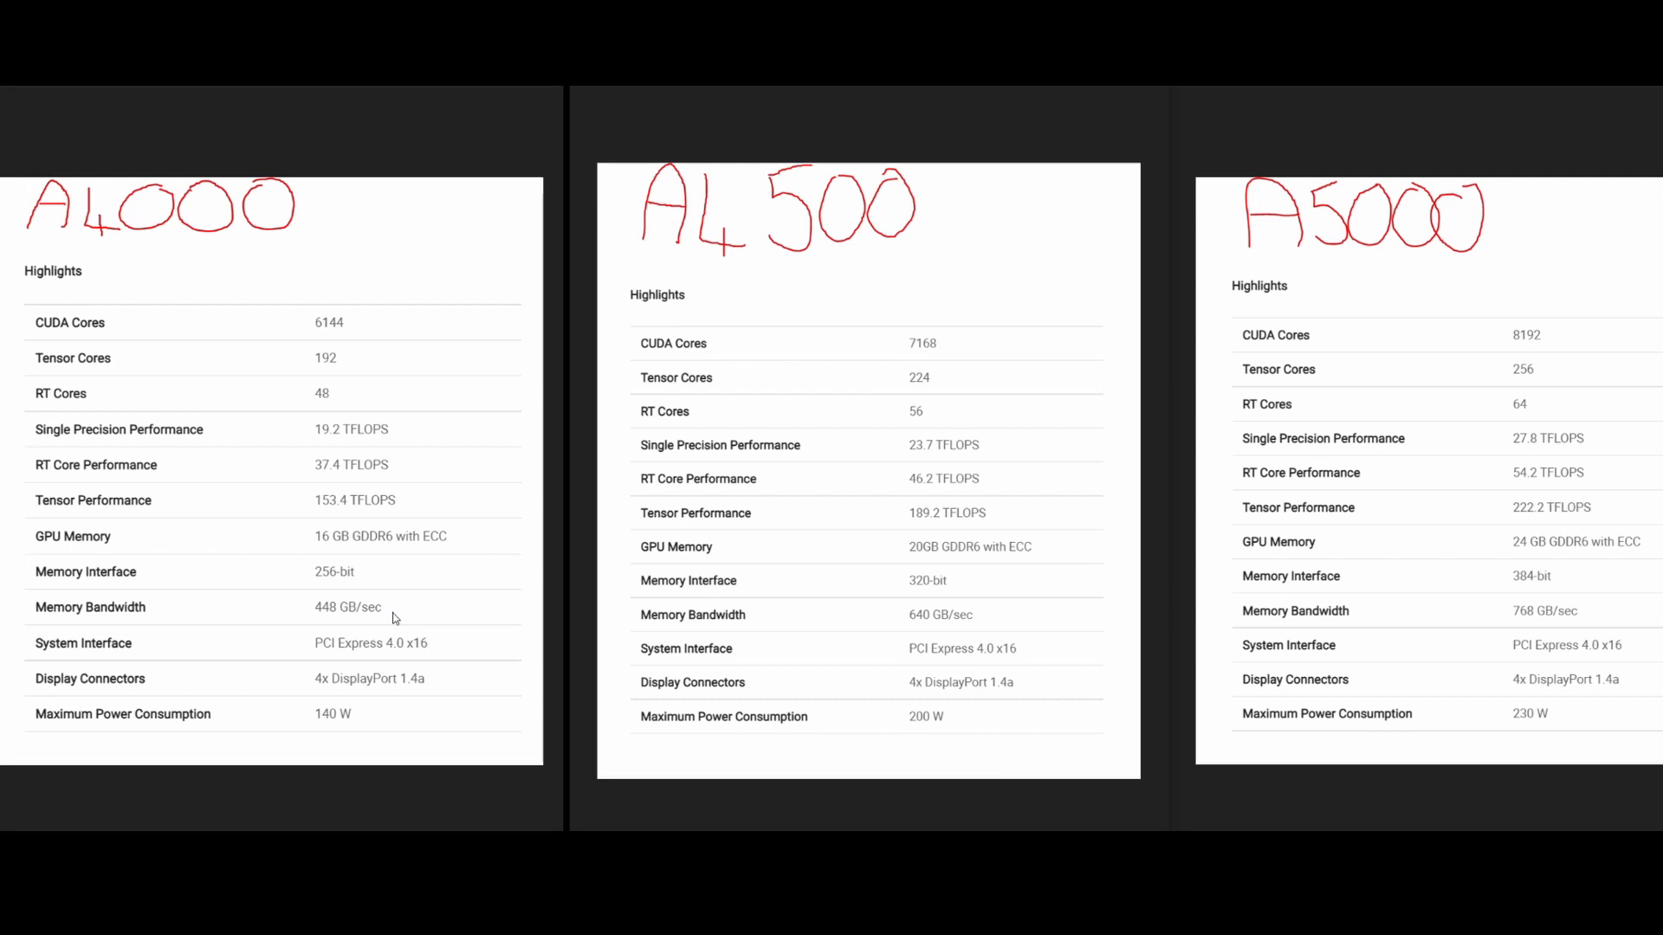
pyautogui.moveTo(454, 602)
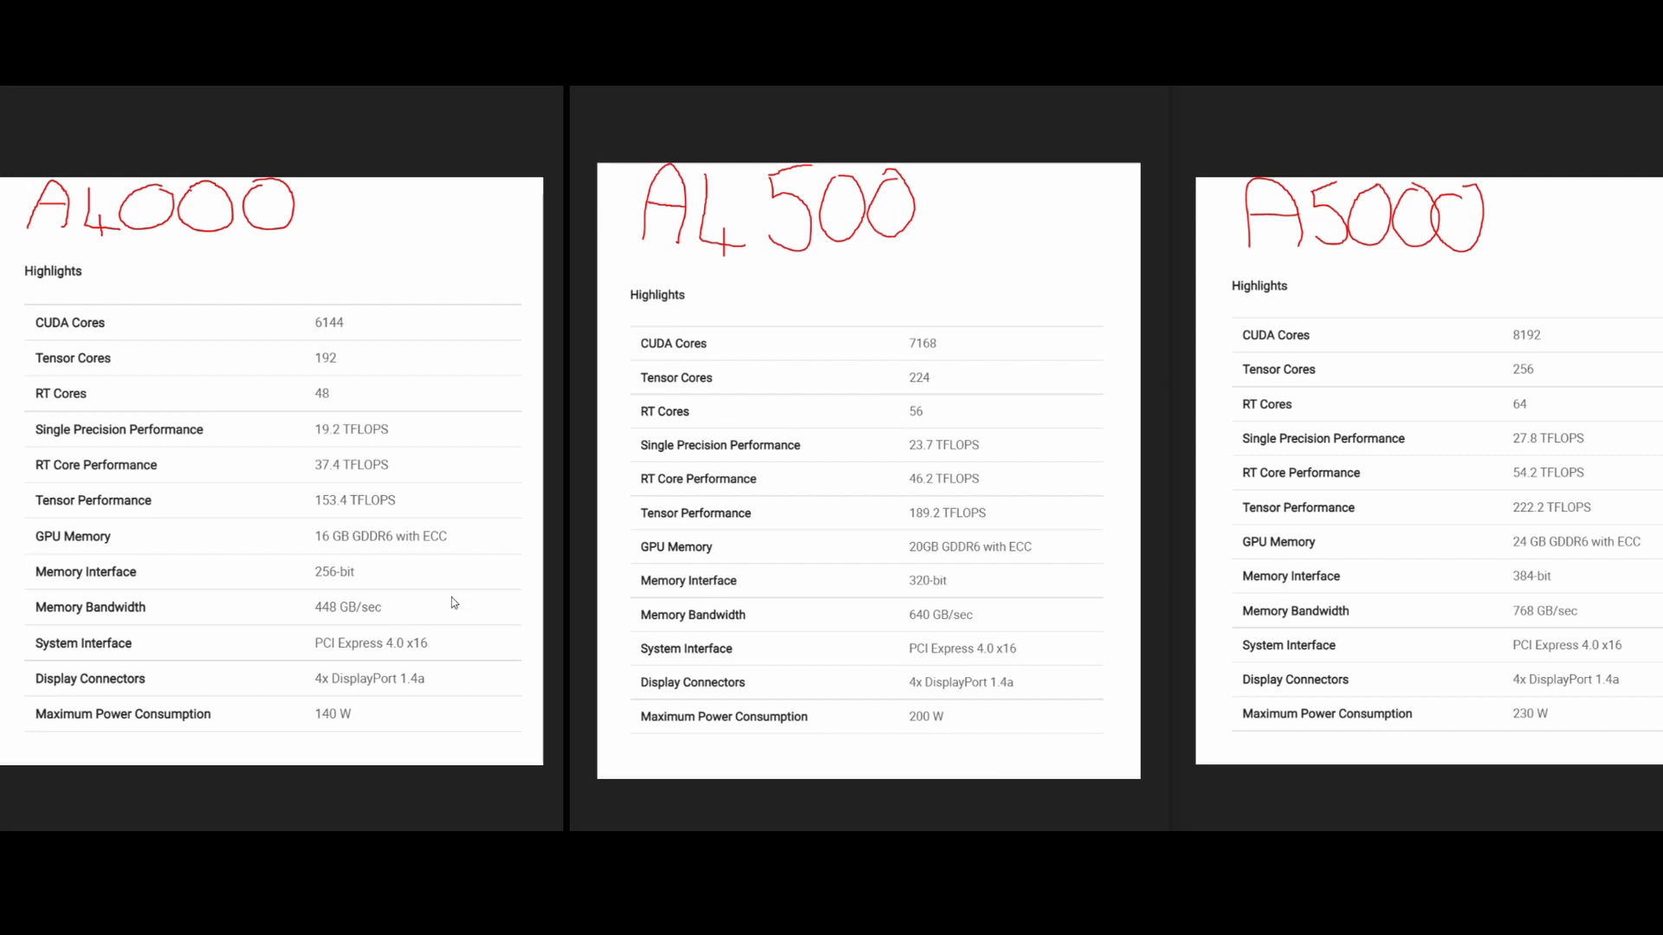
pyautogui.moveTo(933, 561)
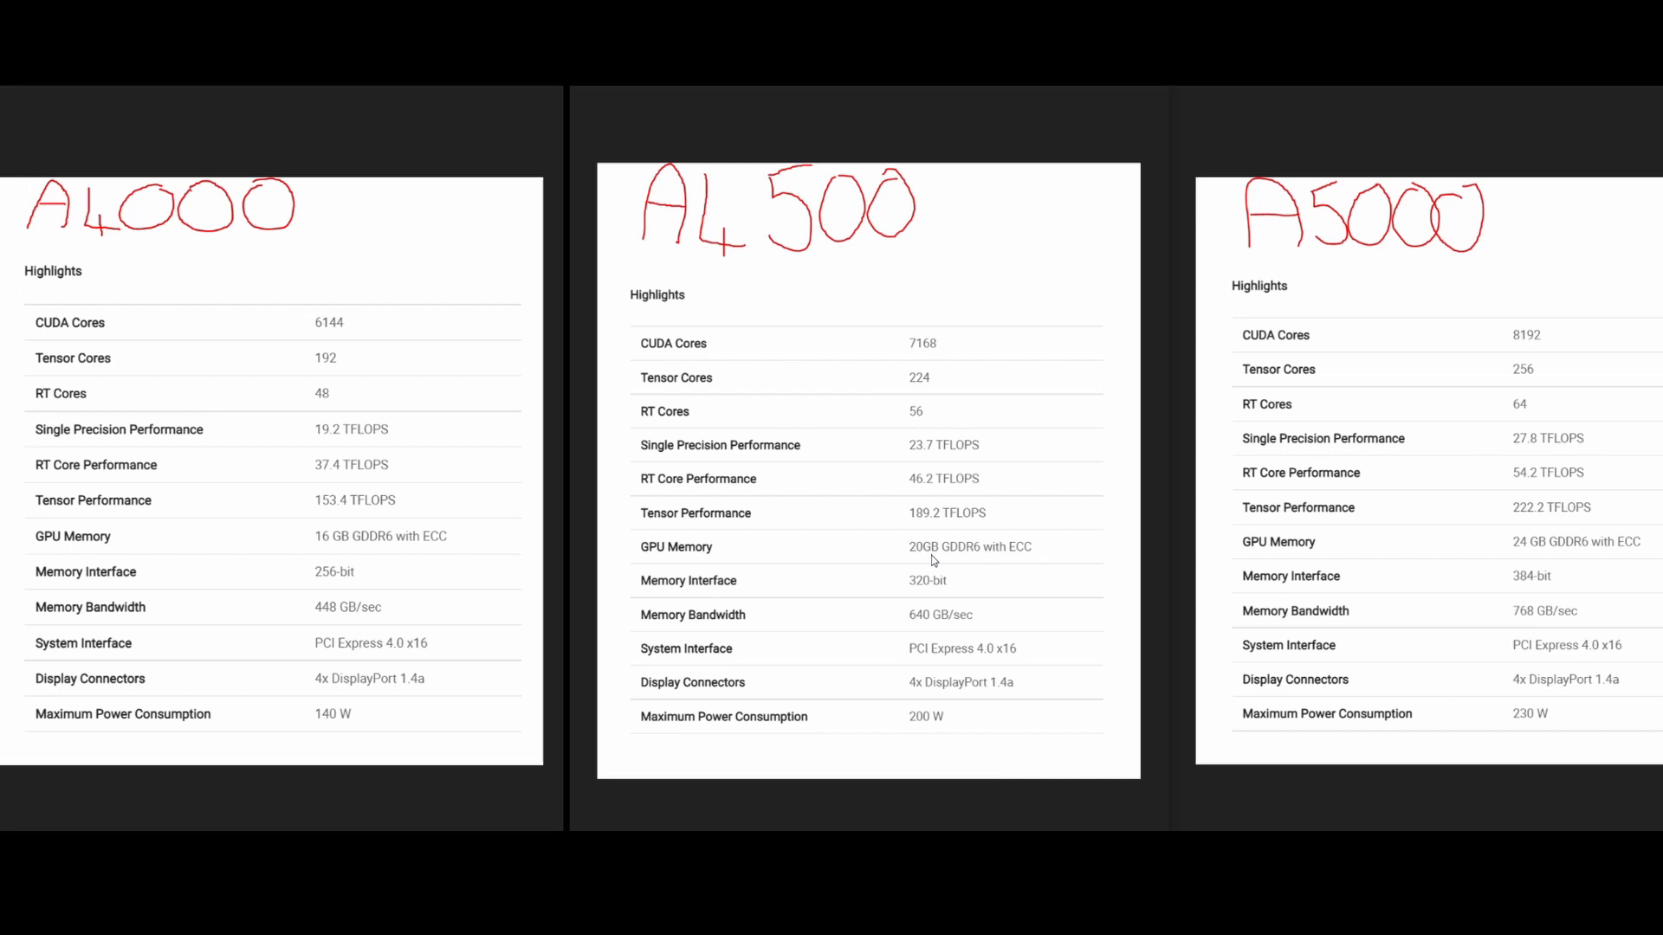
pyautogui.moveTo(908, 559)
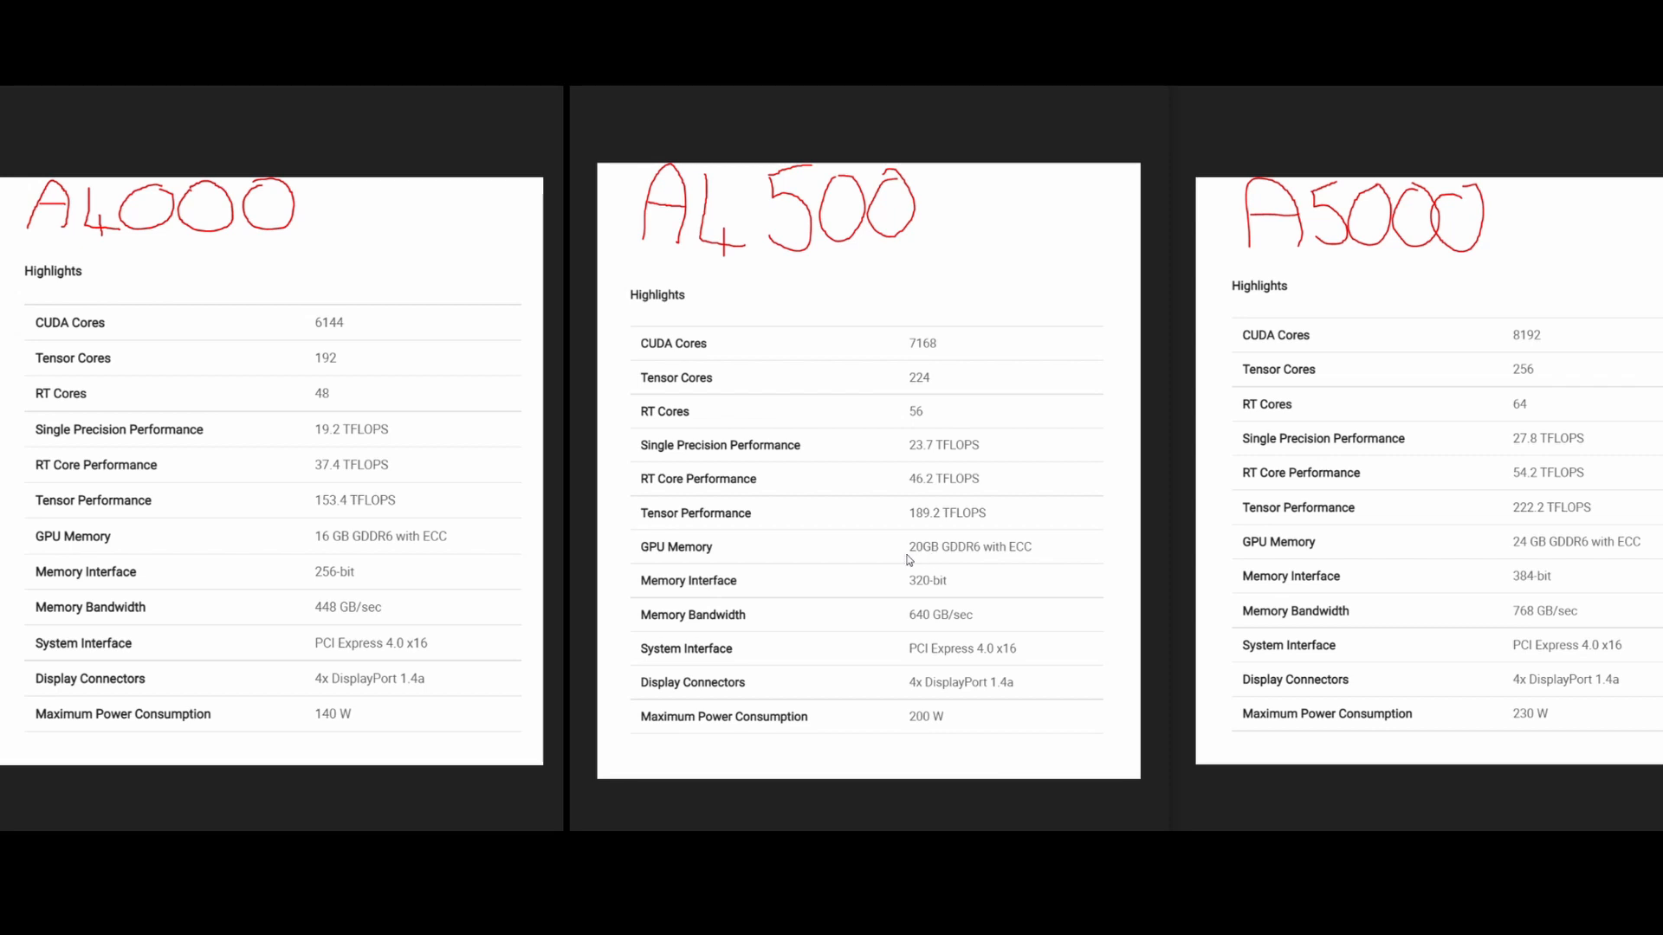
pyautogui.moveTo(1514, 554)
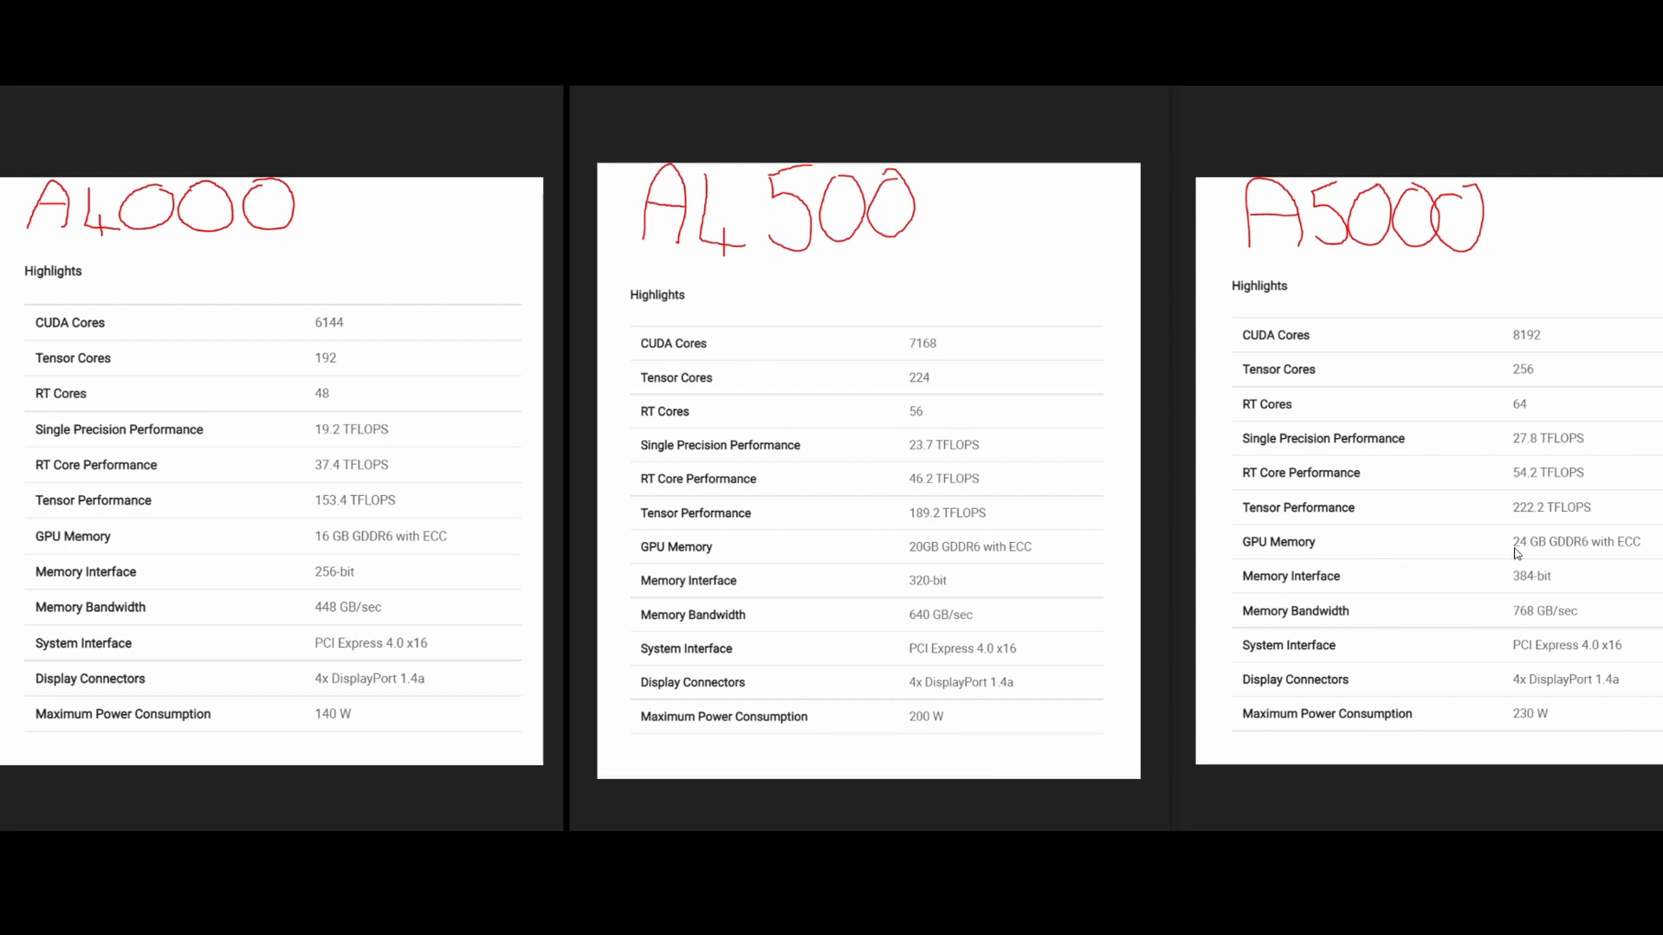
pyautogui.moveTo(387, 574)
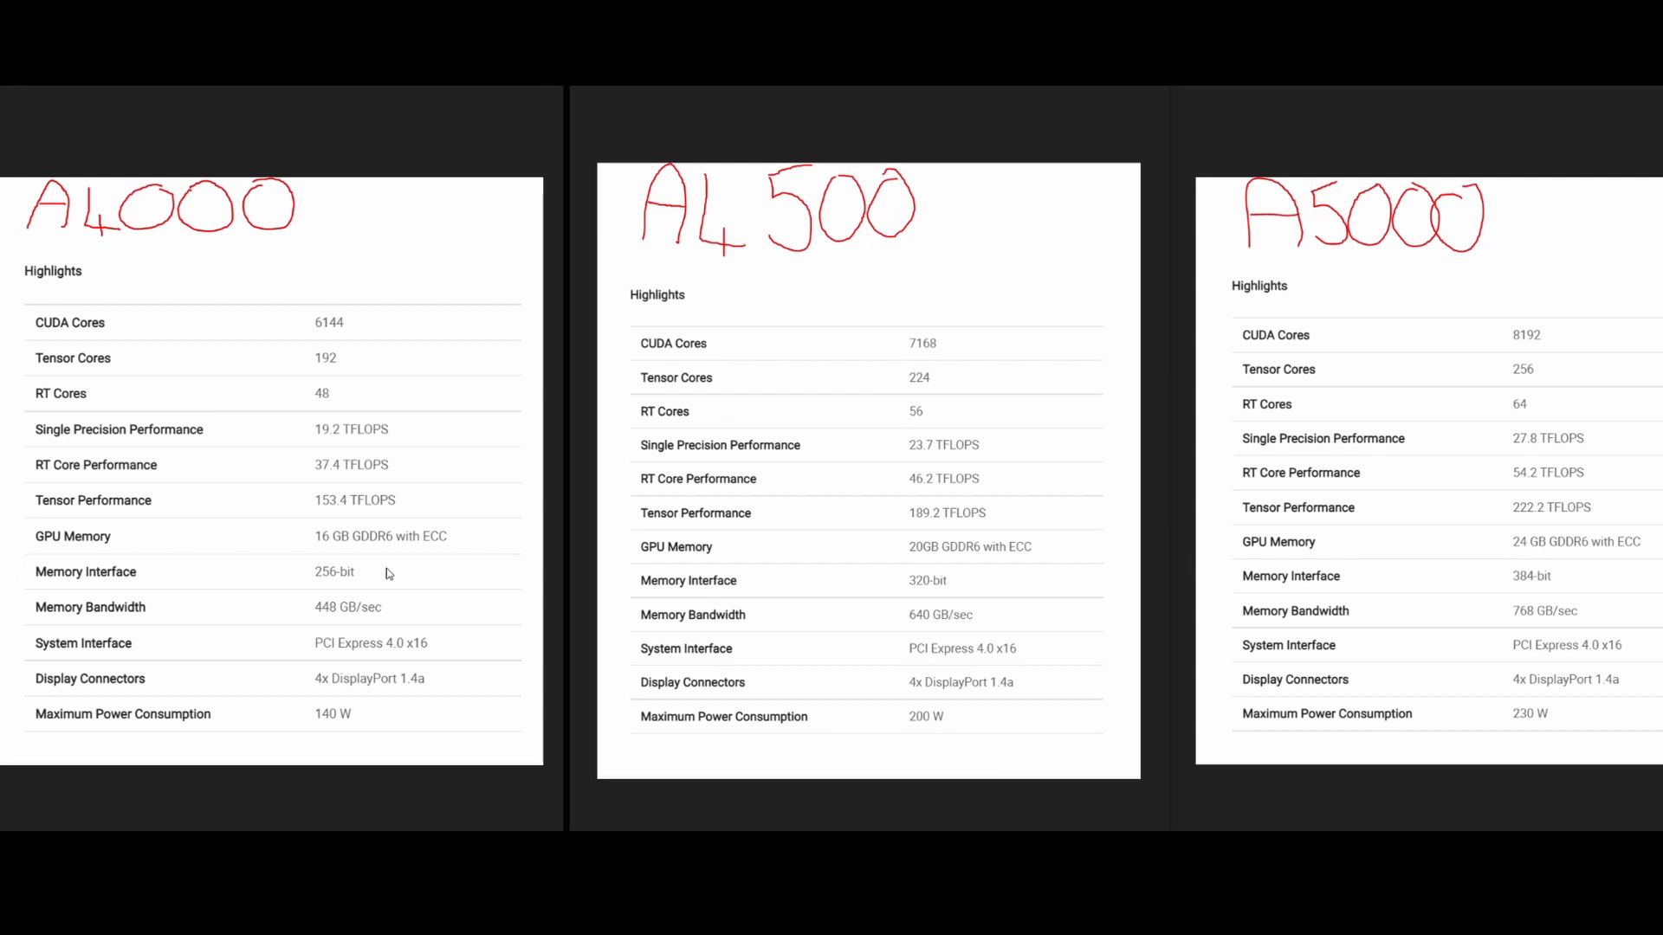
pyautogui.moveTo(322, 552)
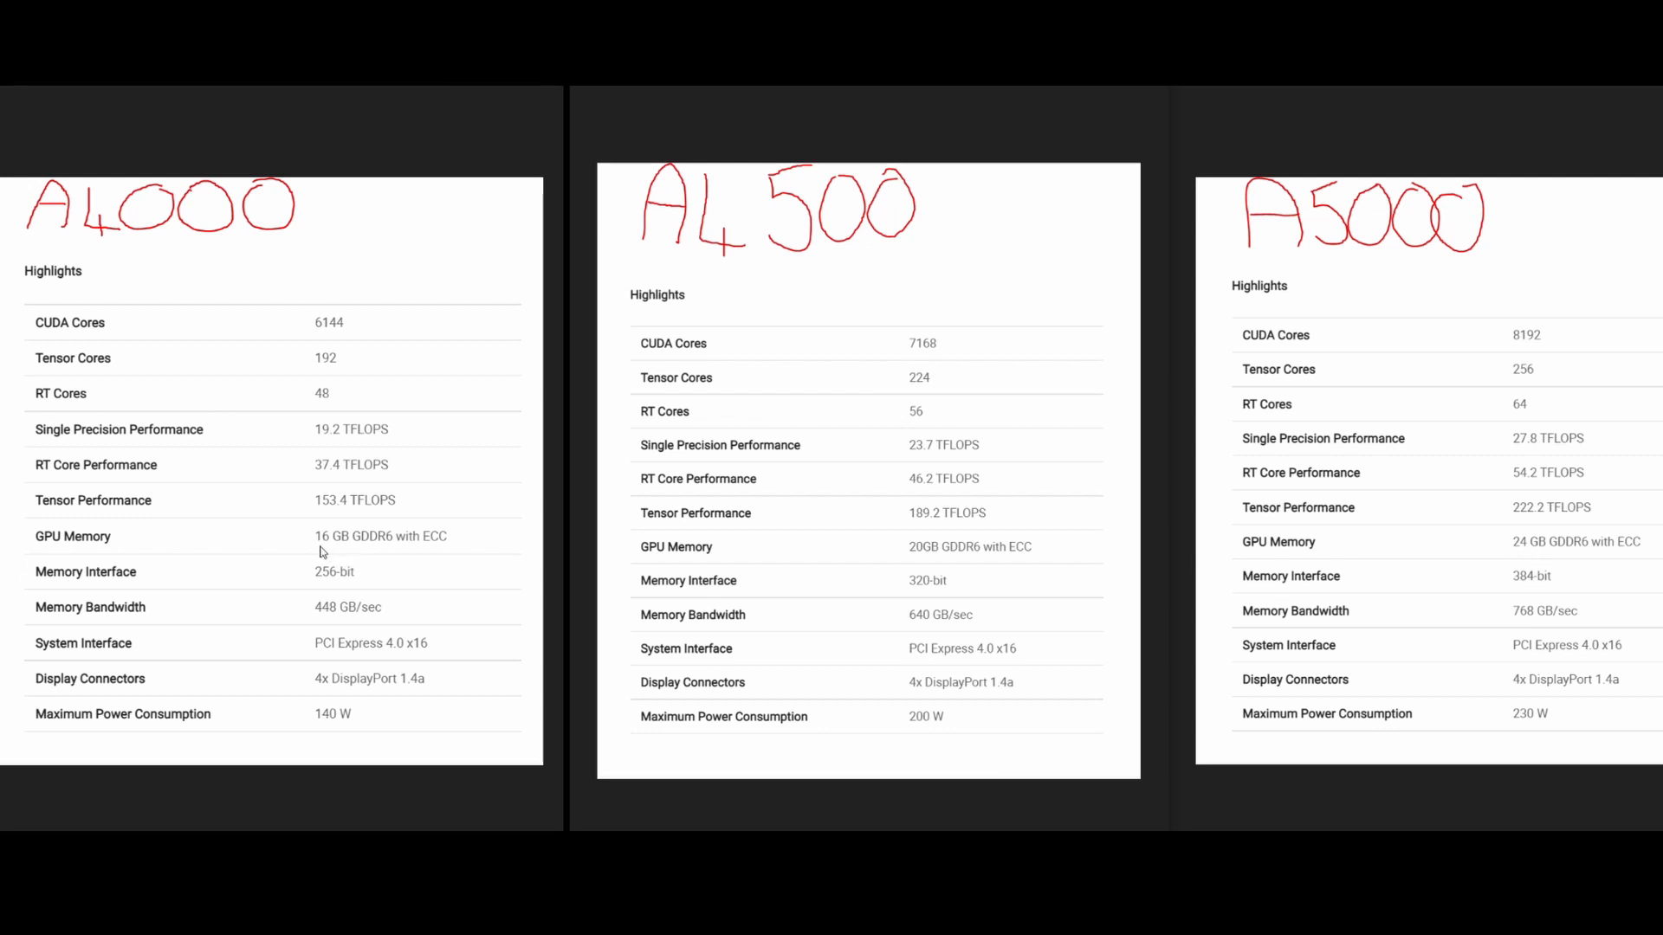
pyautogui.moveTo(353, 549)
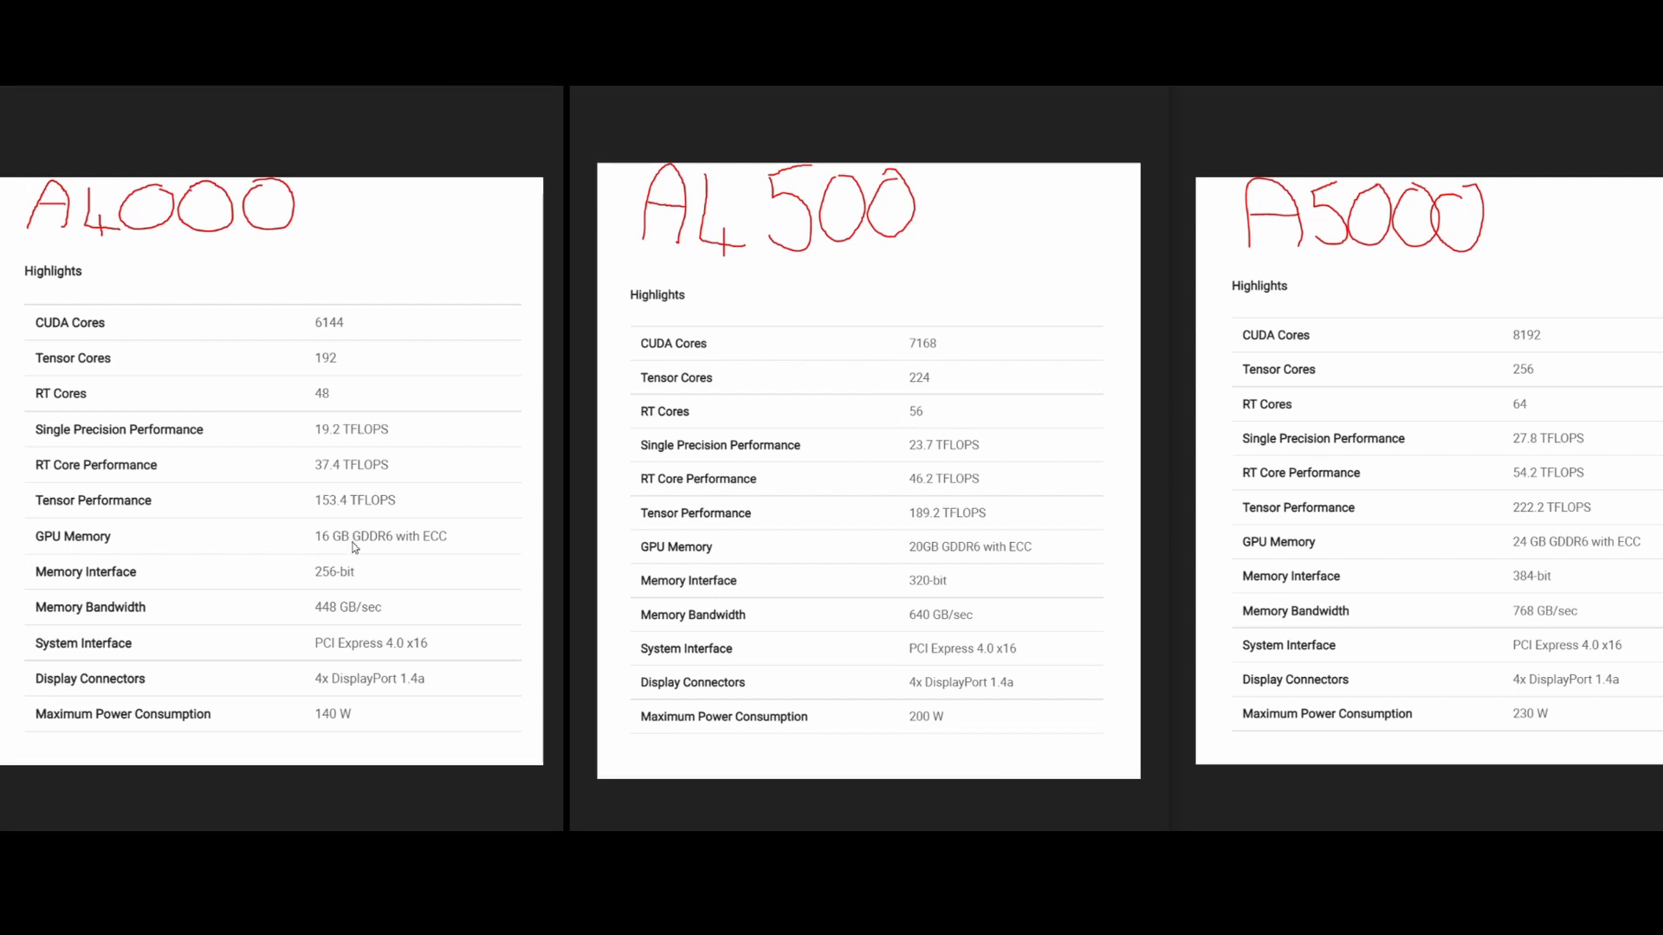
pyautogui.moveTo(52, 388)
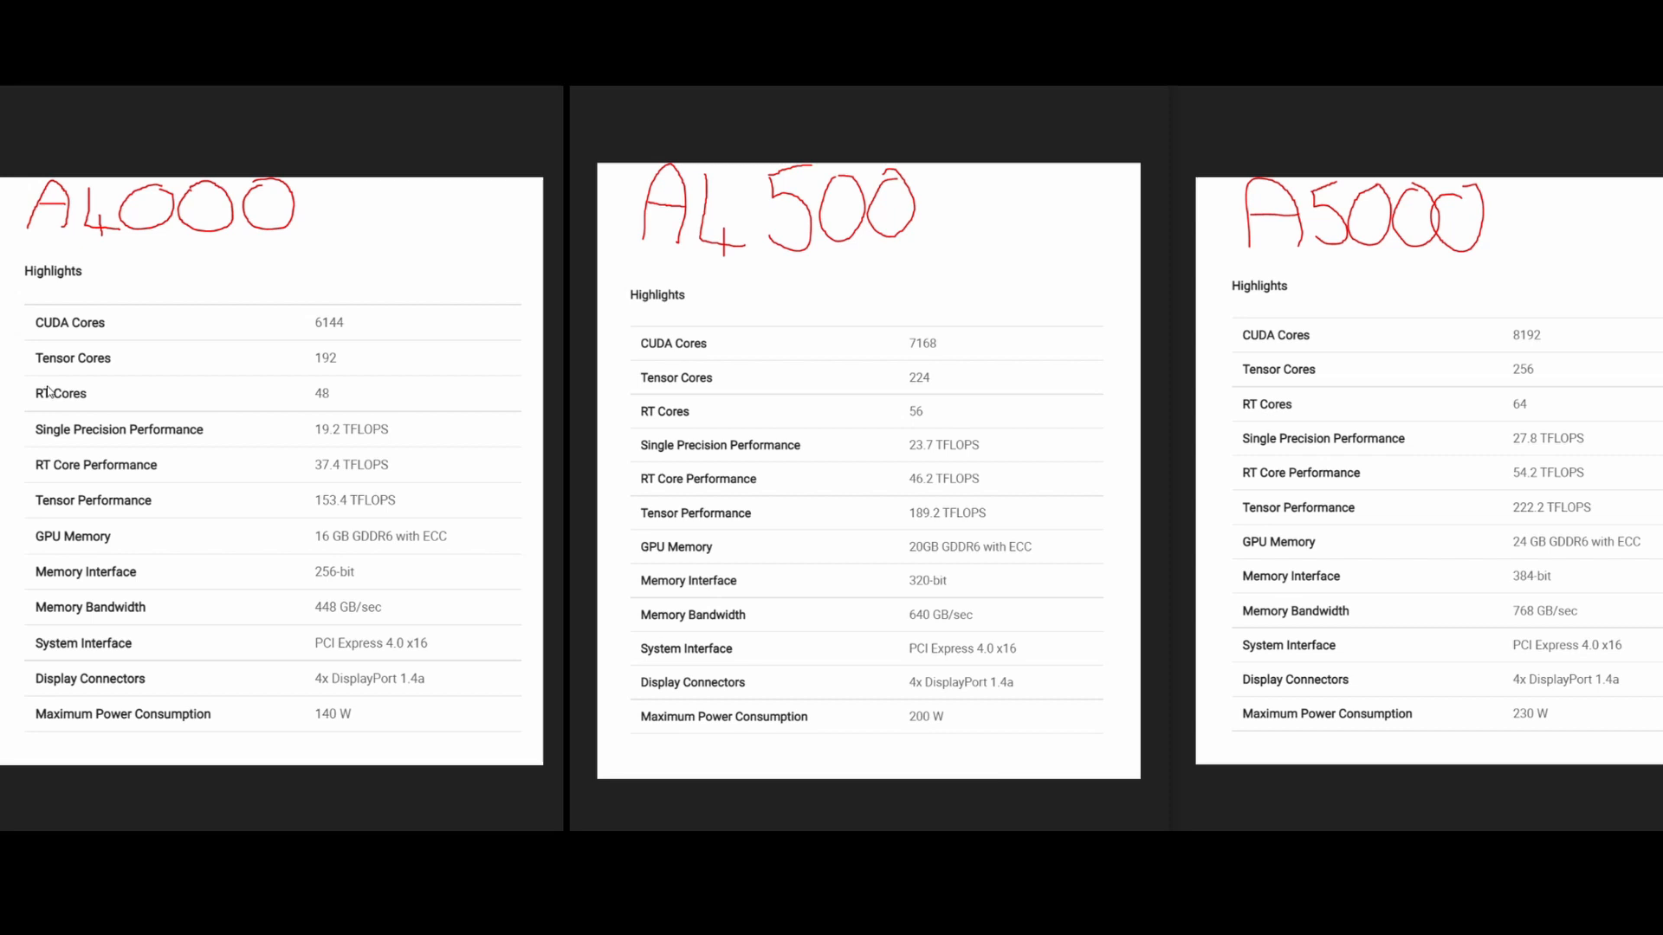
pyautogui.moveTo(390, 379)
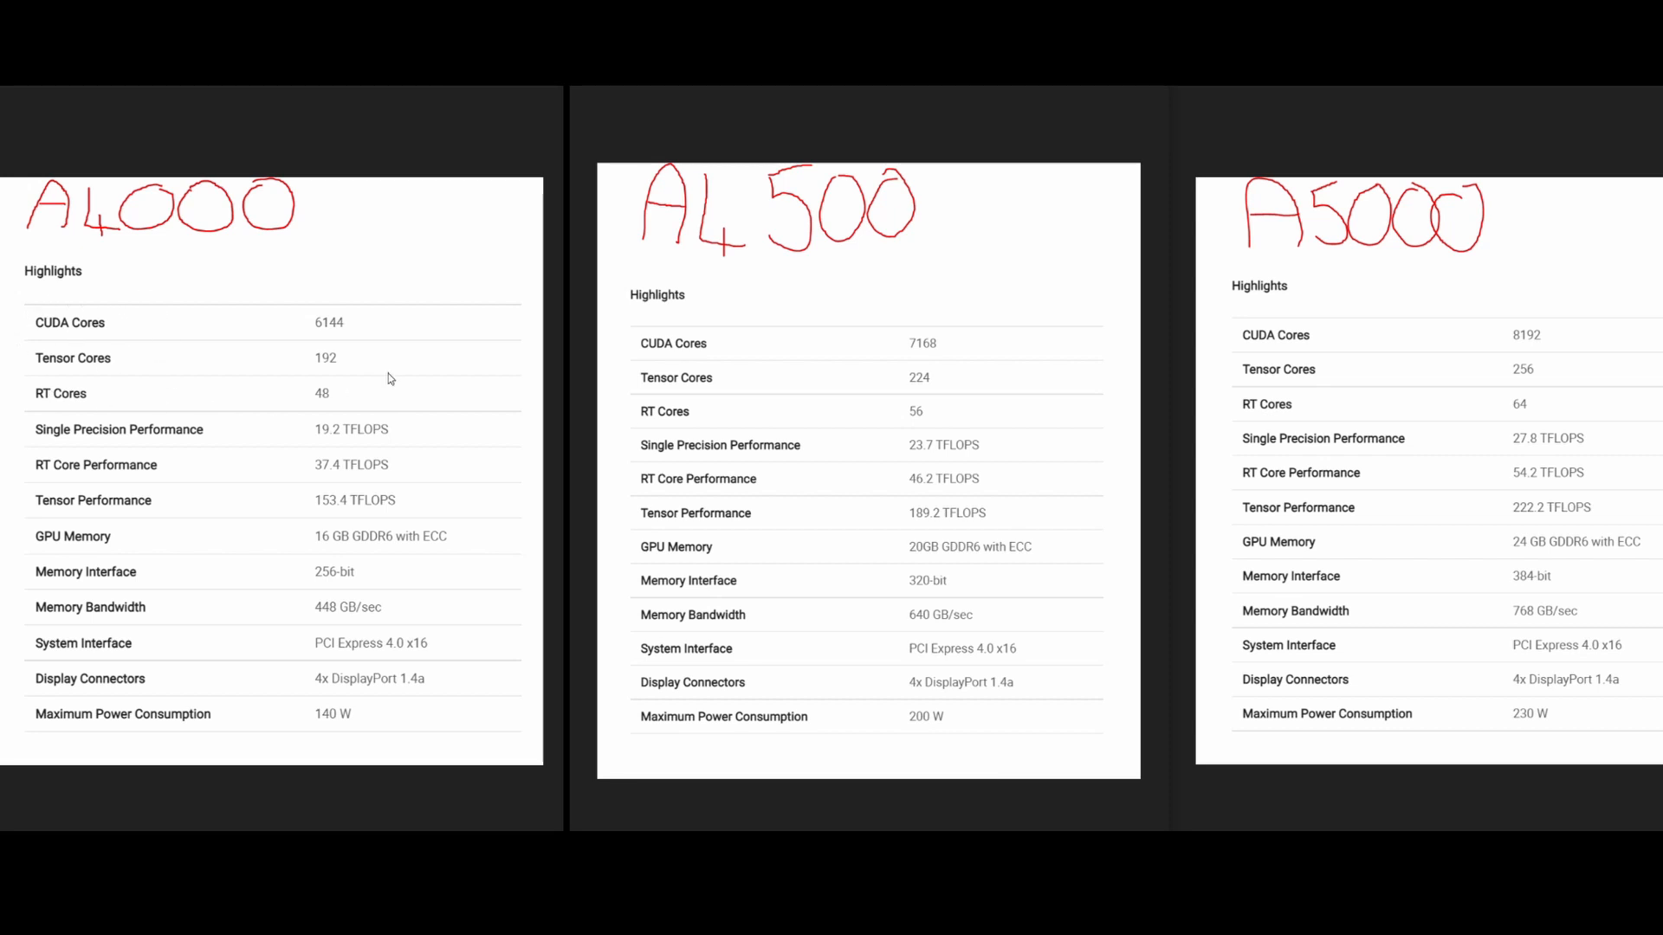
pyautogui.moveTo(1612, 376)
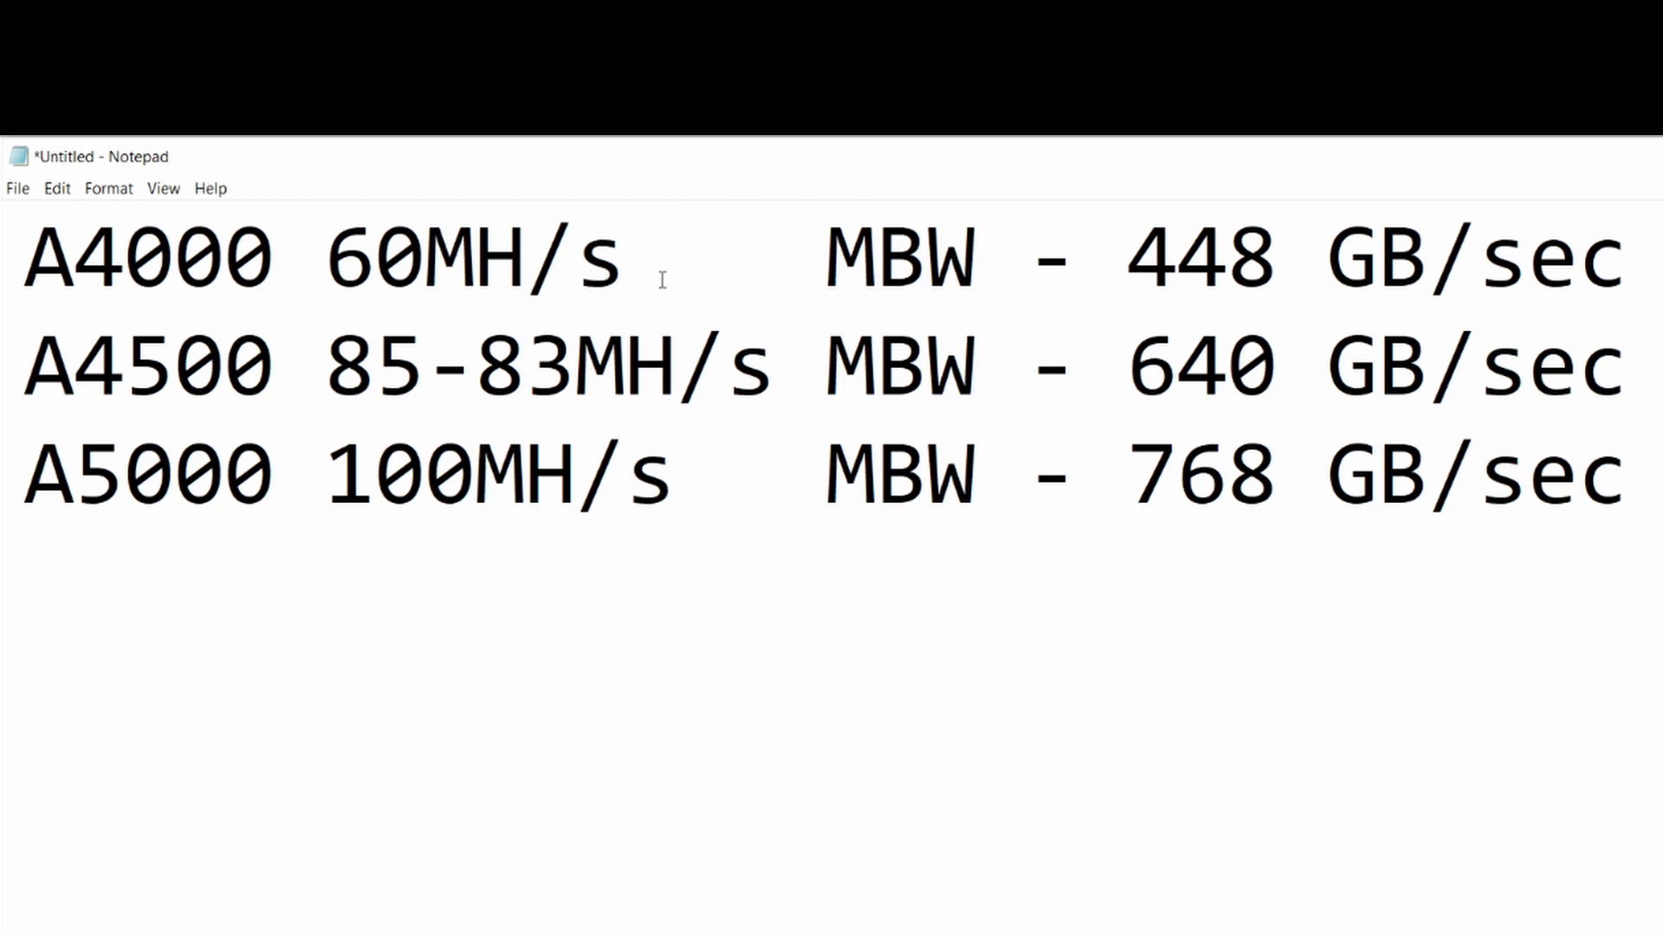
pyautogui.click(673, 268)
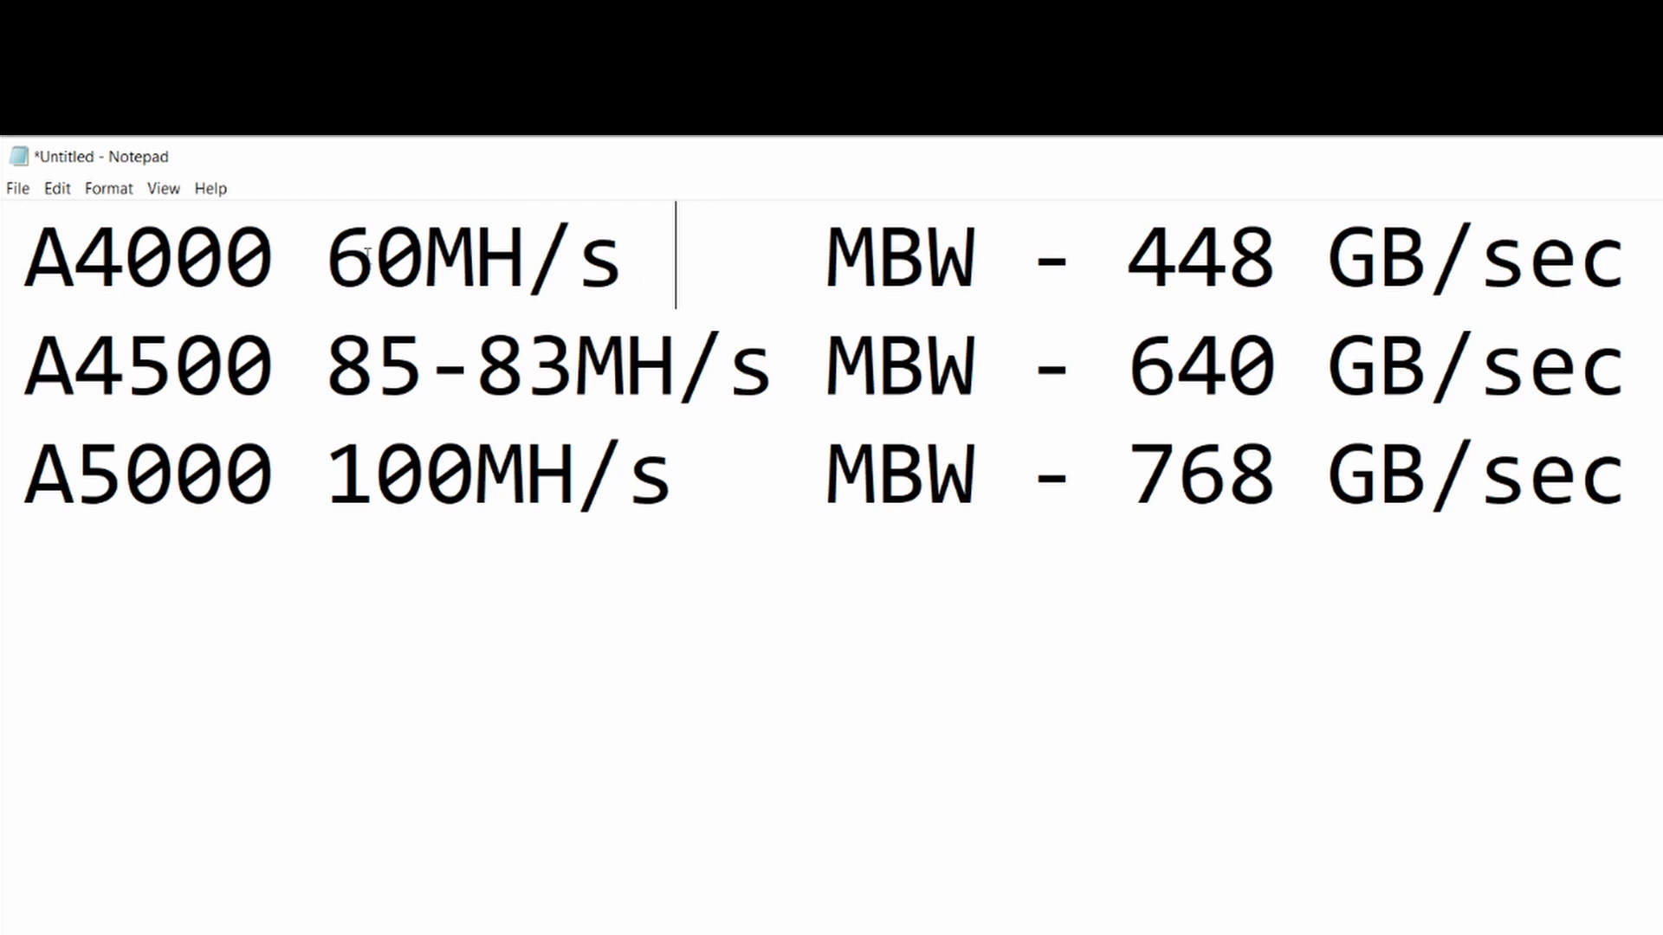
pyautogui.moveTo(639, 310)
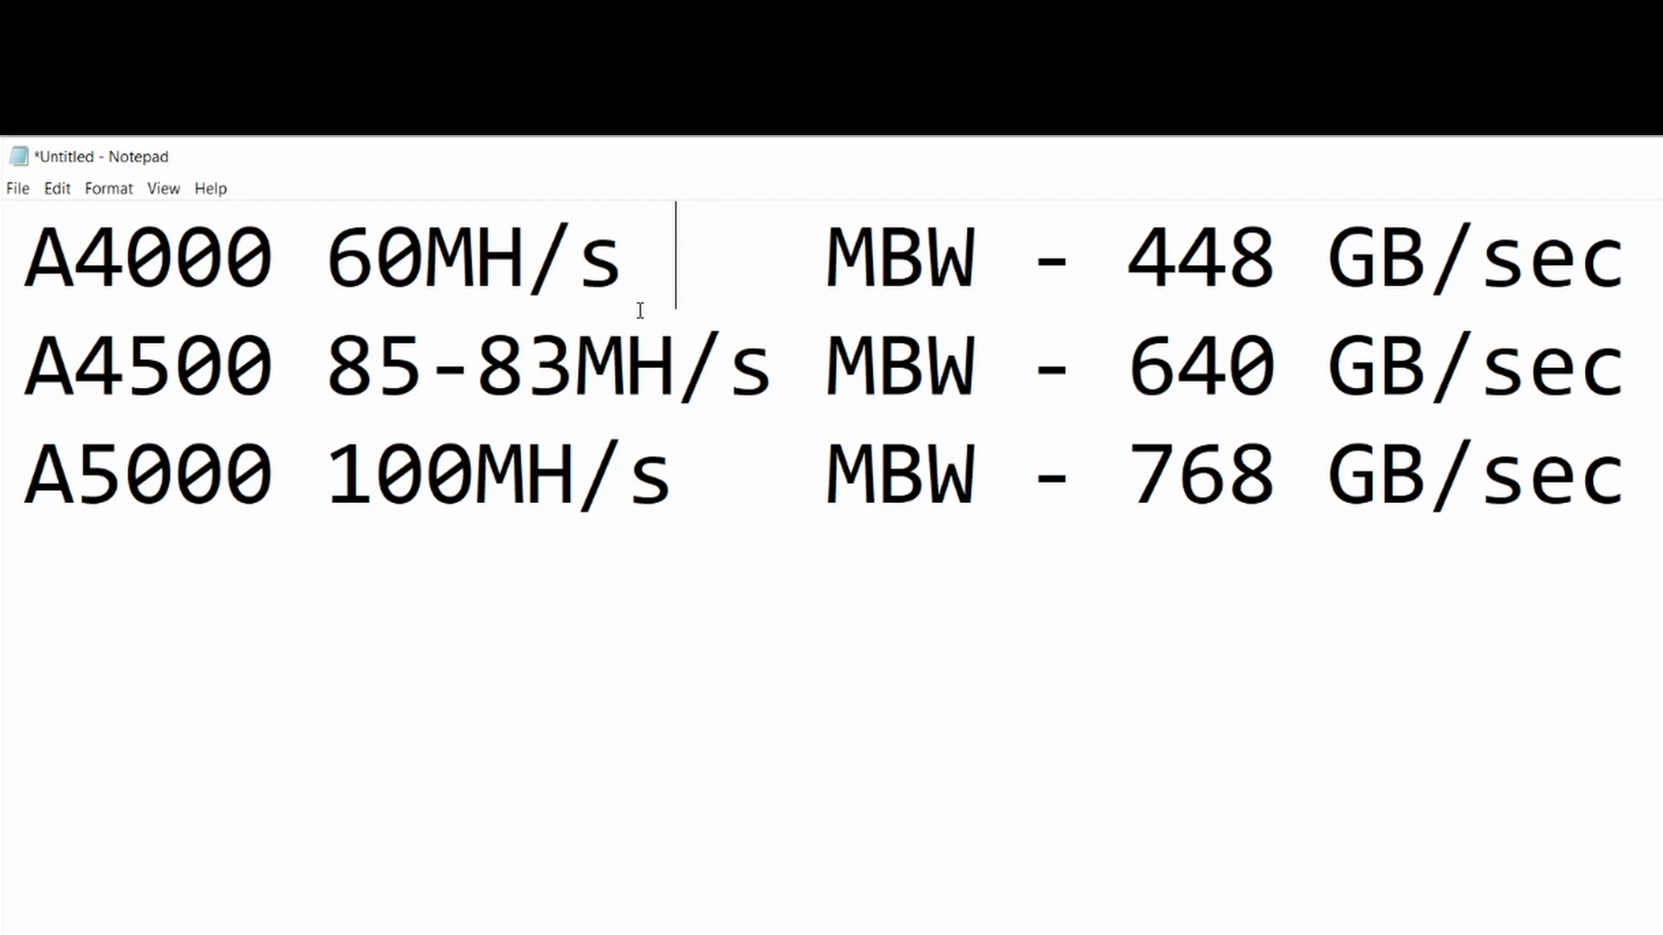
pyautogui.moveTo(859, 255)
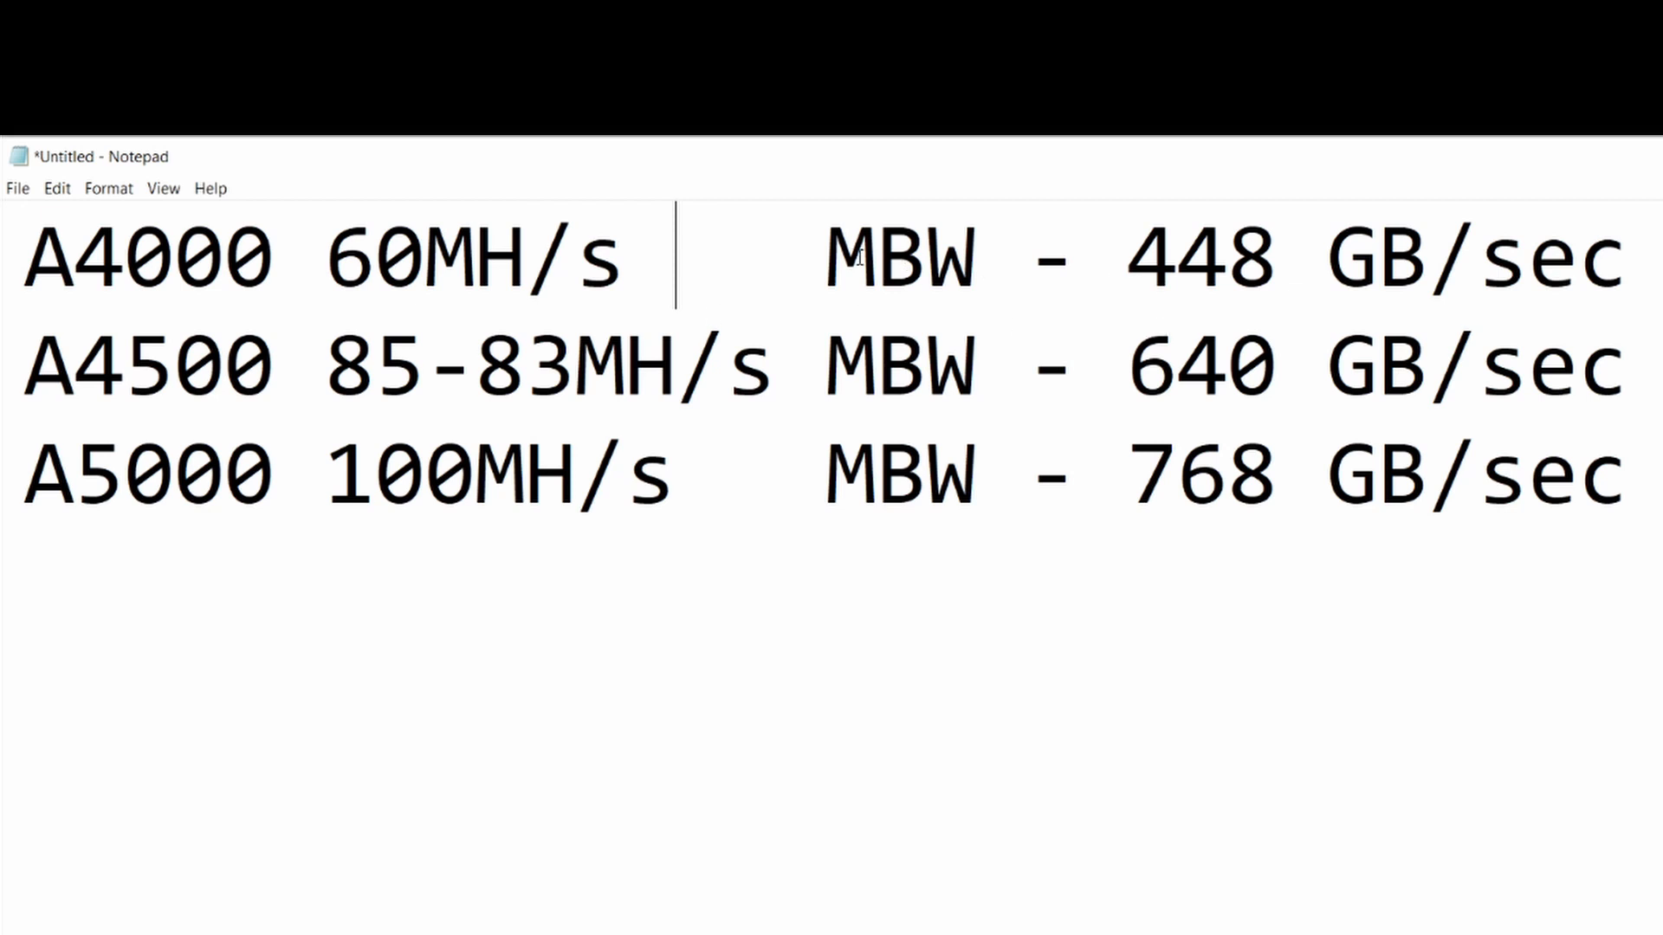
pyautogui.doubleClick(876, 260)
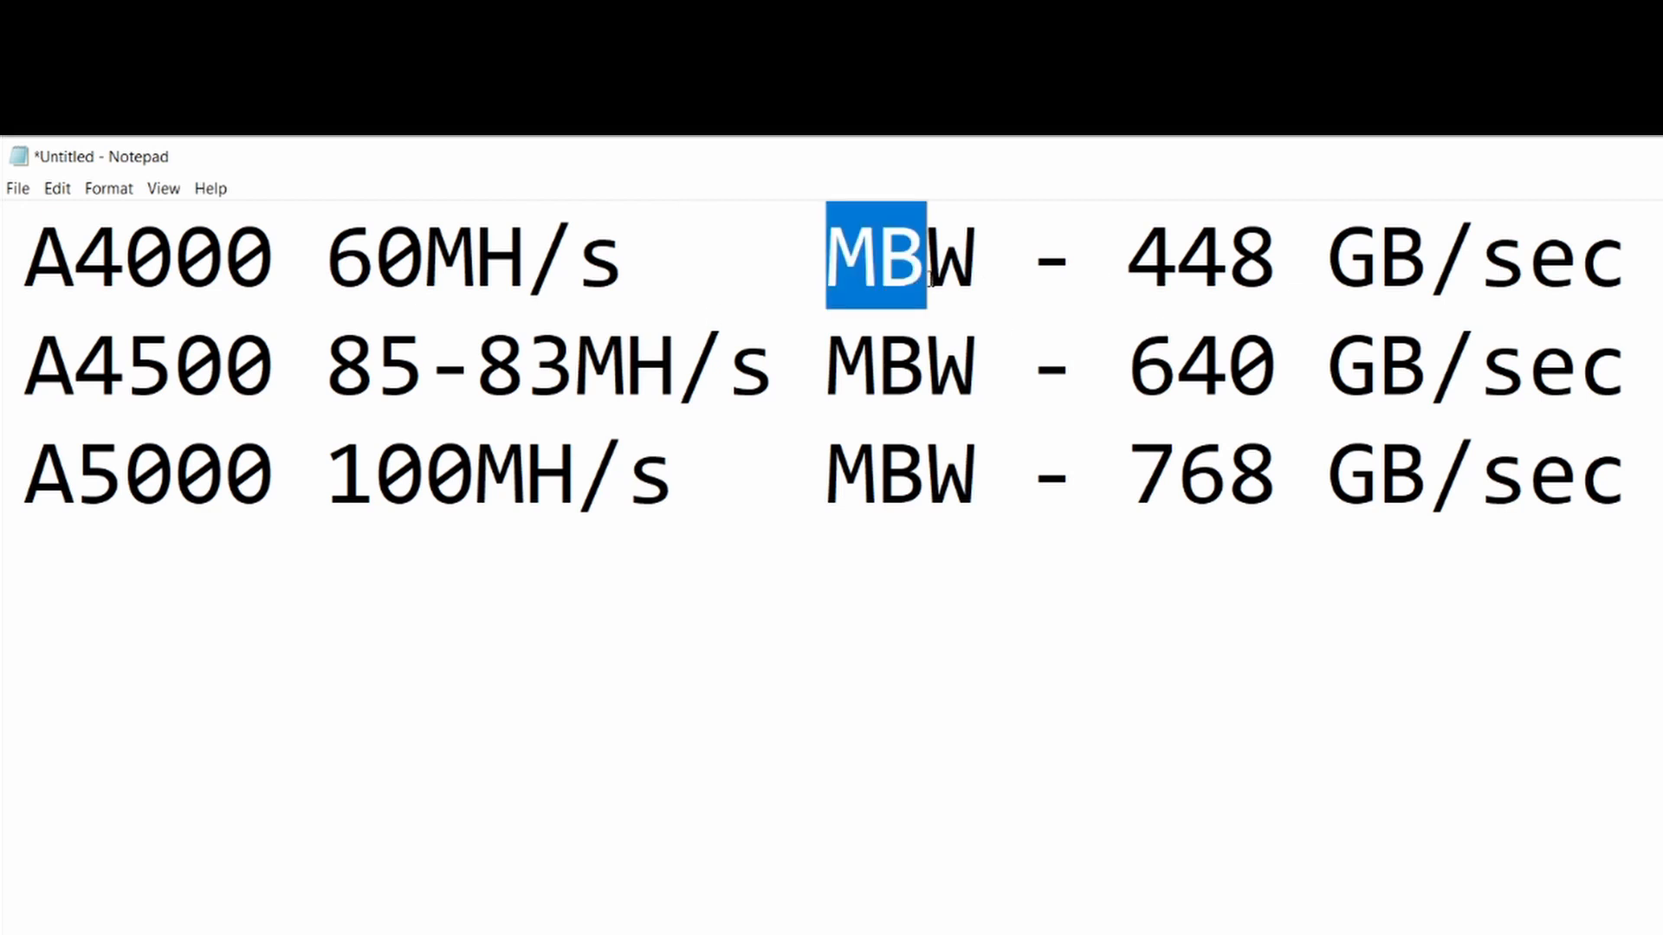
pyautogui.moveTo(922, 258); pyautogui.dragTo(975, 258)
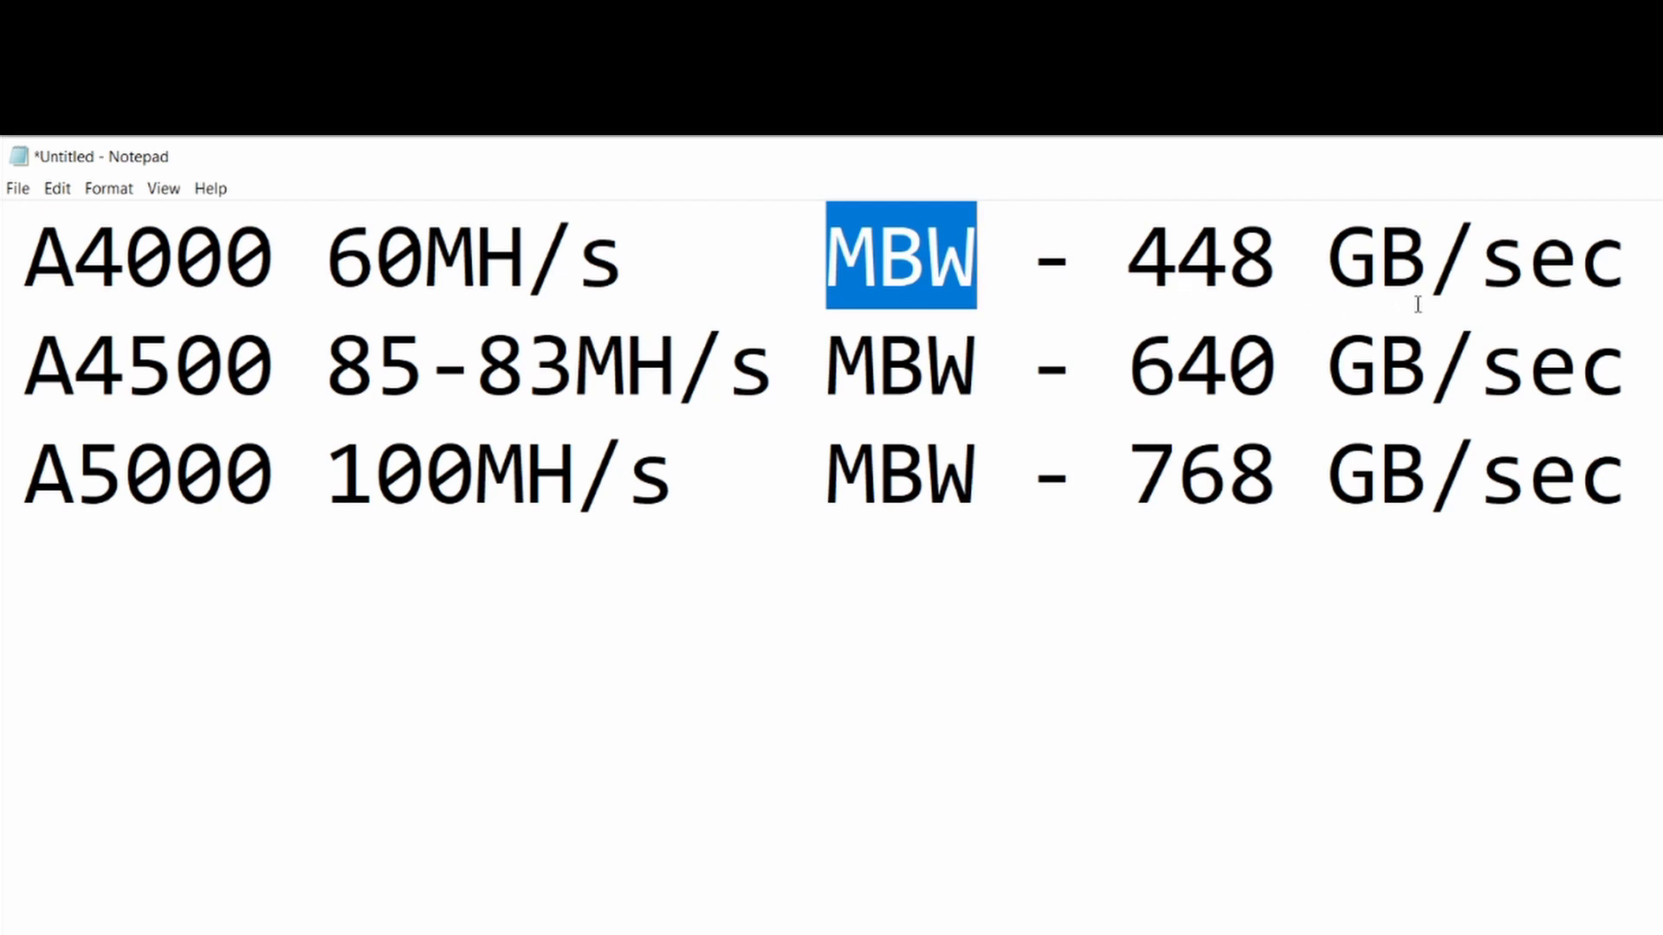
pyautogui.doubleClick(121, 474)
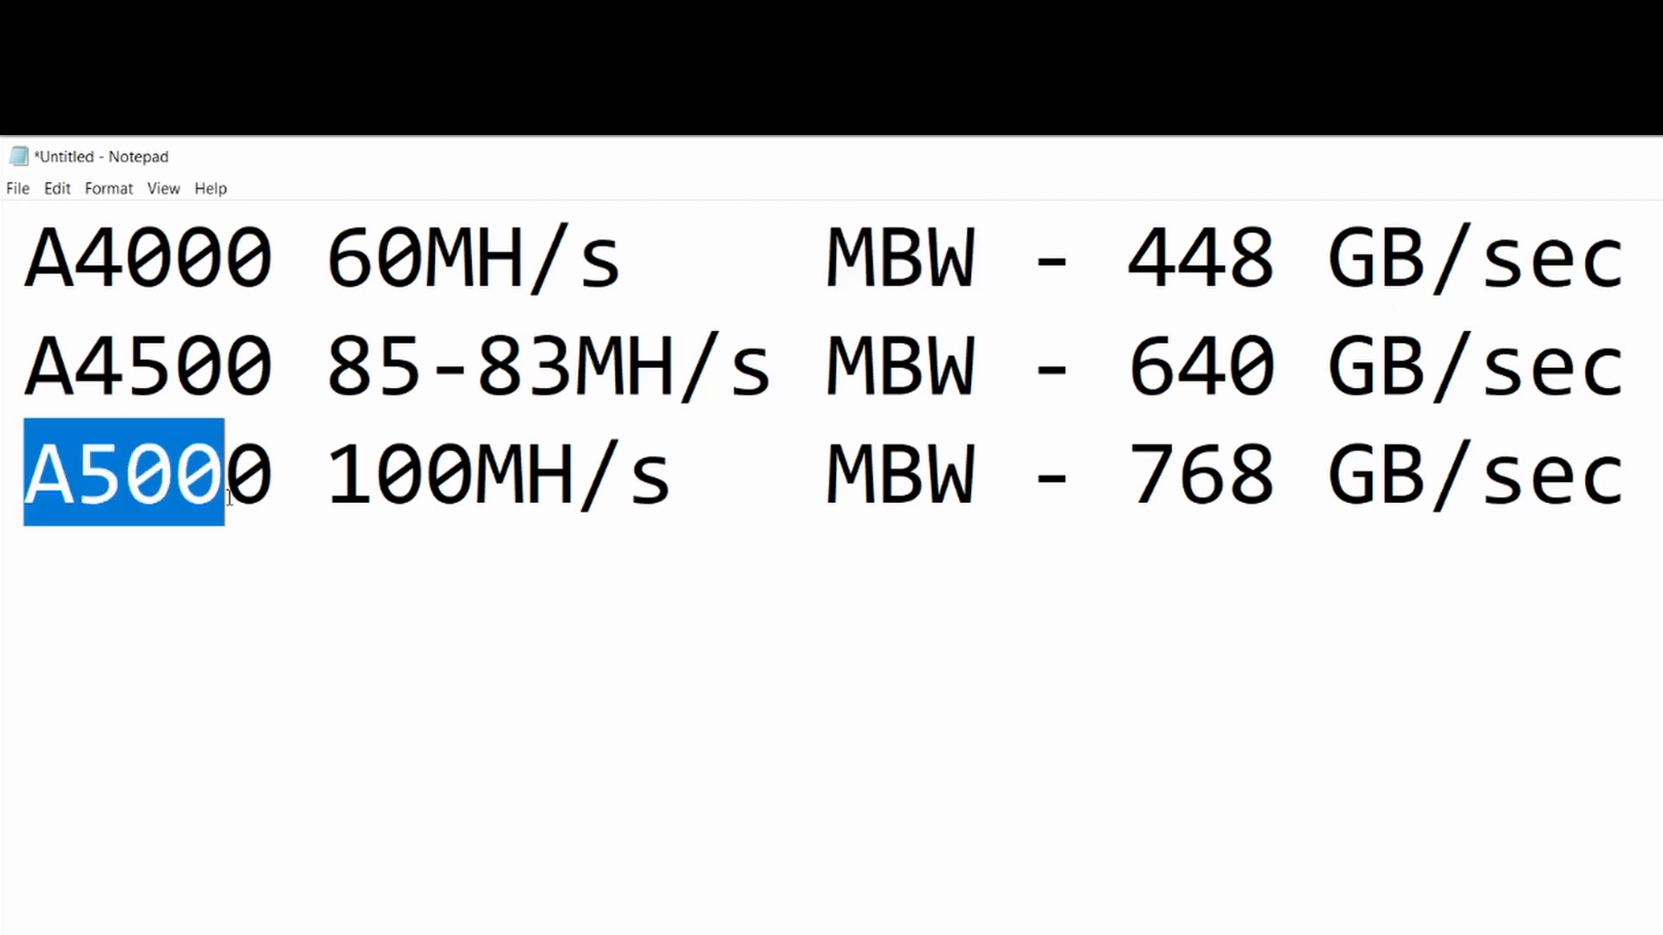
pyautogui.moveTo(228, 499); pyautogui.dragTo(679, 498)
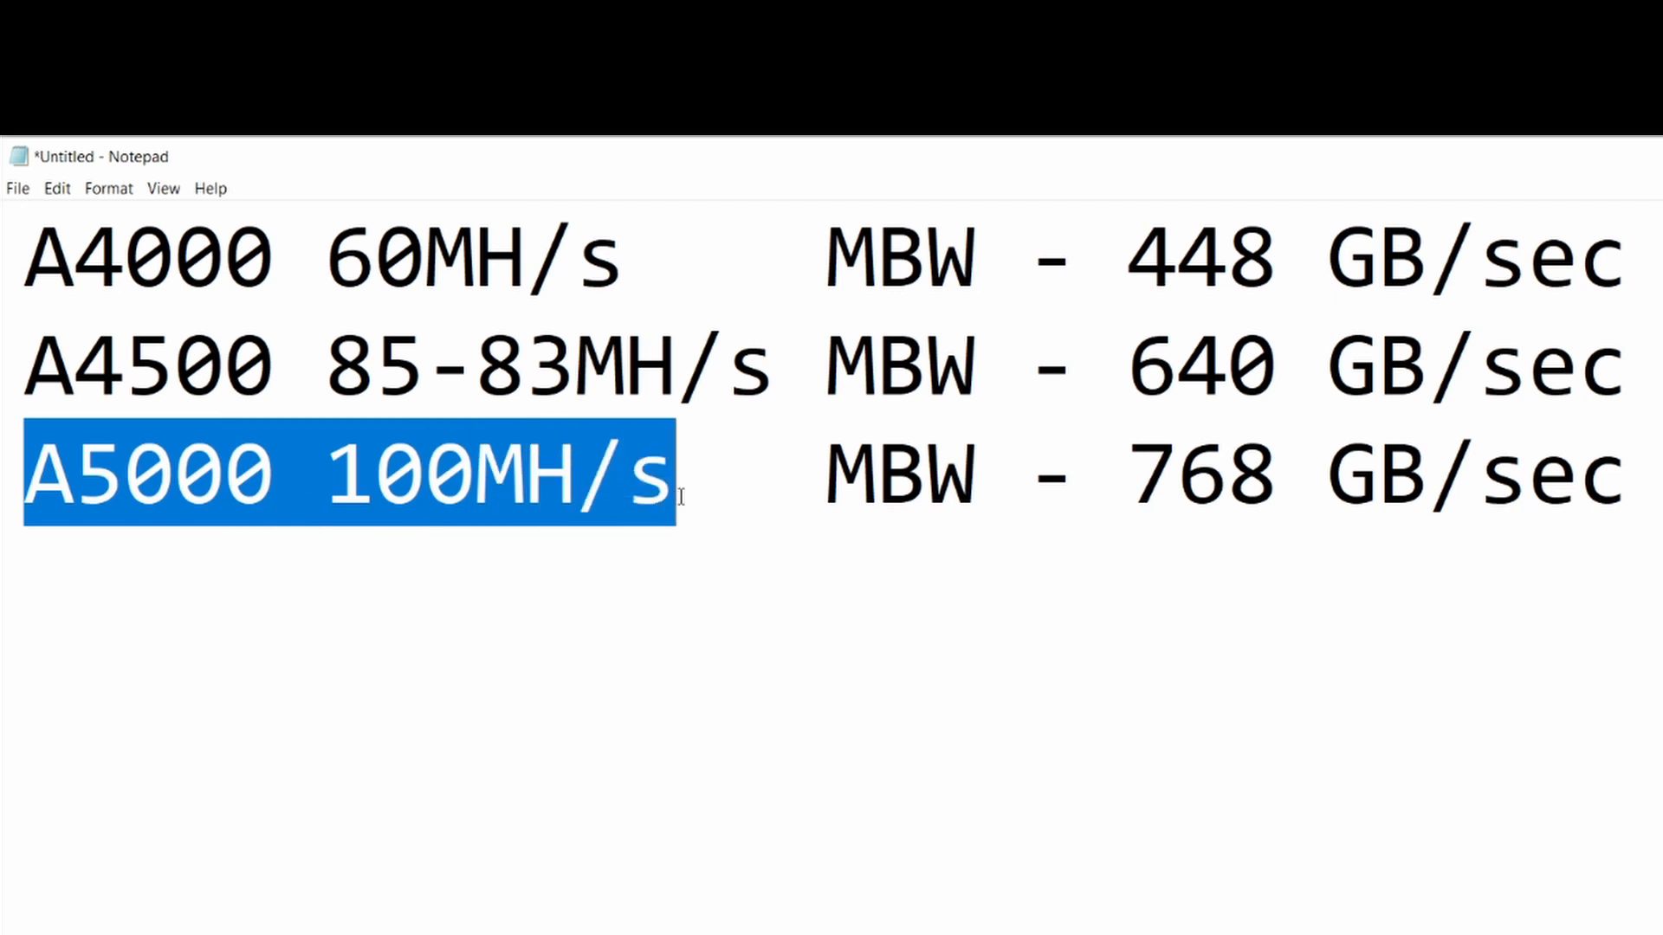
pyautogui.click(677, 477)
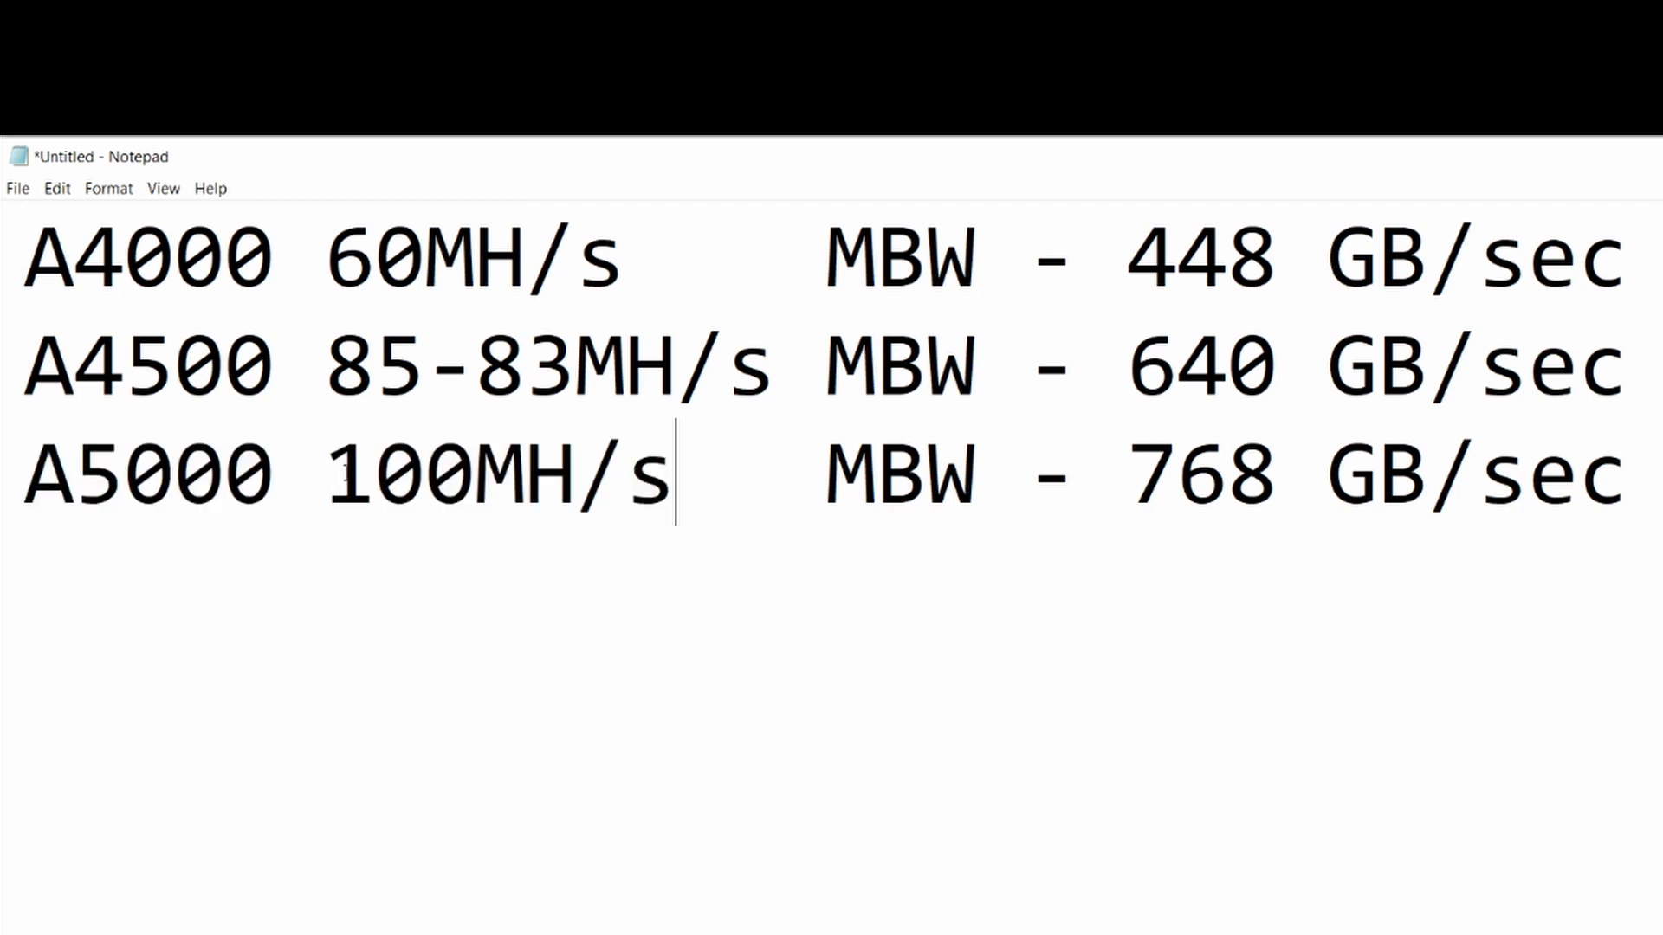
pyautogui.moveTo(719, 506)
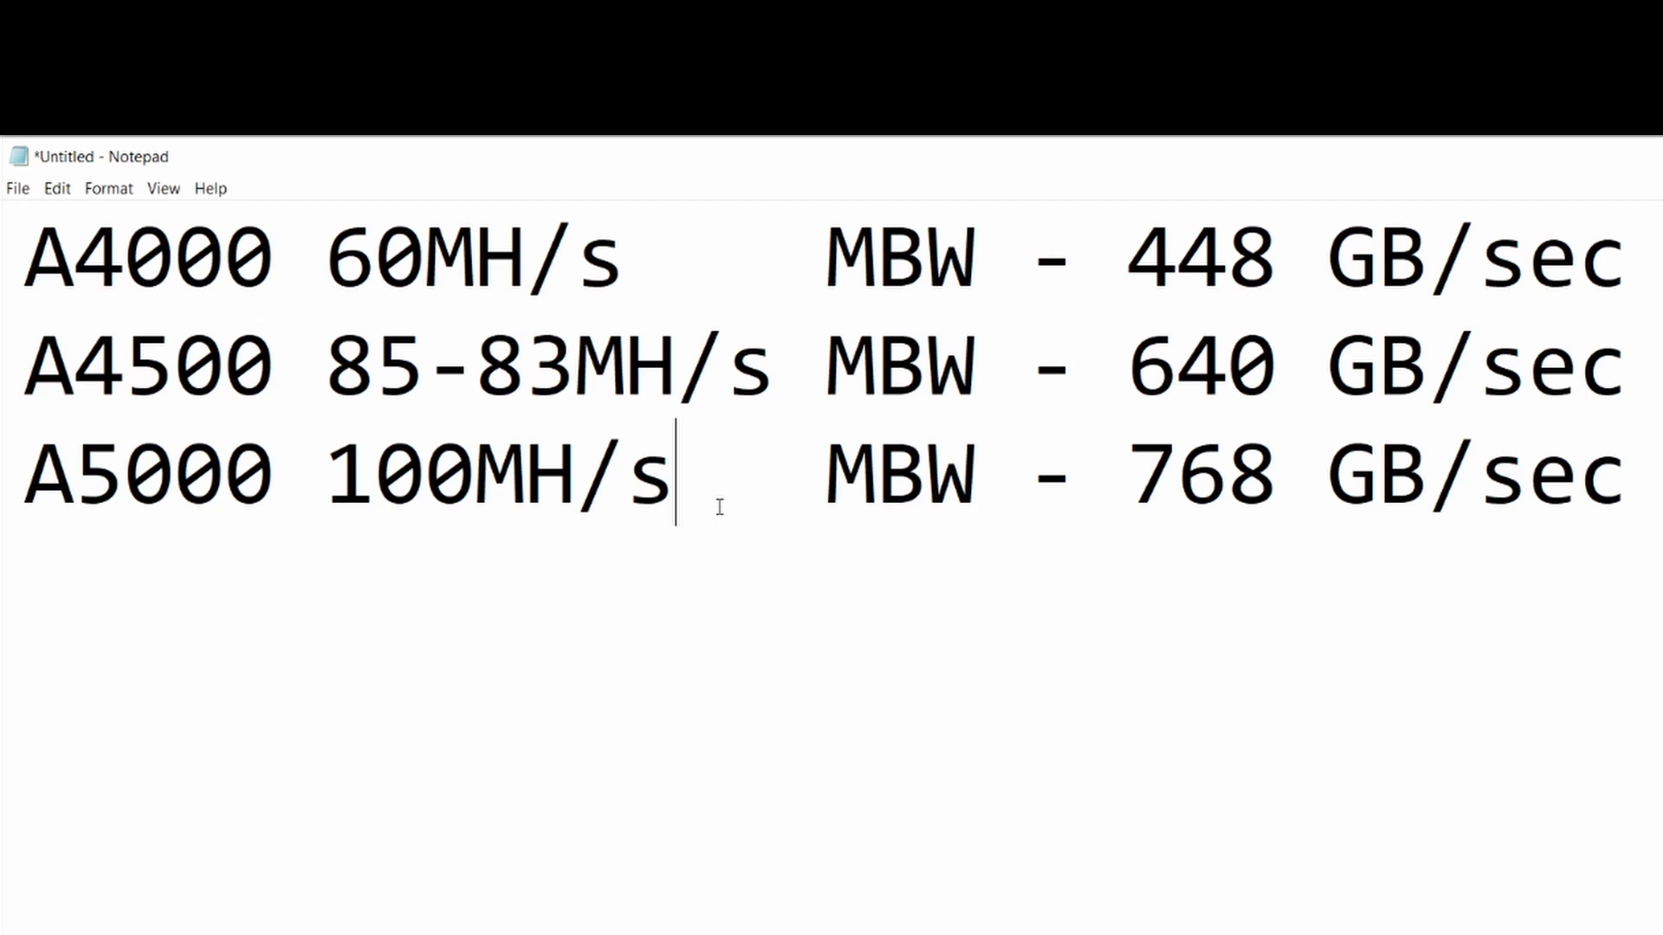
pyautogui.moveTo(426, 569)
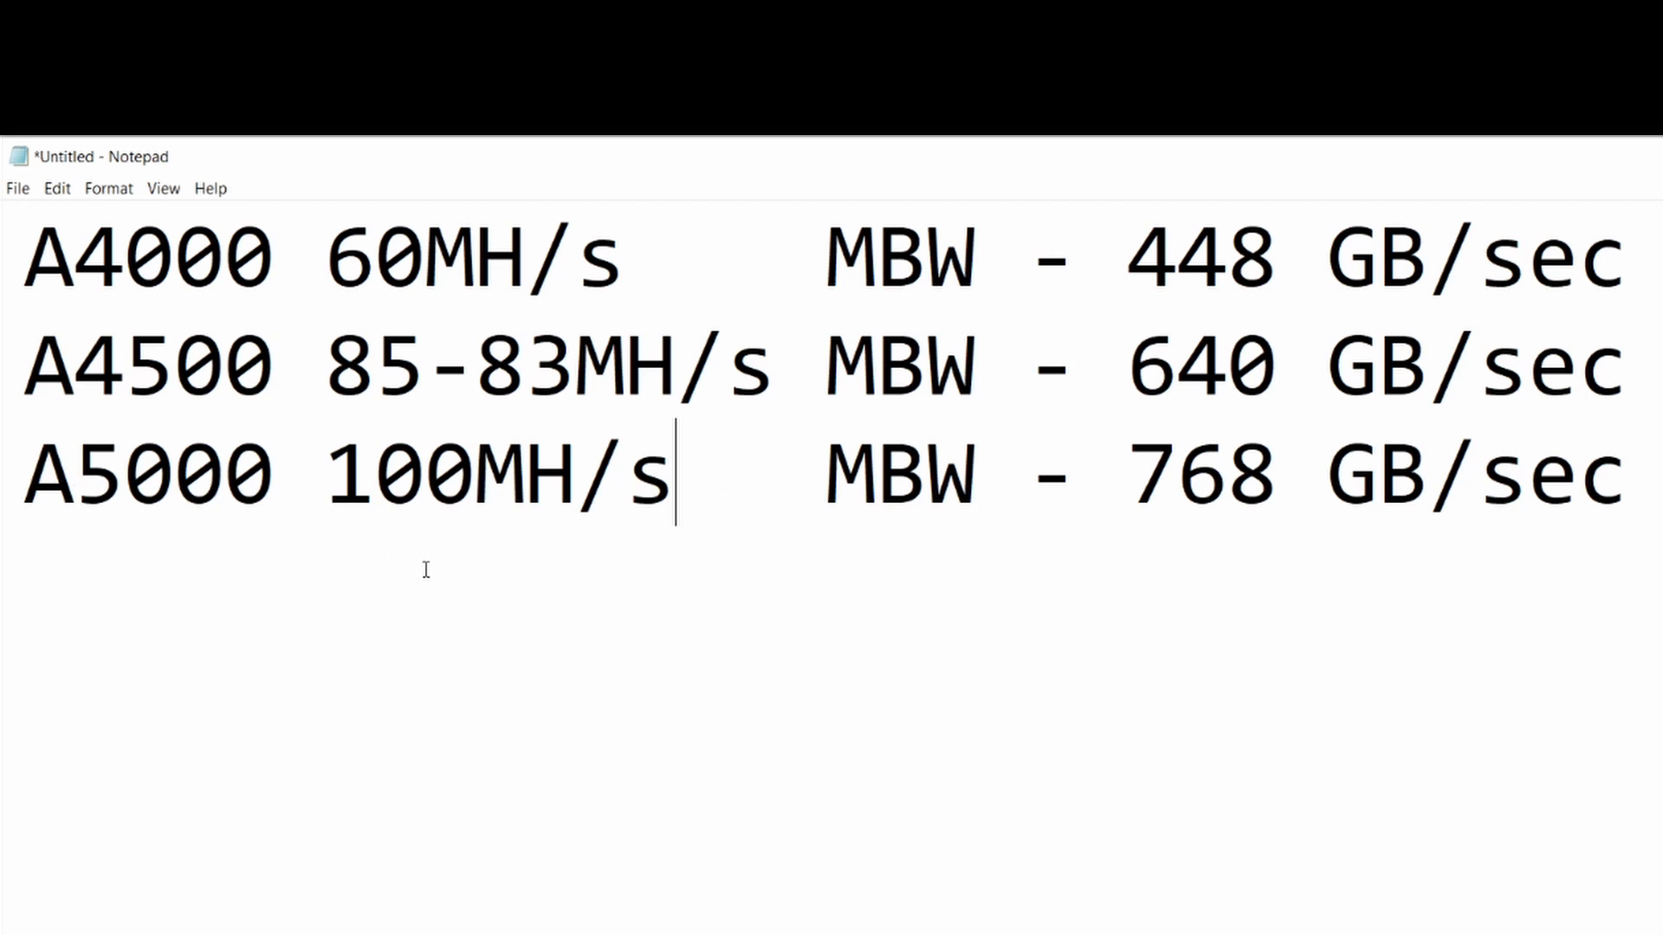
pyautogui.moveTo(432, 583)
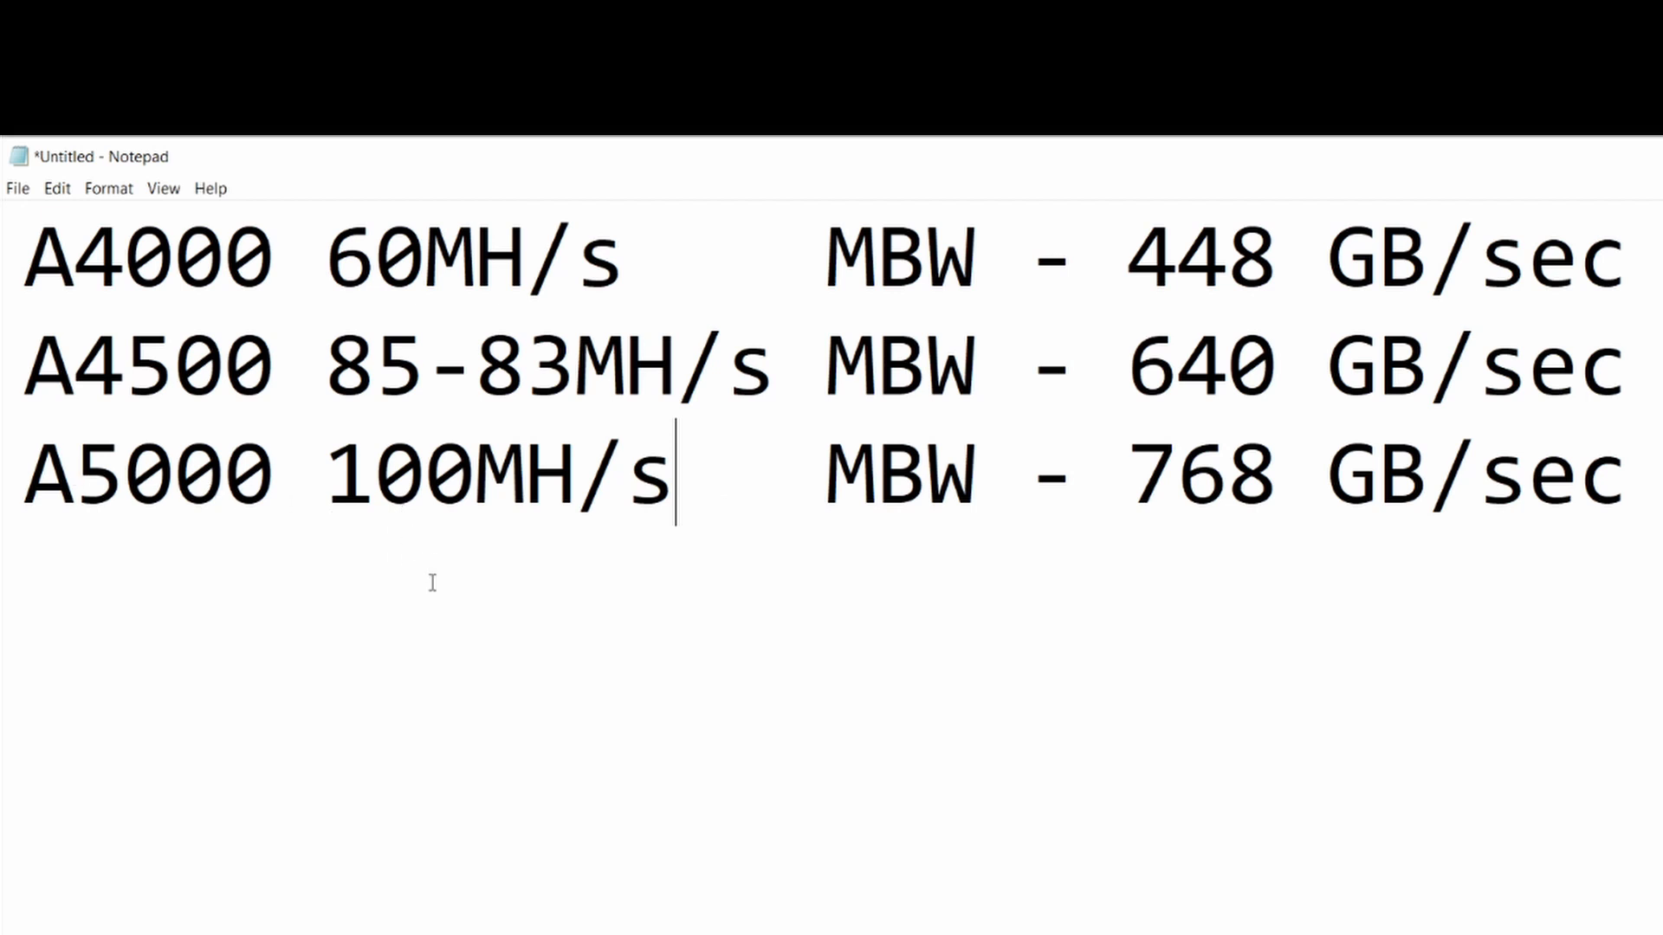
pyautogui.doubleClick(898, 474)
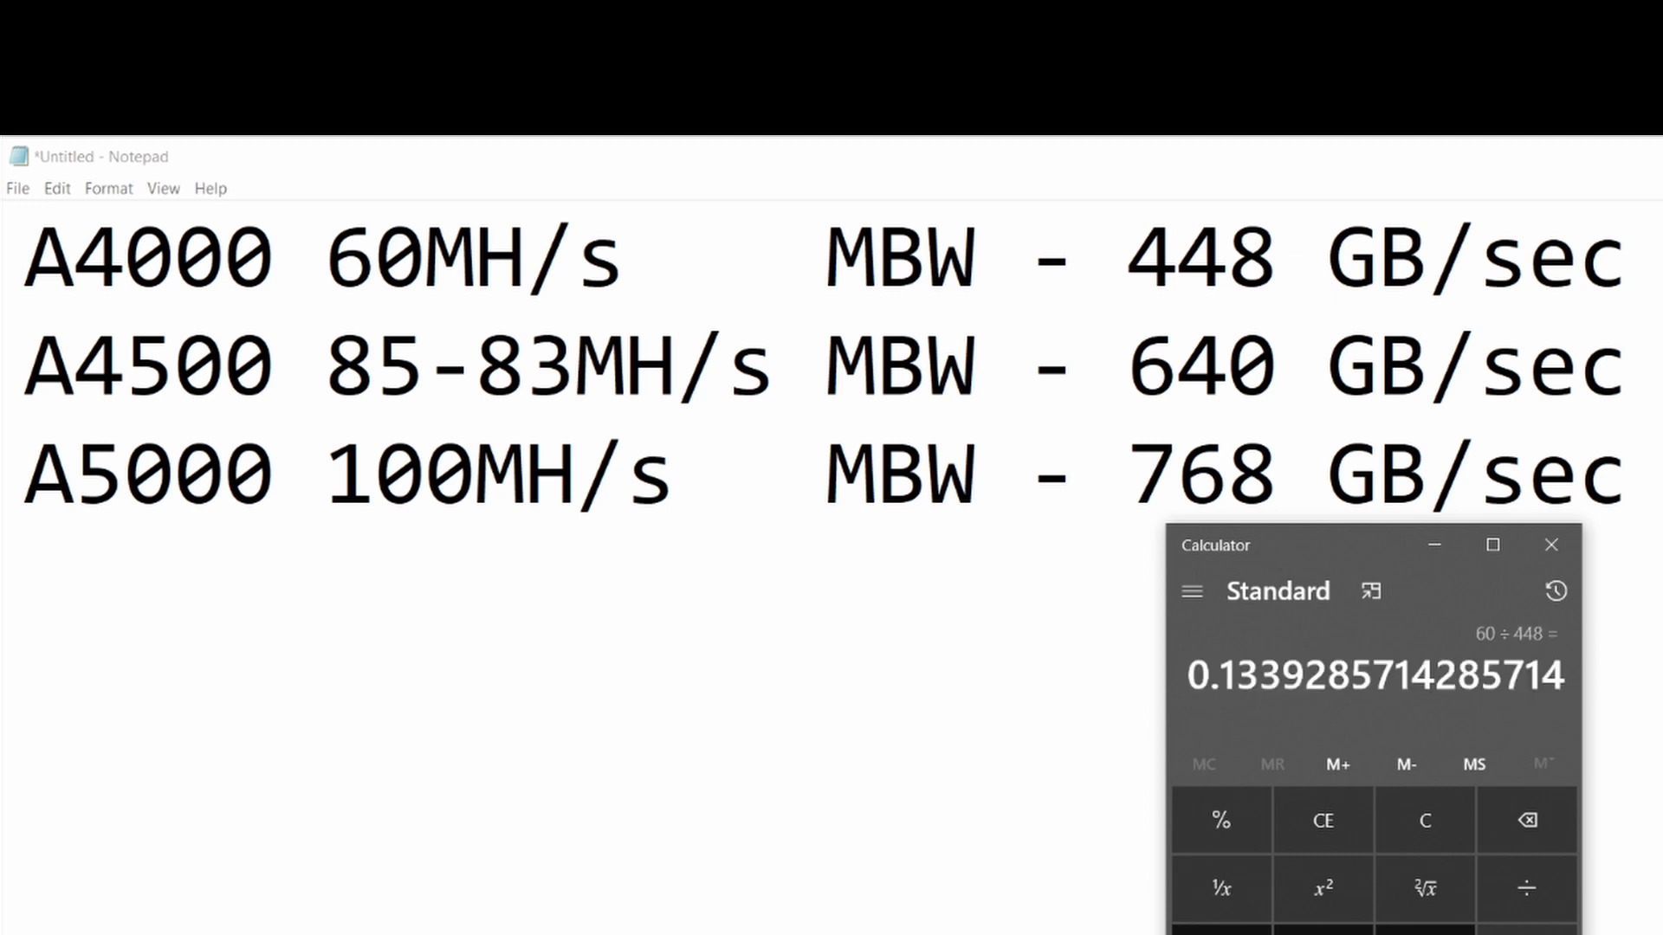
pyautogui.moveTo(1232, 721)
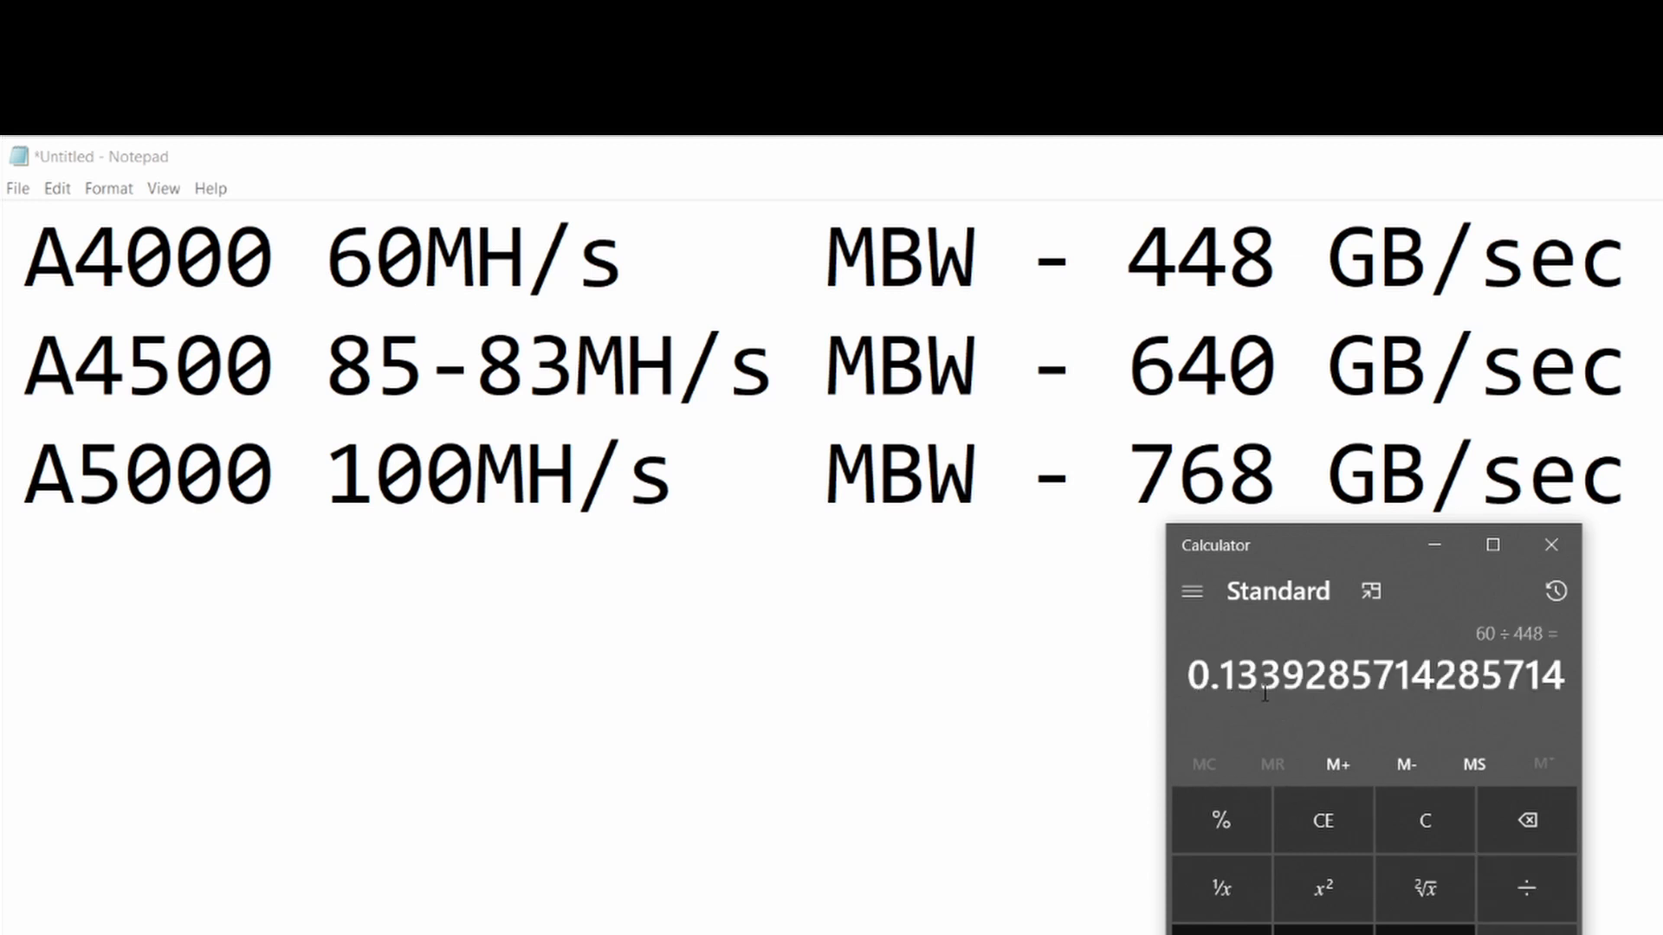
pyautogui.moveTo(1276, 708)
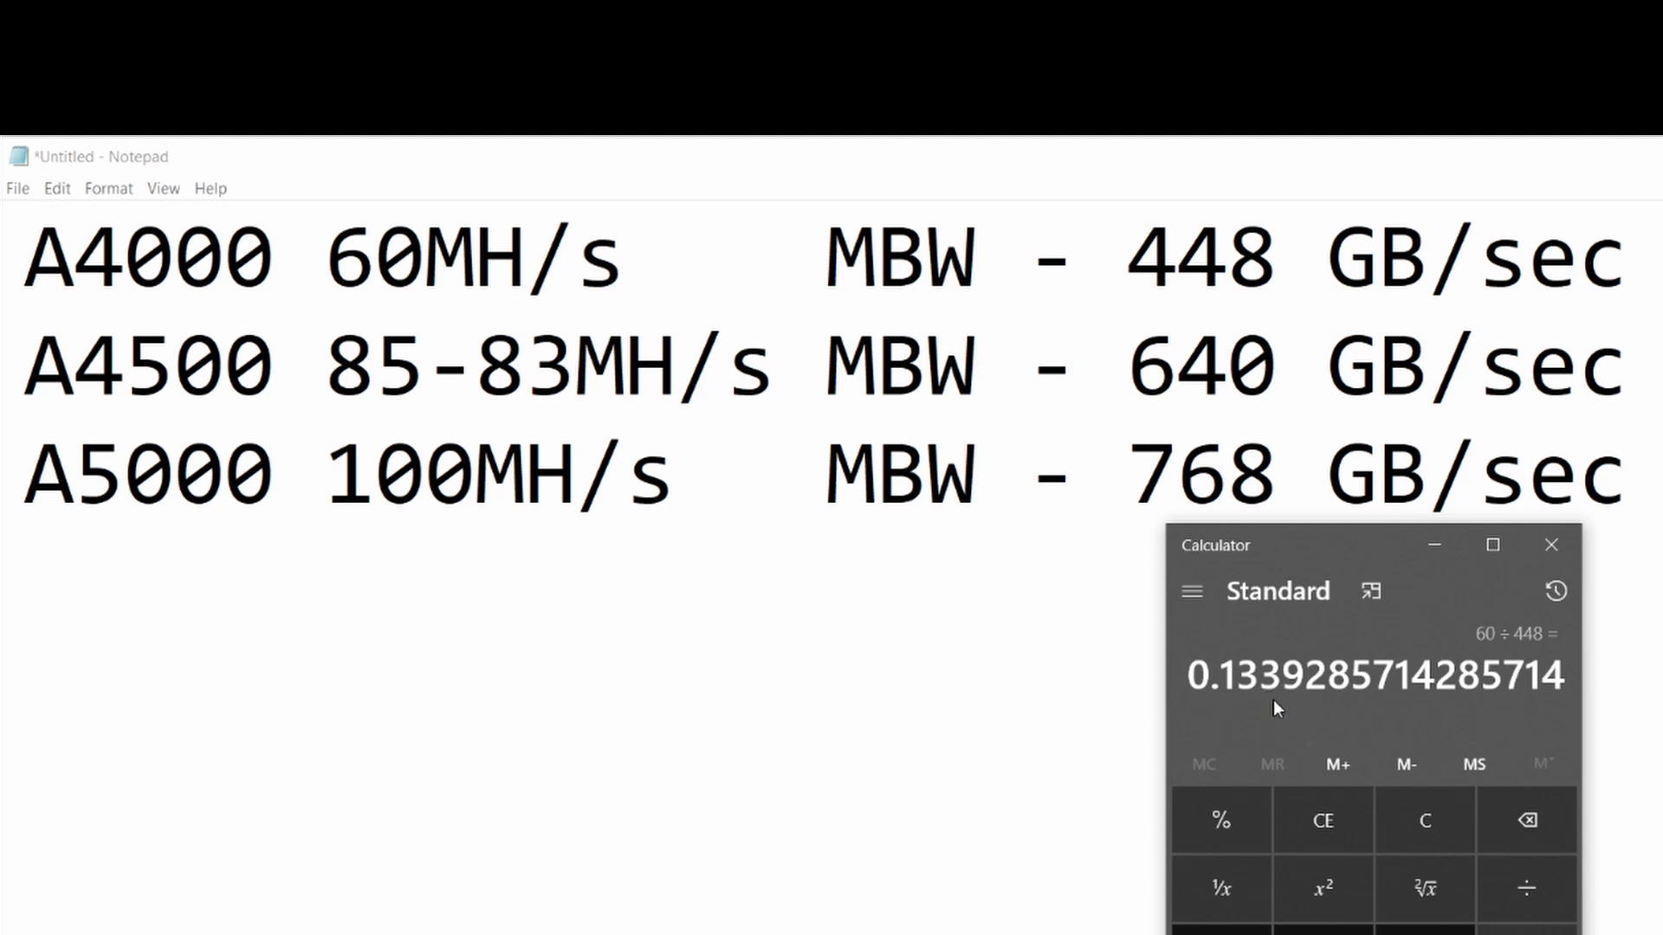
# Divide 100 by 768 (0.1302), then multiply by 640 to get 83.33
pyautogui.click(1426, 821)
pyautogui.write('76')
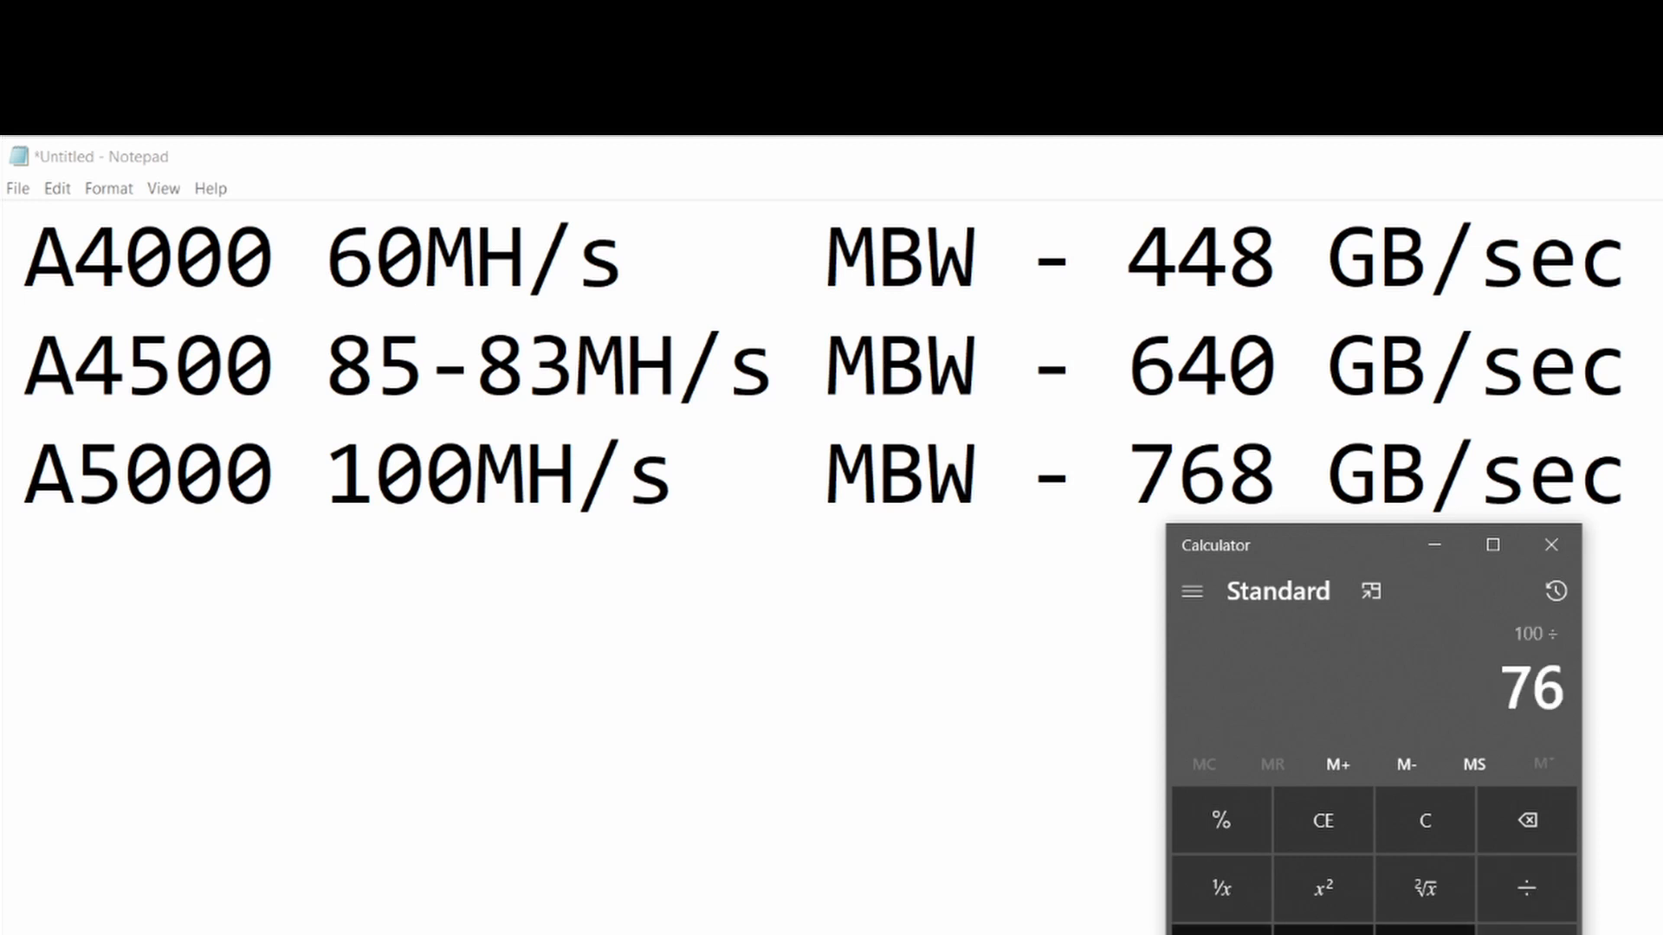
pyautogui.click(1322, 821)
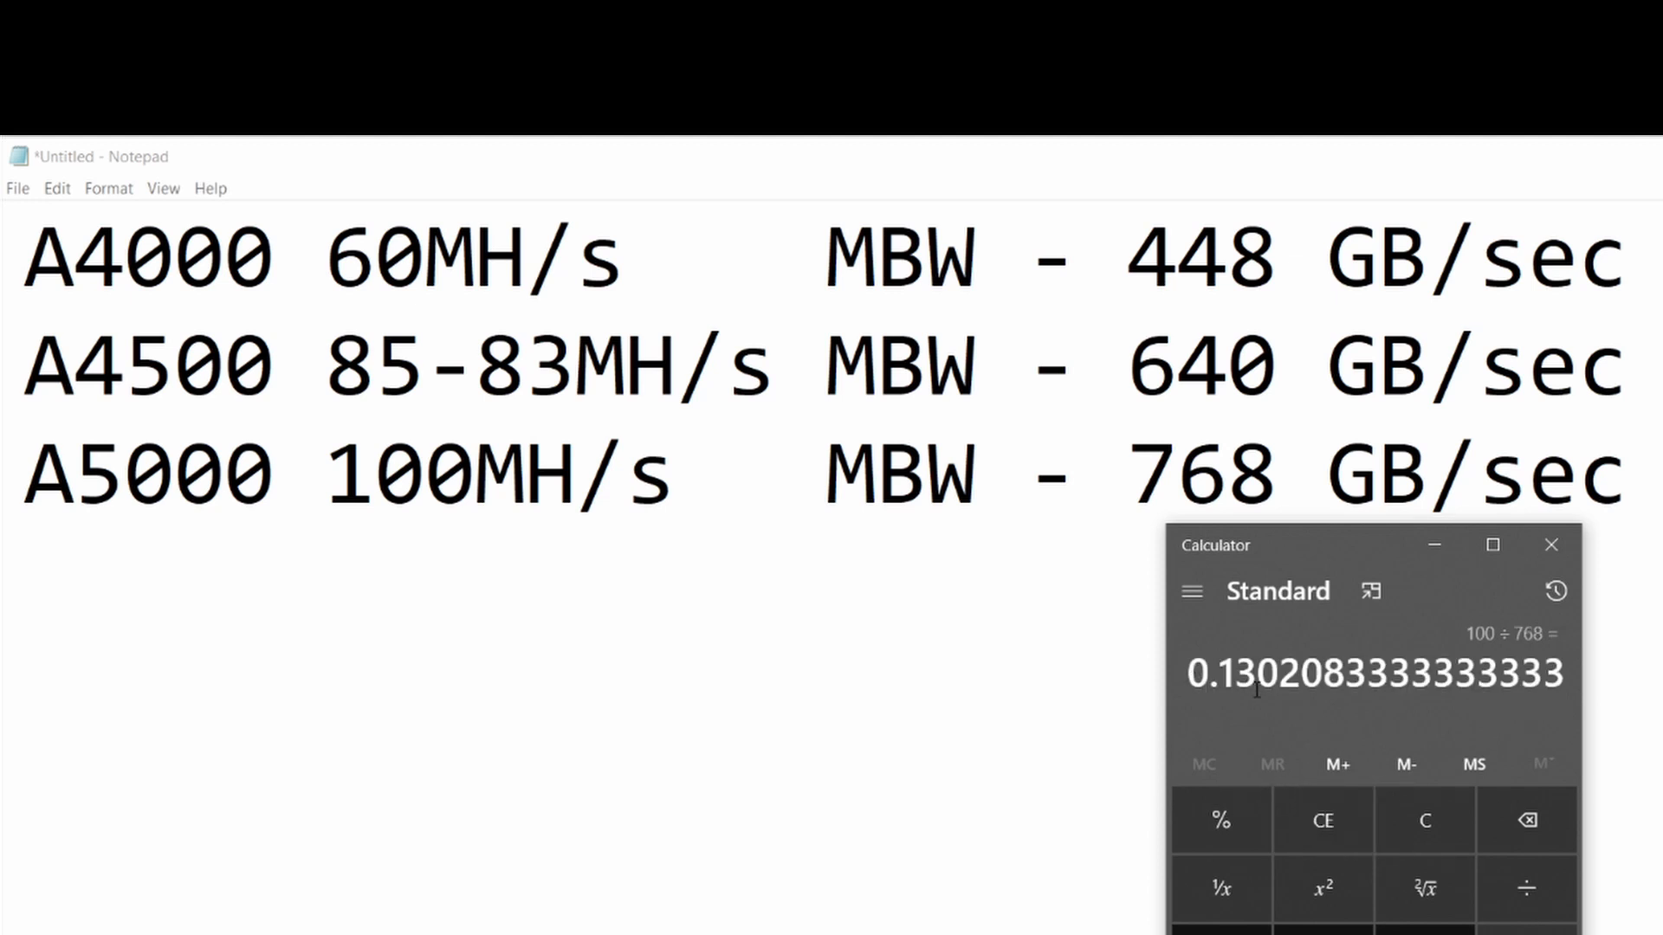
pyautogui.moveTo(1272, 716)
pyautogui.write('640')
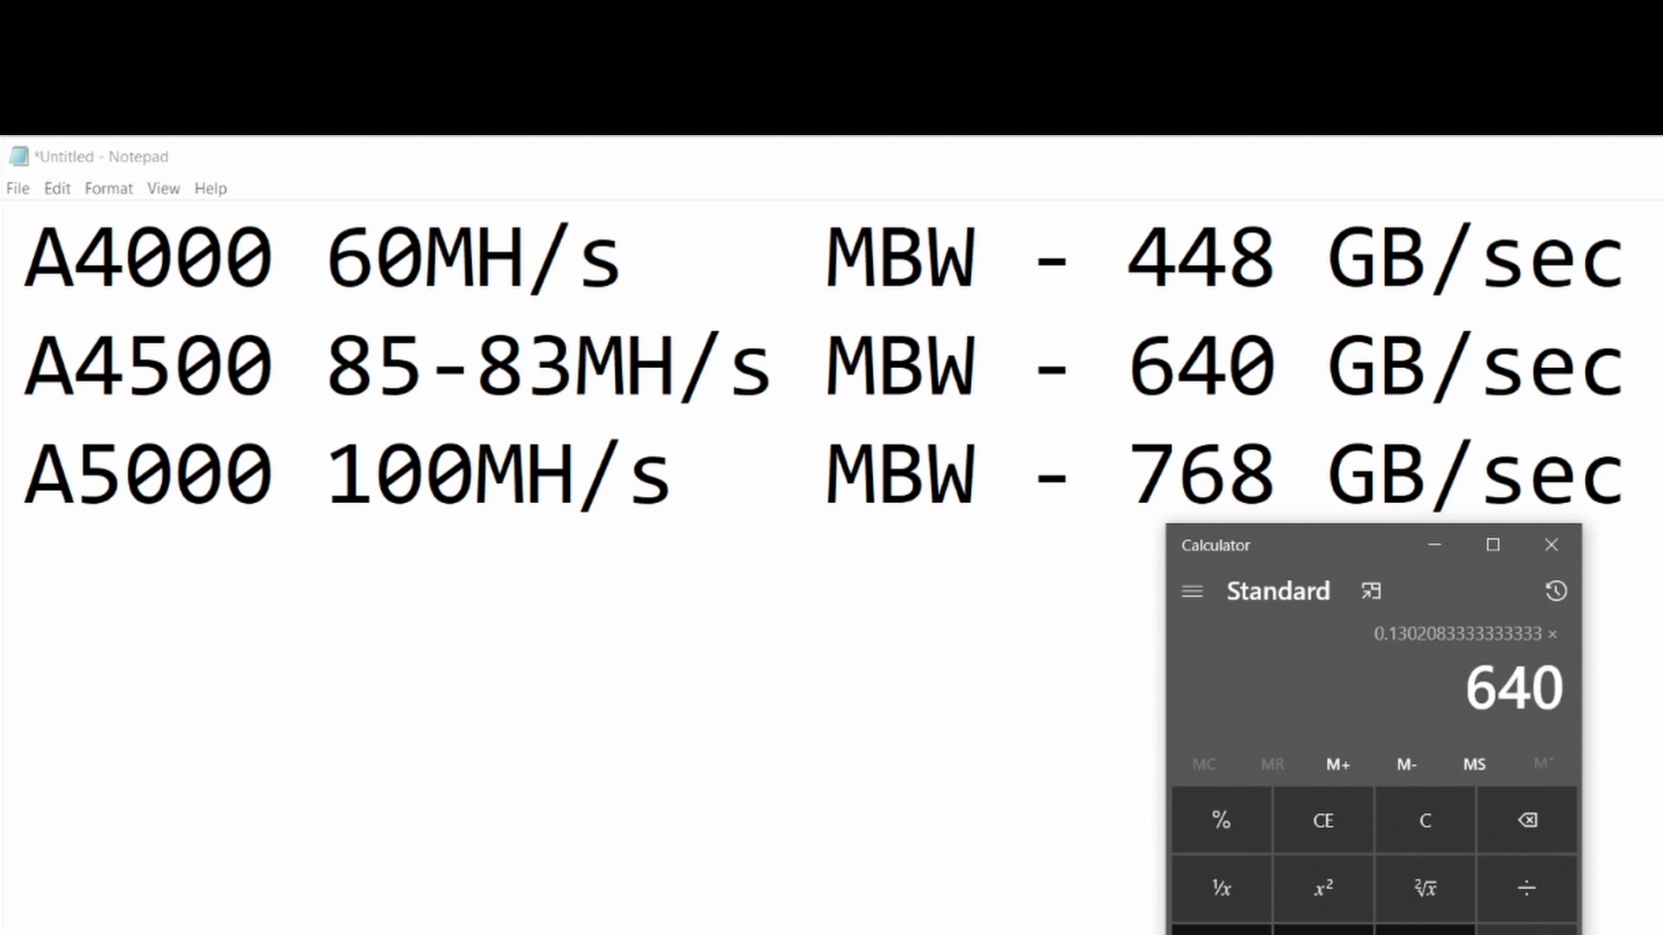
pyautogui.press('Enter')
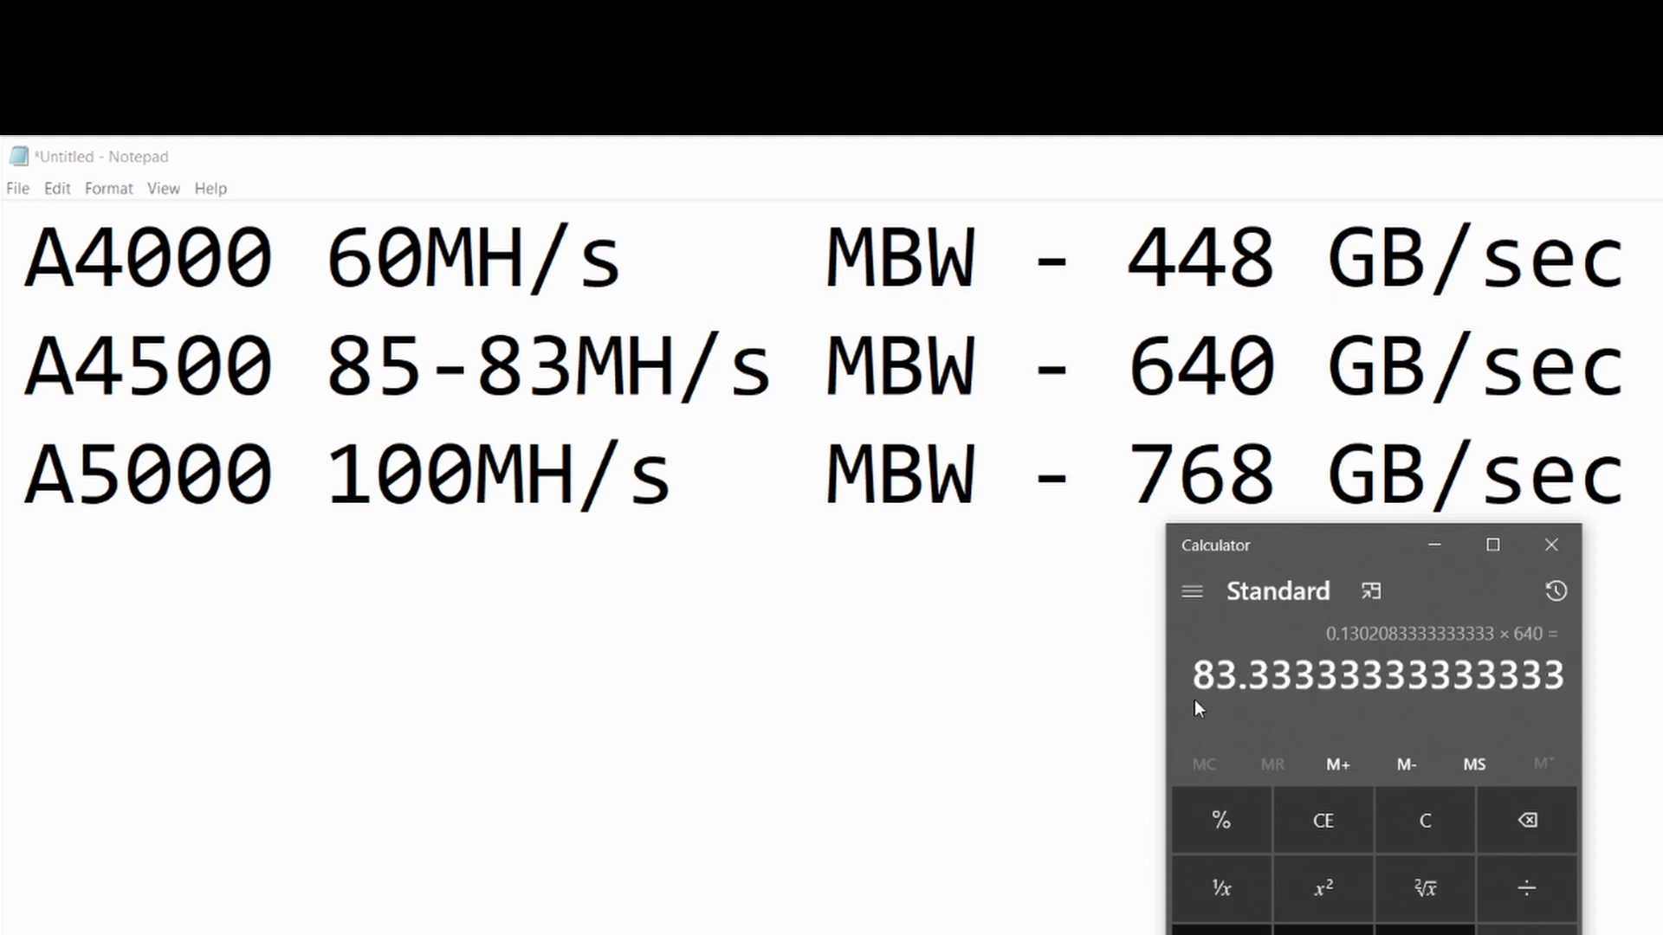